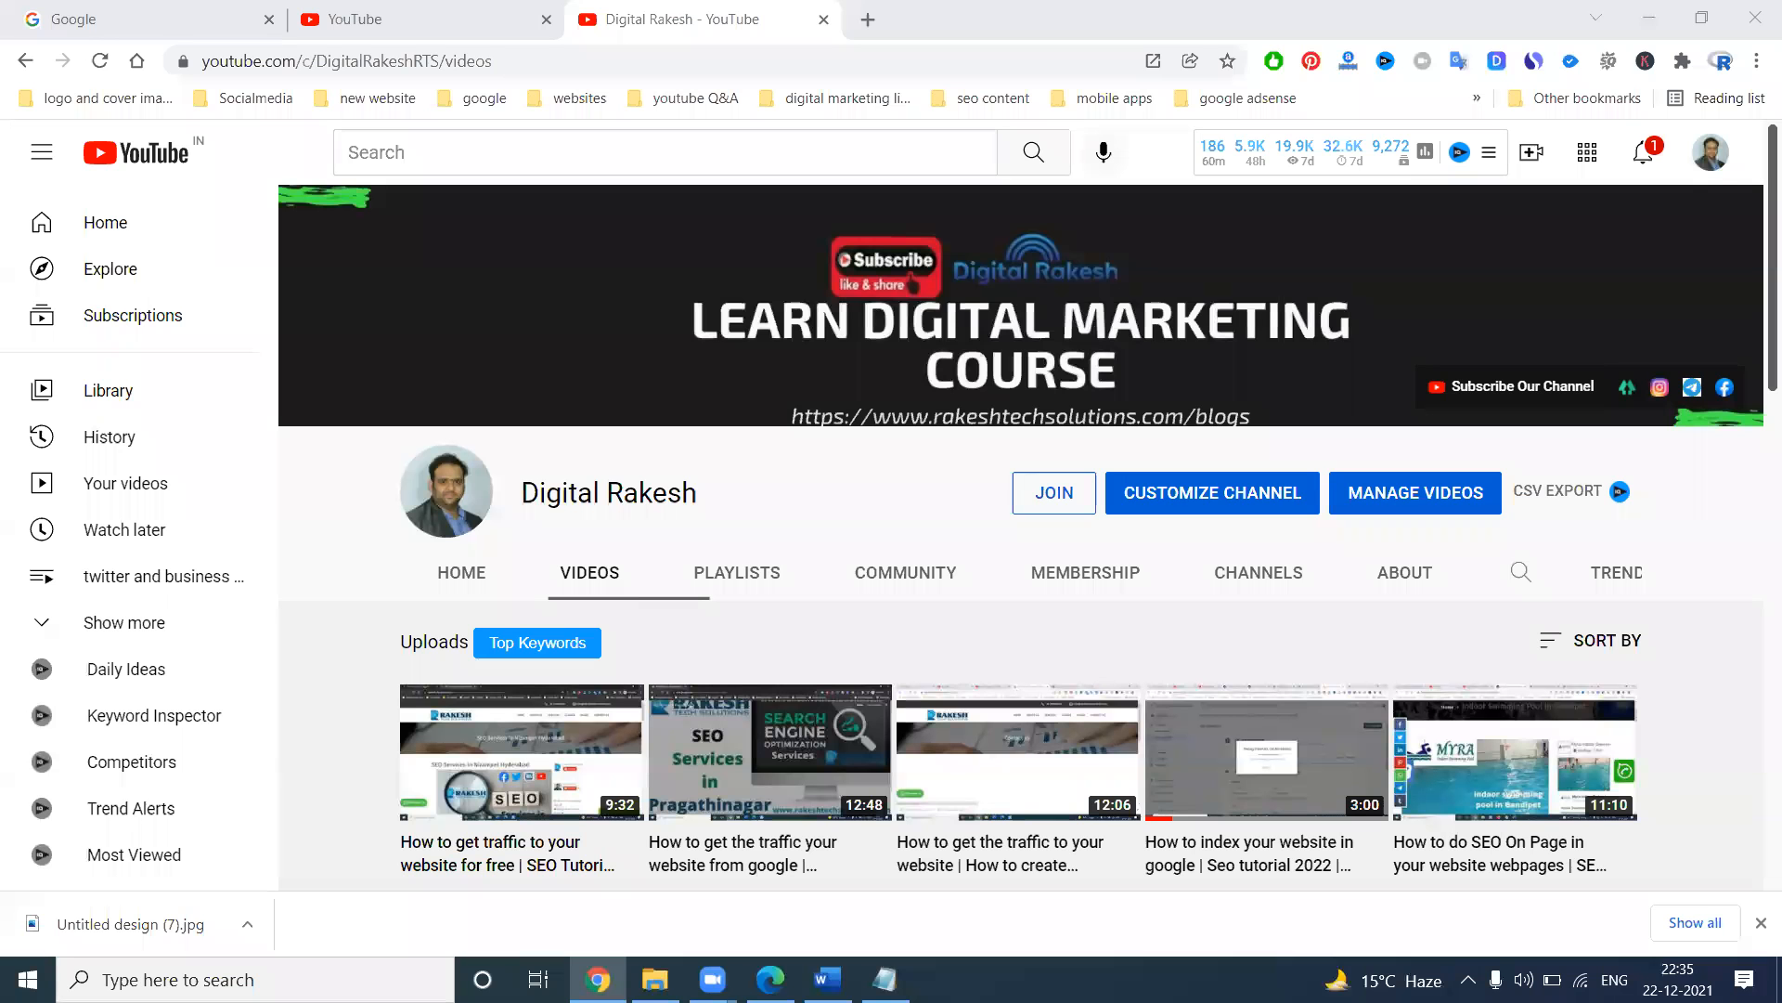
{"action": "mouse_move", "coordinate": [1523, 555]}
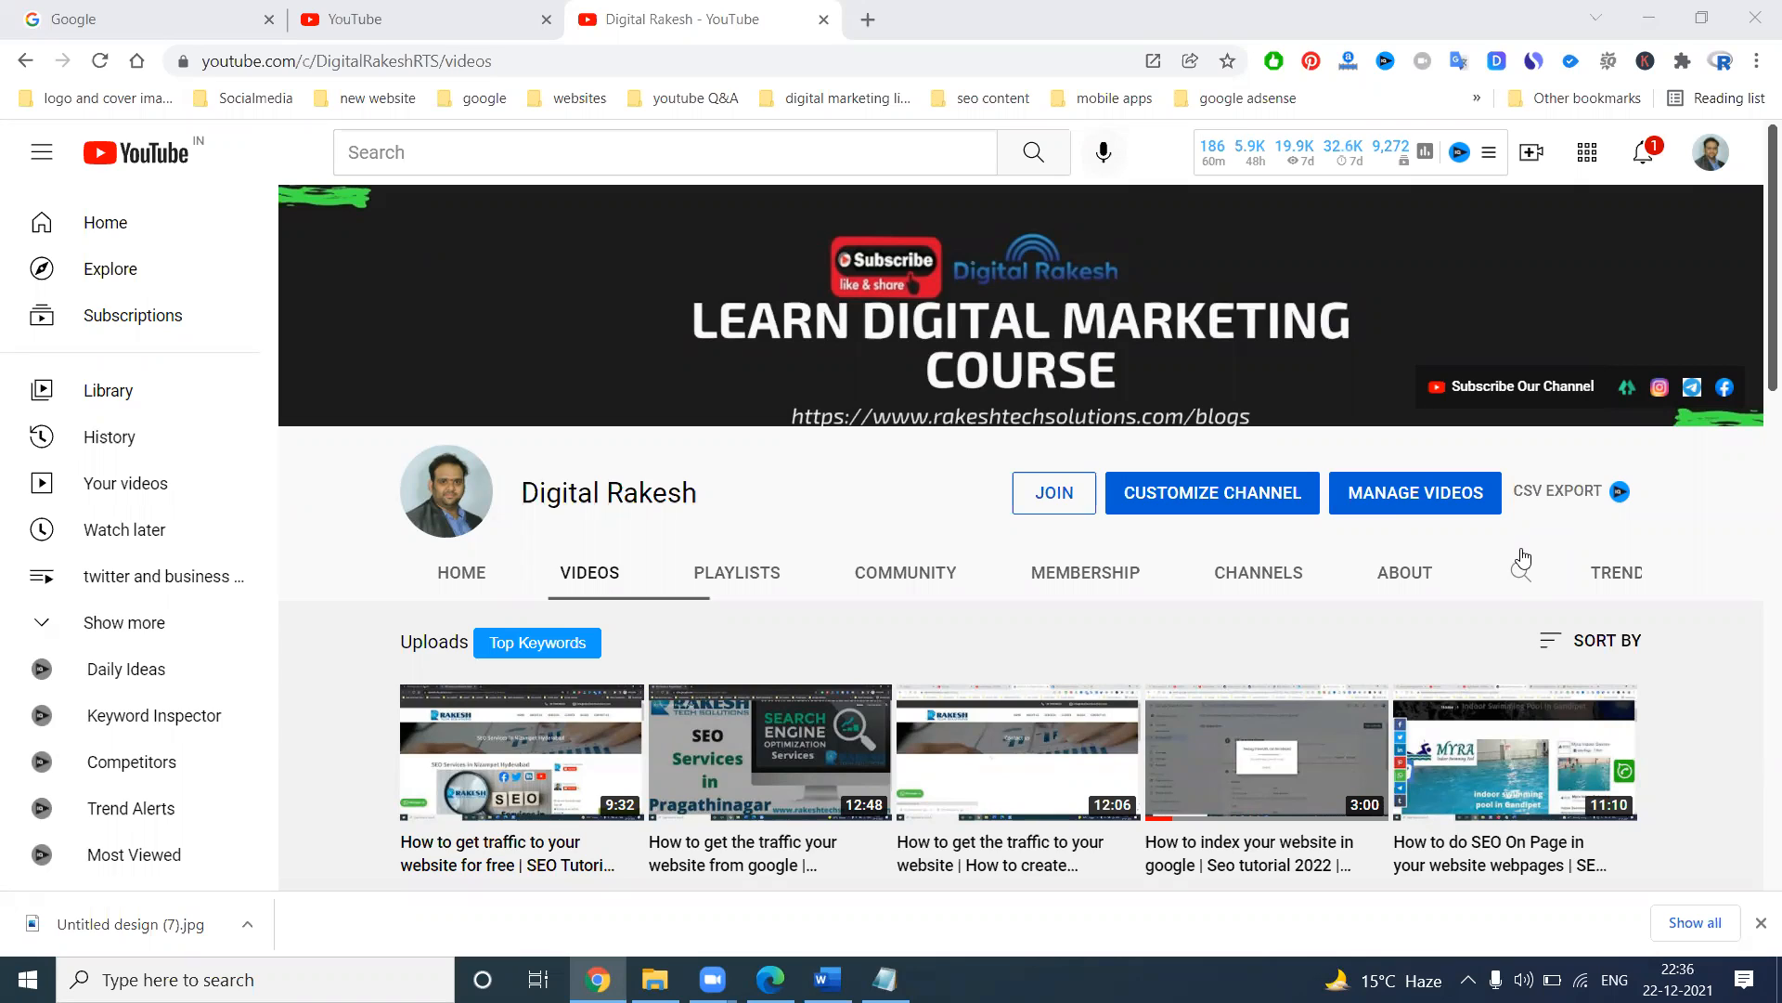
{"action": "mouse_move", "coordinate": [1462, 596]}
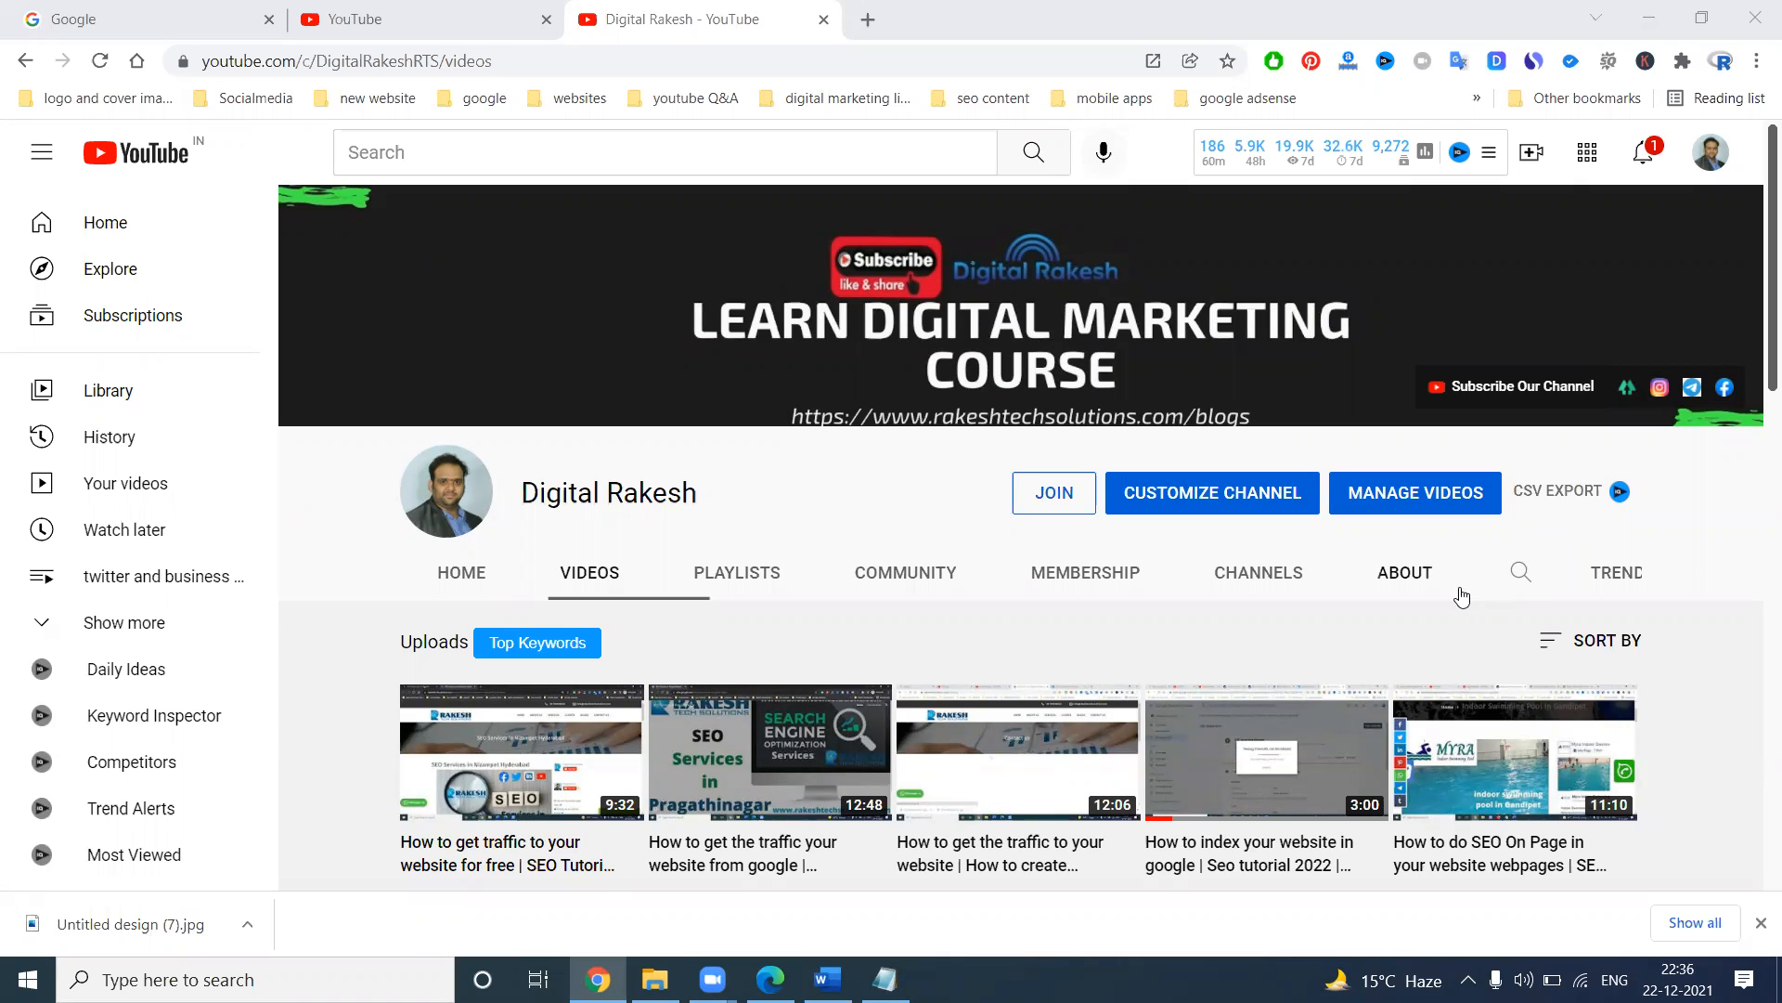
{"action": "mouse_move", "coordinate": [1369, 574]}
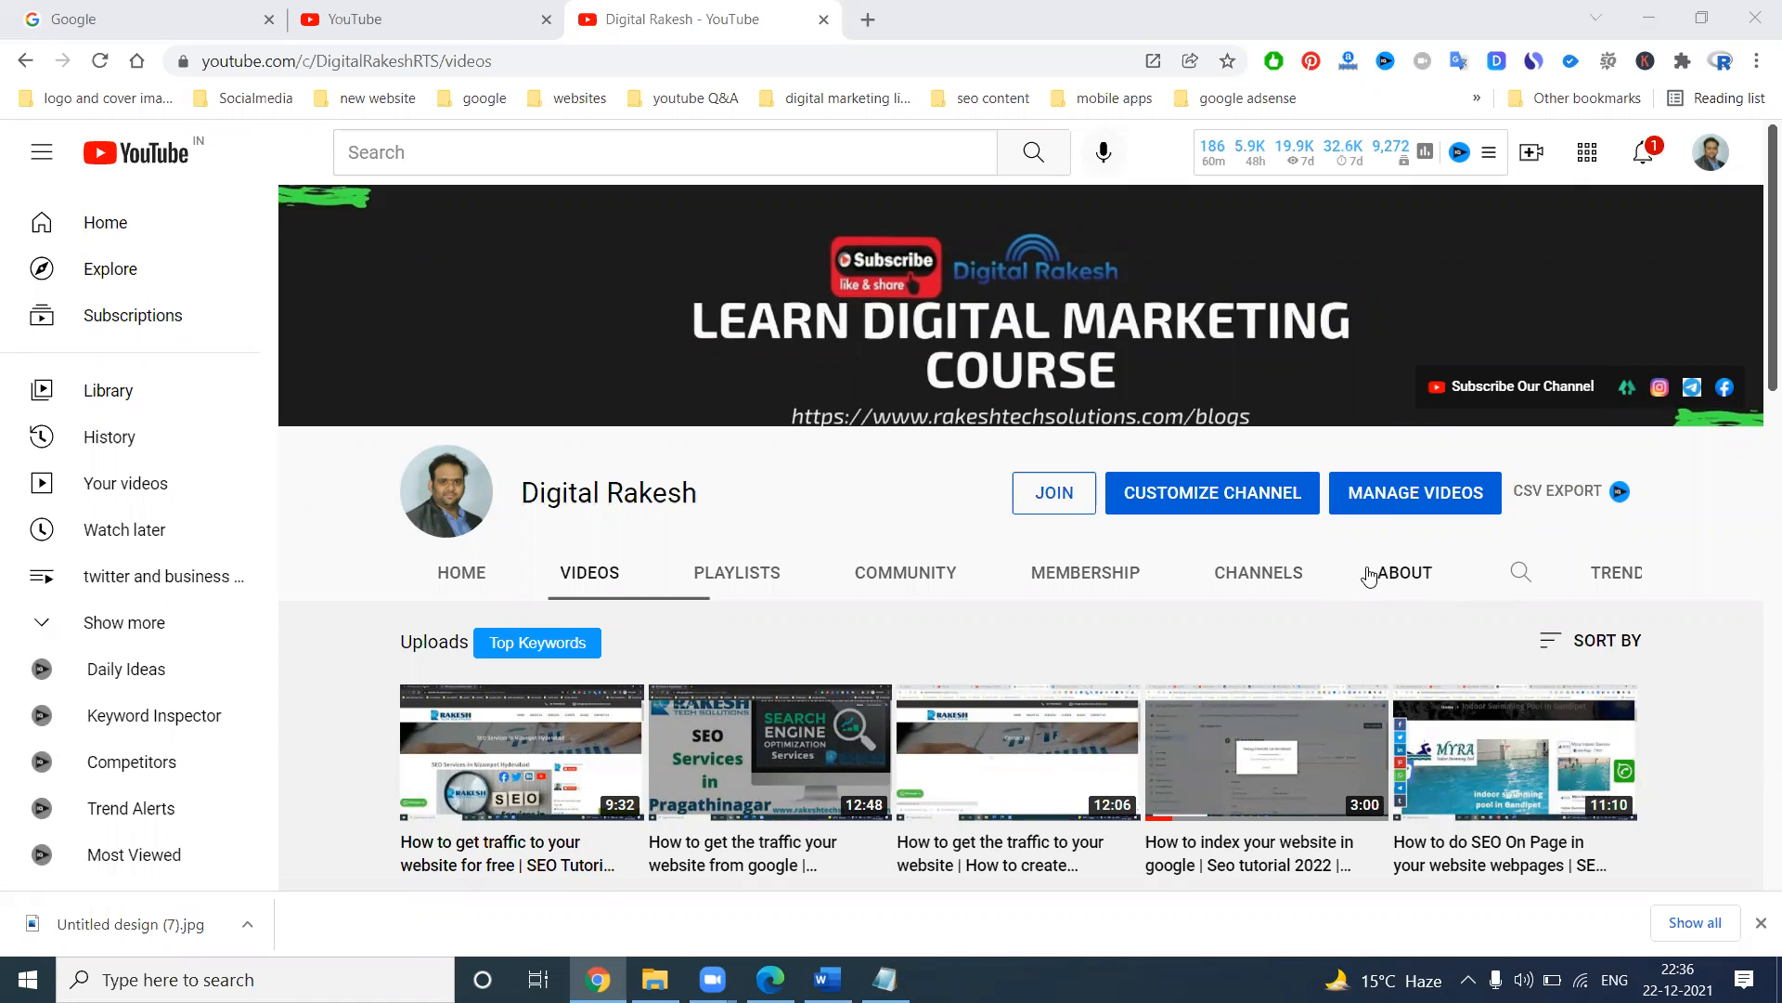
{"action": "mouse_move", "coordinate": [1456, 394]}
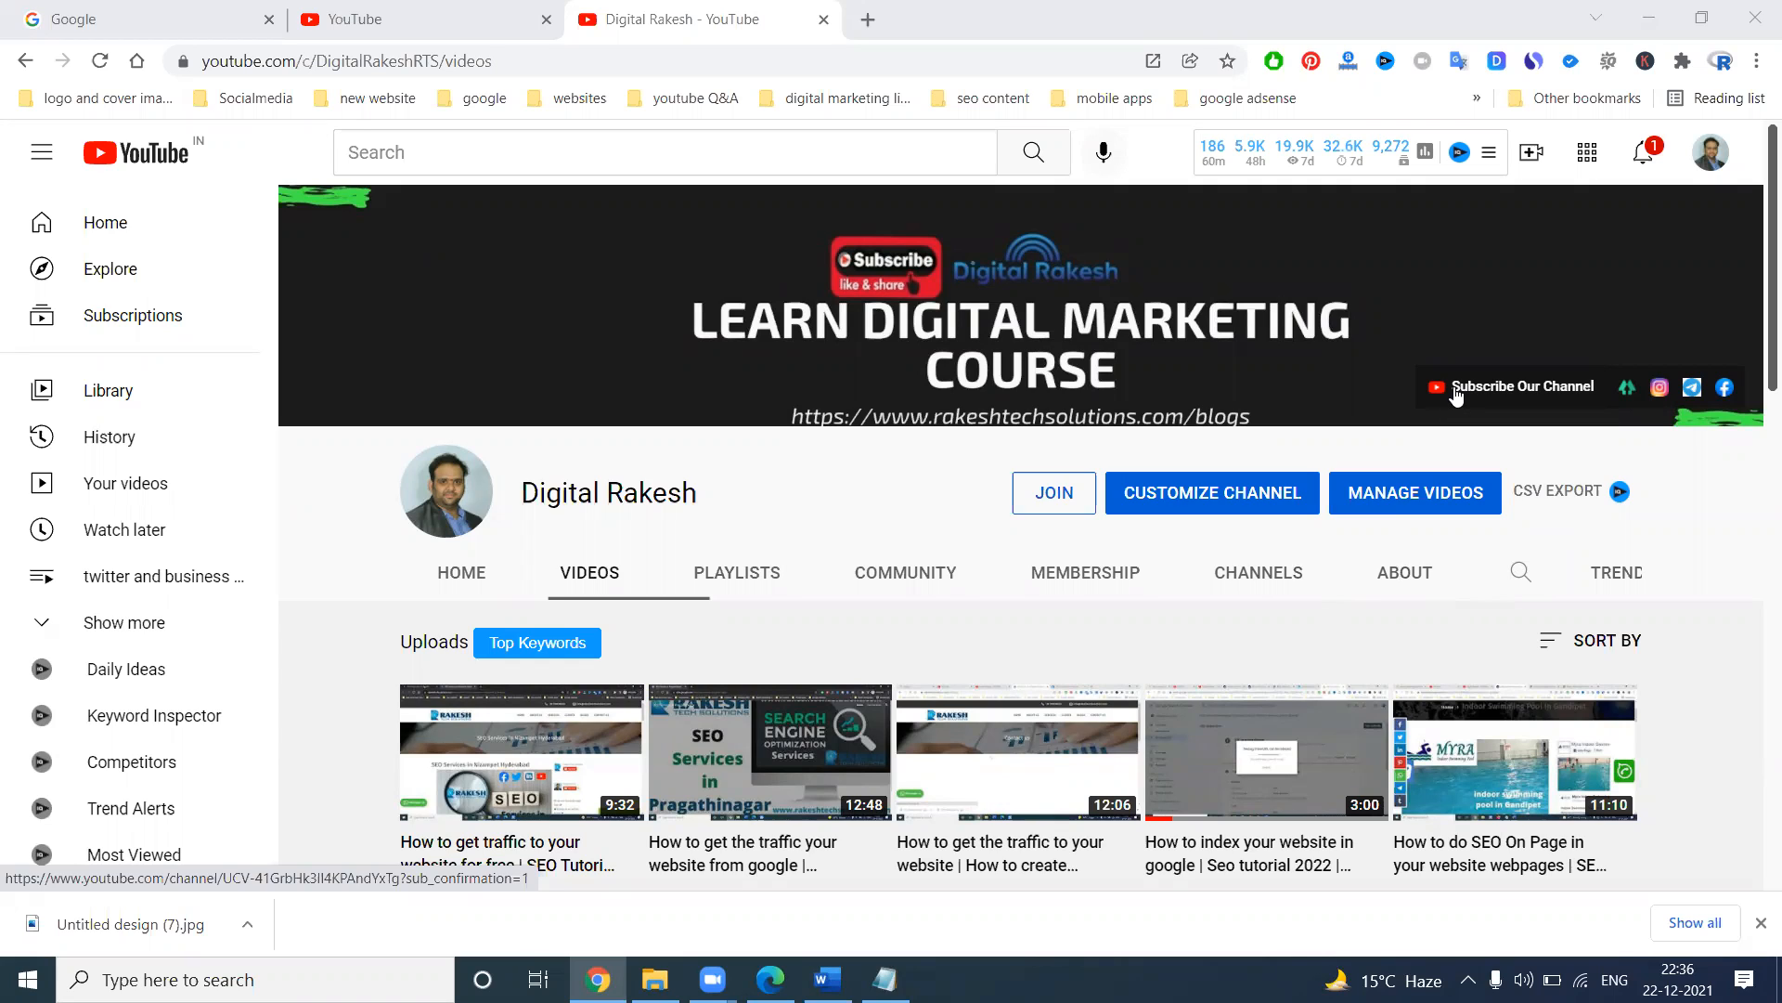
{"action": "mouse_move", "coordinate": [1456, 389]}
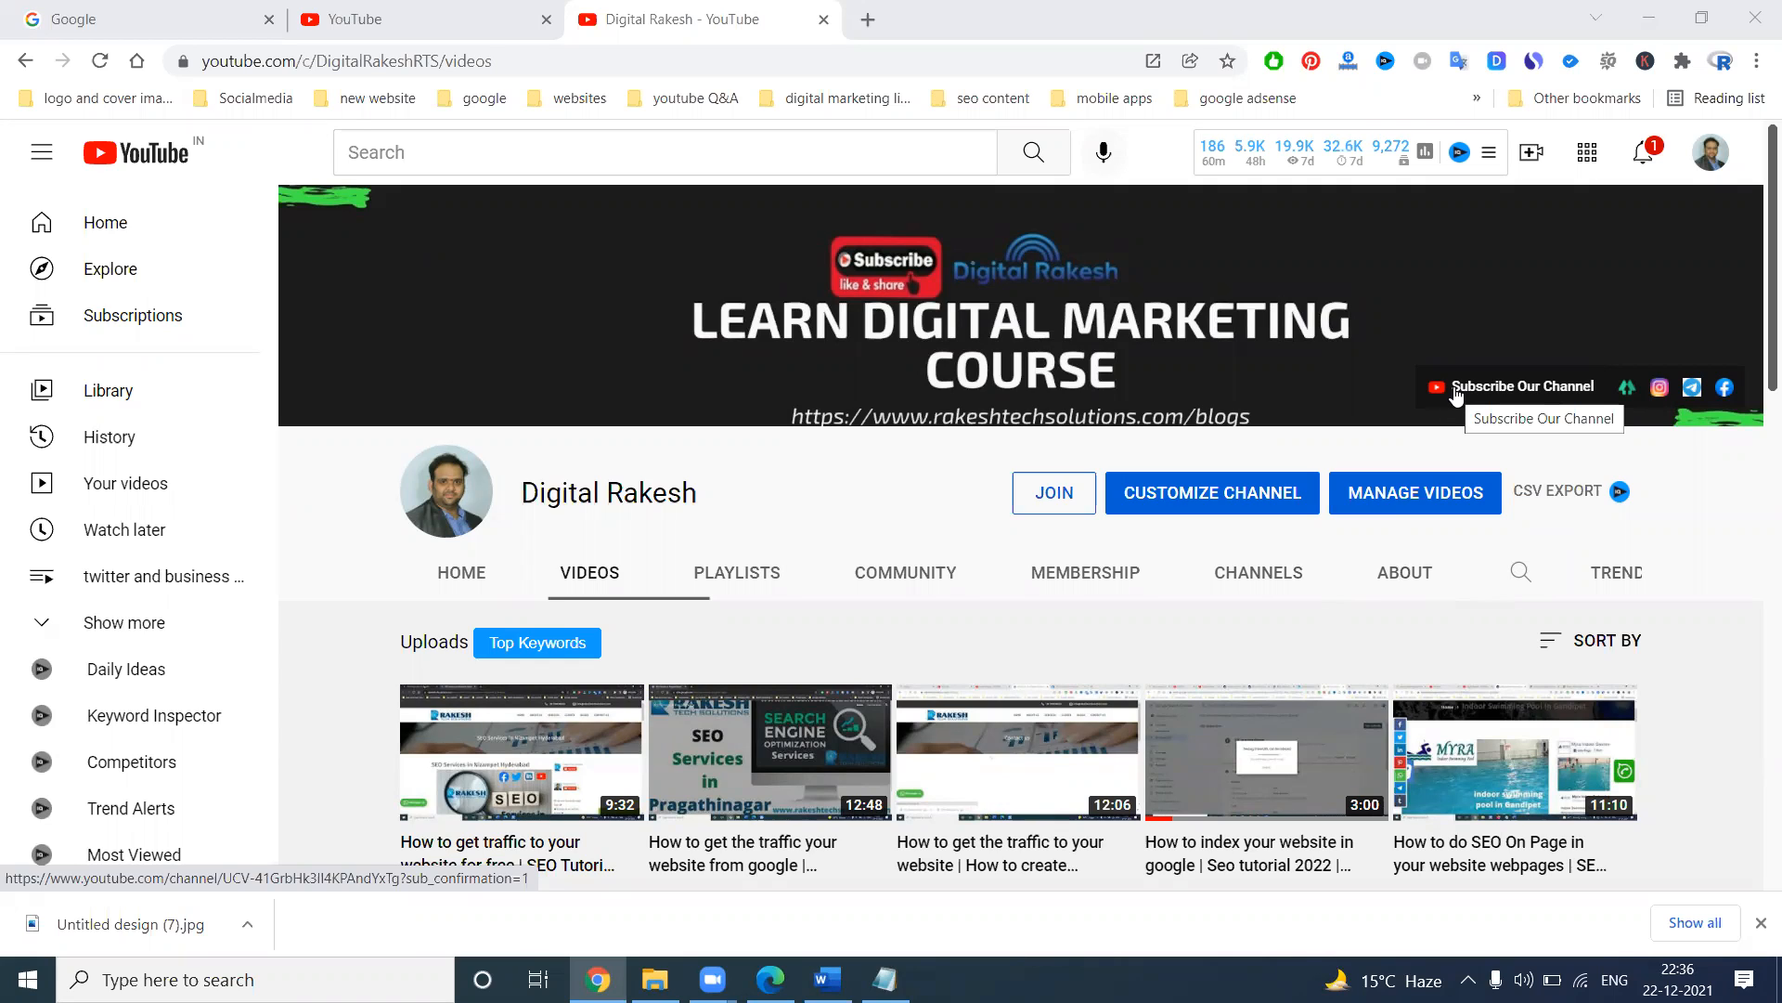
{"action": "mouse_move", "coordinate": [1500, 388]}
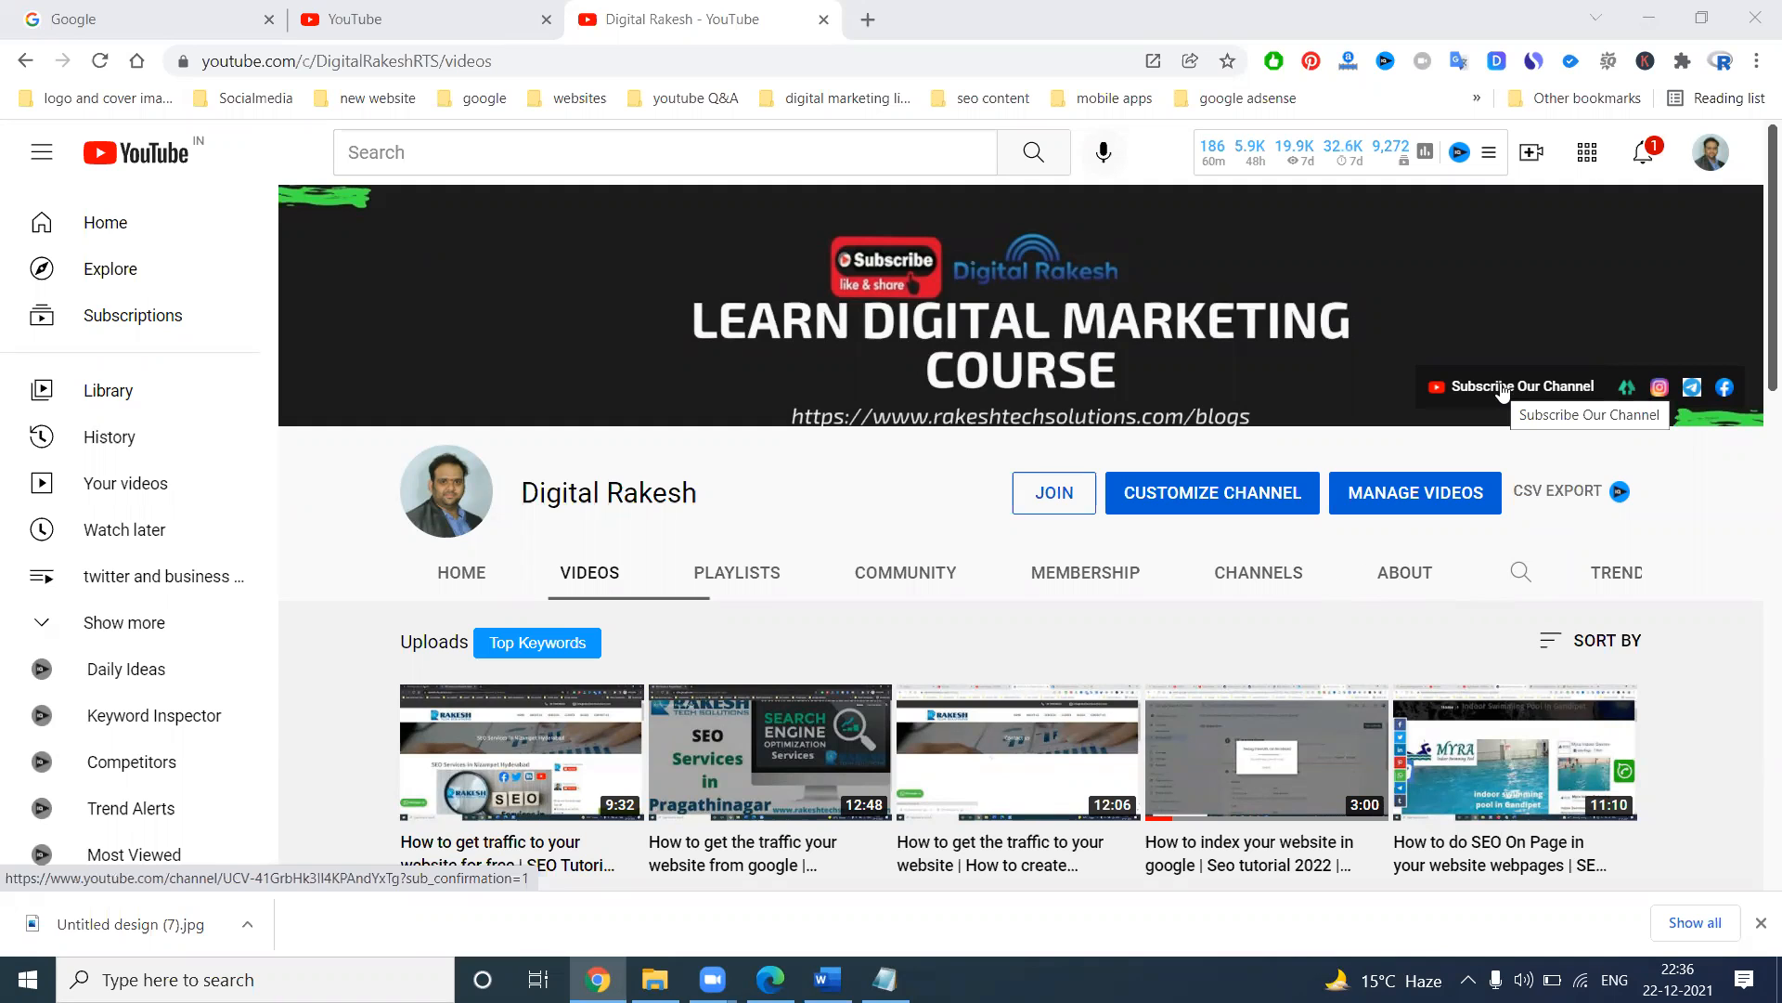
Follow the banner's 'Subscribe Our Channel' link to load the ?sub_confirmation=1 prompt.
{"action": "left_click", "coordinate": [1510, 386]}
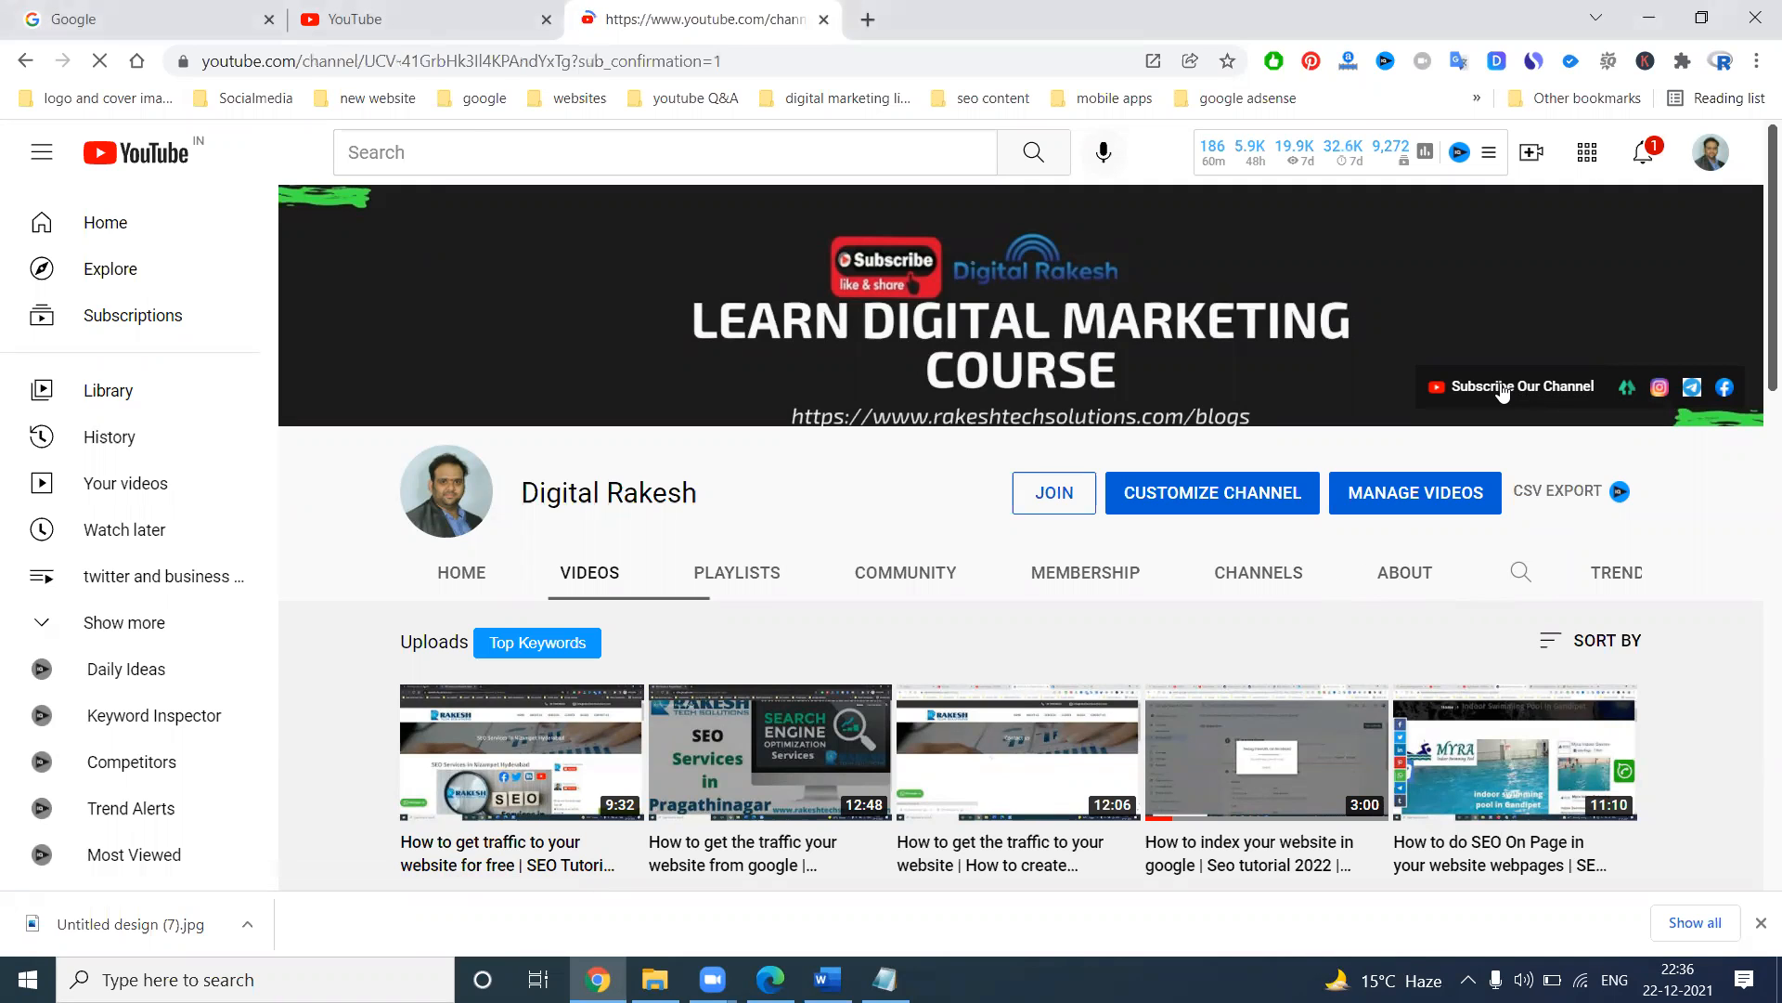
{"action": "left_click", "coordinate": [1520, 386]}
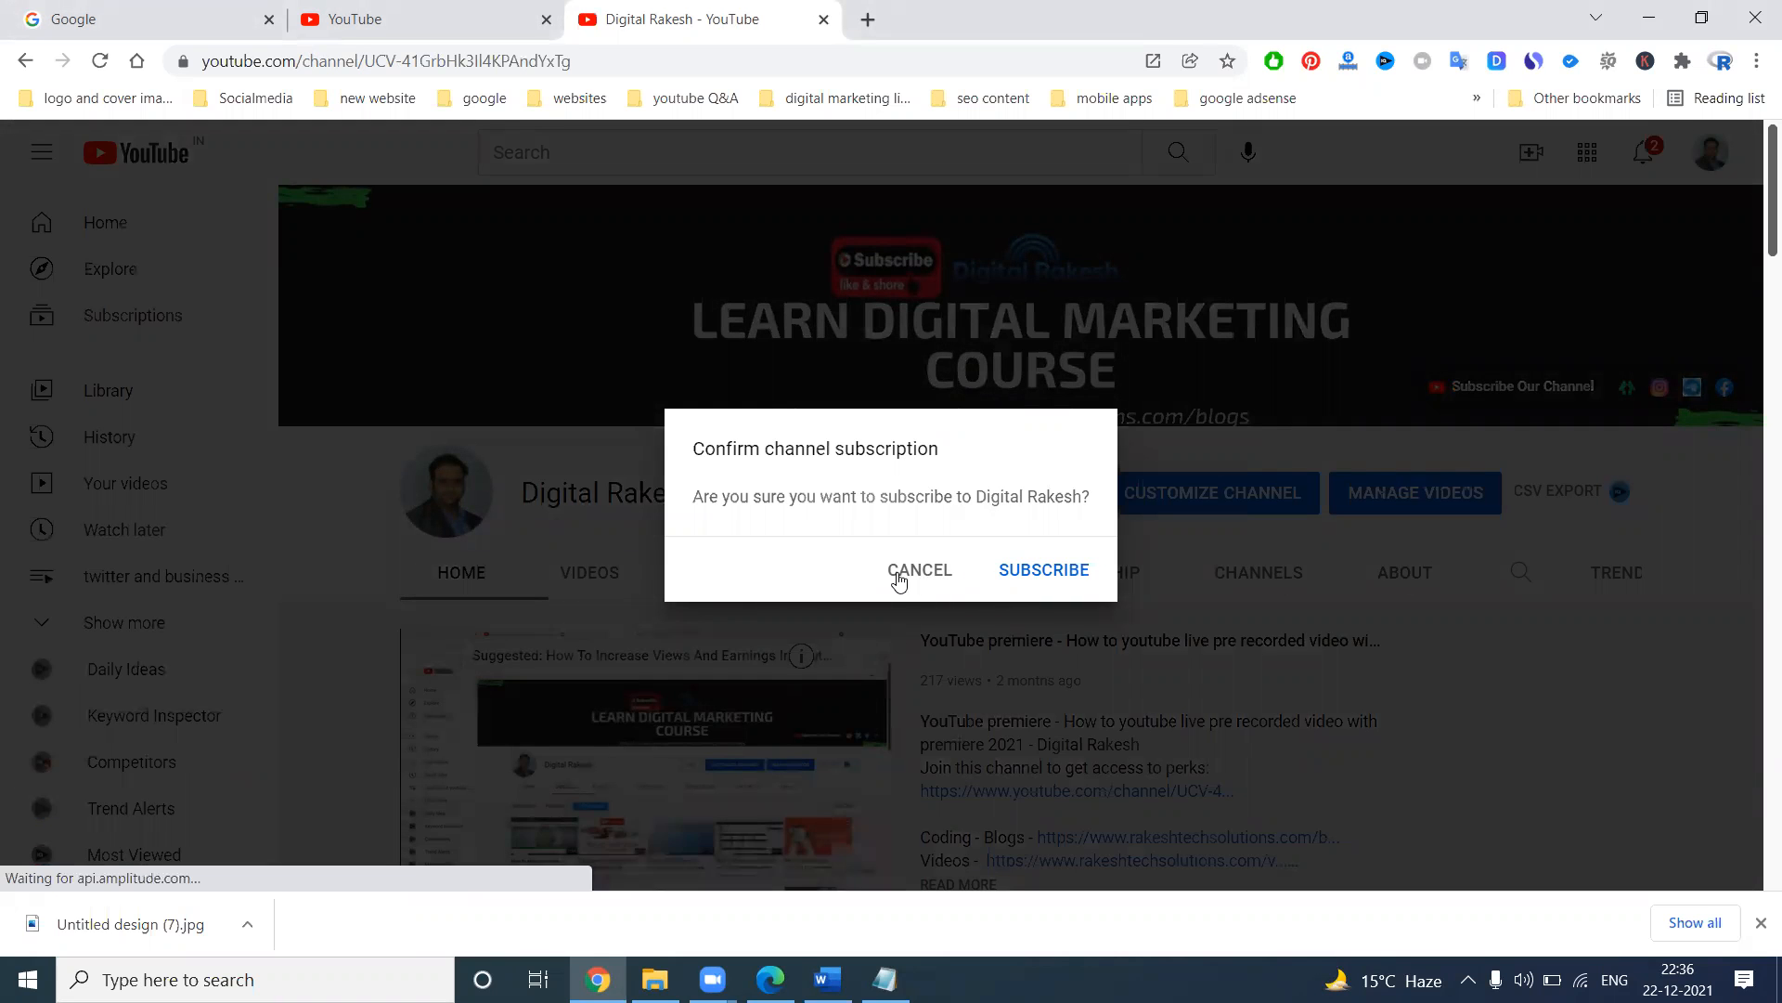
Cancel the subscription prompt and scroll through PETETI'S VLOG's uploaded videos.
{"action": "left_click", "coordinate": [919, 570]}
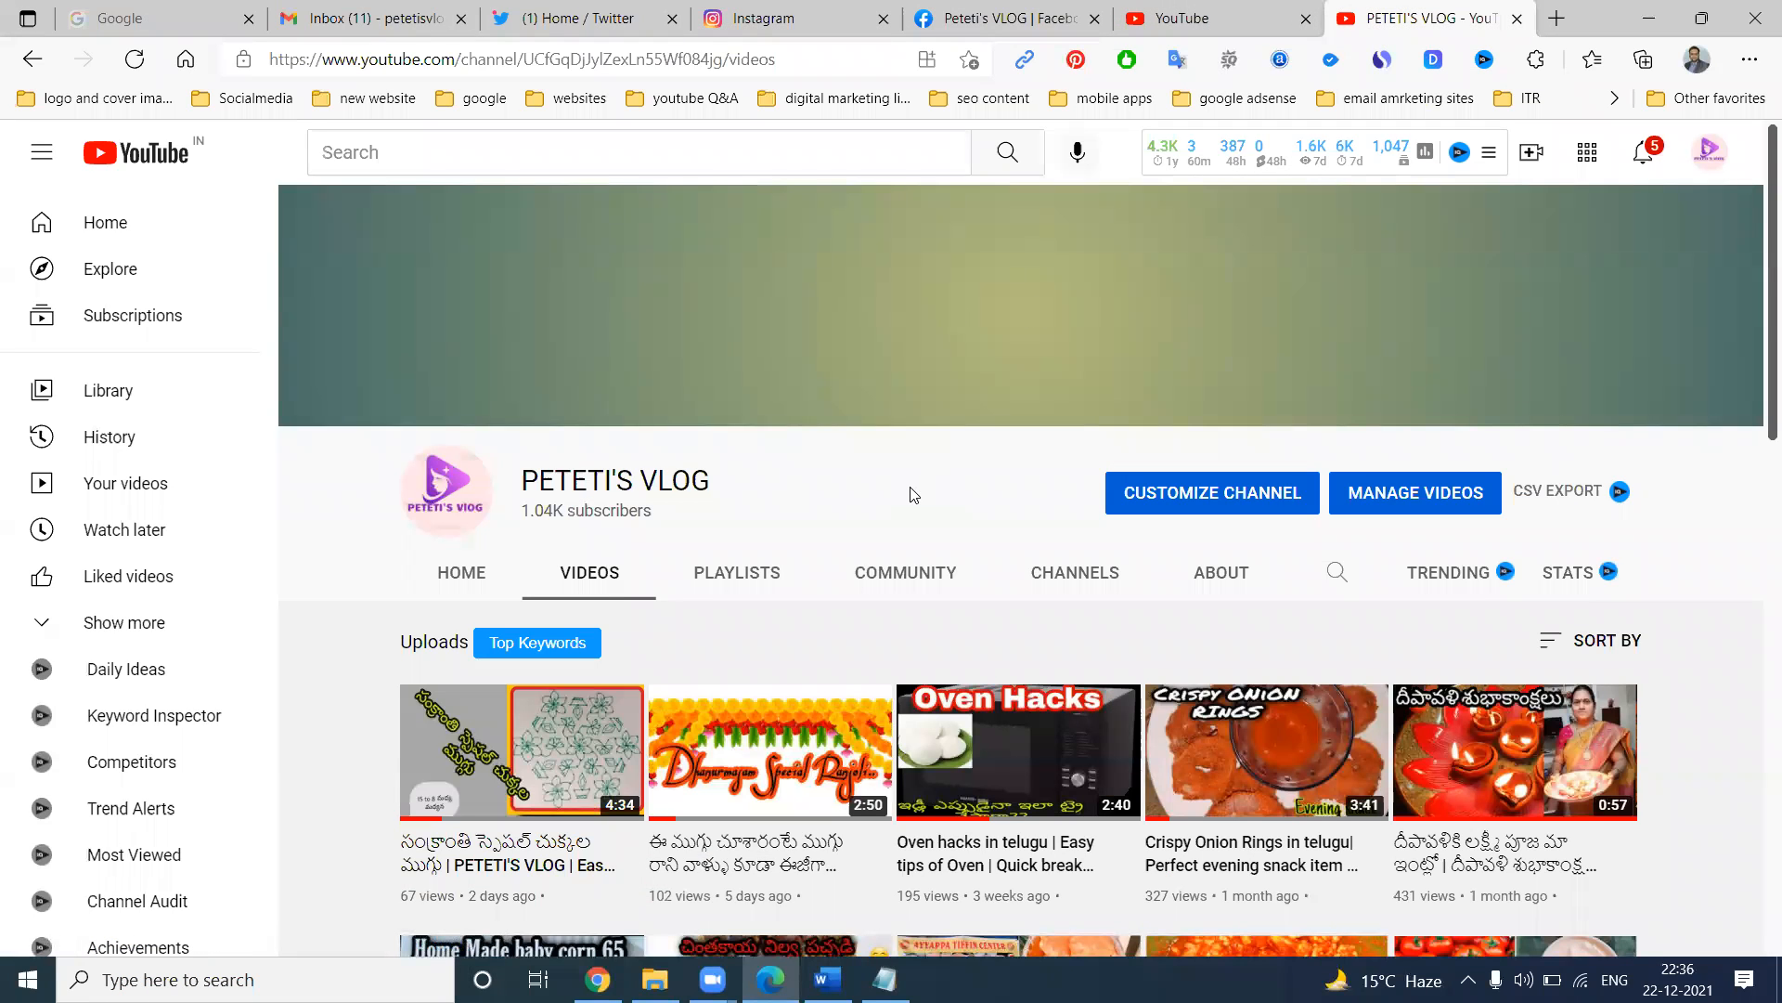
{"action": "scroll", "scroll_direction": "down", "scroll_amount": 3}
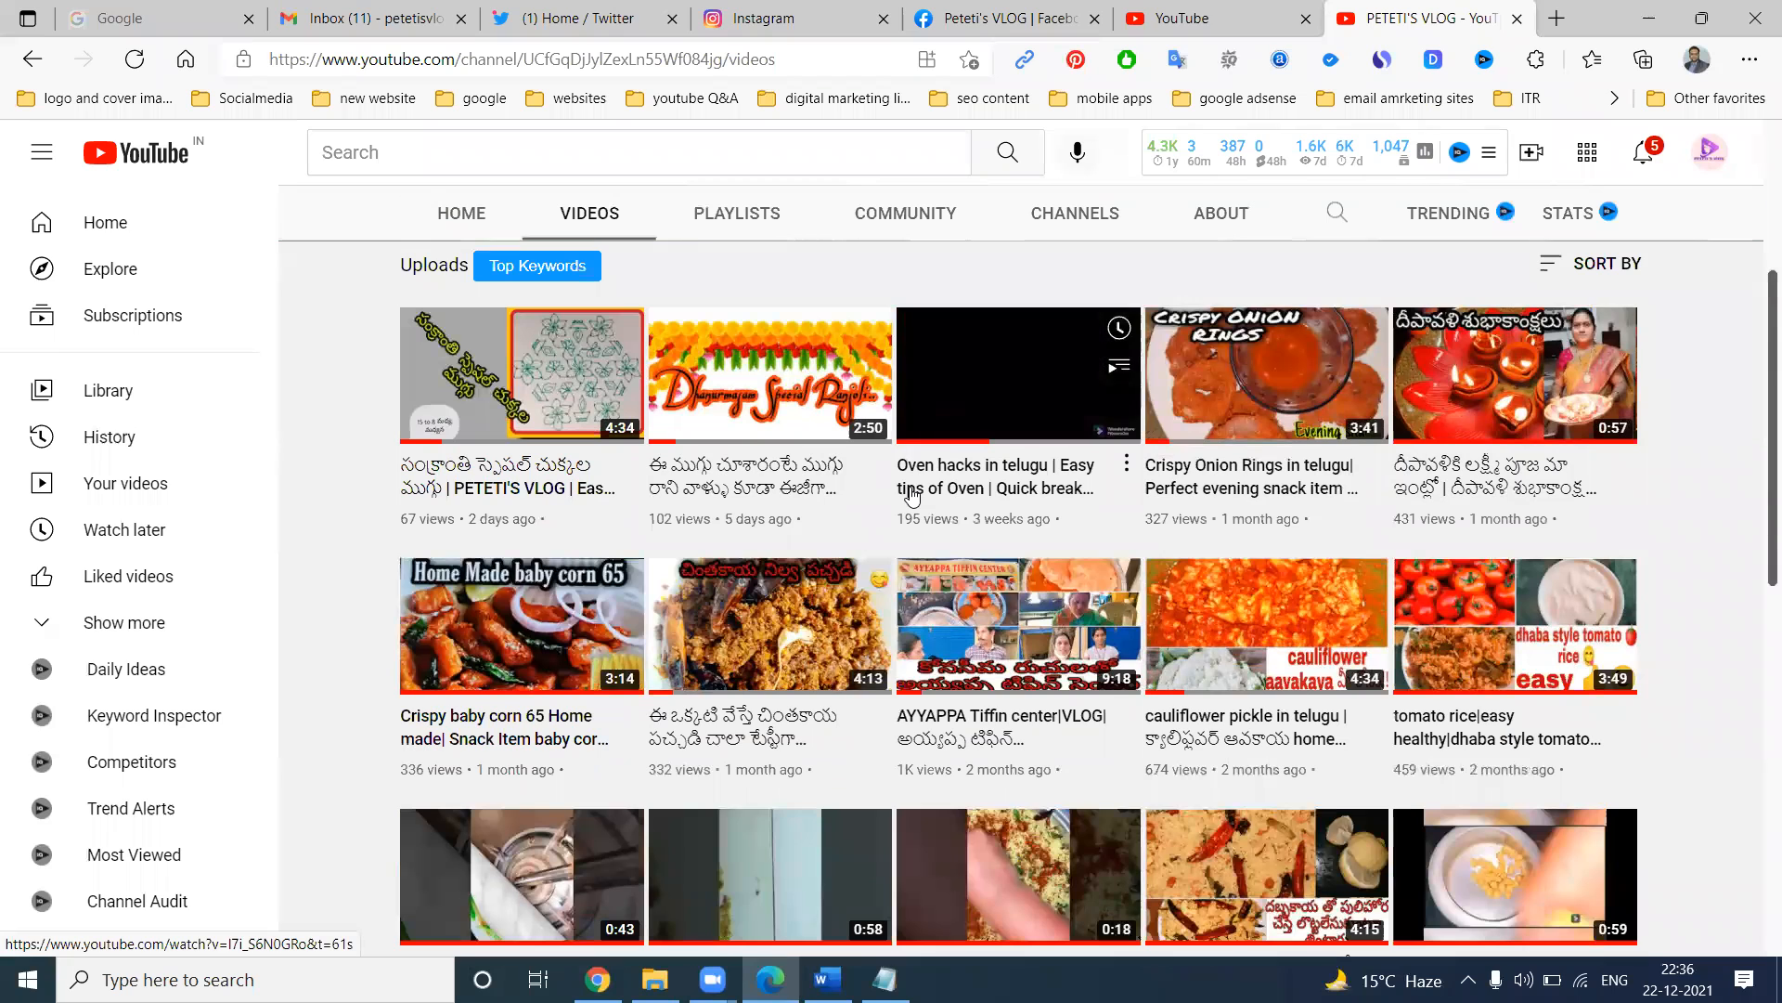
{"action": "mouse_move", "coordinate": [1016, 375]}
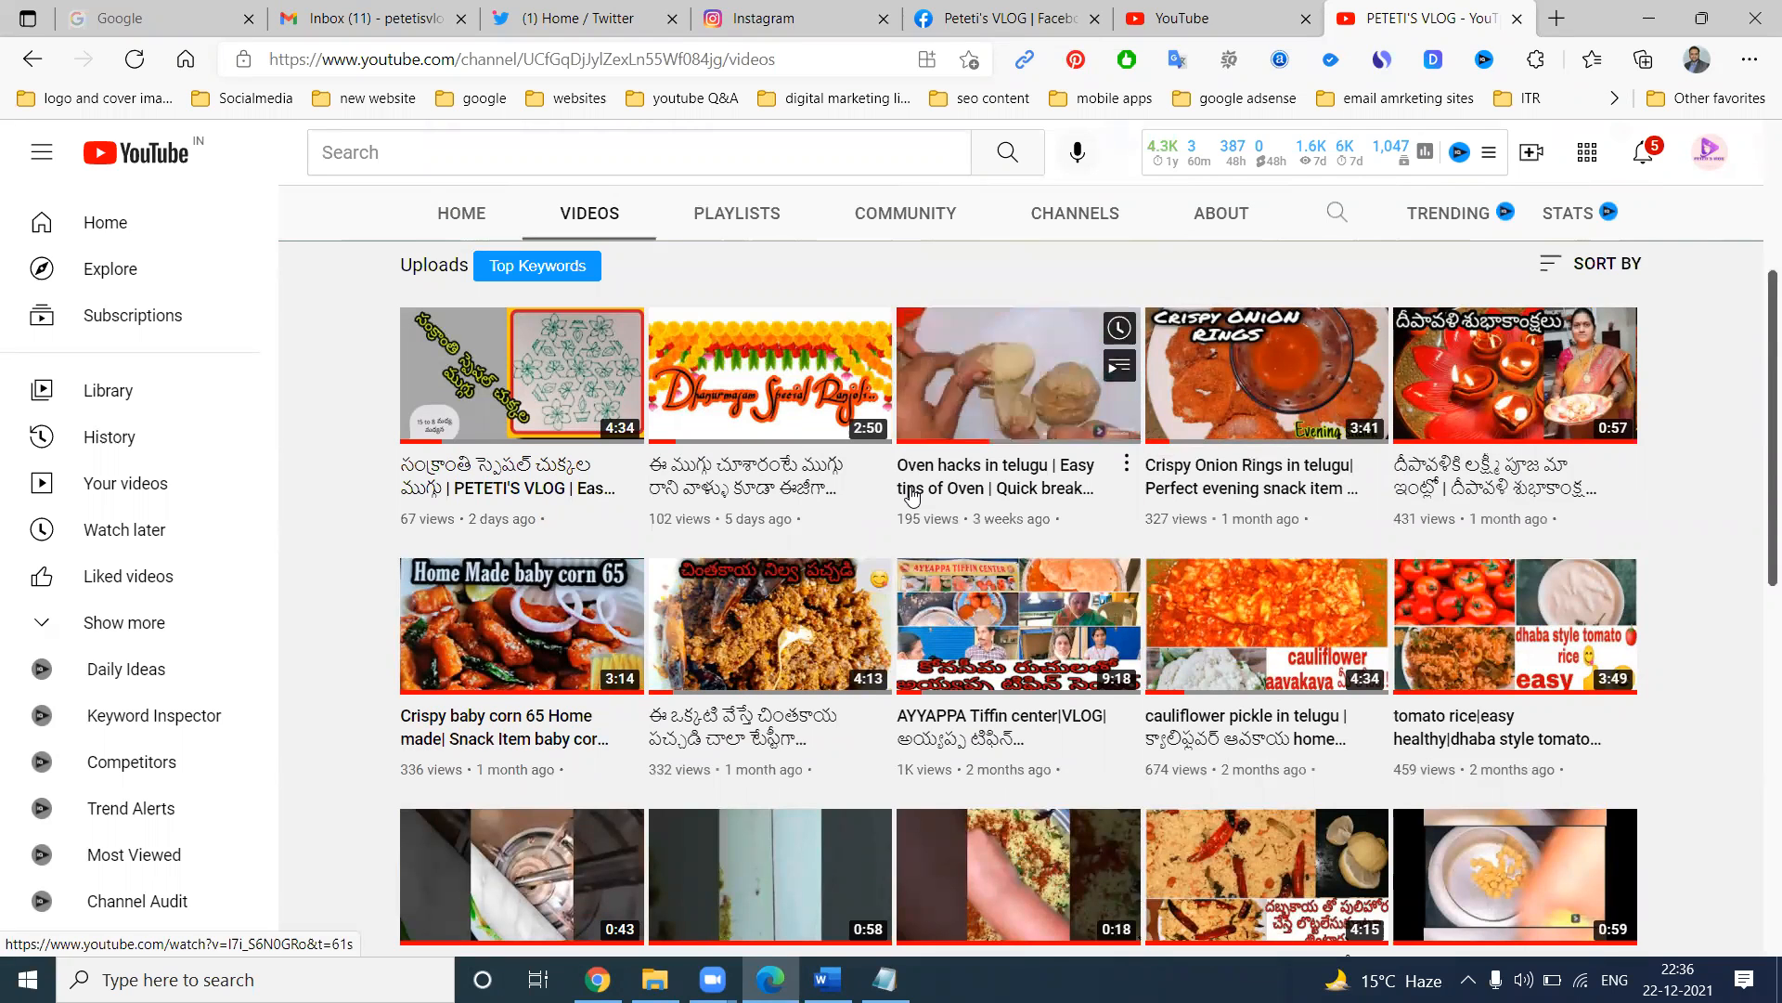
{"action": "mouse_move", "coordinate": [1018, 375]}
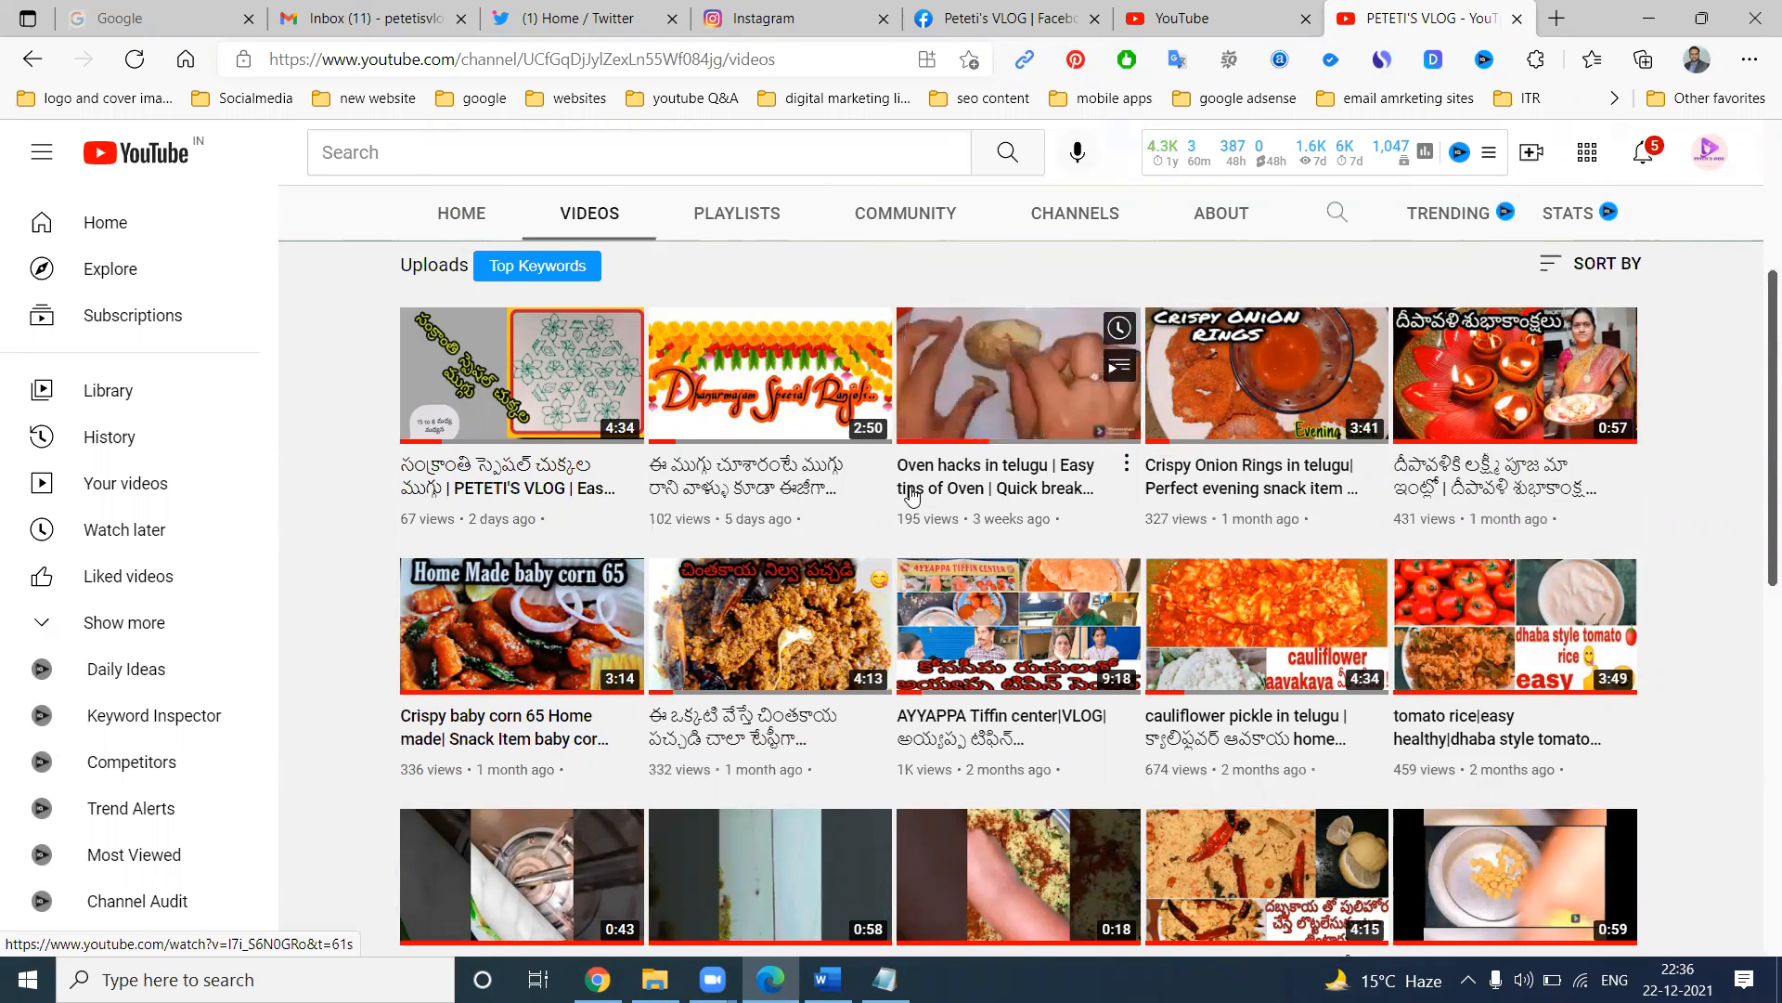
{"action": "scroll", "scroll_direction": "down", "scroll_amount": 3}
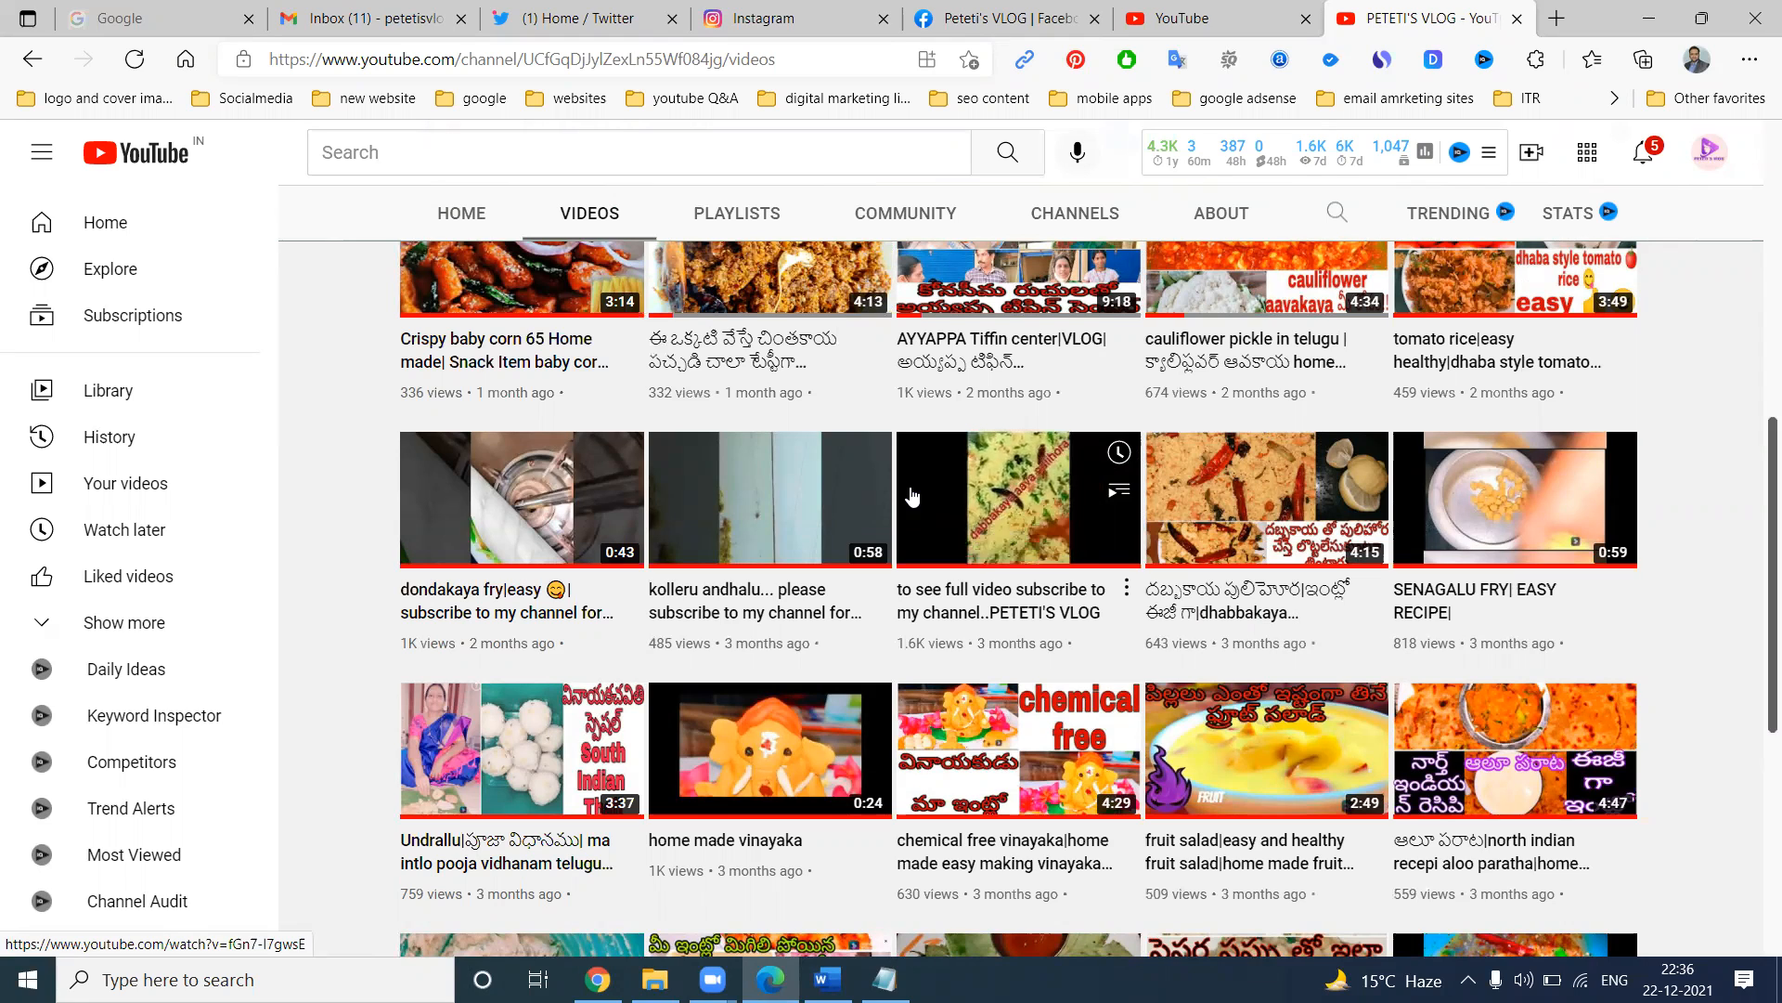
{"action": "mouse_move", "coordinate": [914, 496]}
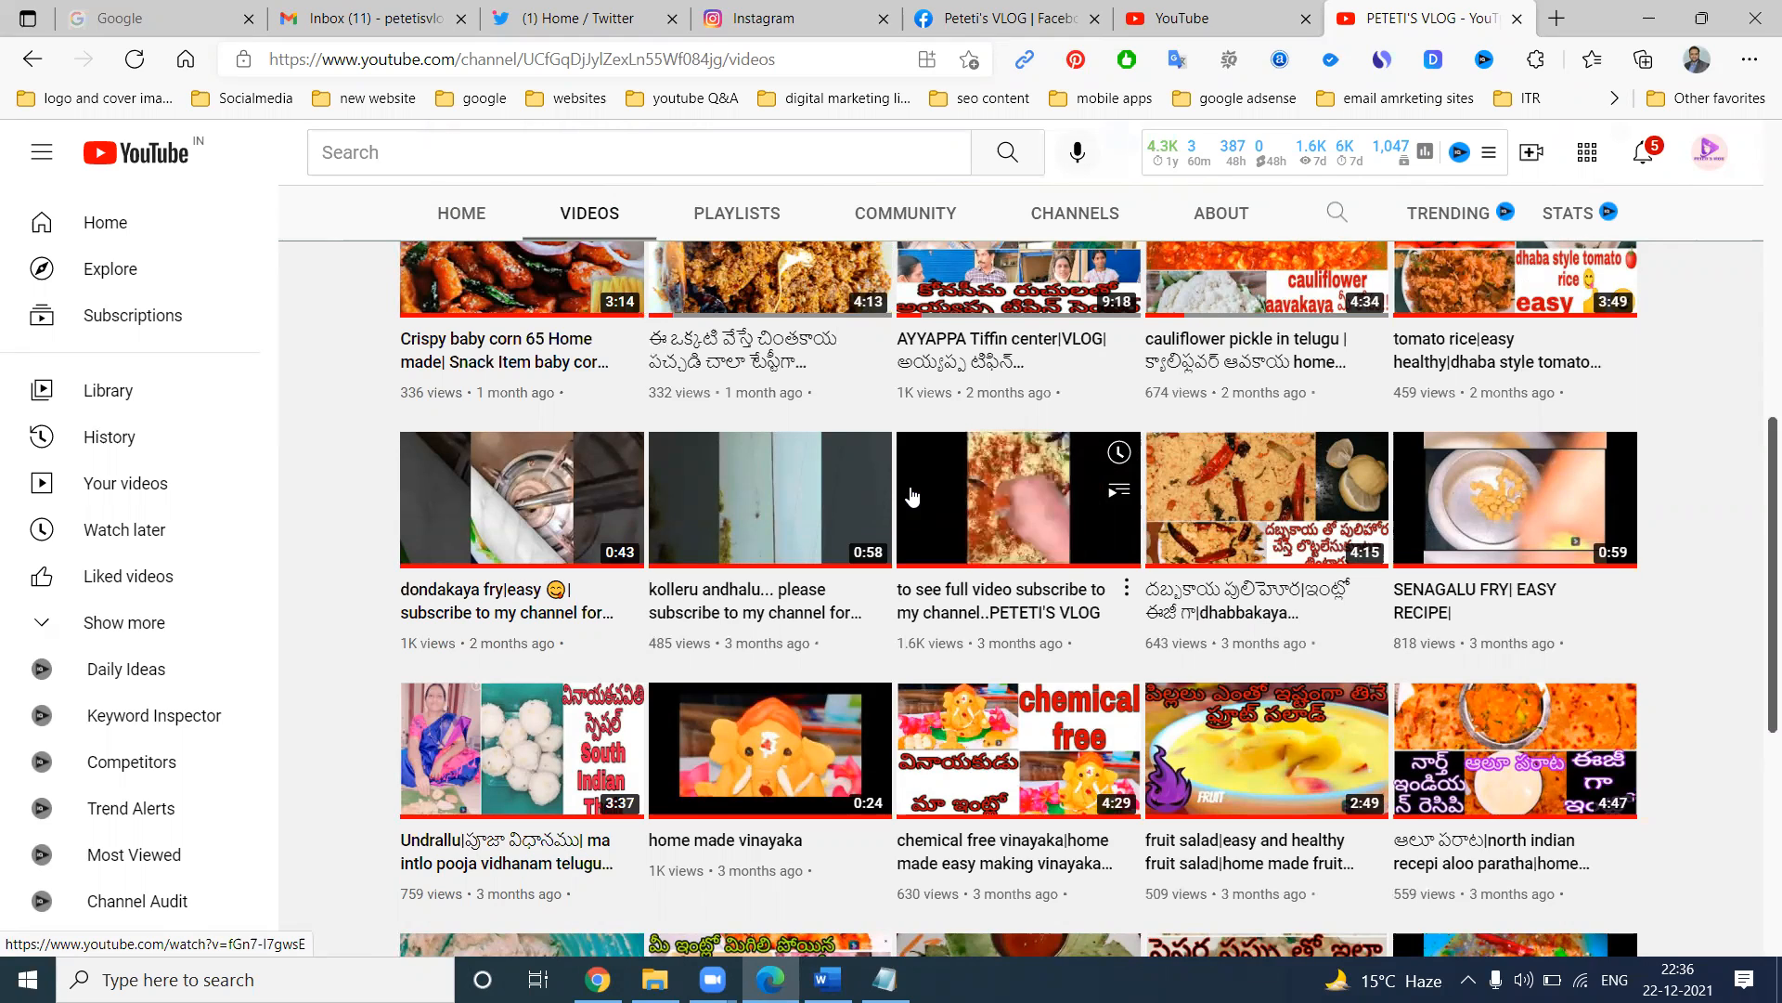
{"action": "mouse_move", "coordinate": [913, 496]}
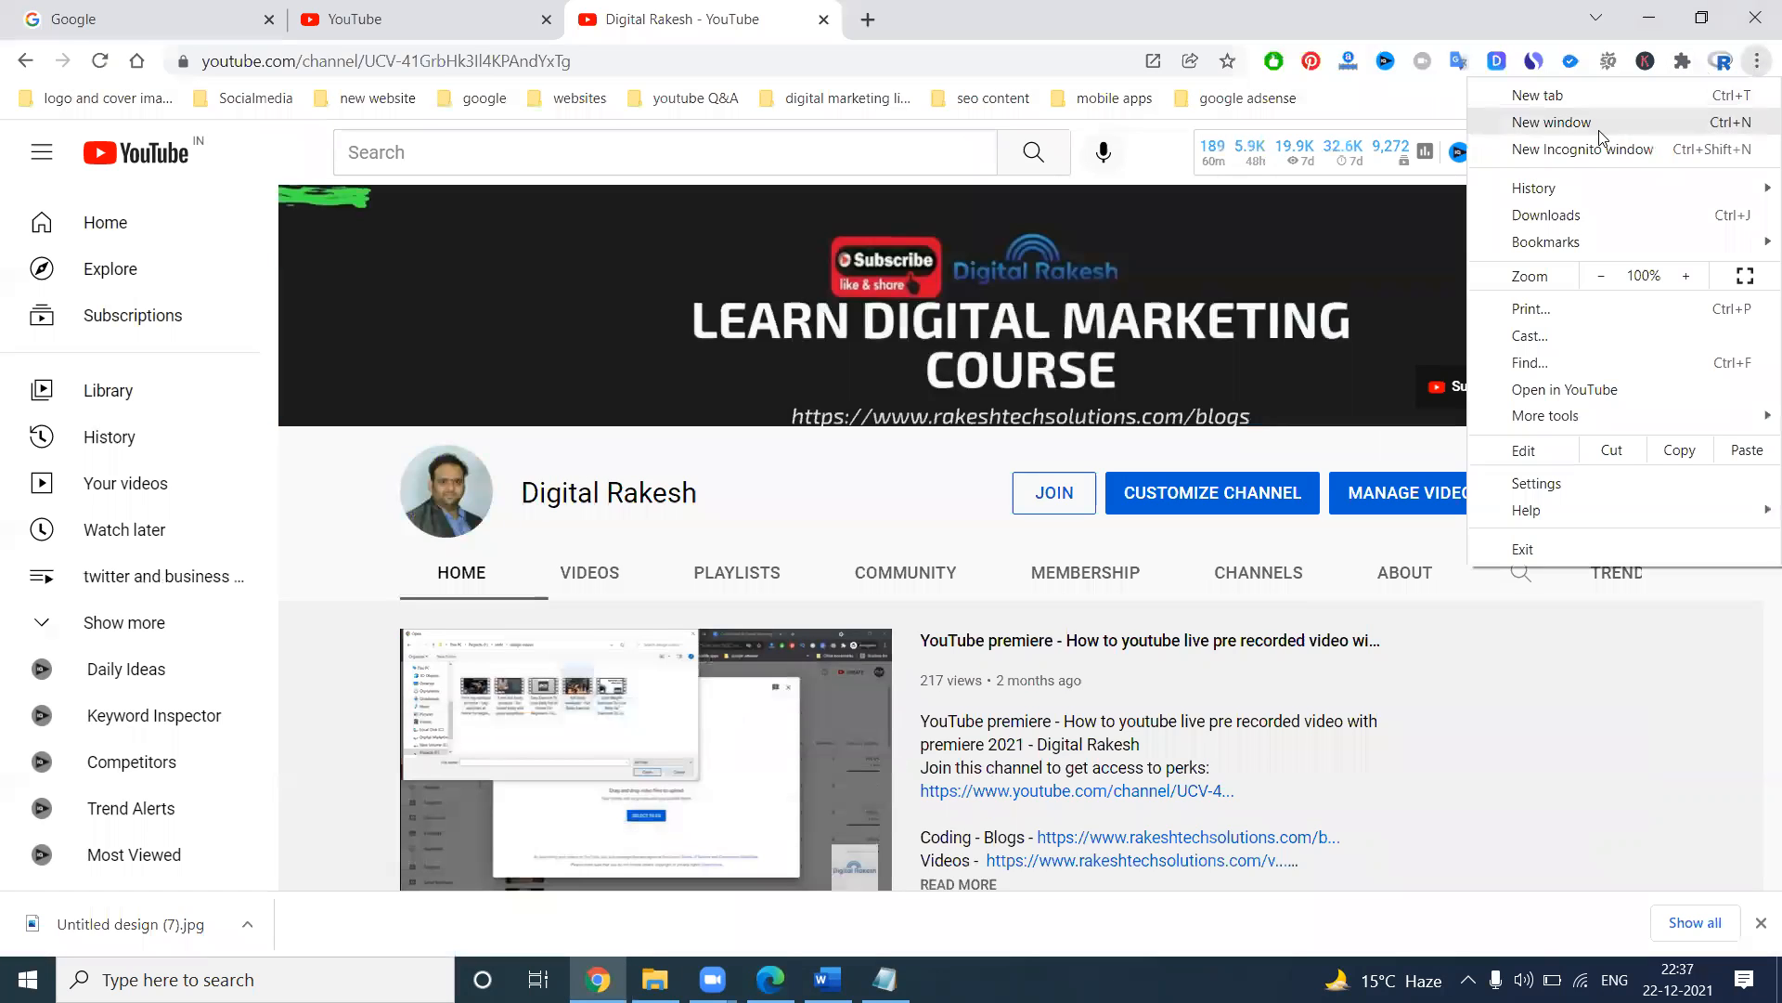
Open a new Incognito window showing the PETETI'S VLOG channel.
{"action": "left_click", "coordinate": [1614, 149]}
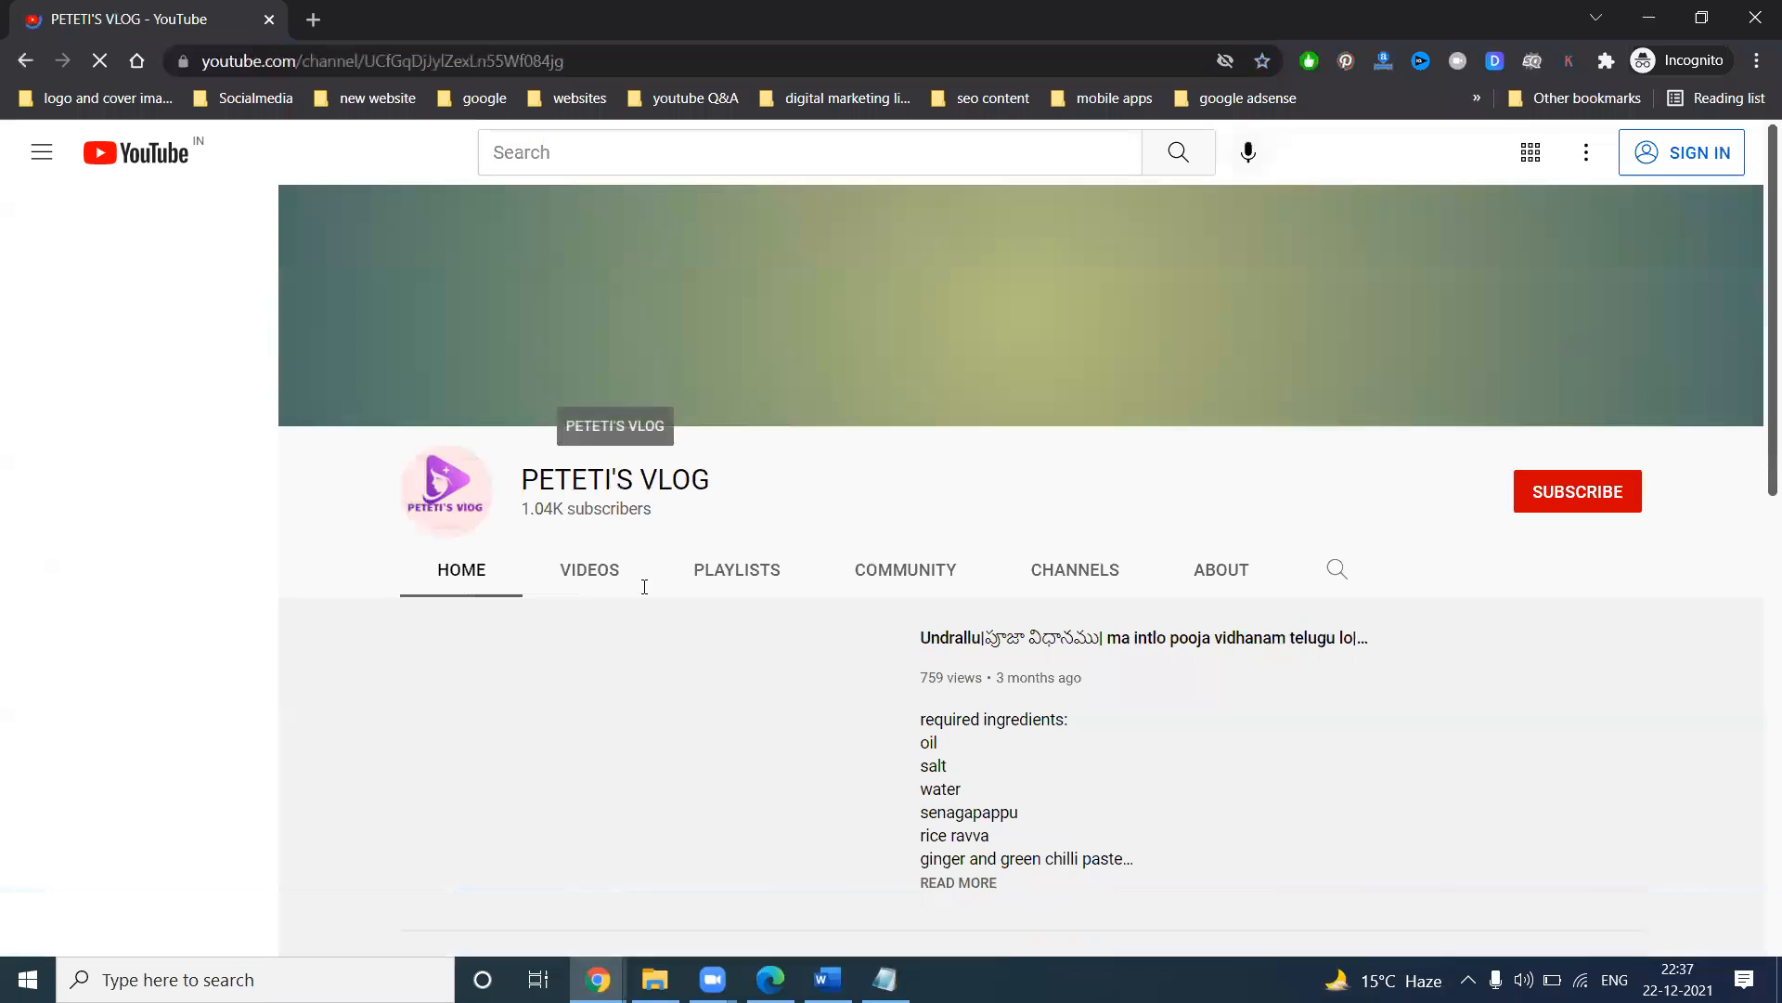
{"action": "left_click", "coordinate": [589, 570]}
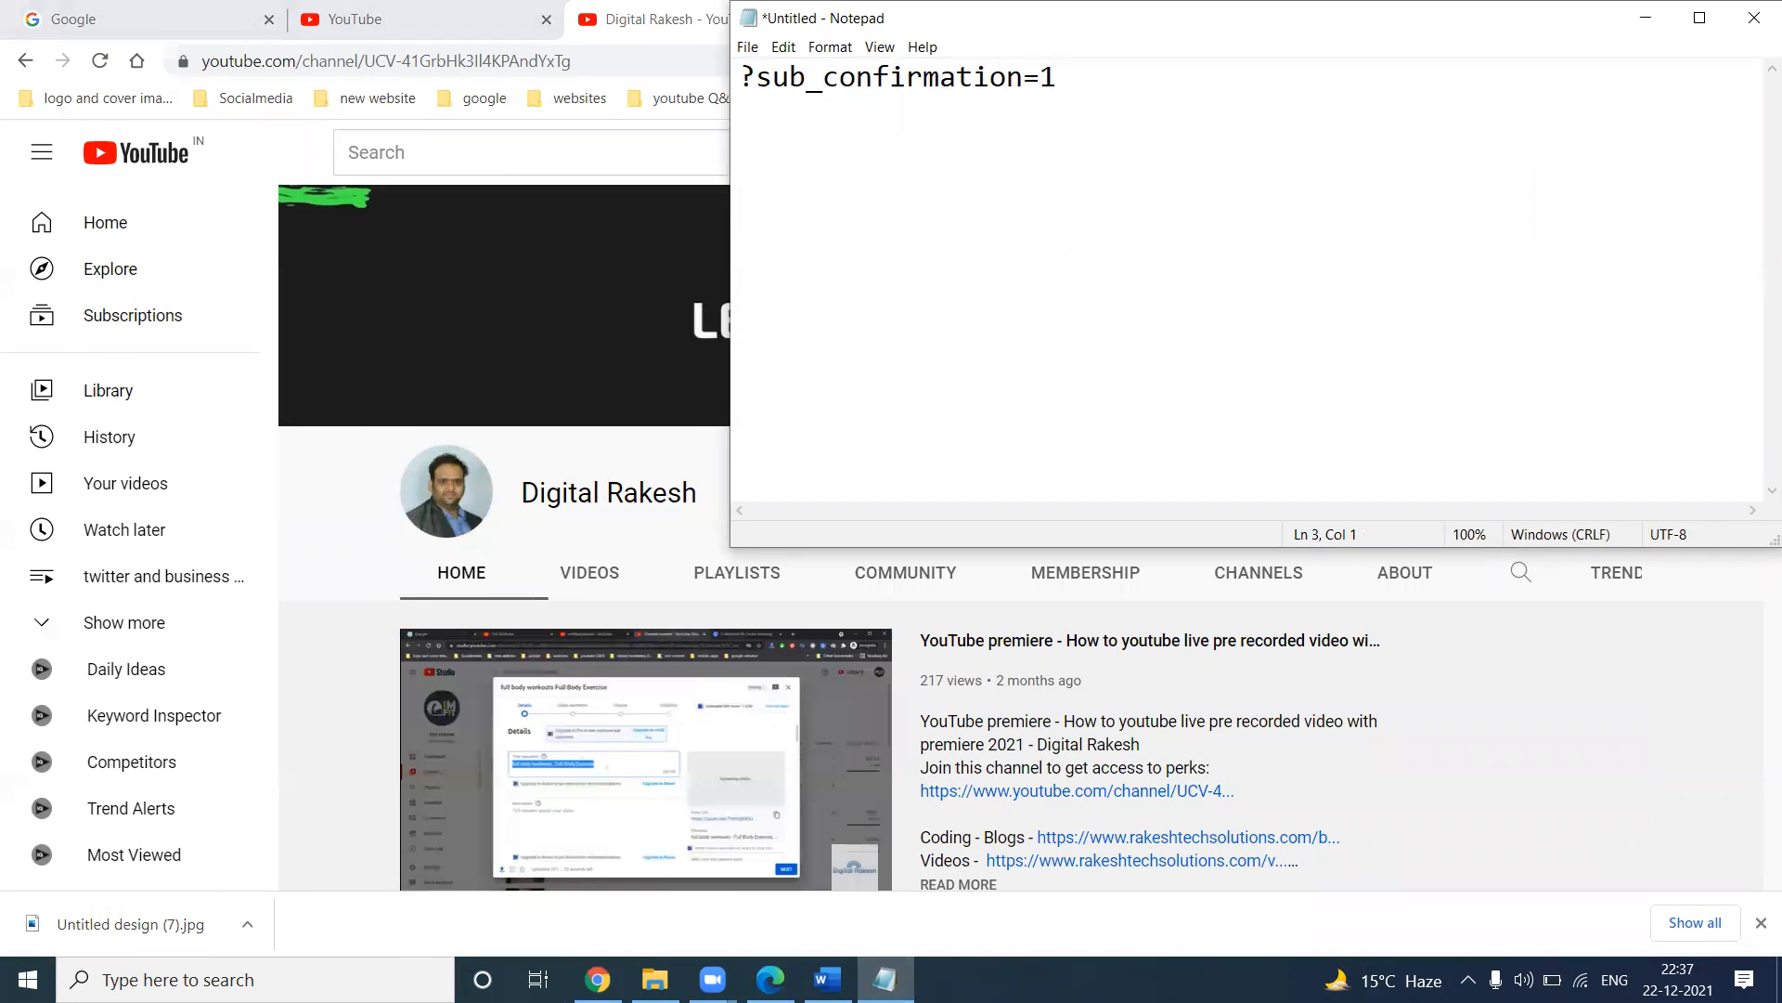
Place the channel URL before ?sub_confirmation=1 in Notepad and select the full link.
{"action": "type", "text": "https://www.youtube.com/channel/UCfGqDjJylZexLn55Wf084jg"}
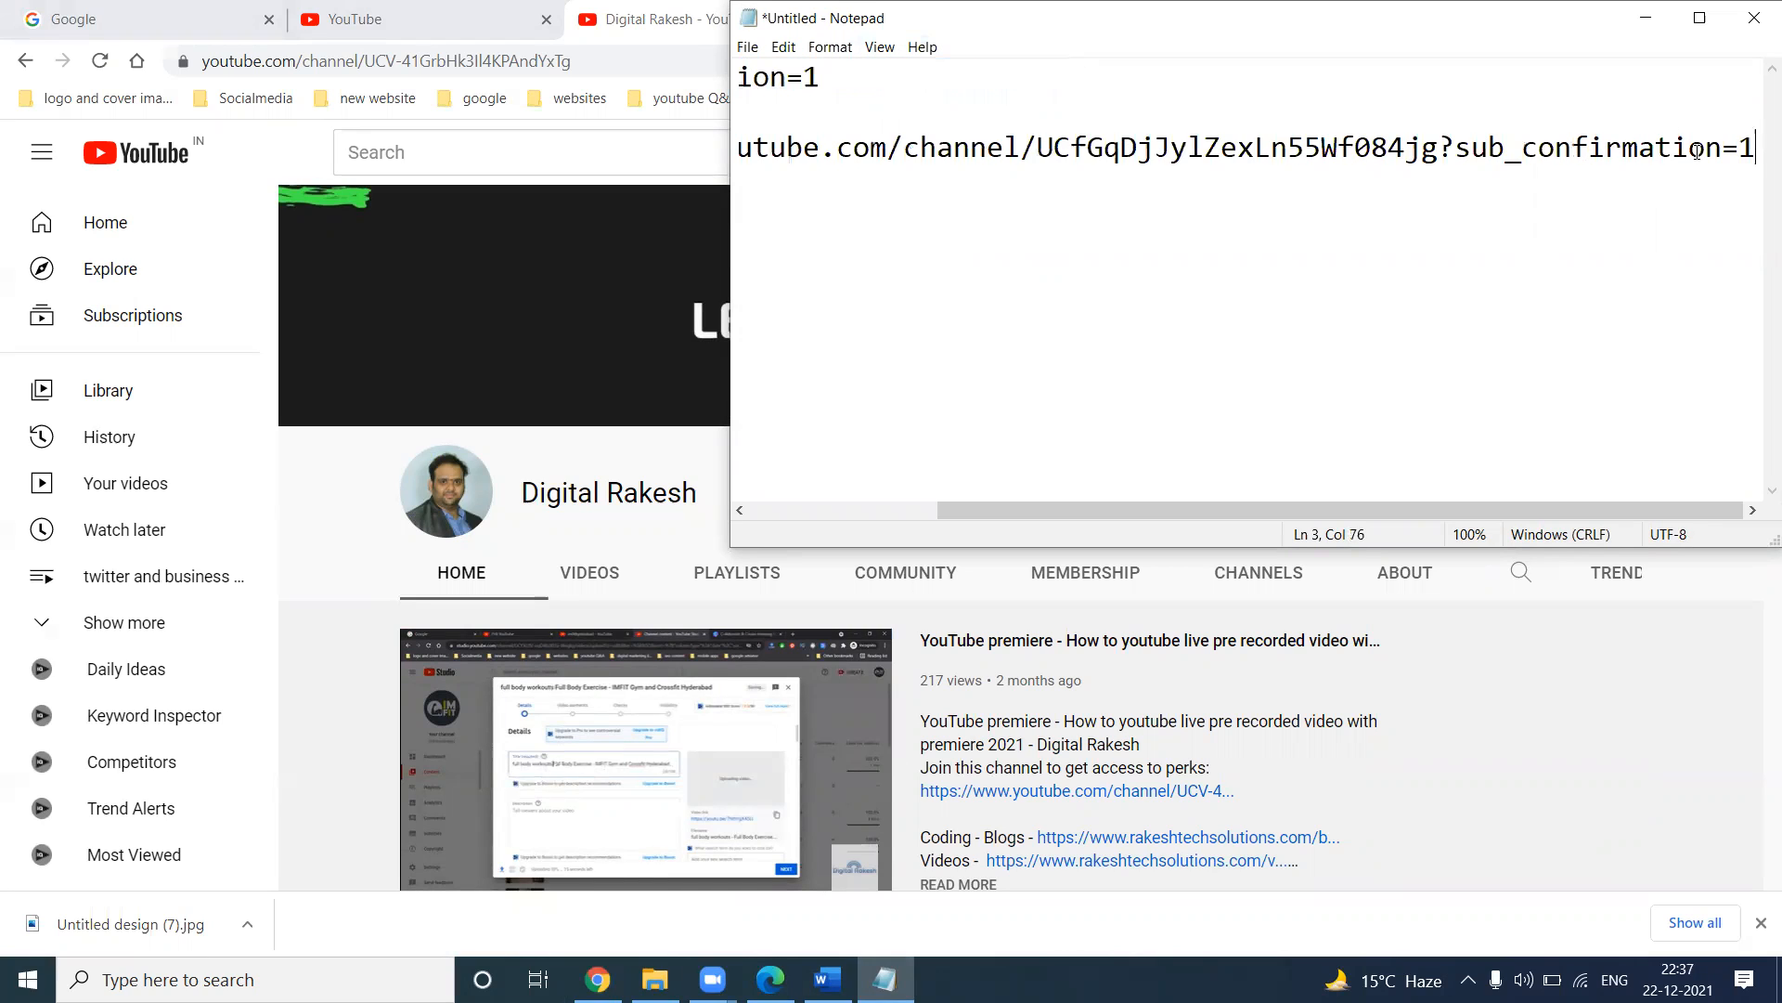
{"action": "left_click", "coordinate": [1697, 17]}
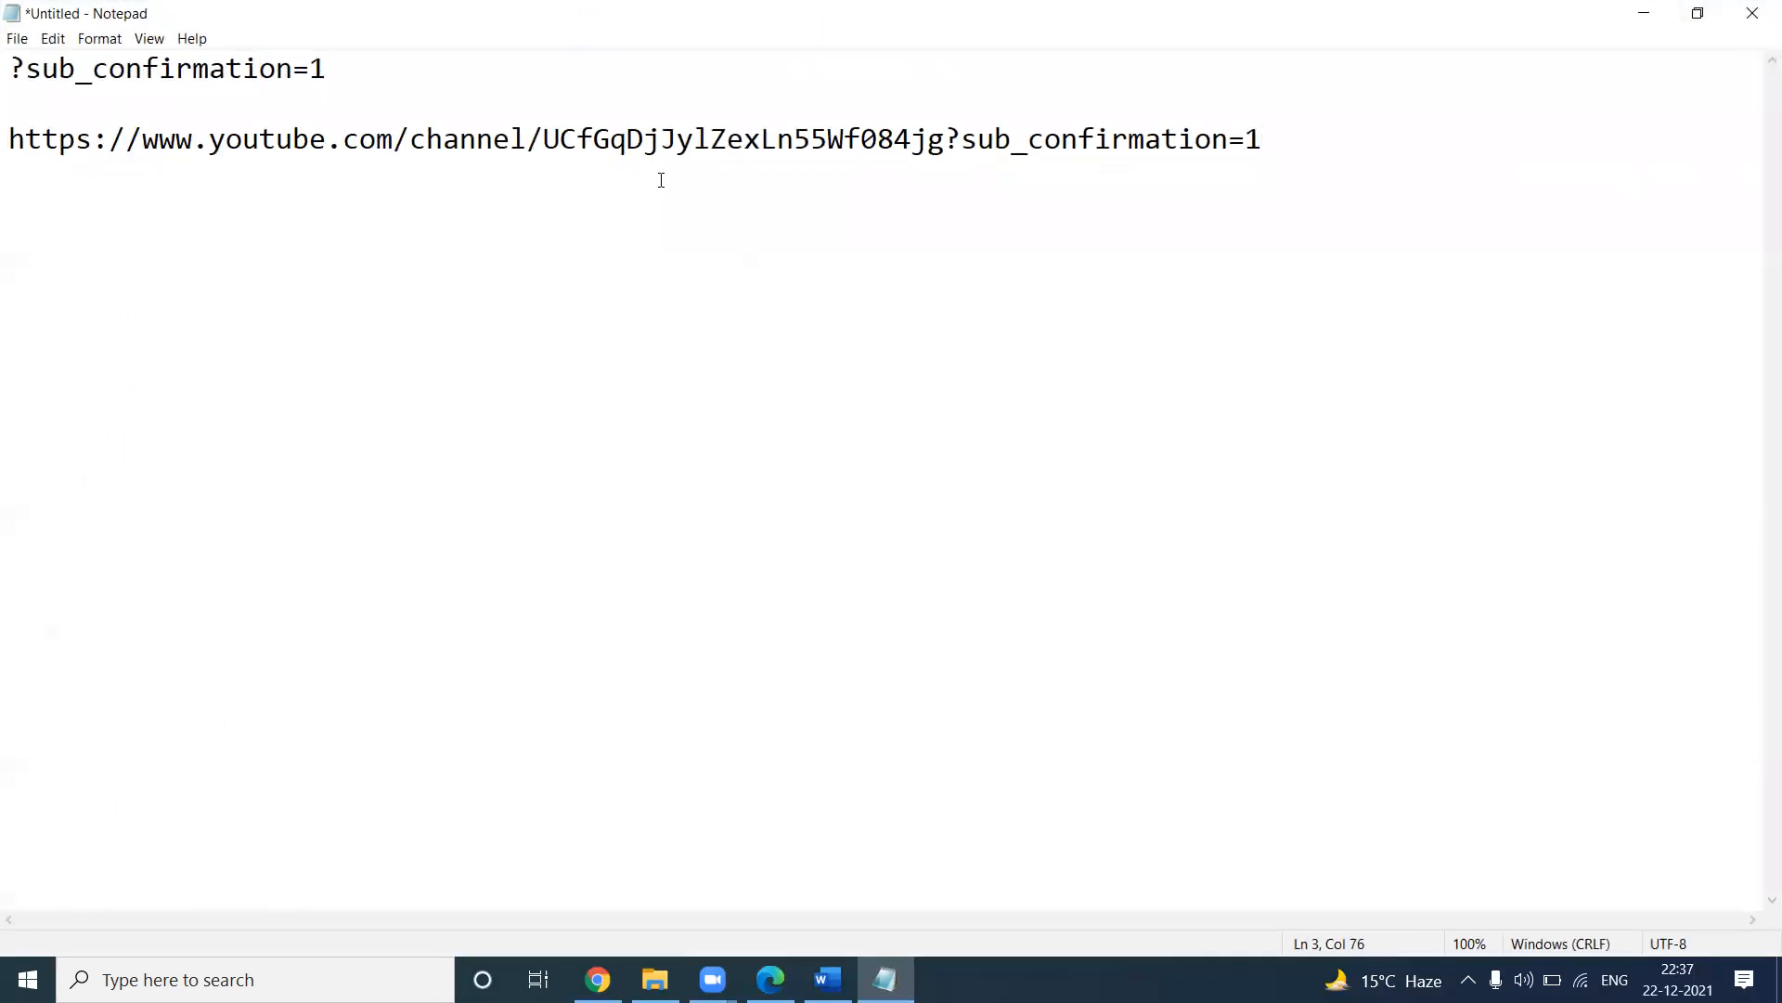
{"action": "left_click_drag", "start_coordinate": [727, 139], "coordinate": [946, 138]}
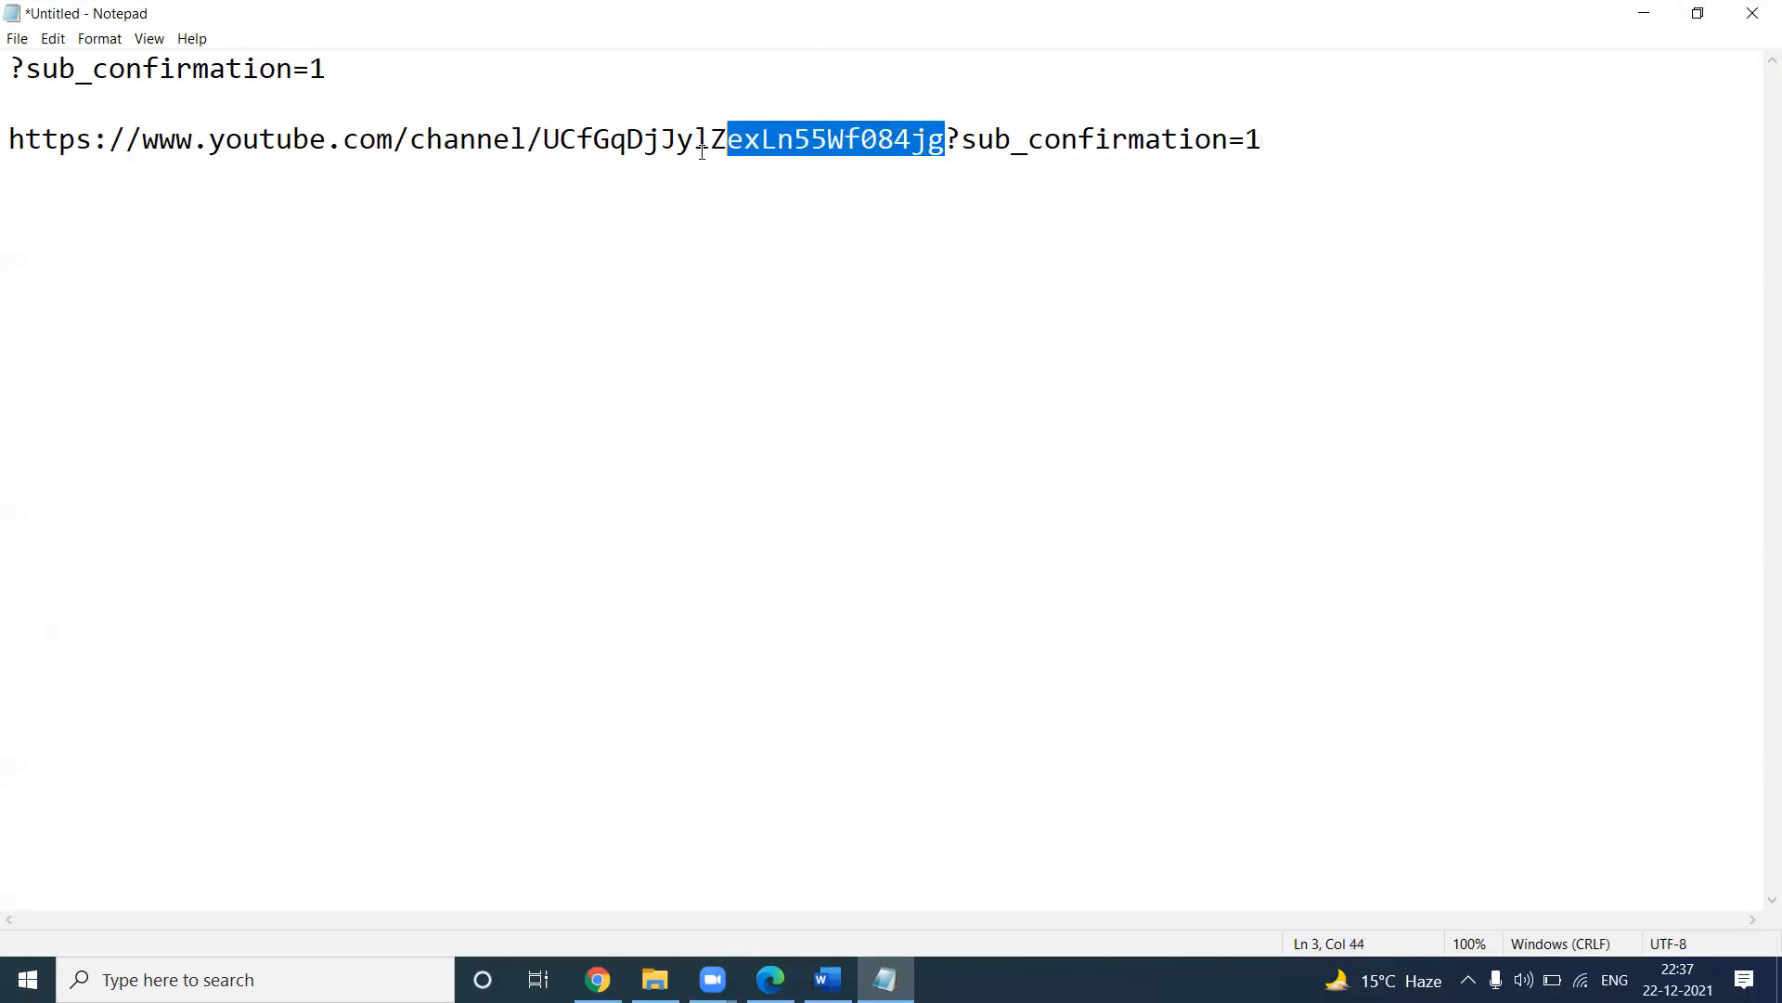
{"action": "left_click", "coordinate": [562, 141]}
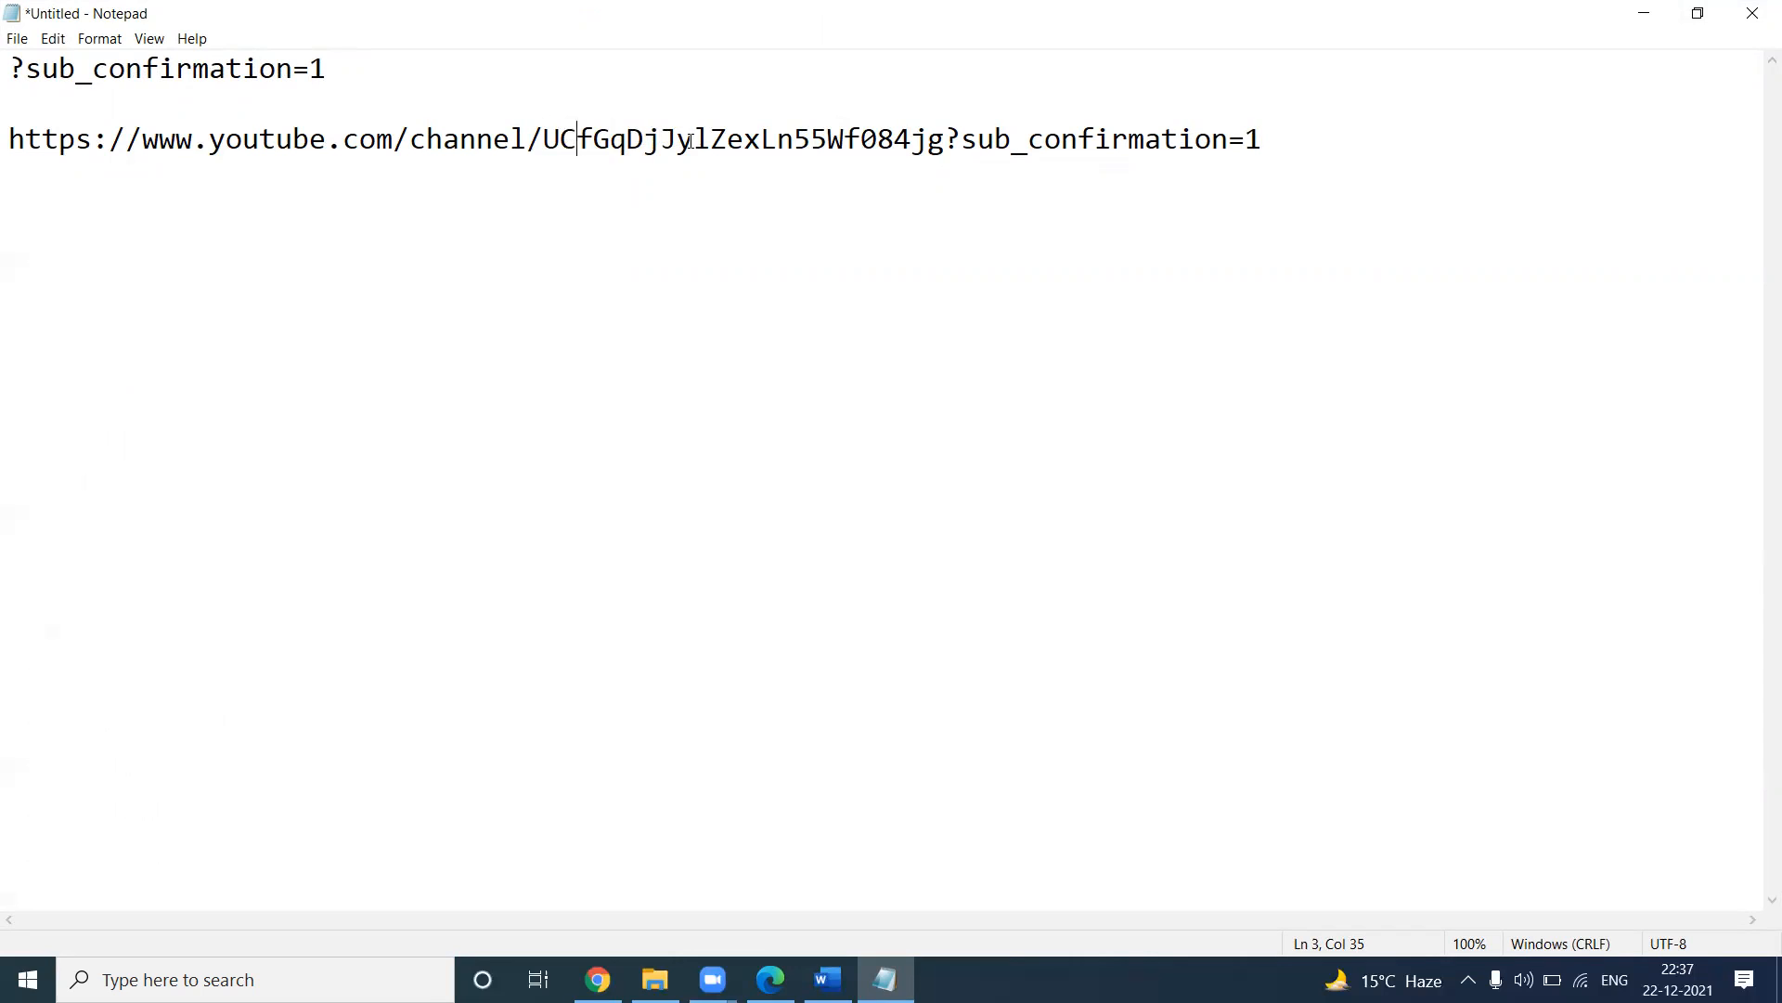
{"action": "mouse_move", "coordinate": [772, 143]}
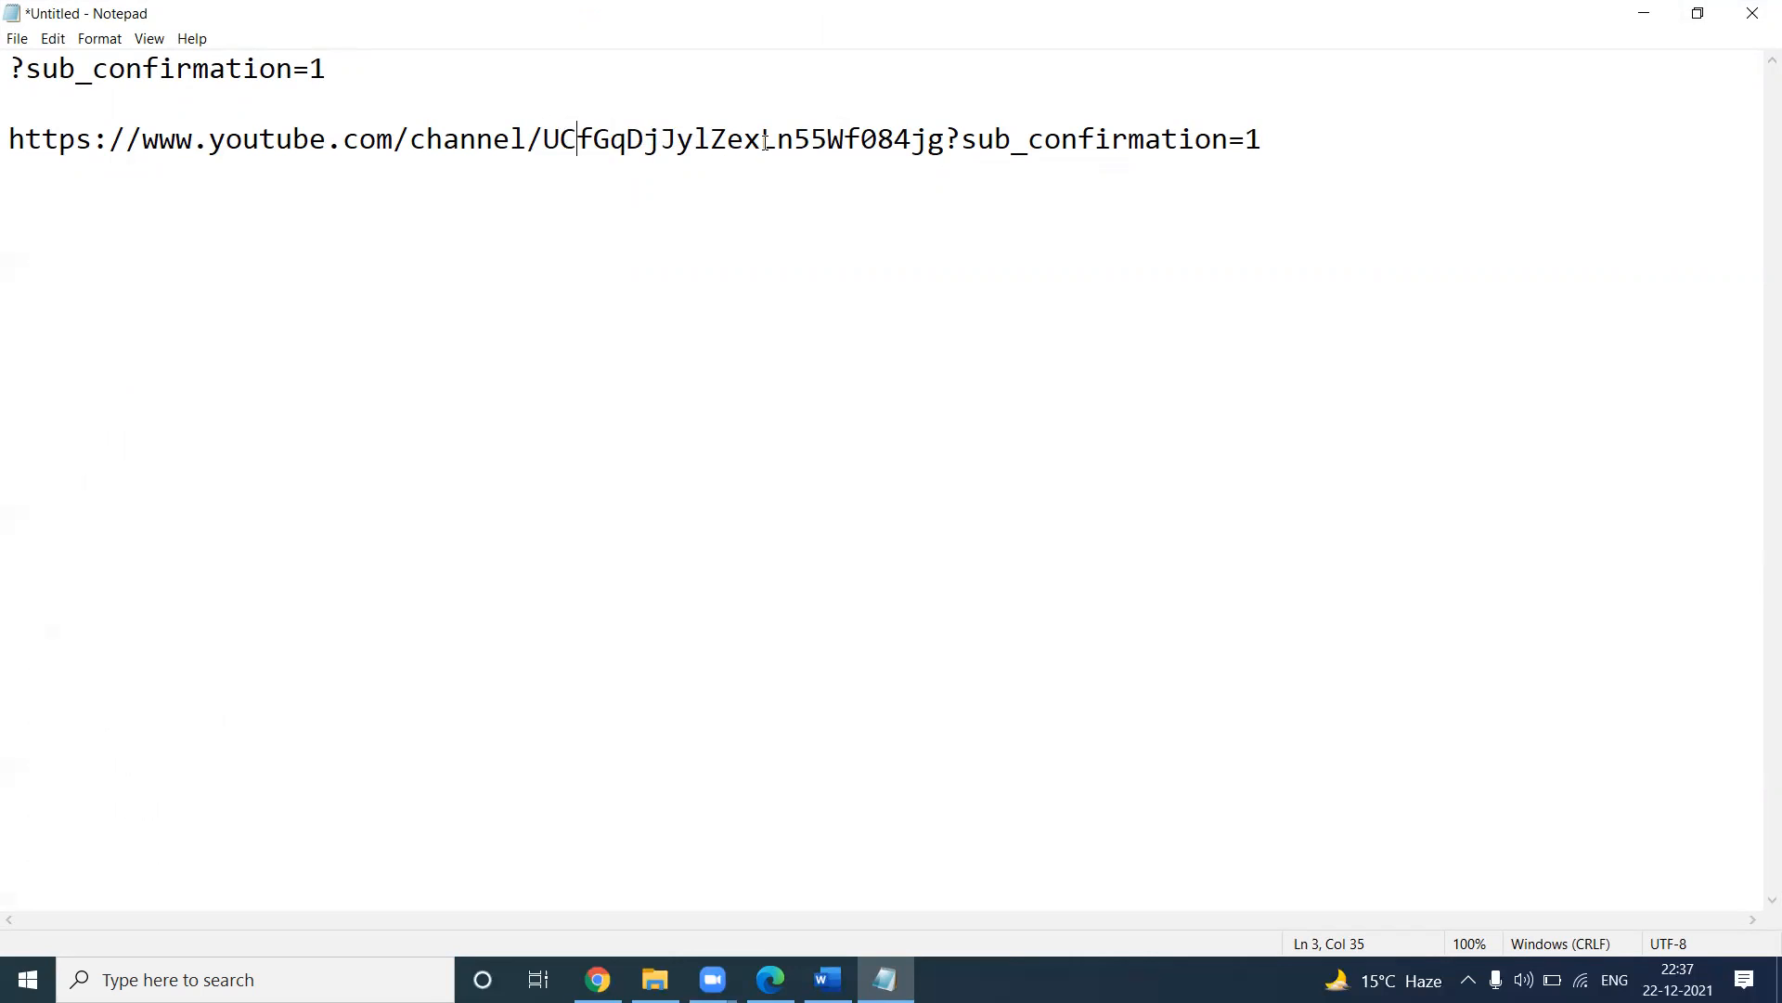
{"action": "mouse_move", "coordinate": [845, 141]}
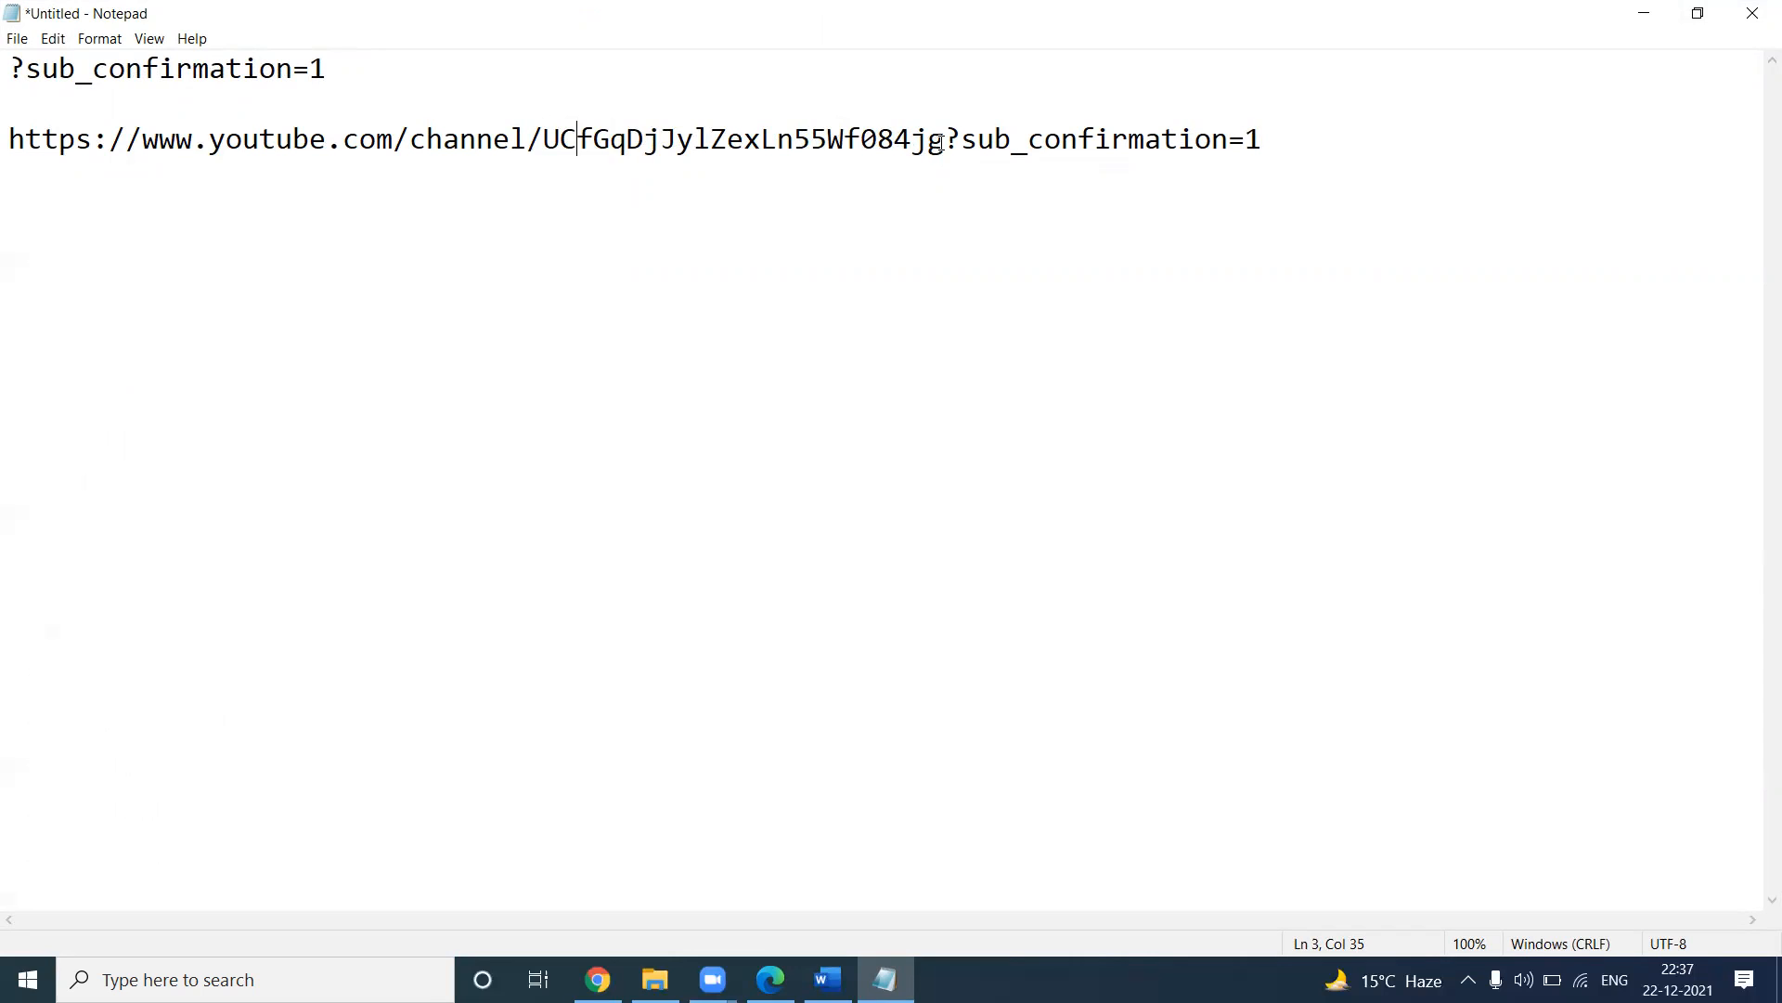
{"action": "left_click_drag", "start_coordinate": [546, 138], "coordinate": [943, 138]}
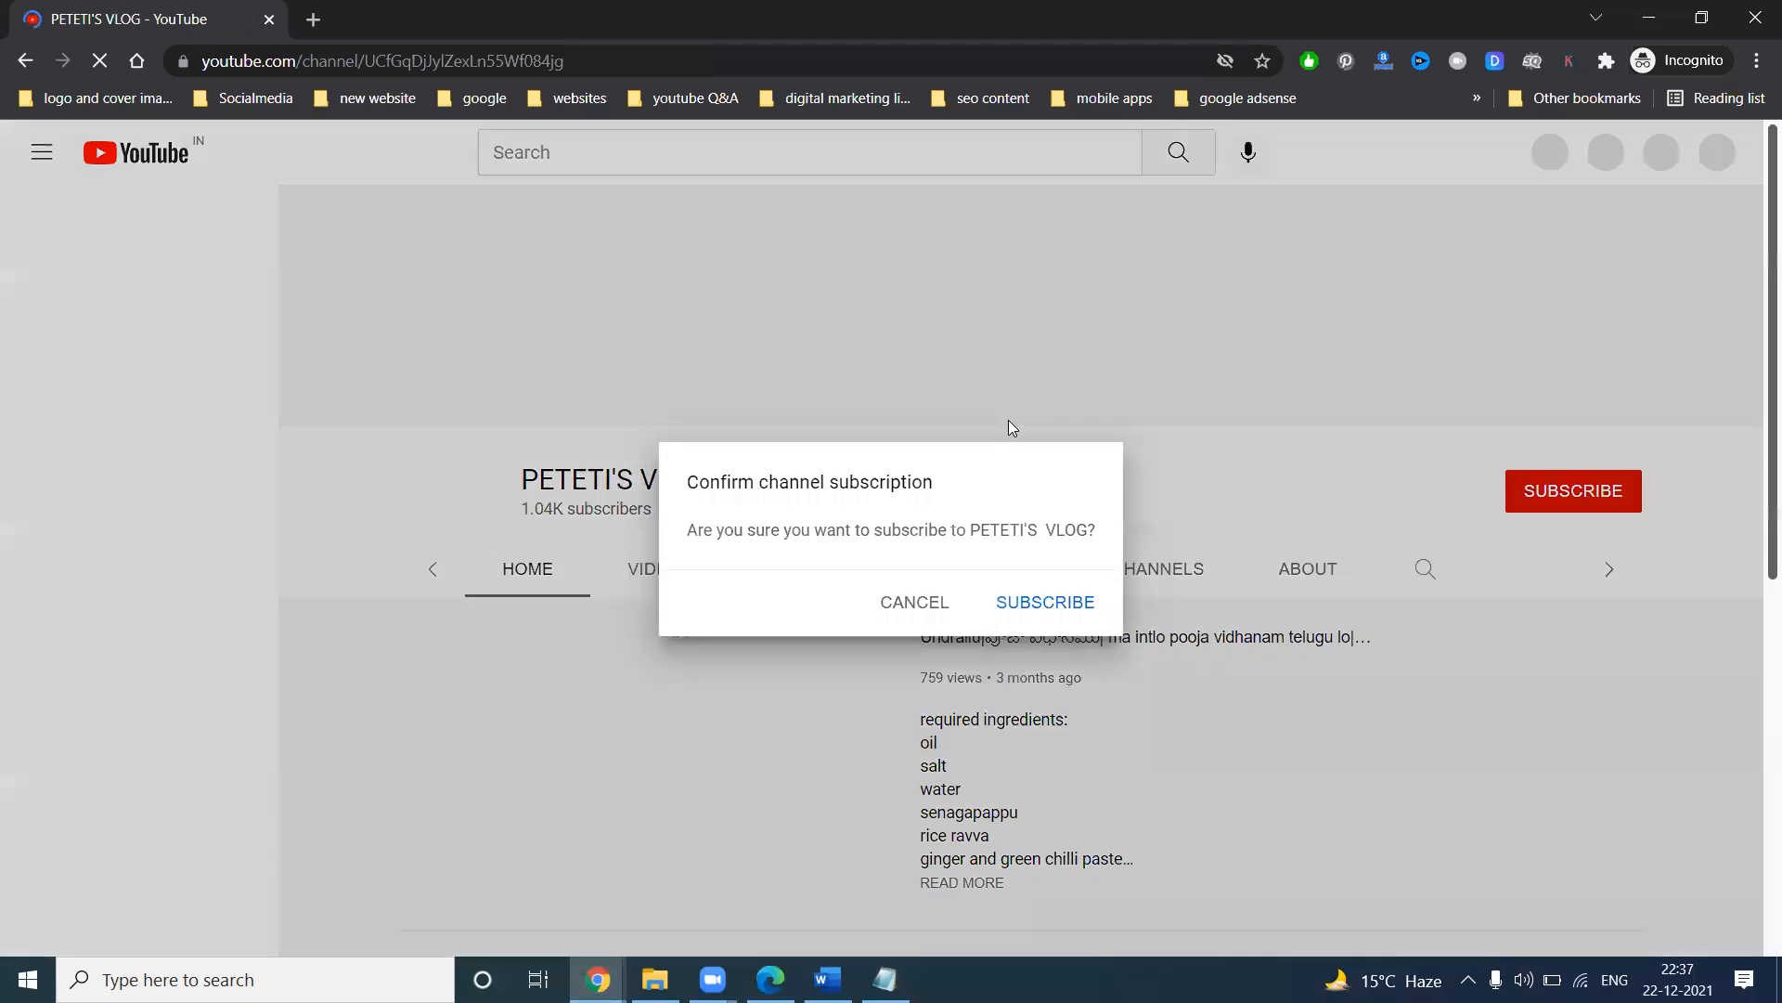
Reload the ?sub_confirmation=1 link in Incognito and try confirming the subscription.
{"action": "left_click", "coordinate": [914, 602]}
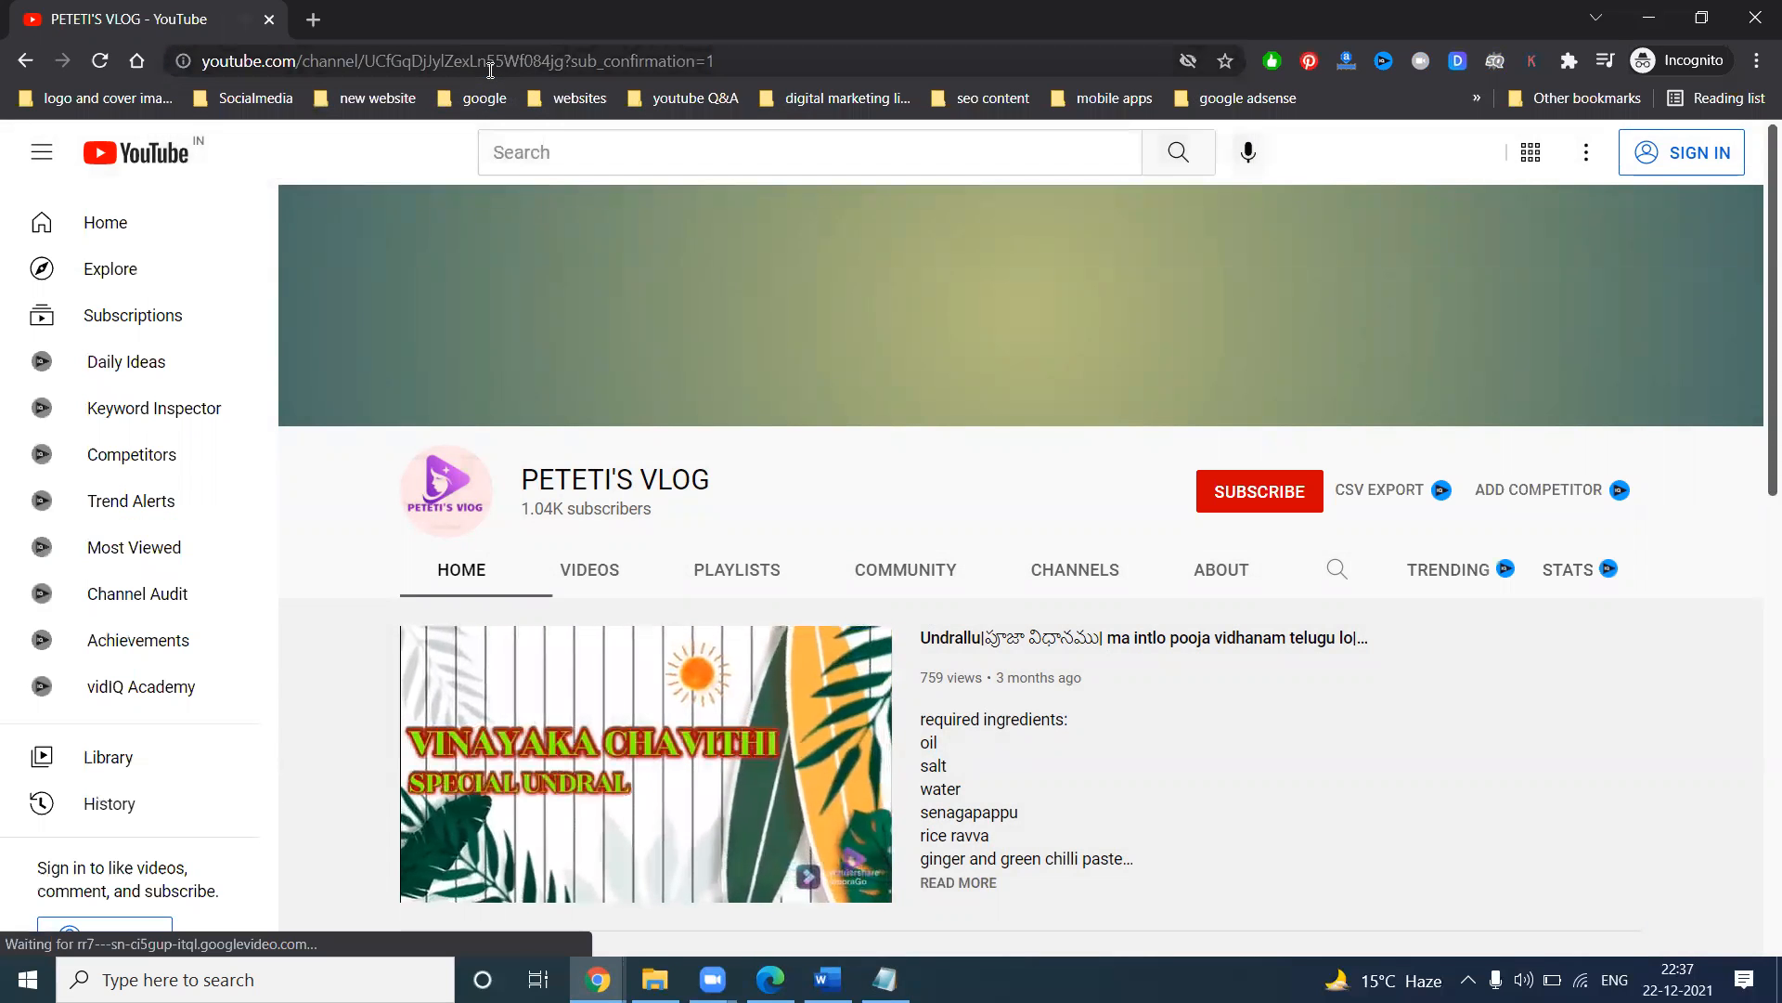
{"action": "left_click", "coordinate": [1259, 491]}
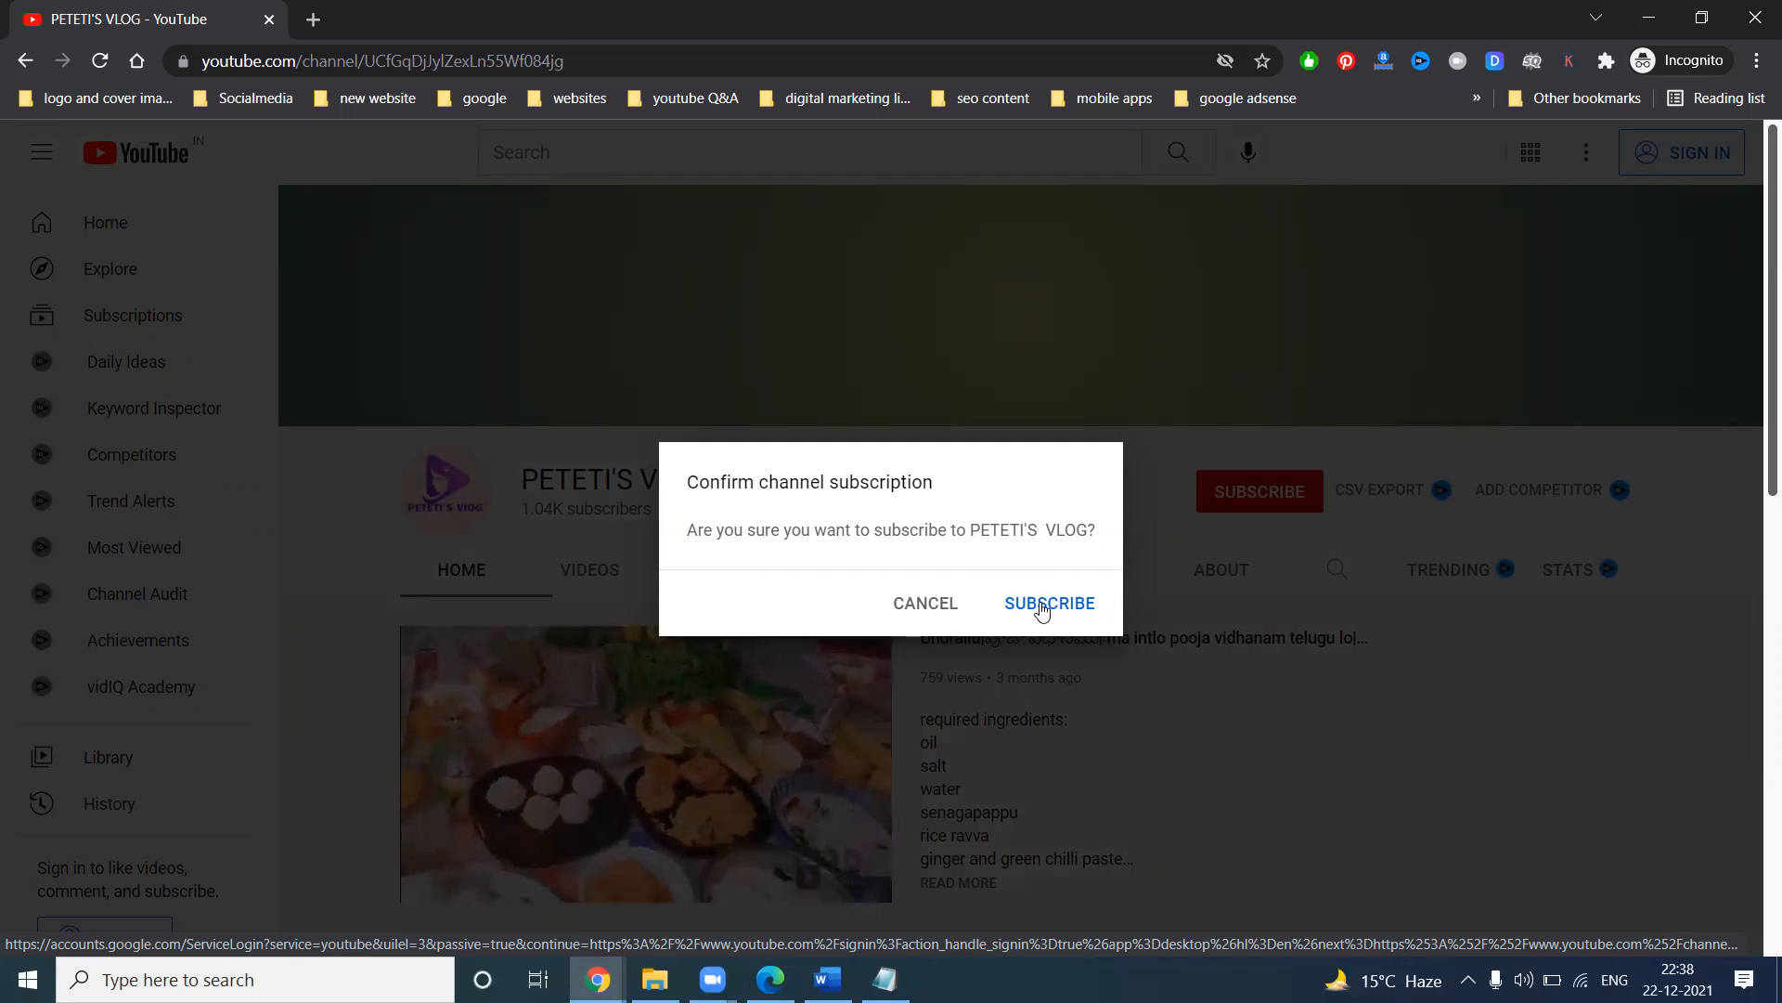
{"action": "left_click", "coordinate": [1049, 602]}
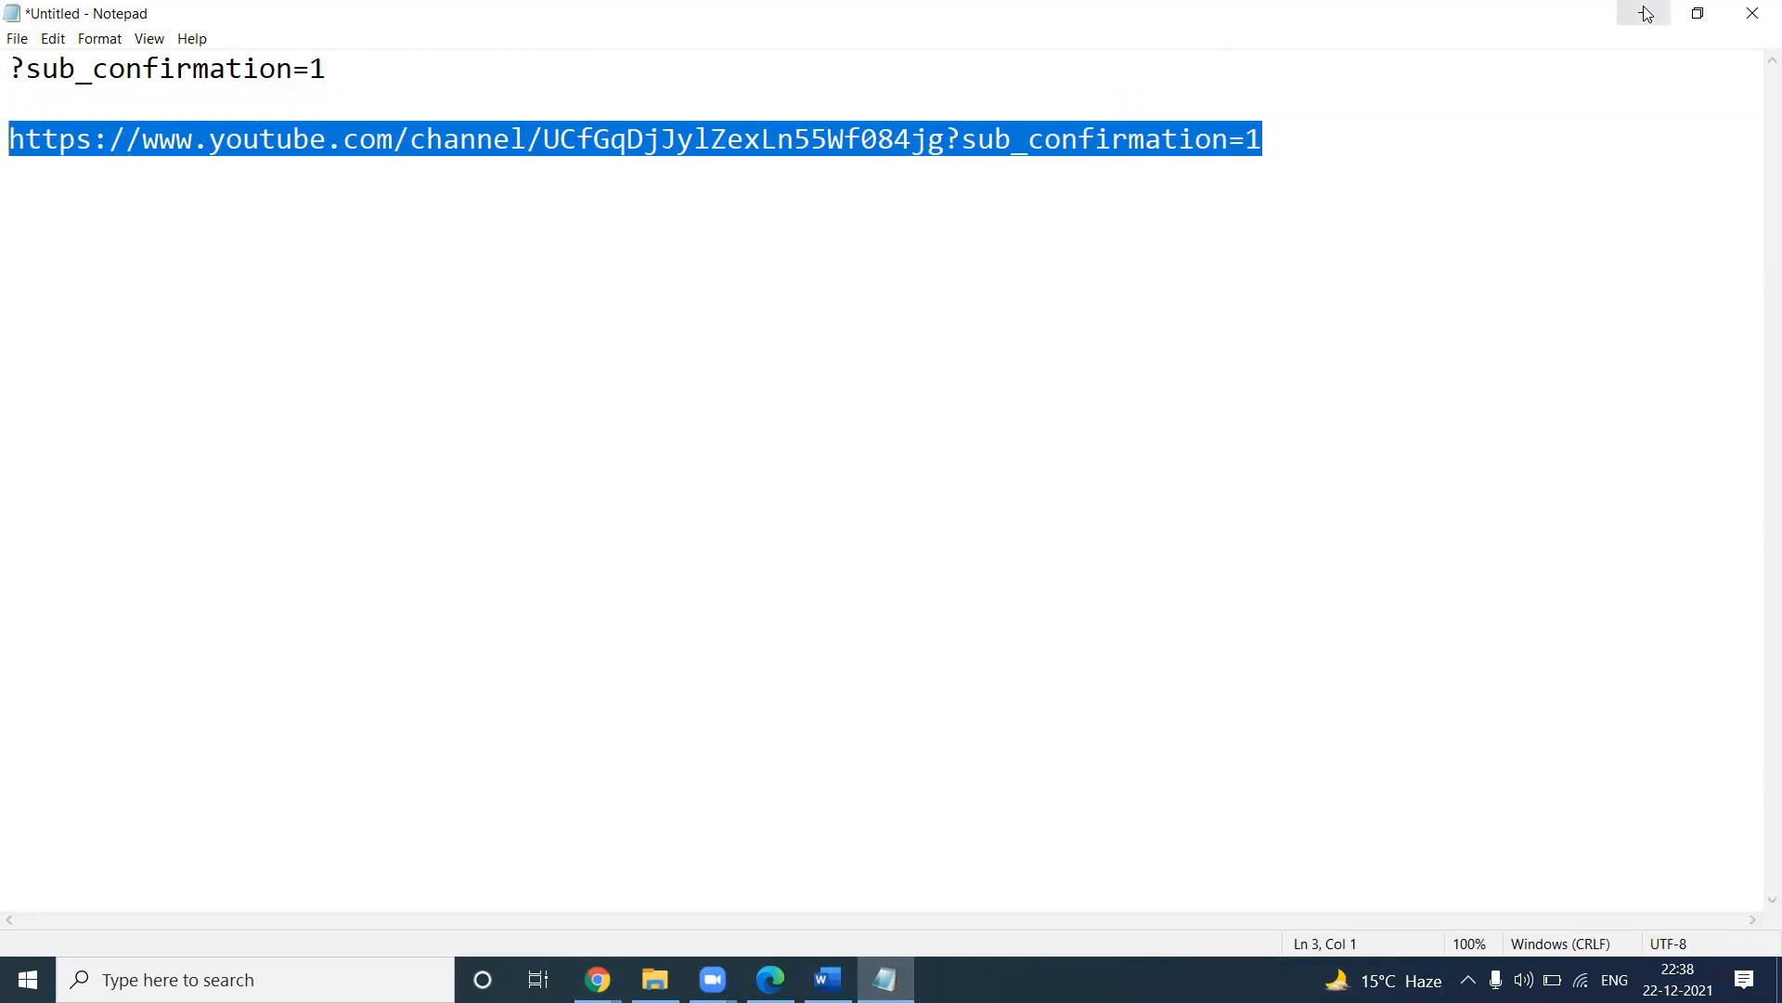
{"action": "mouse_move", "coordinate": [1643, 11]}
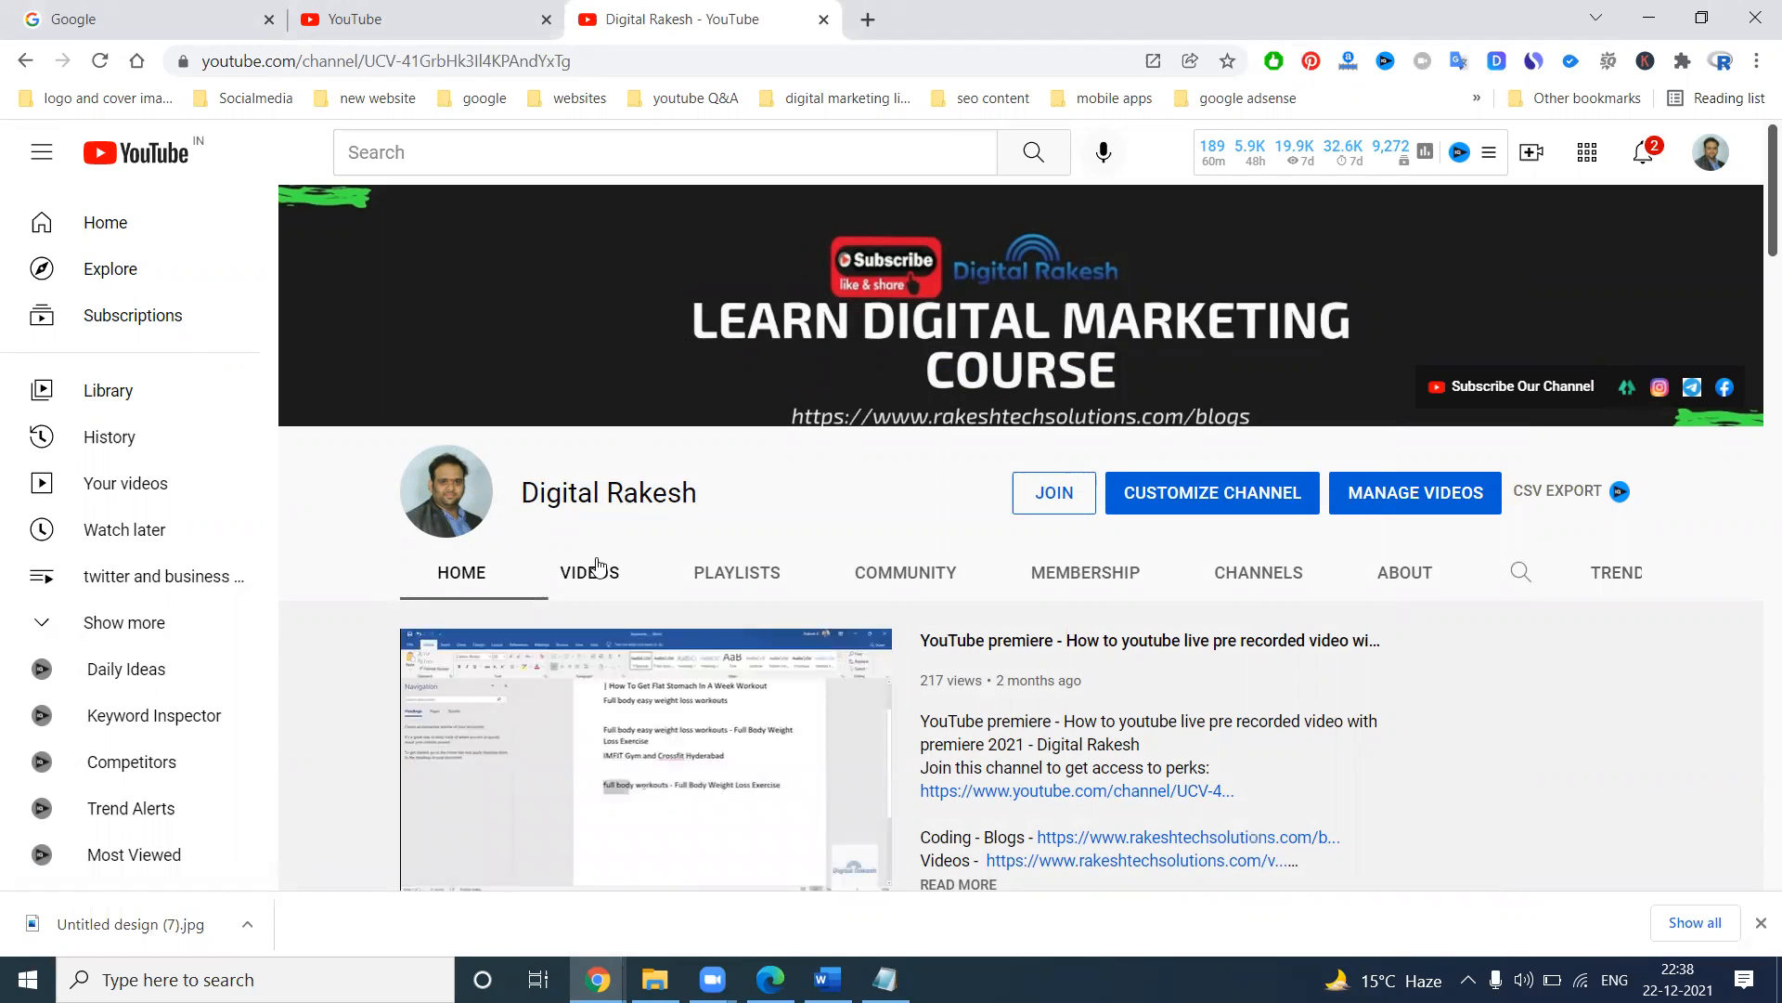
Switch to the signed-in Edge window, then to the Petetis Vlog Twitter profile.
{"action": "left_click", "coordinate": [589, 572]}
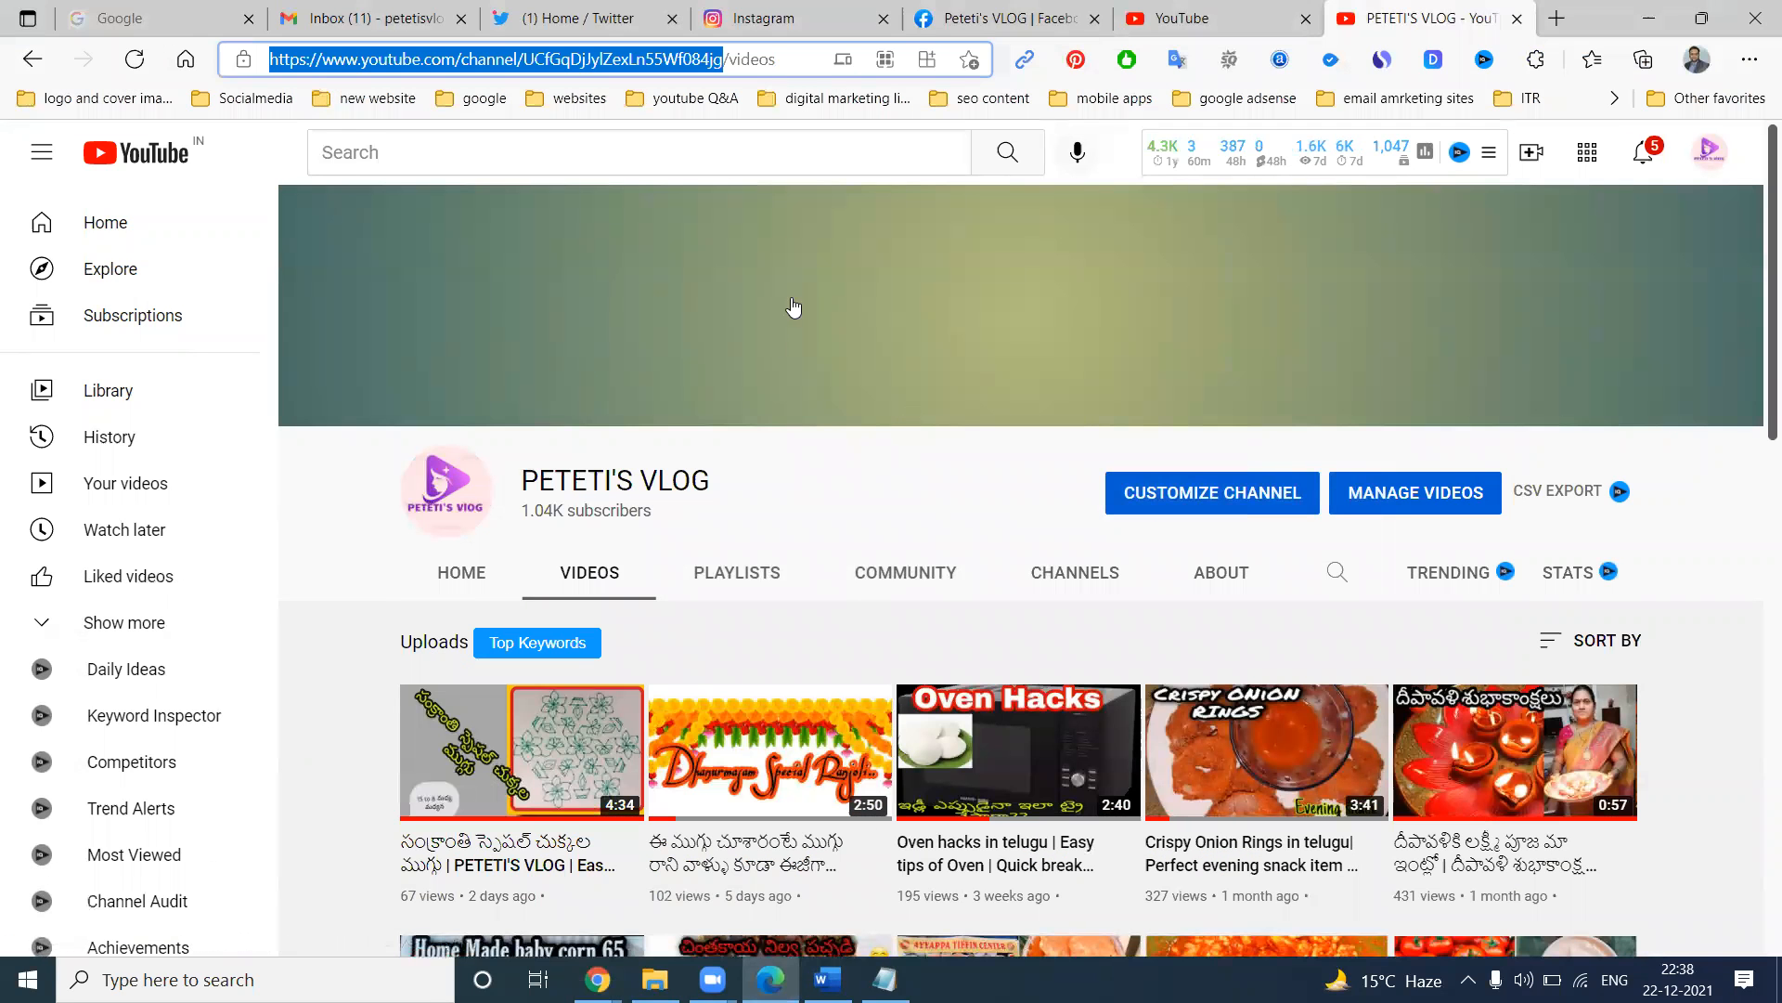
{"action": "left_click", "coordinate": [578, 19]}
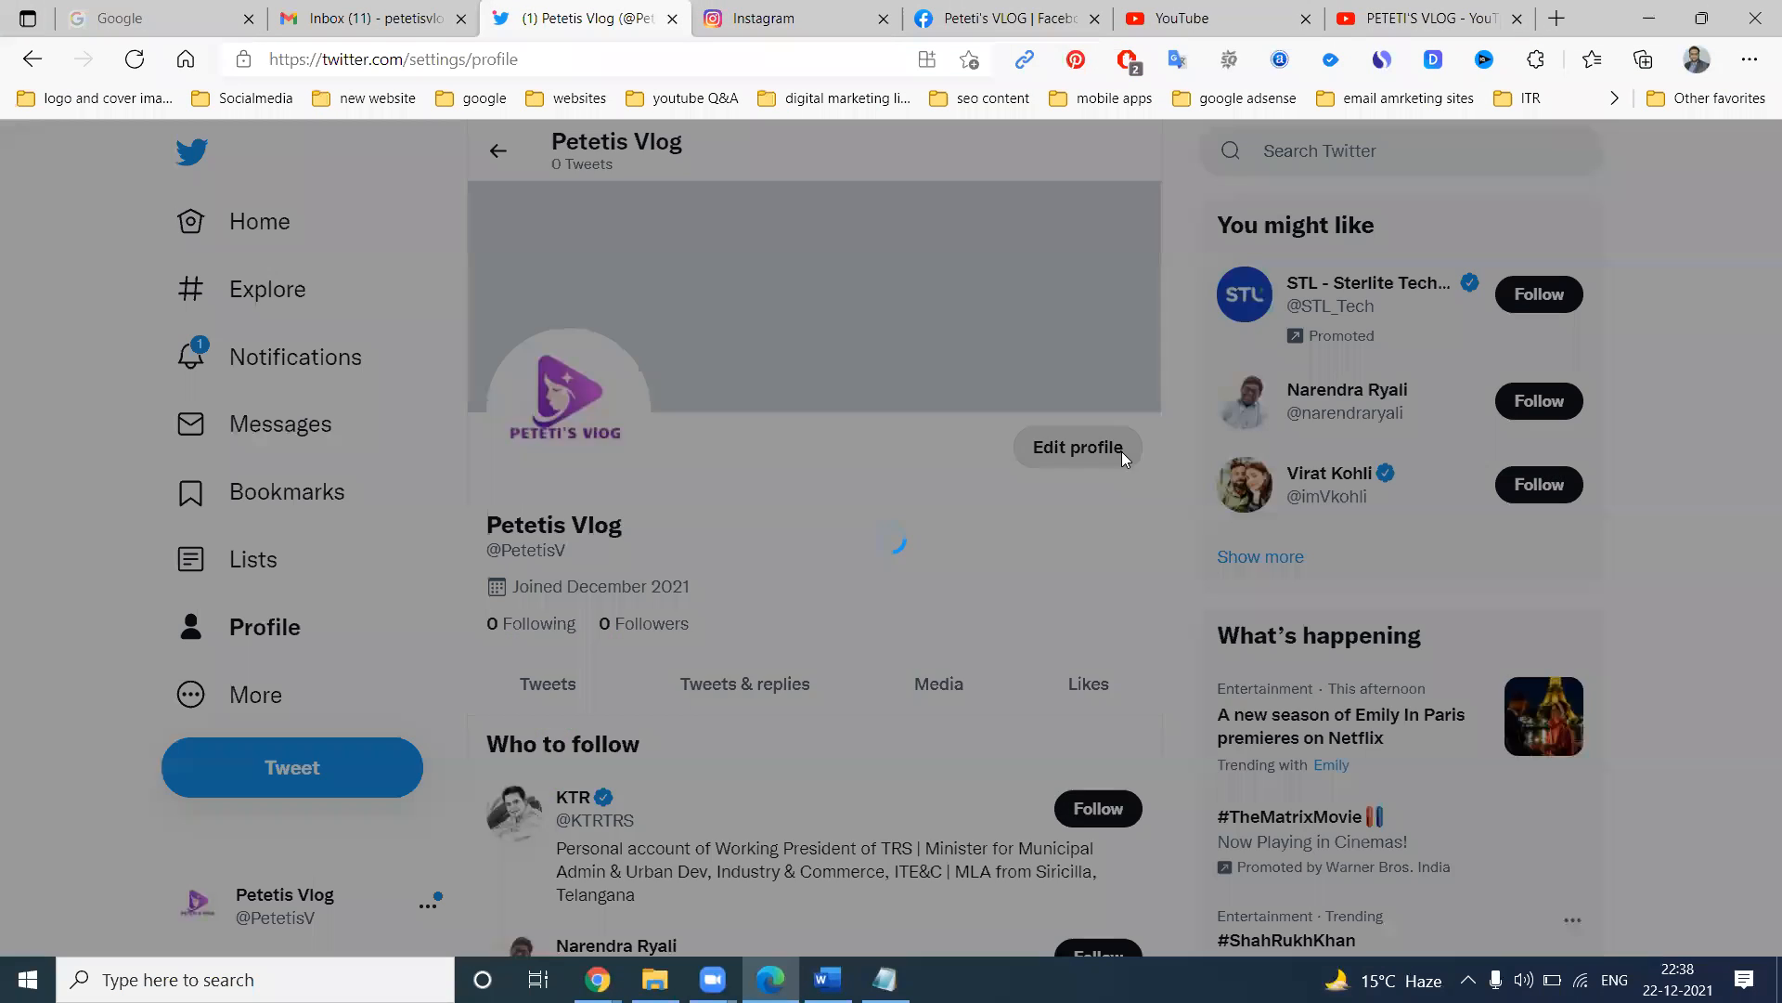
Write the bio 'Petetis Vlog' followed by the ?sub_confirmation=1 channel link.
{"action": "left_click", "coordinate": [1077, 447]}
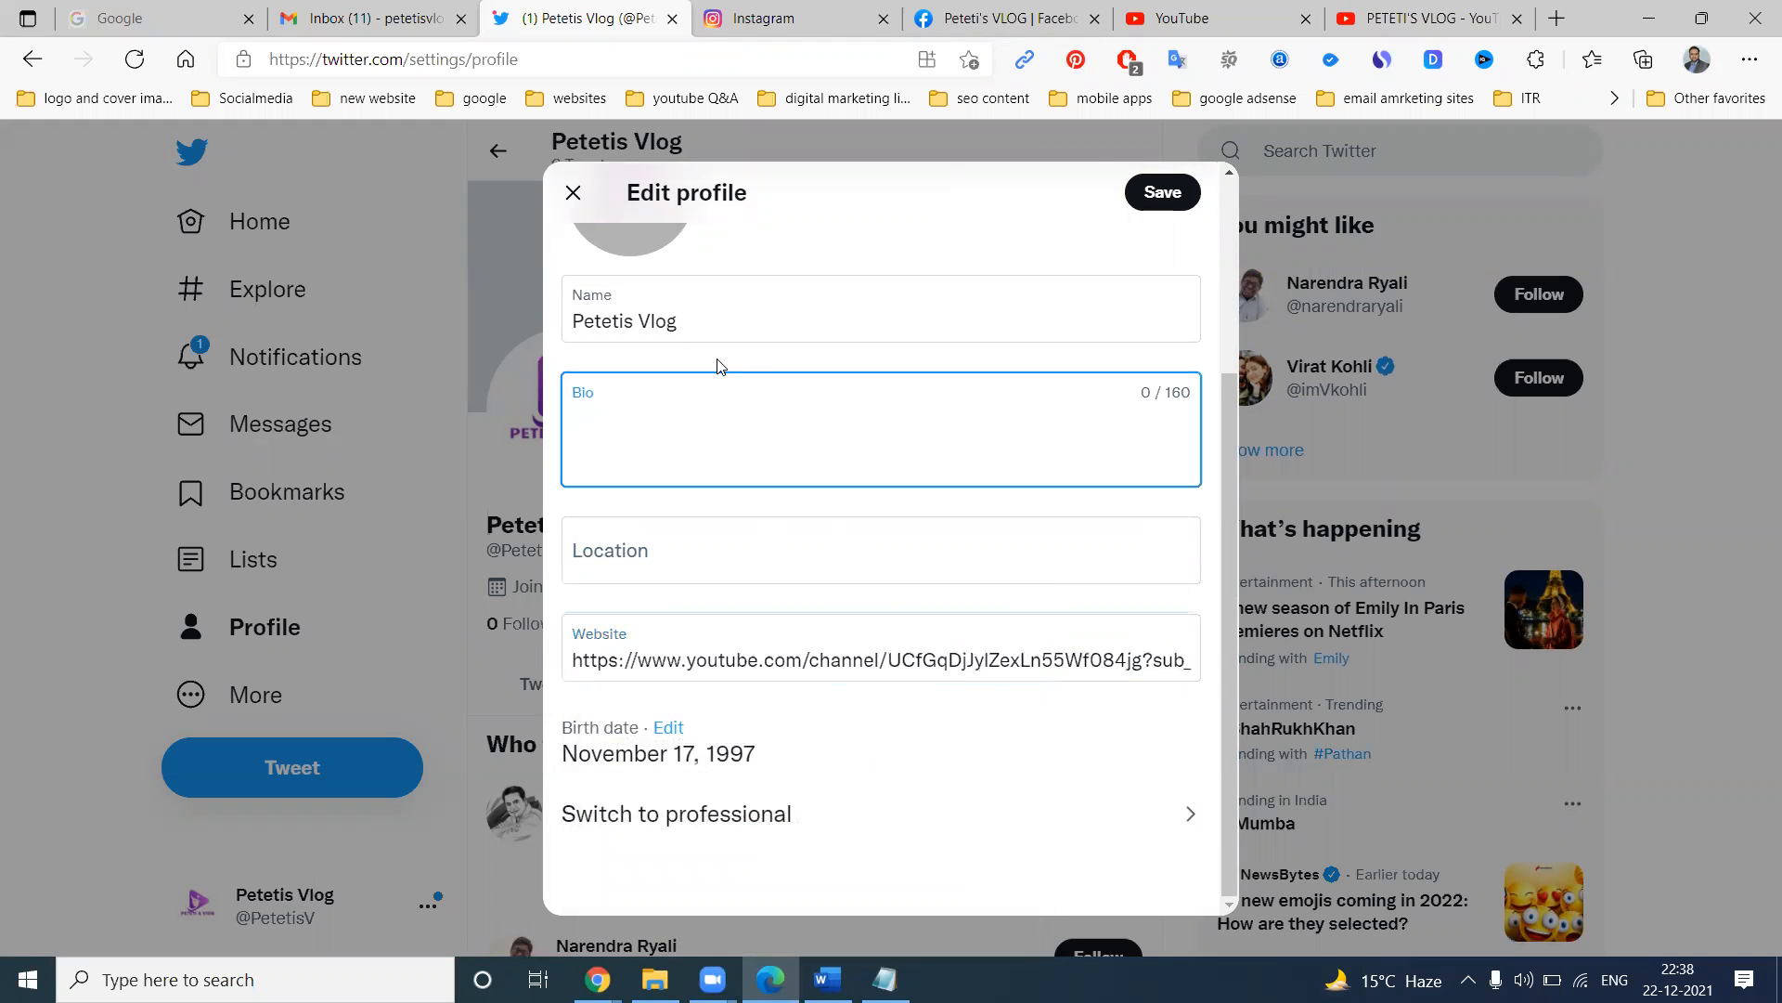
{"action": "type", "text": "https://www.youtube.com/channel/UCfGqDjJylZexLn55Wf084jg?sub_confirmation=1"}
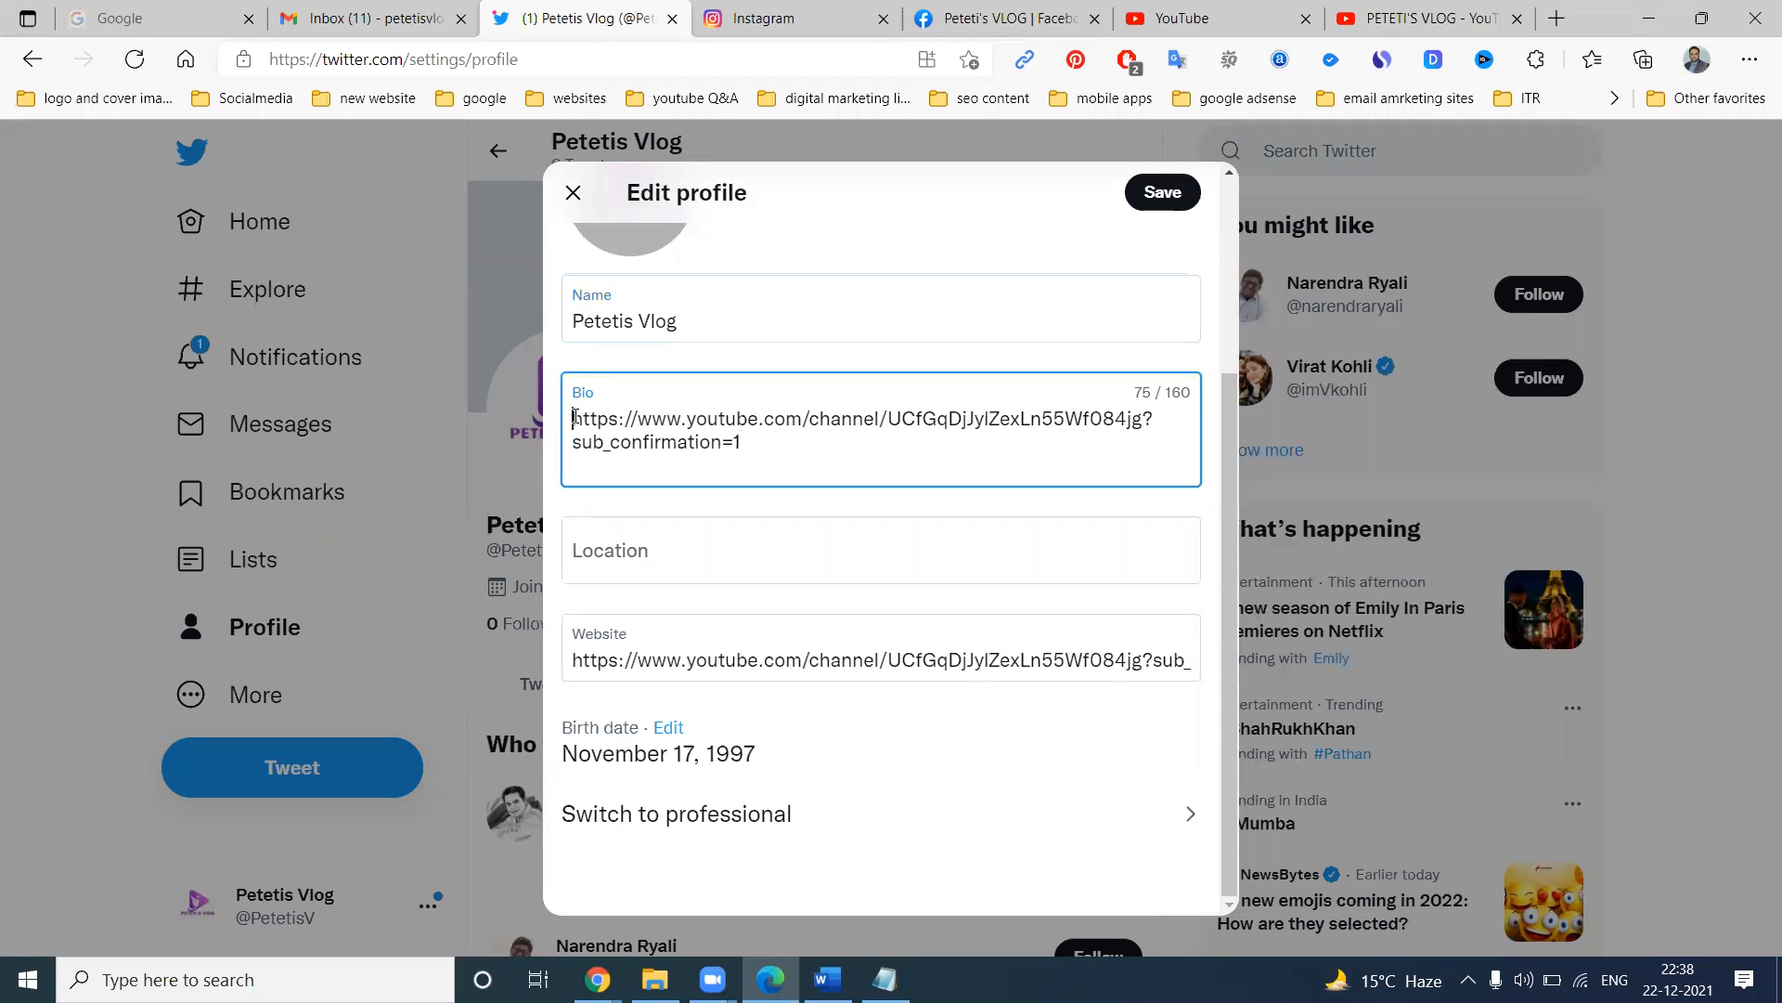
{"action": "type", "text": "Petetis Vlog"}
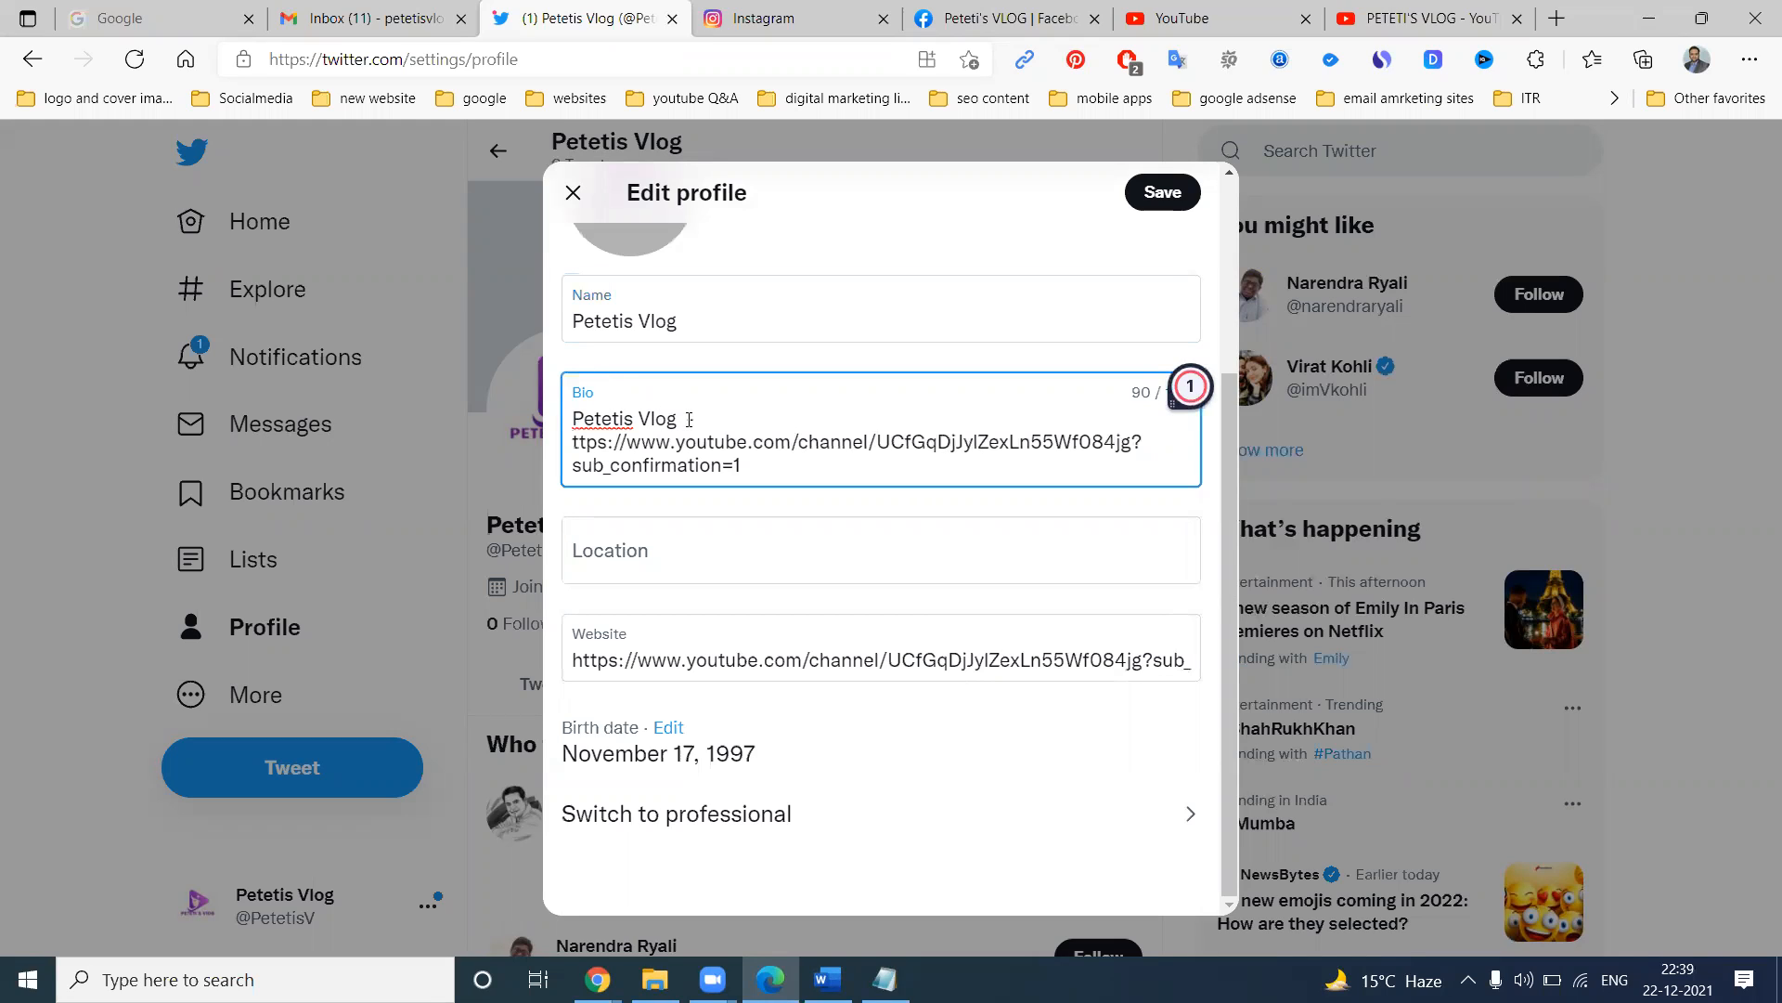
{"action": "type", "text": "h"}
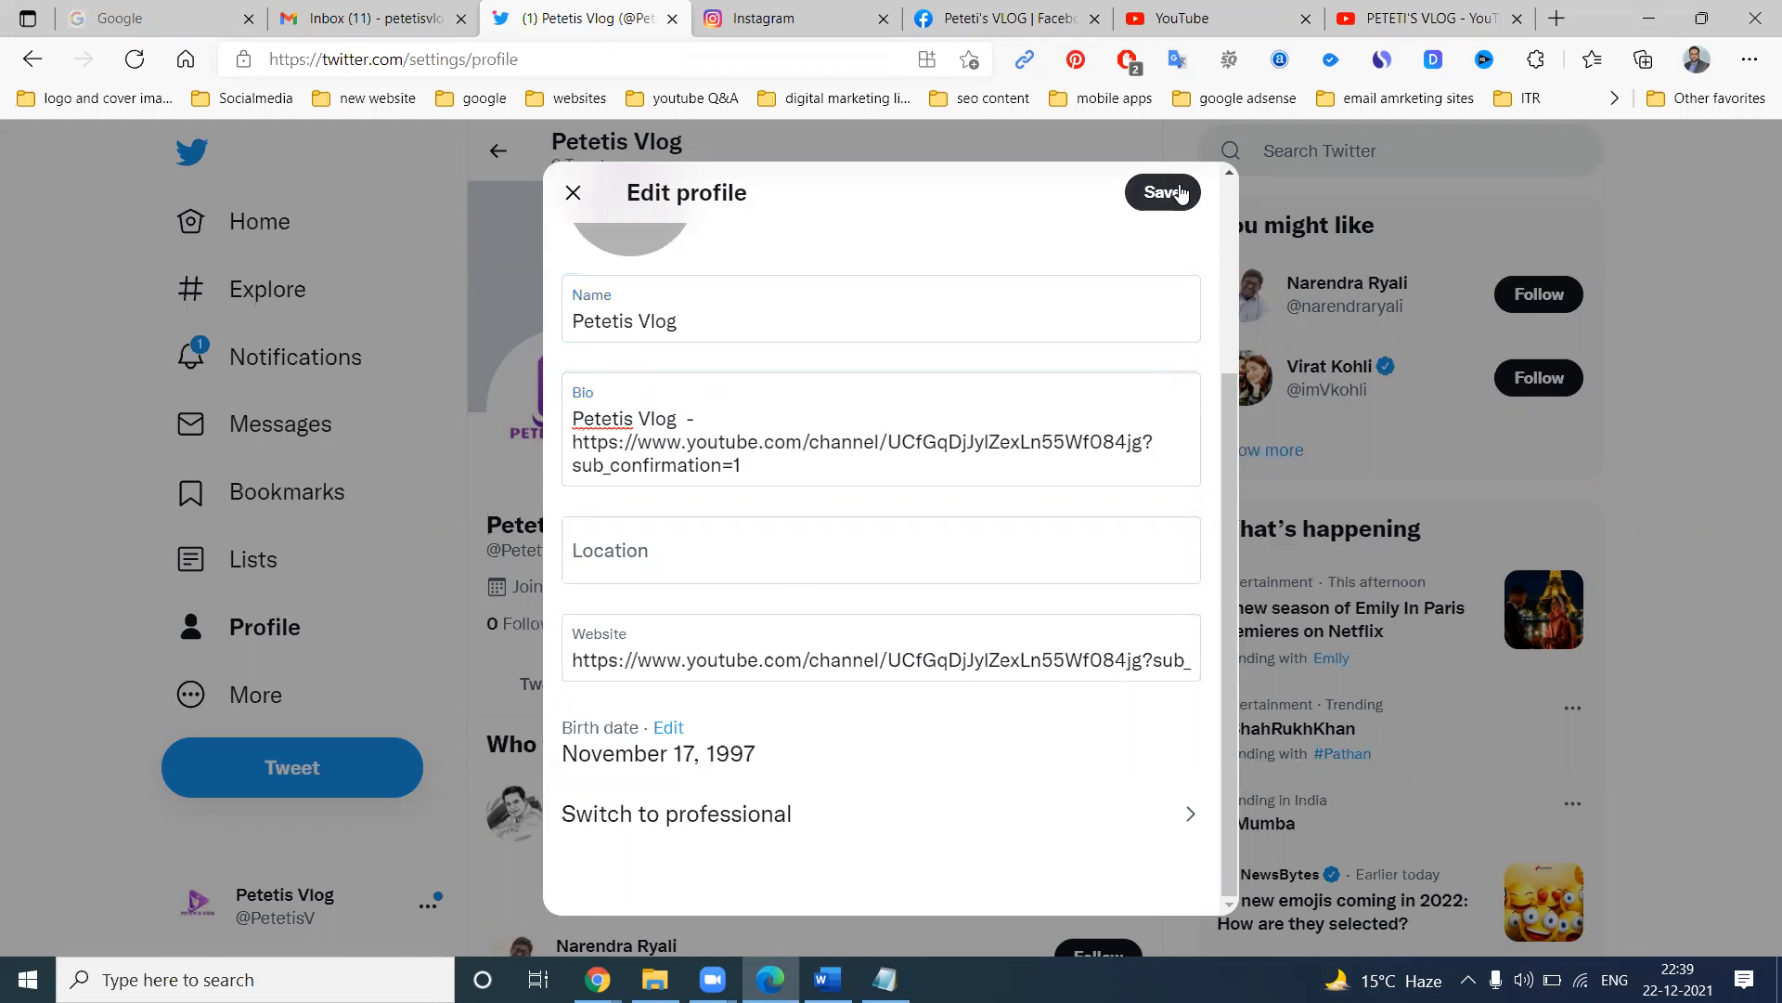
Save the Twitter profile, test the bio link and cancel YouTube's prompt.
{"action": "left_click", "coordinate": [1161, 192]}
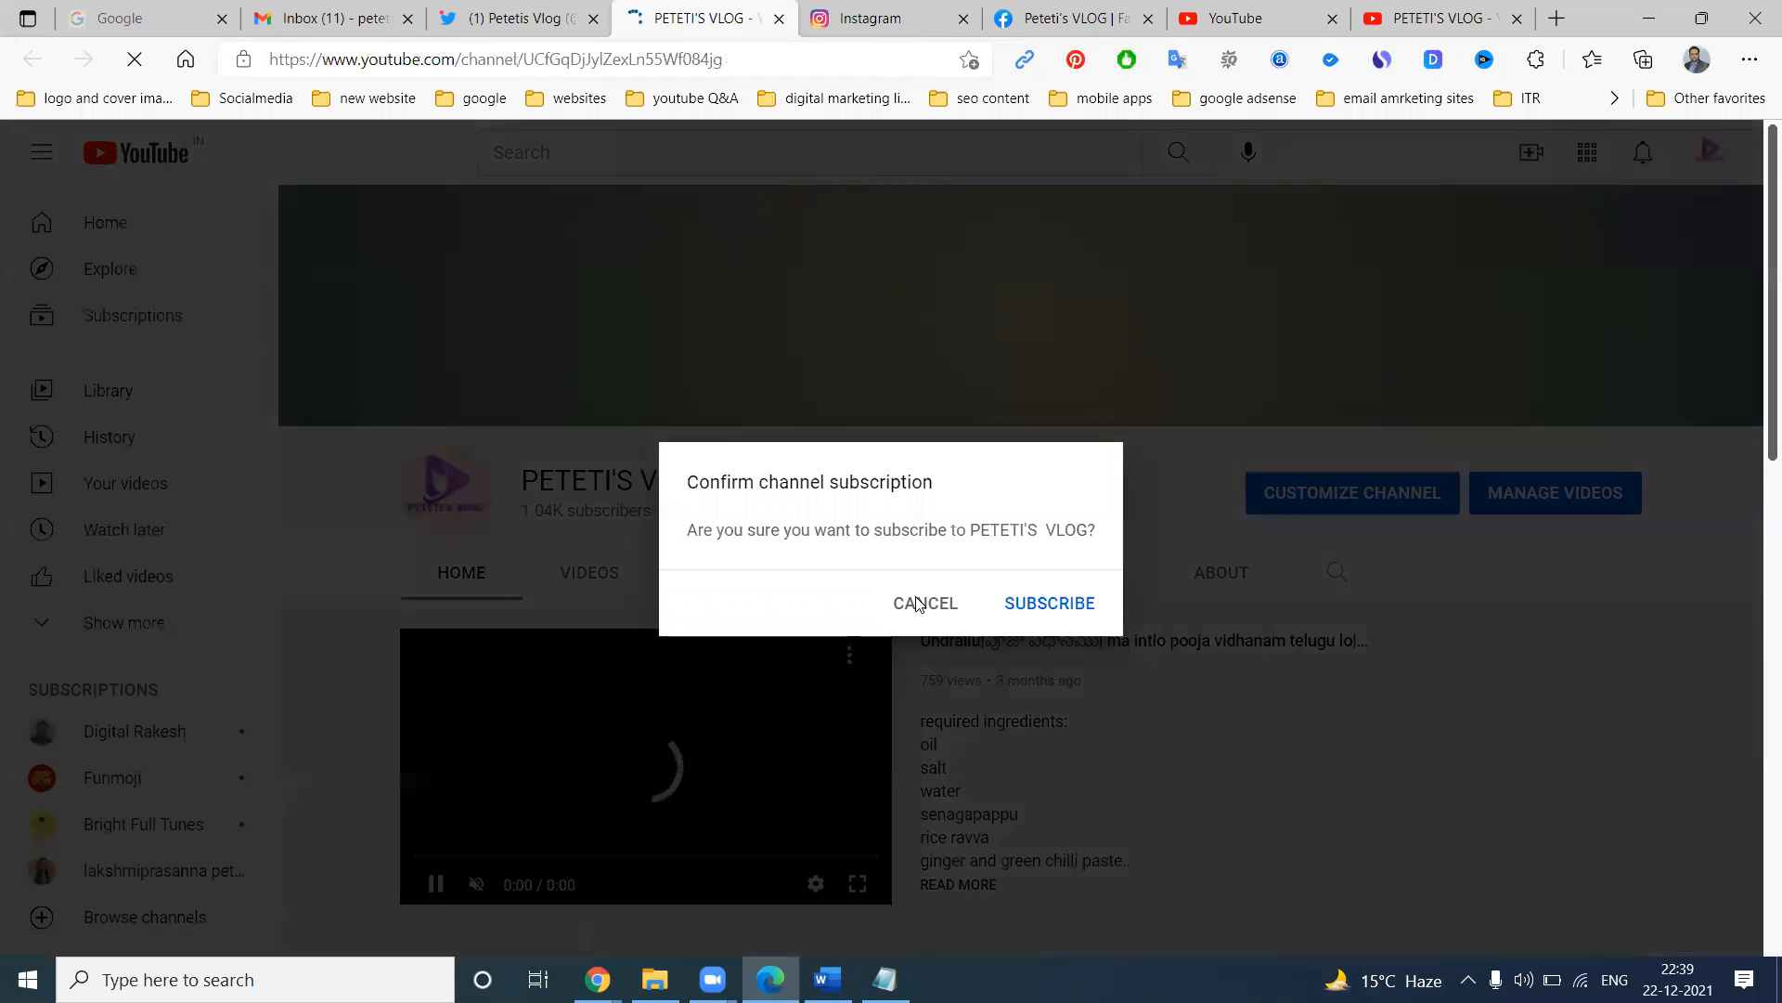
{"action": "left_click", "coordinate": [926, 602]}
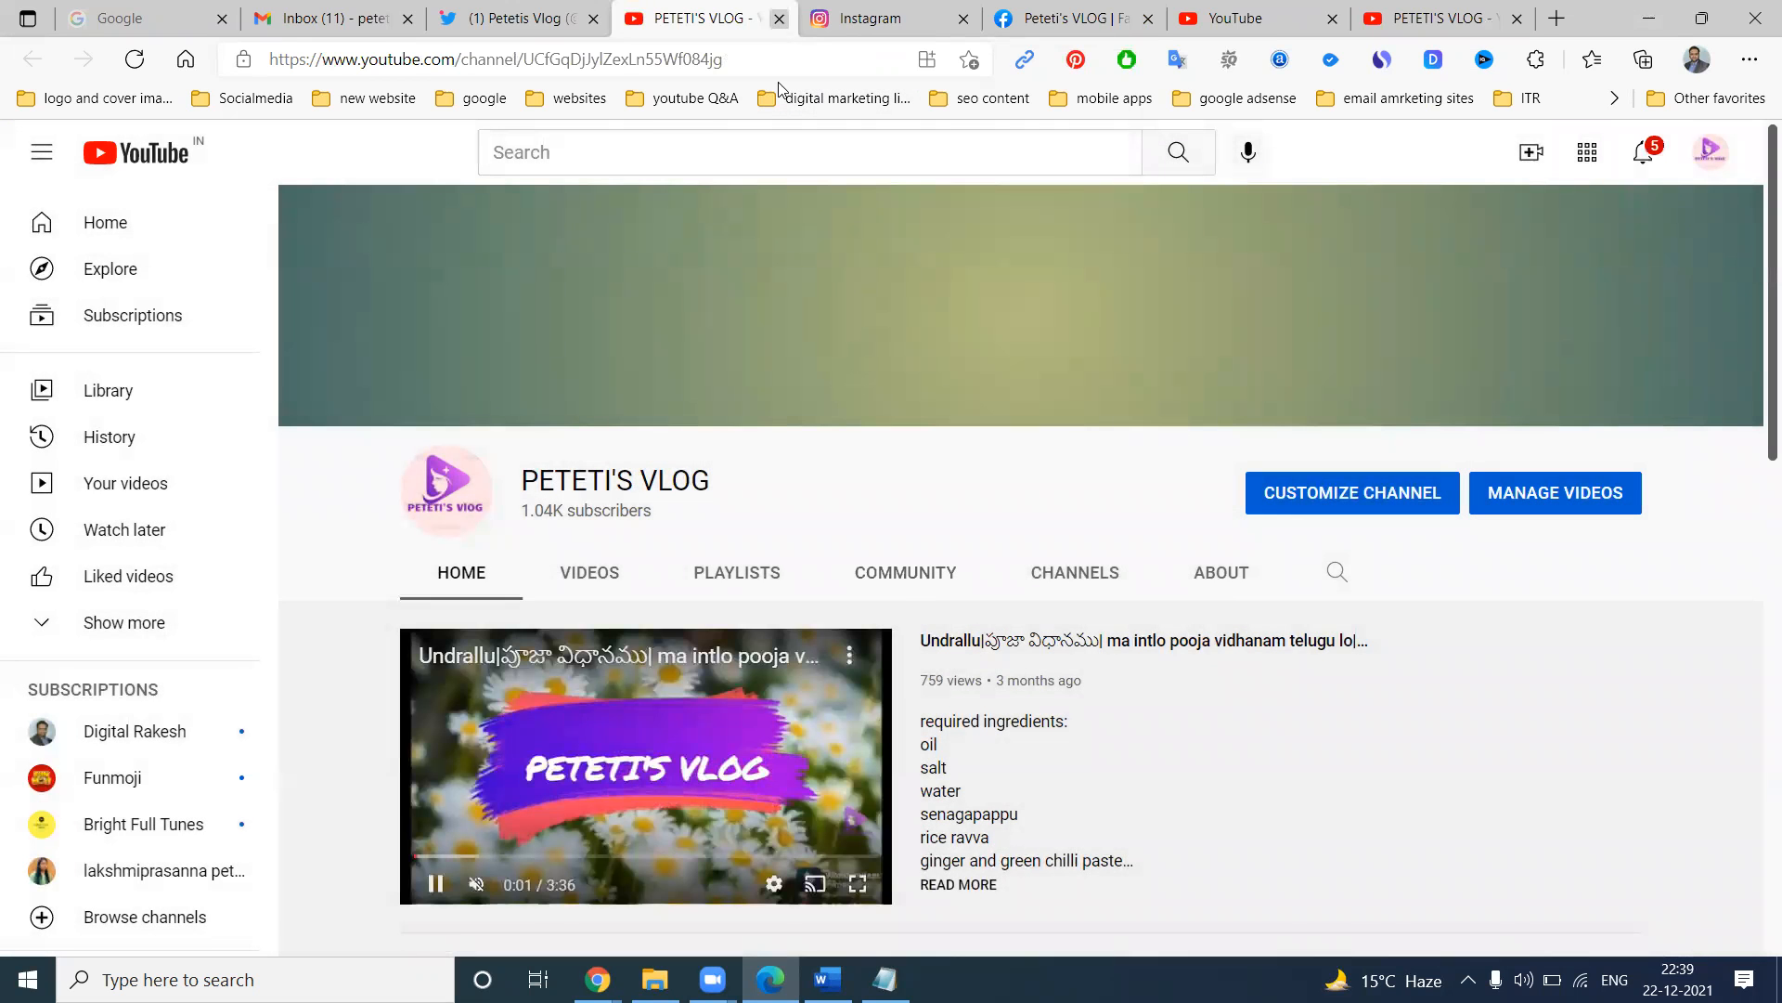
{"action": "left_click", "coordinate": [875, 18]}
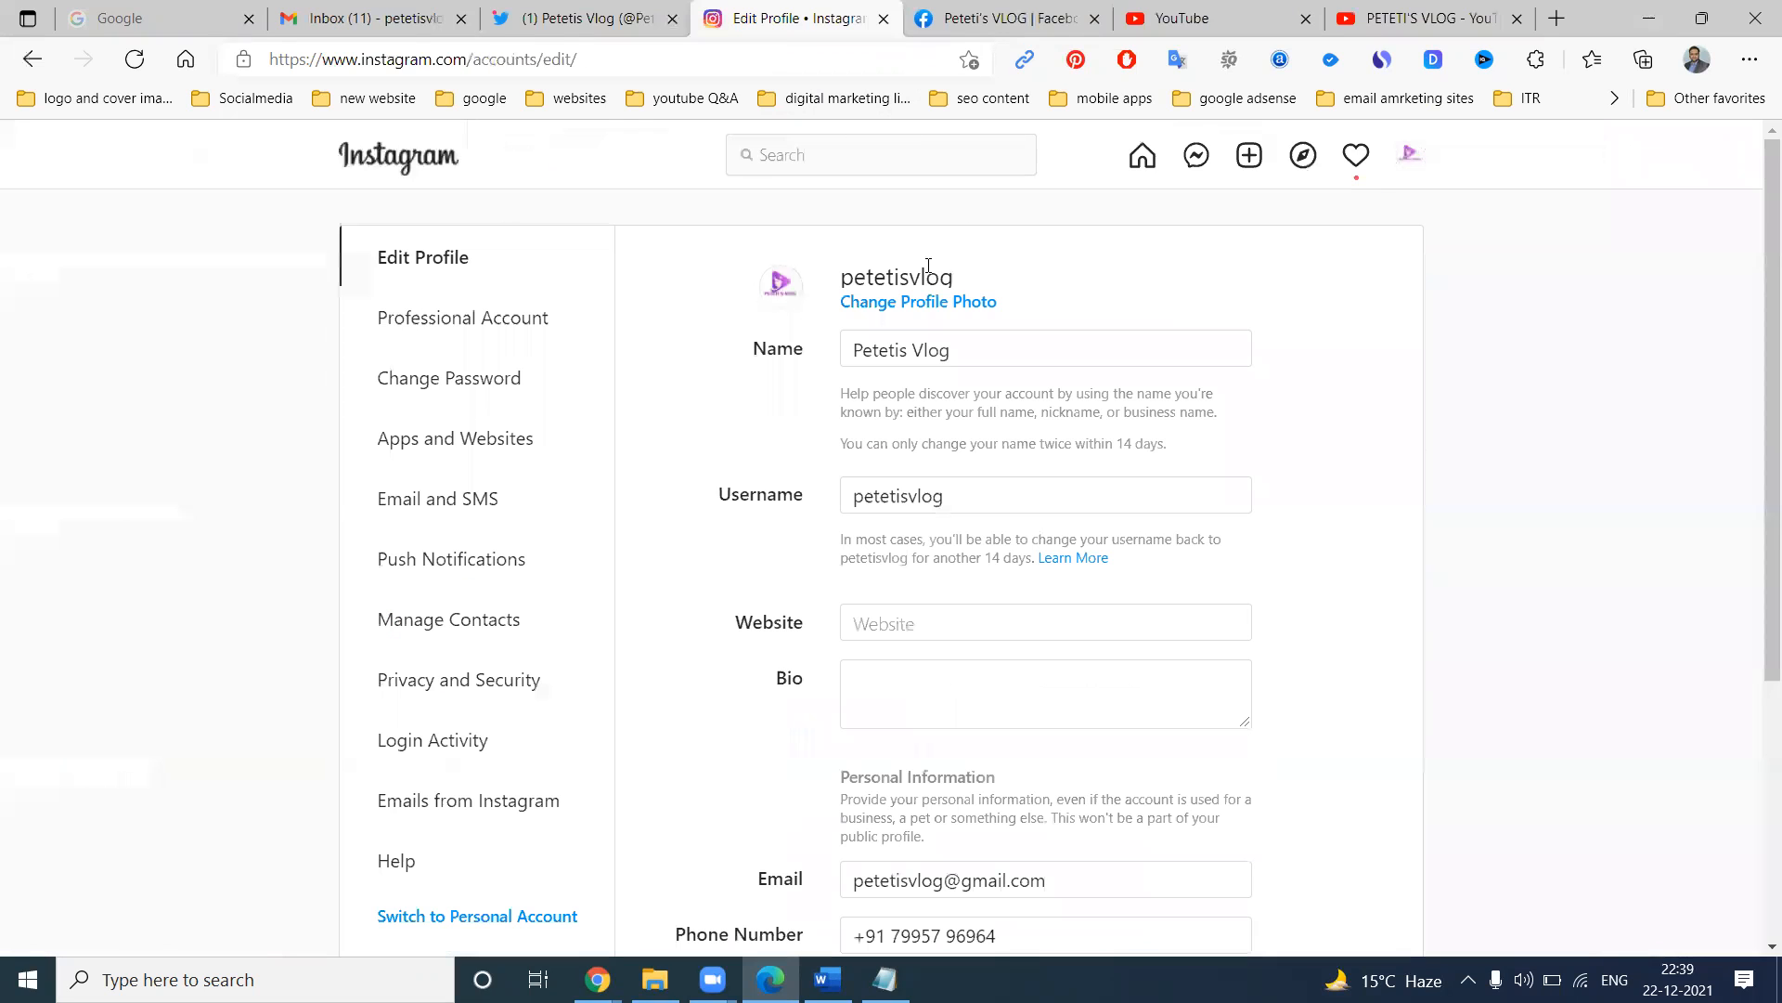
Submit 'Petetis Vlog' as bio and the ?sub_confirmation=1 channel link as website.
{"action": "type", "text": "Petetis Vlog"}
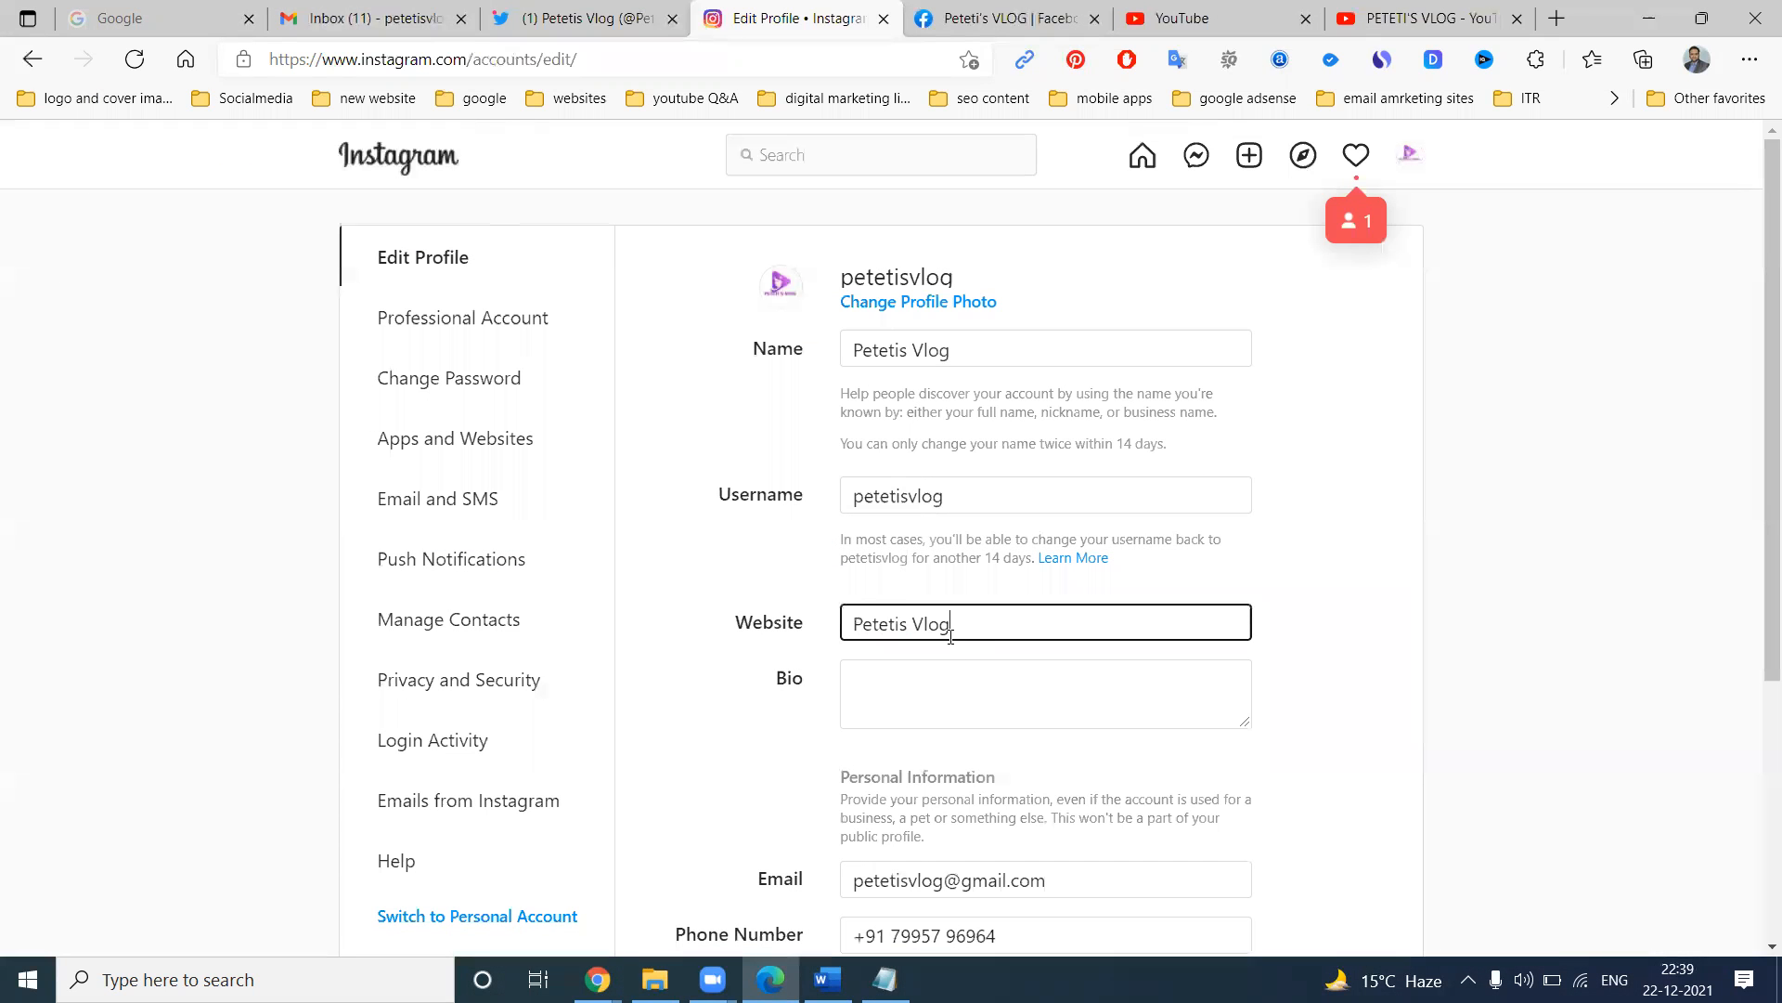
{"action": "type", "text": "CfGqDjJyEexLn55Wf084jg?sub_confirmation=1"}
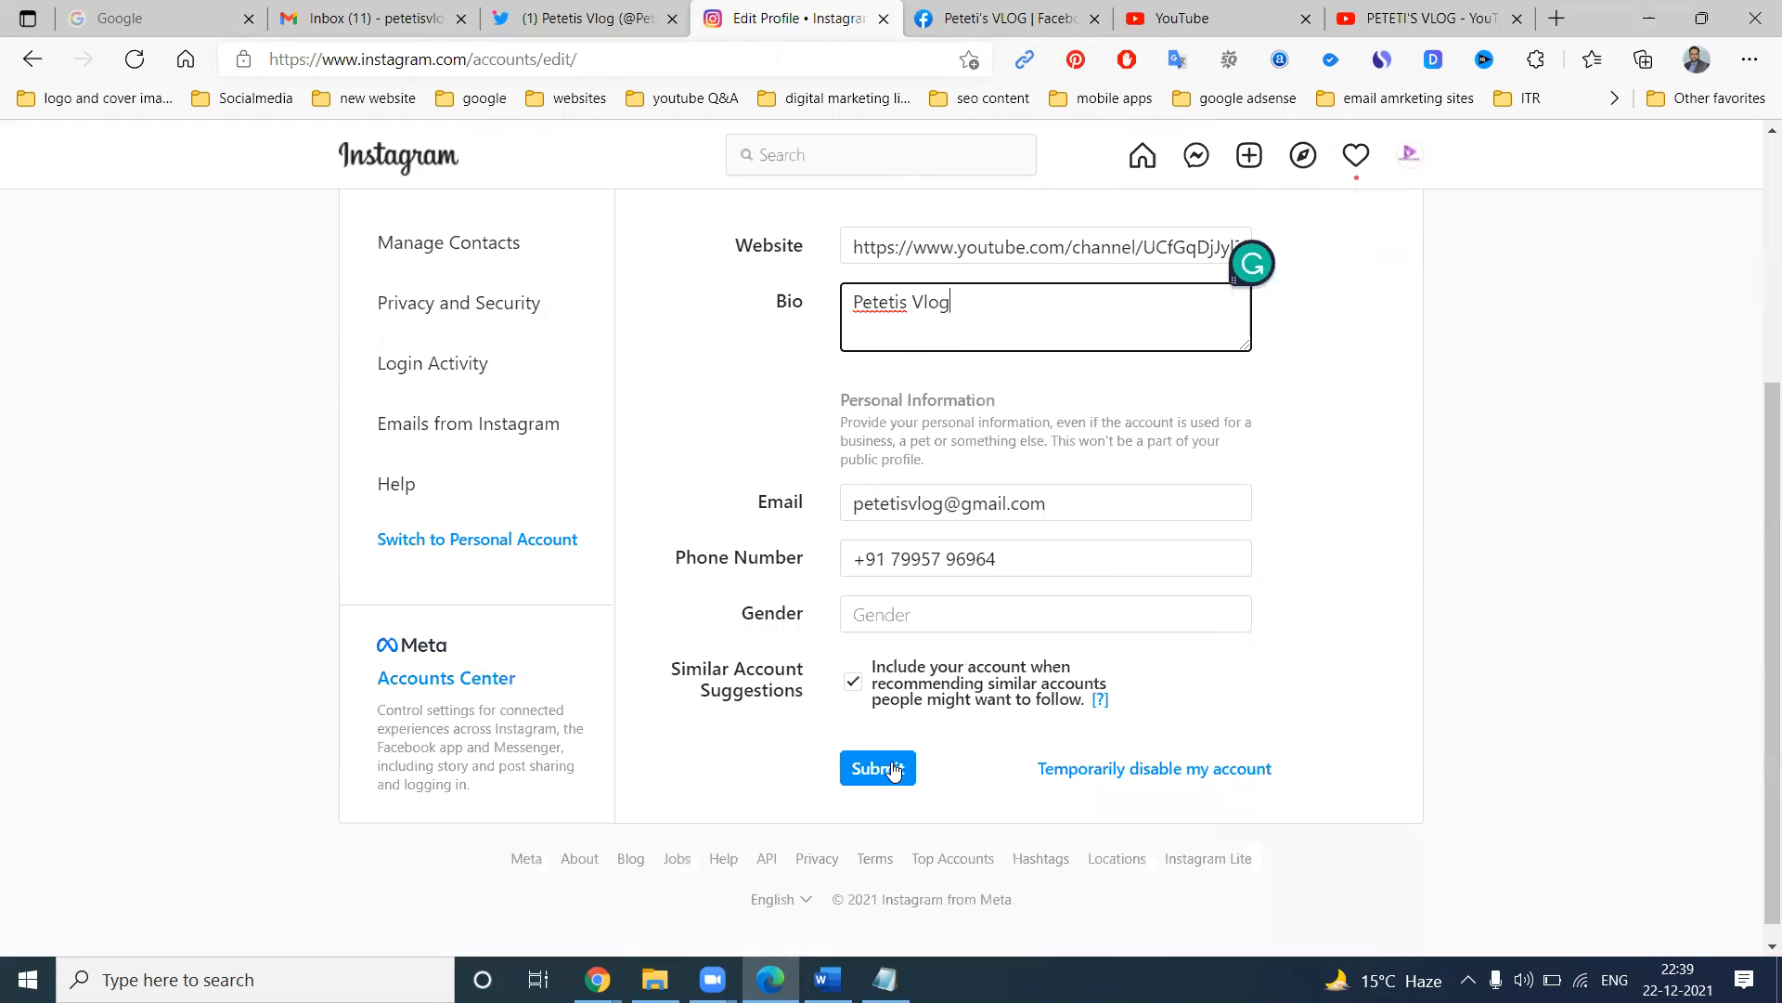
{"action": "left_click", "coordinate": [877, 768]}
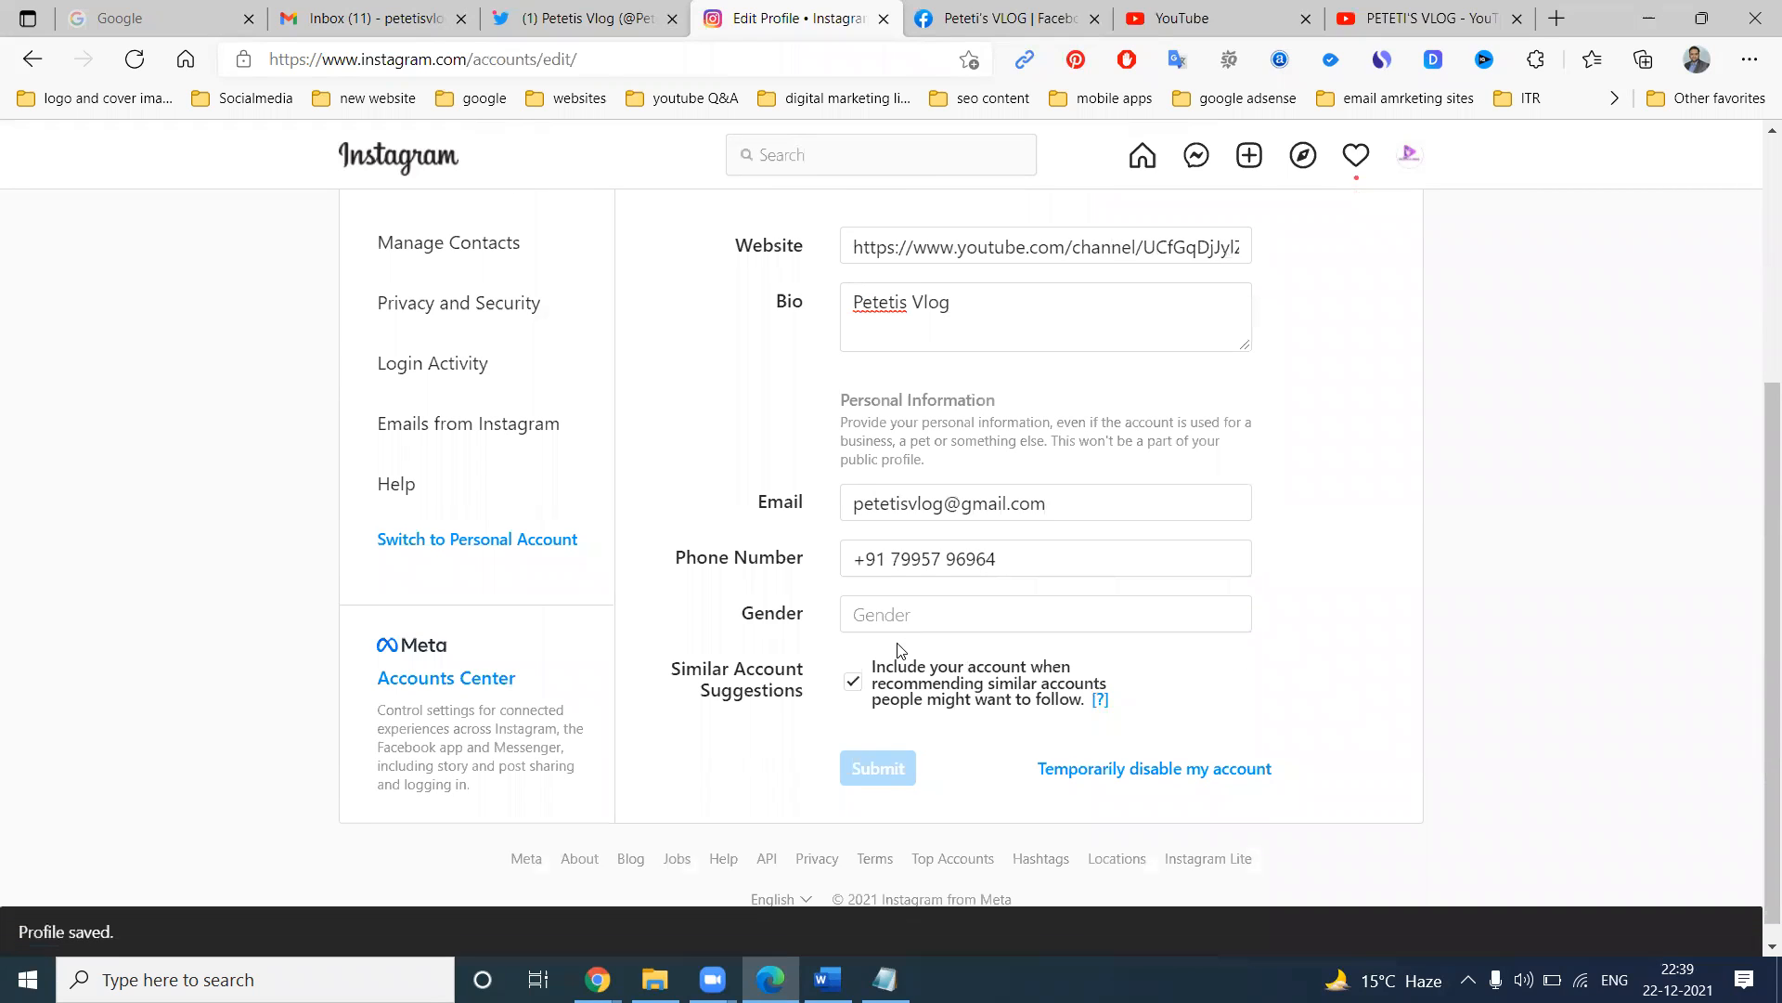
Set the Instagram profile gender to Female.
{"action": "left_click", "coordinate": [1045, 614]}
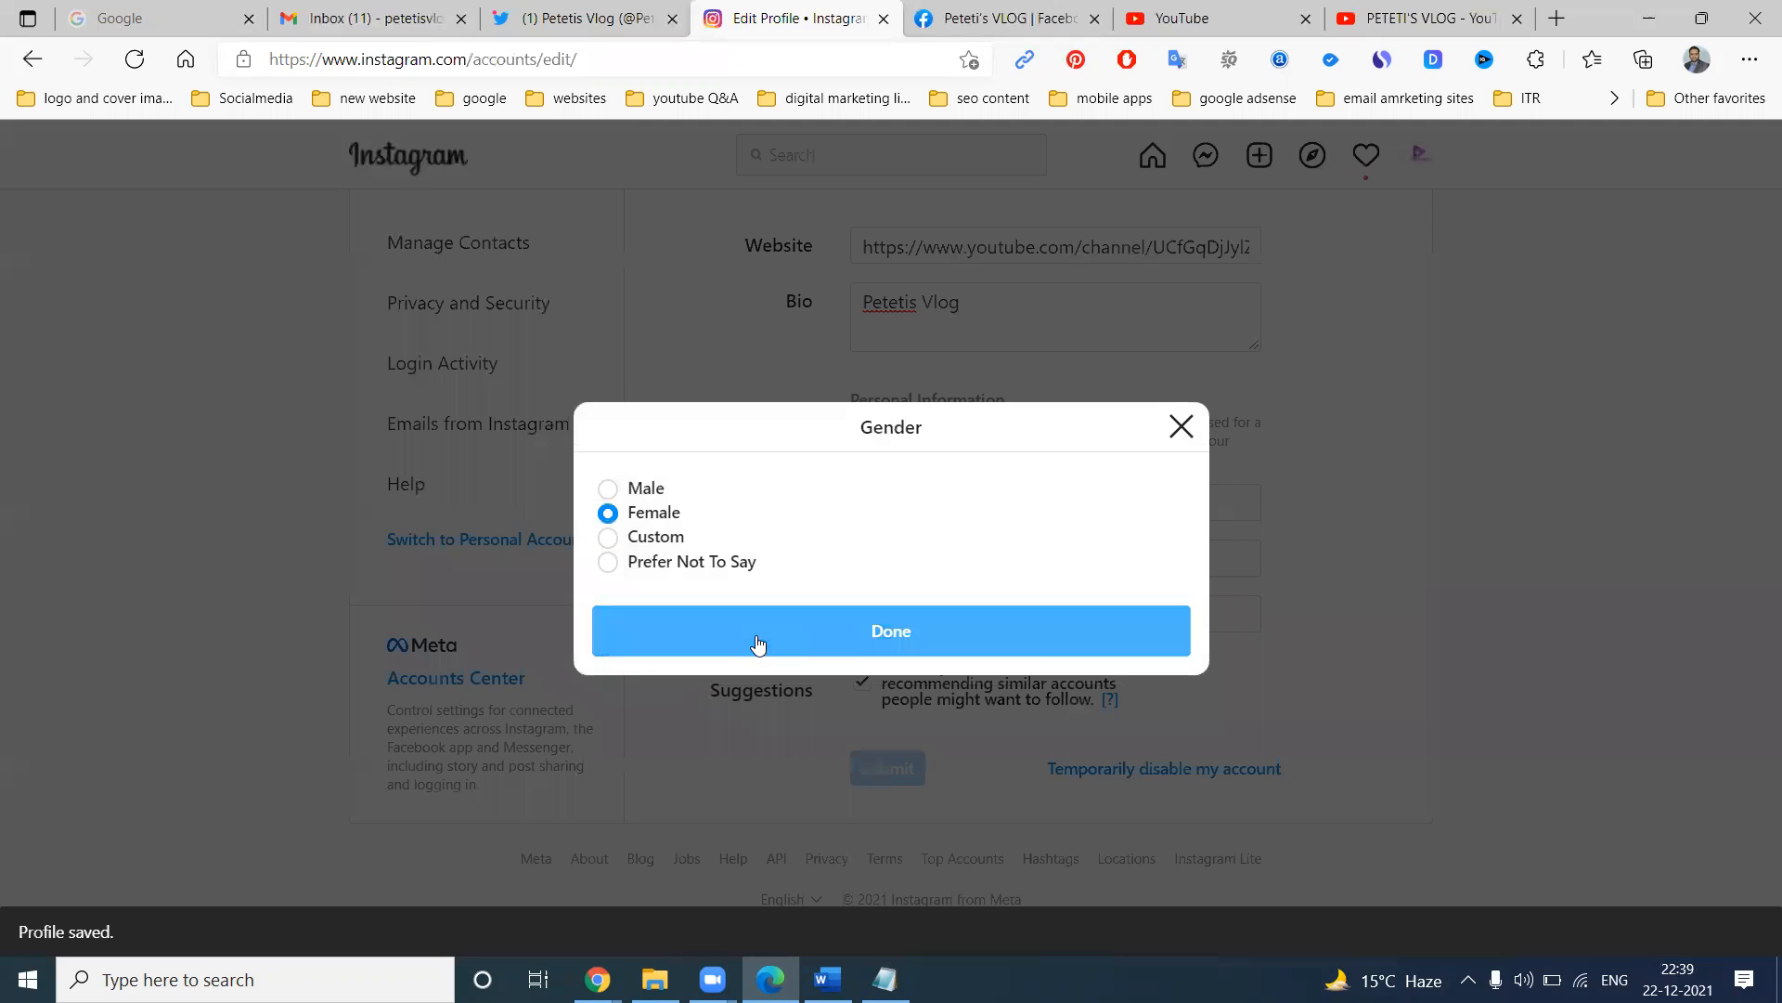
{"action": "left_click", "coordinate": [891, 631]}
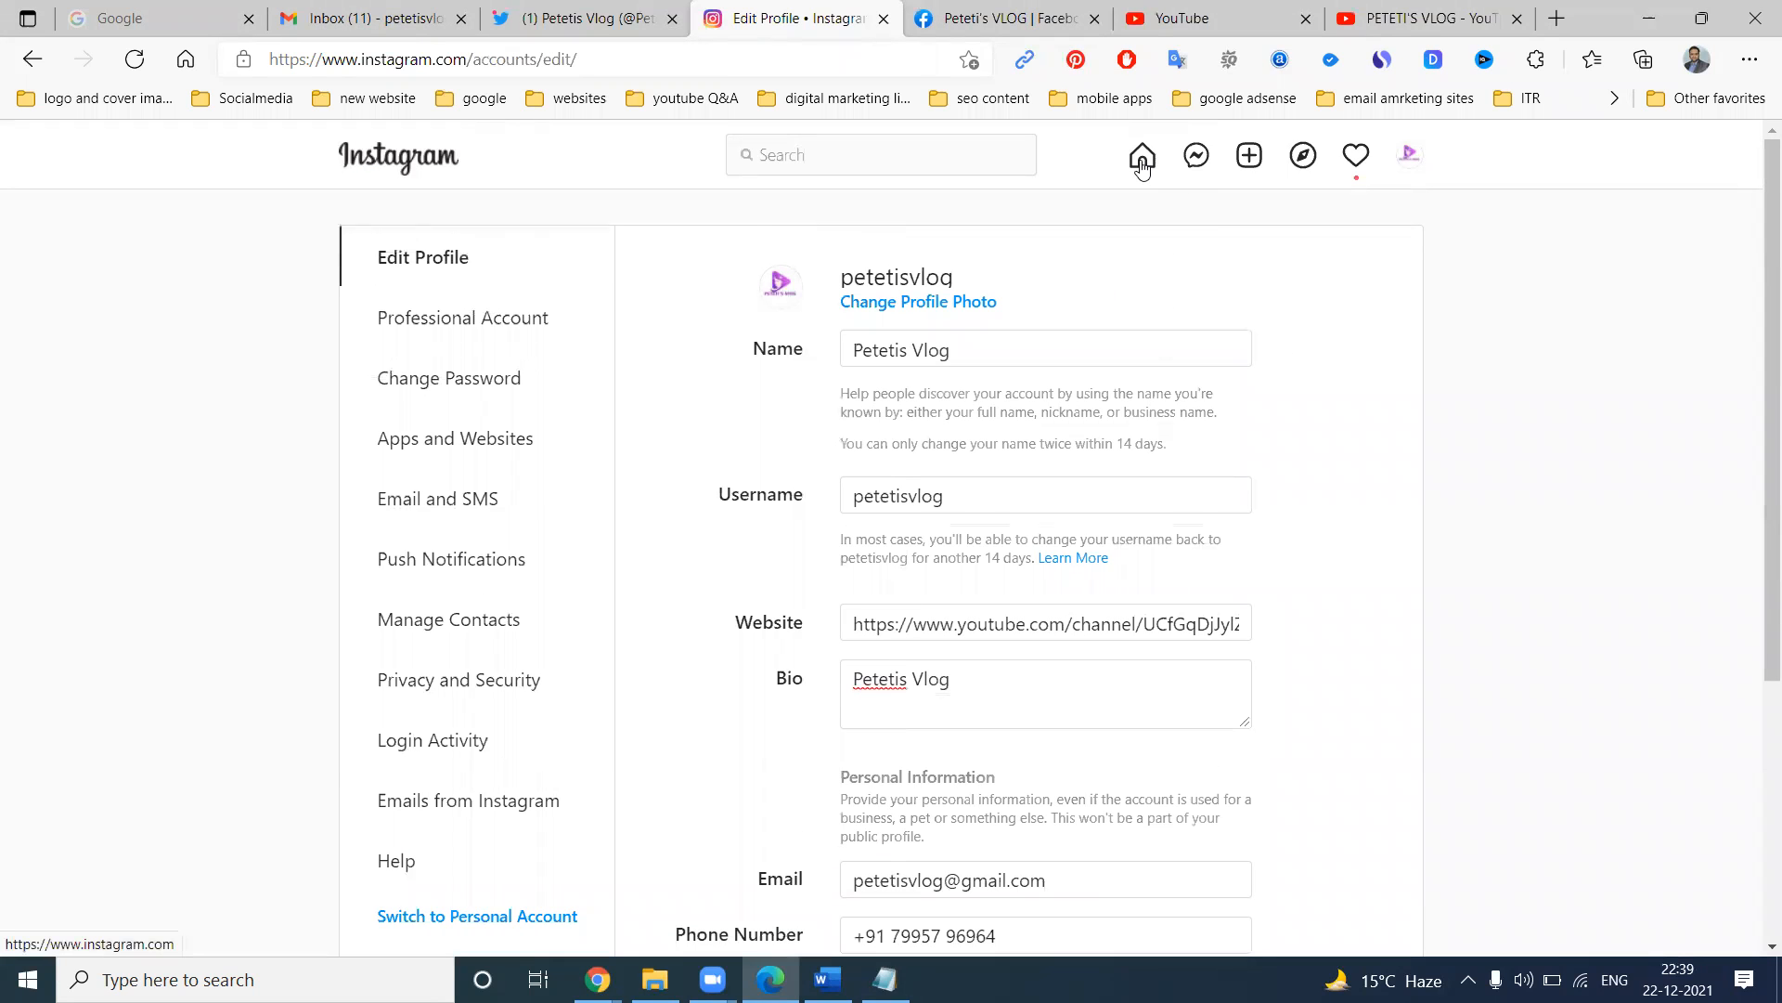
{"action": "left_click", "coordinate": [1005, 18]}
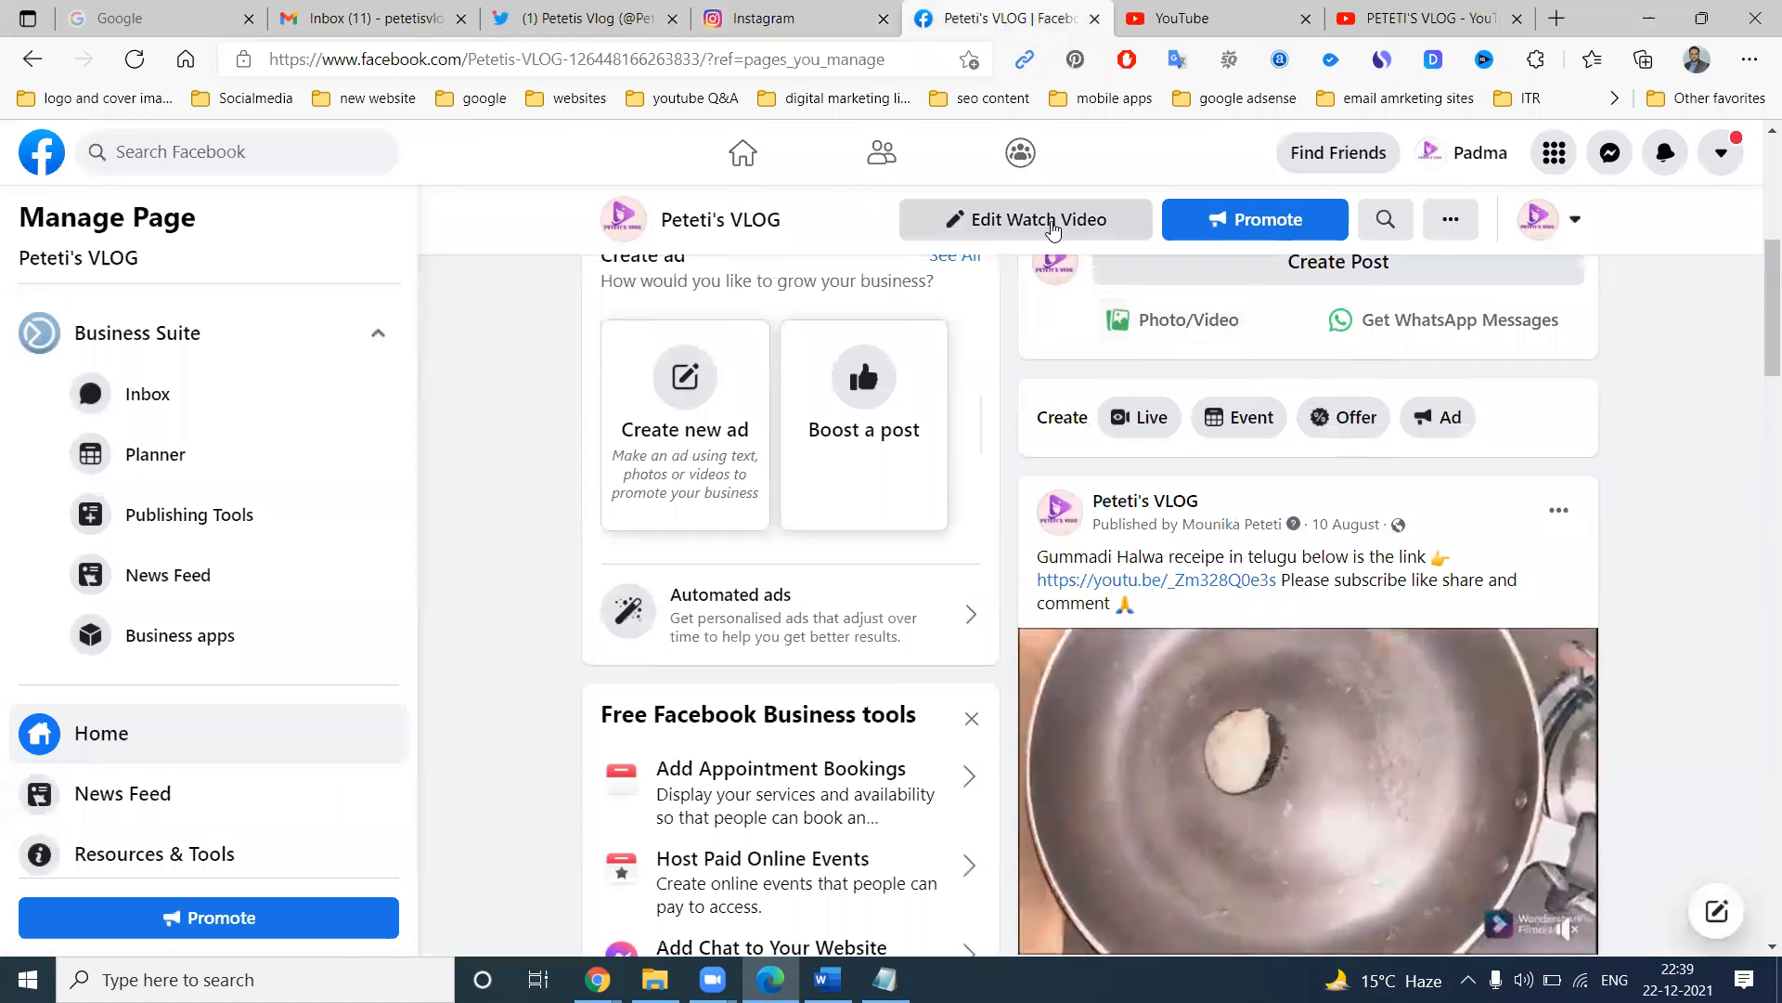
Save the ?sub_confirmation=1 channel link as the Watch Video button's website.
{"action": "left_click", "coordinate": [1050, 224]}
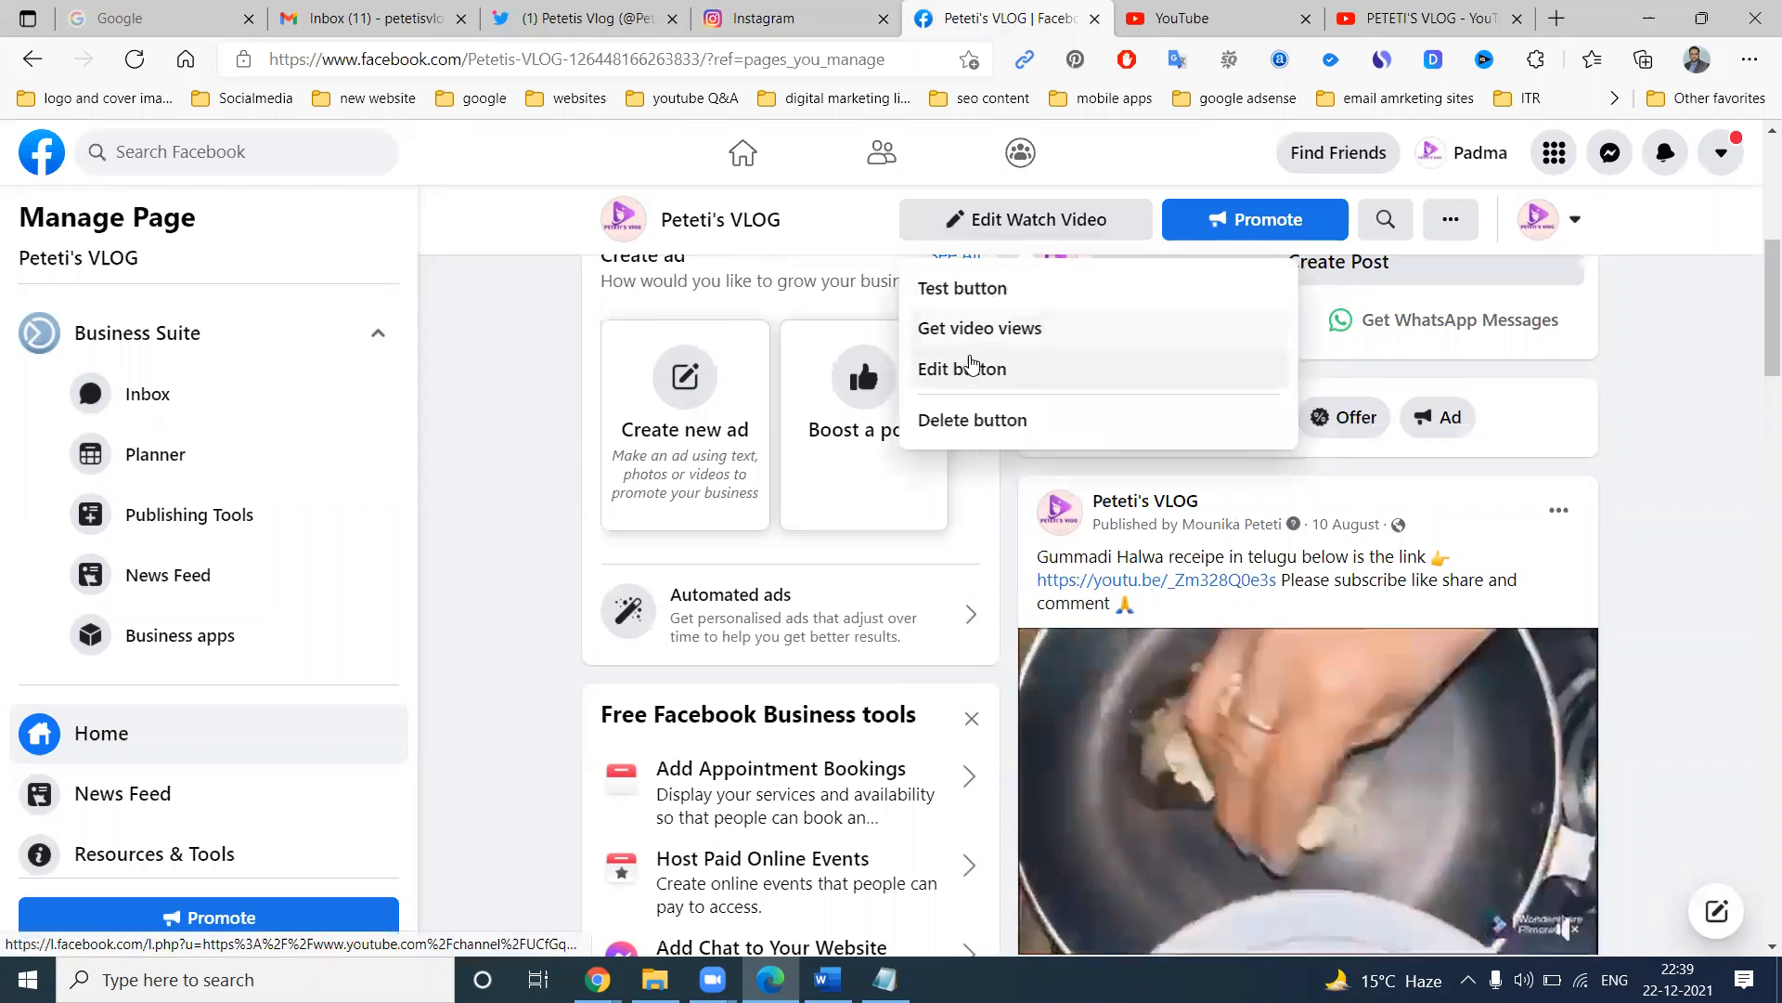
{"action": "left_click", "coordinate": [962, 368]}
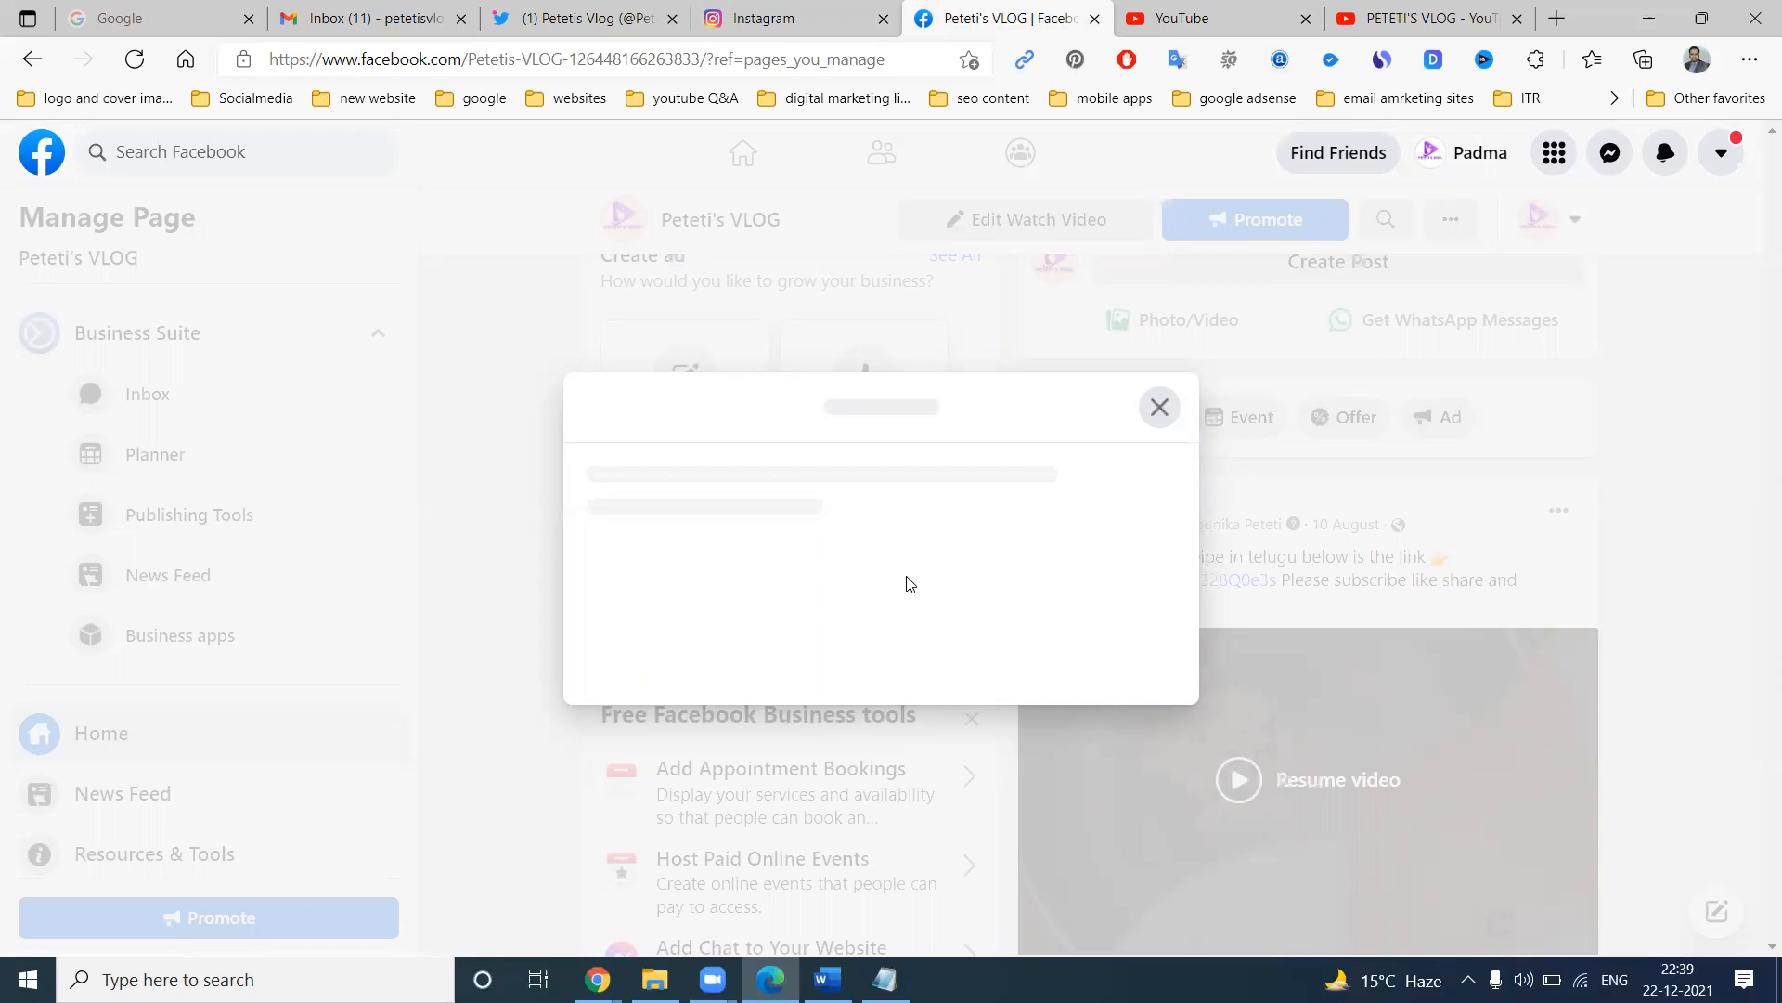
{"action": "mouse_move", "coordinate": [1159, 407]}
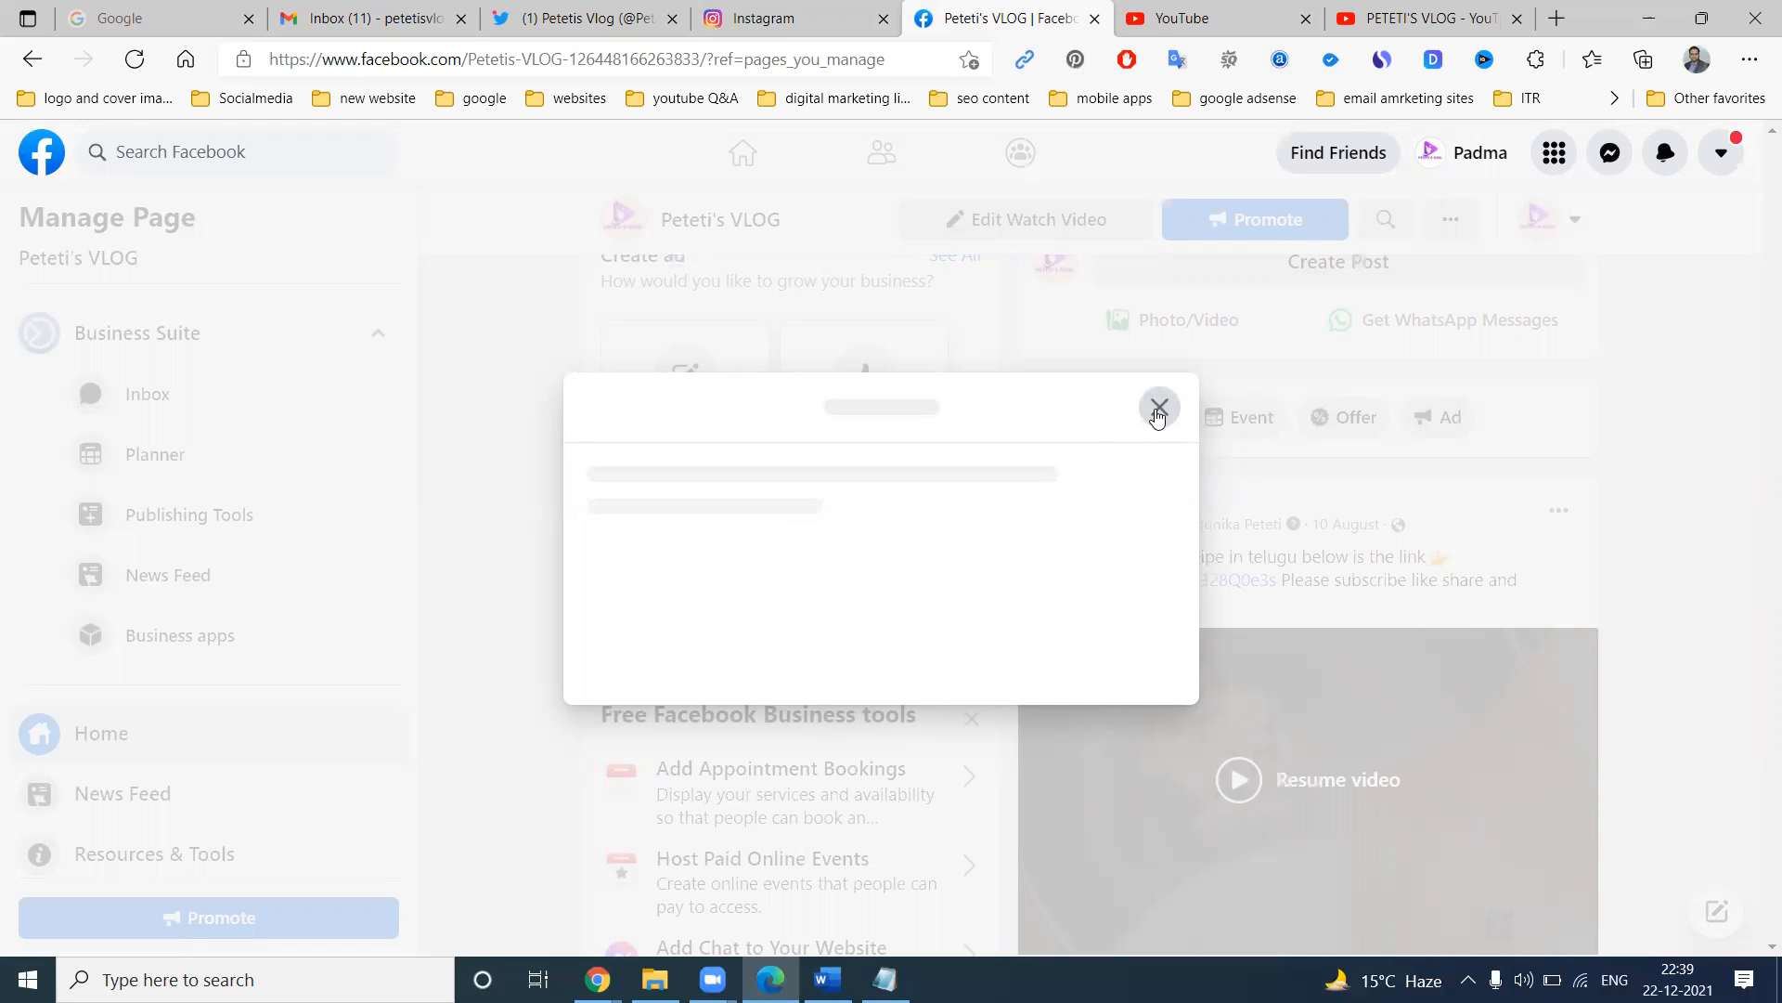
{"action": "left_click", "coordinate": [1160, 406]}
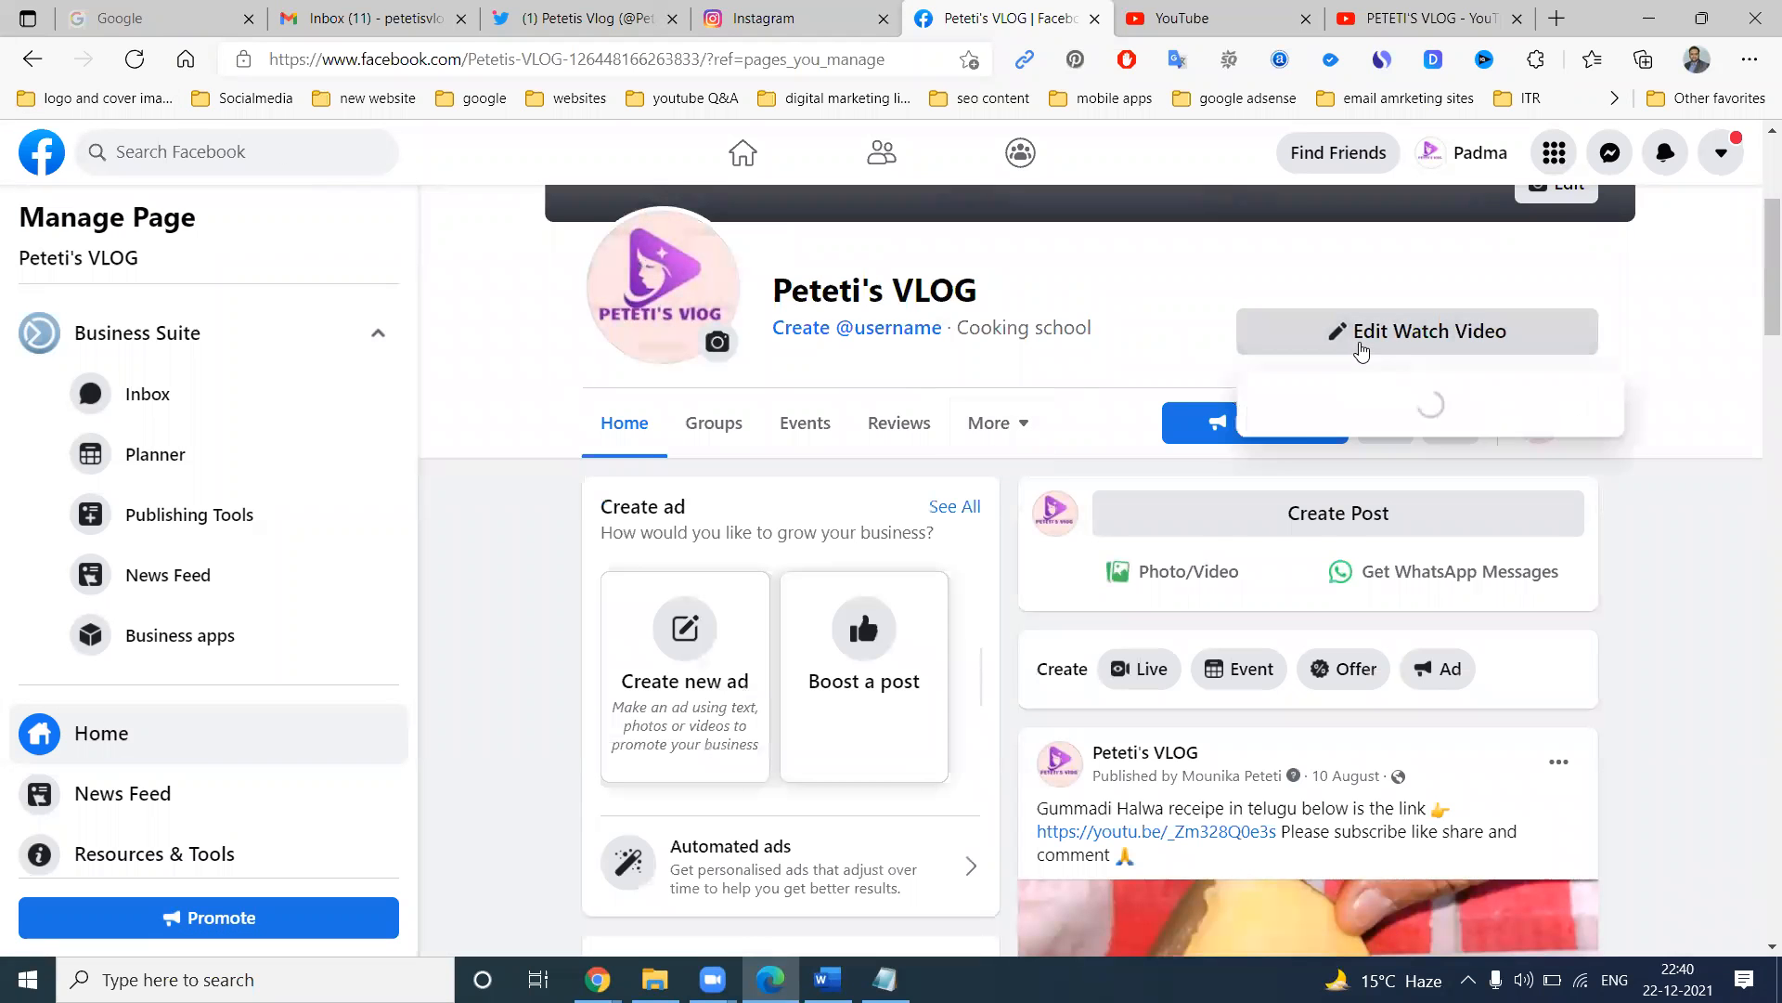
{"action": "left_click", "coordinate": [1417, 331]}
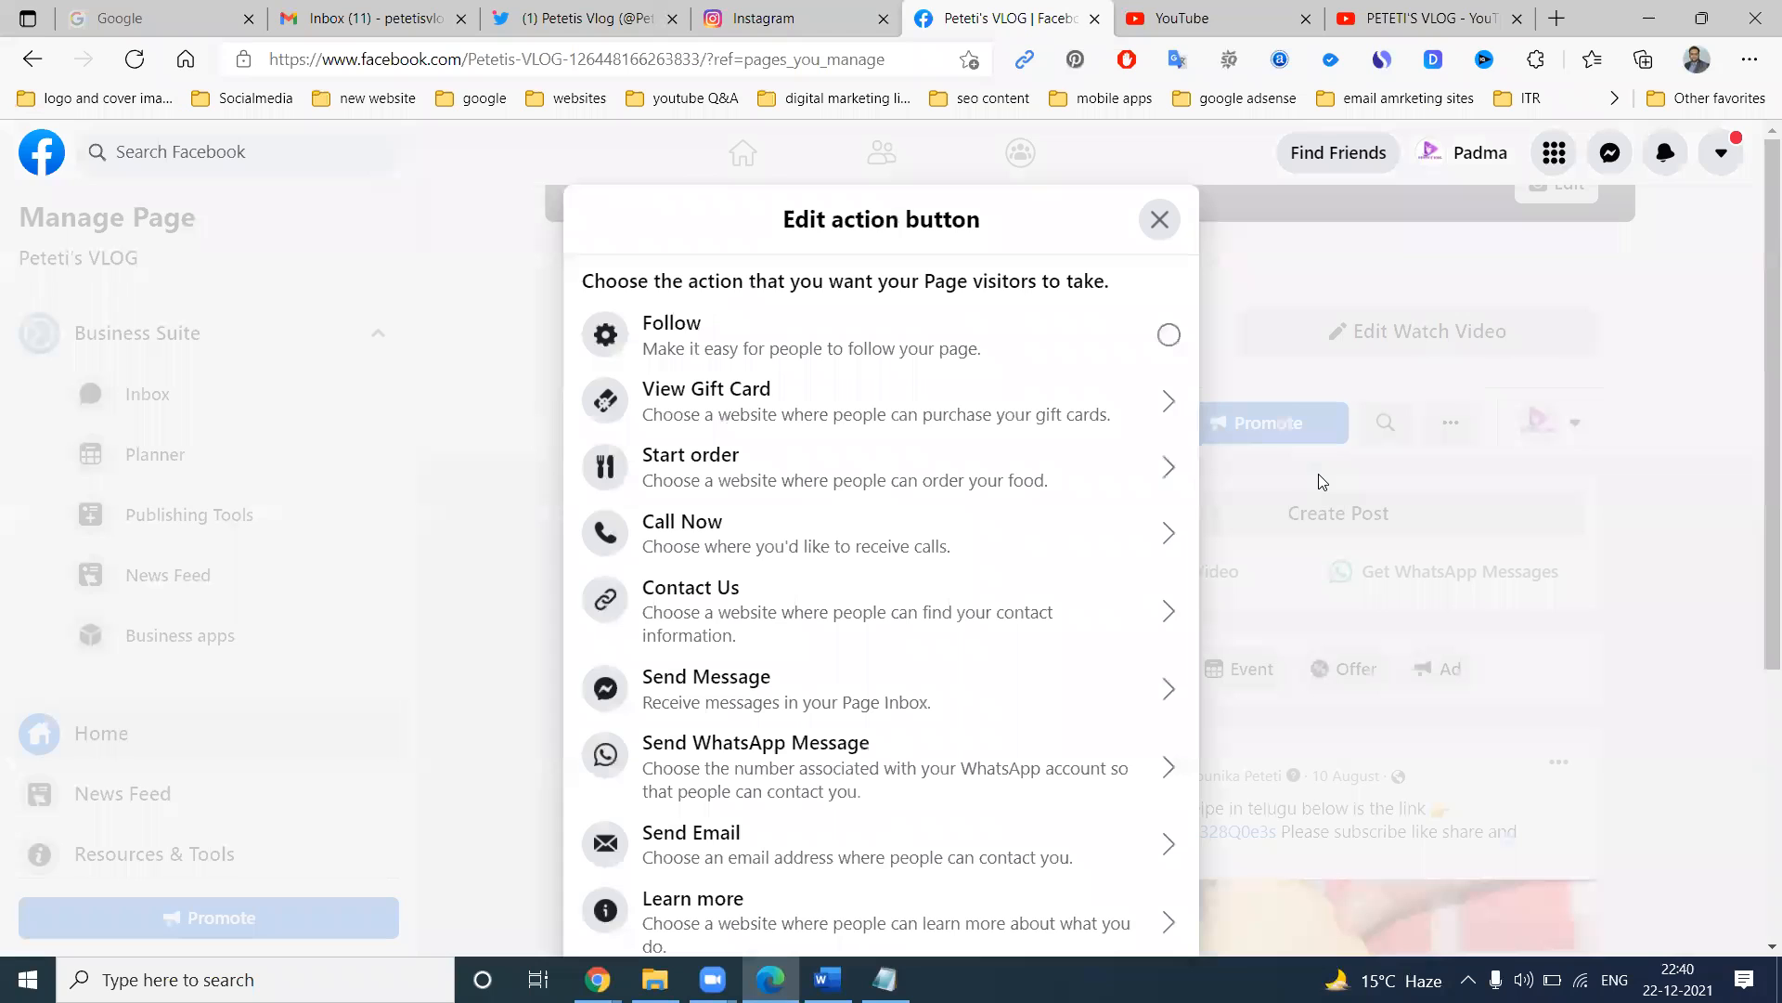
{"action": "scroll", "scroll_direction": "down", "scroll_amount": 3}
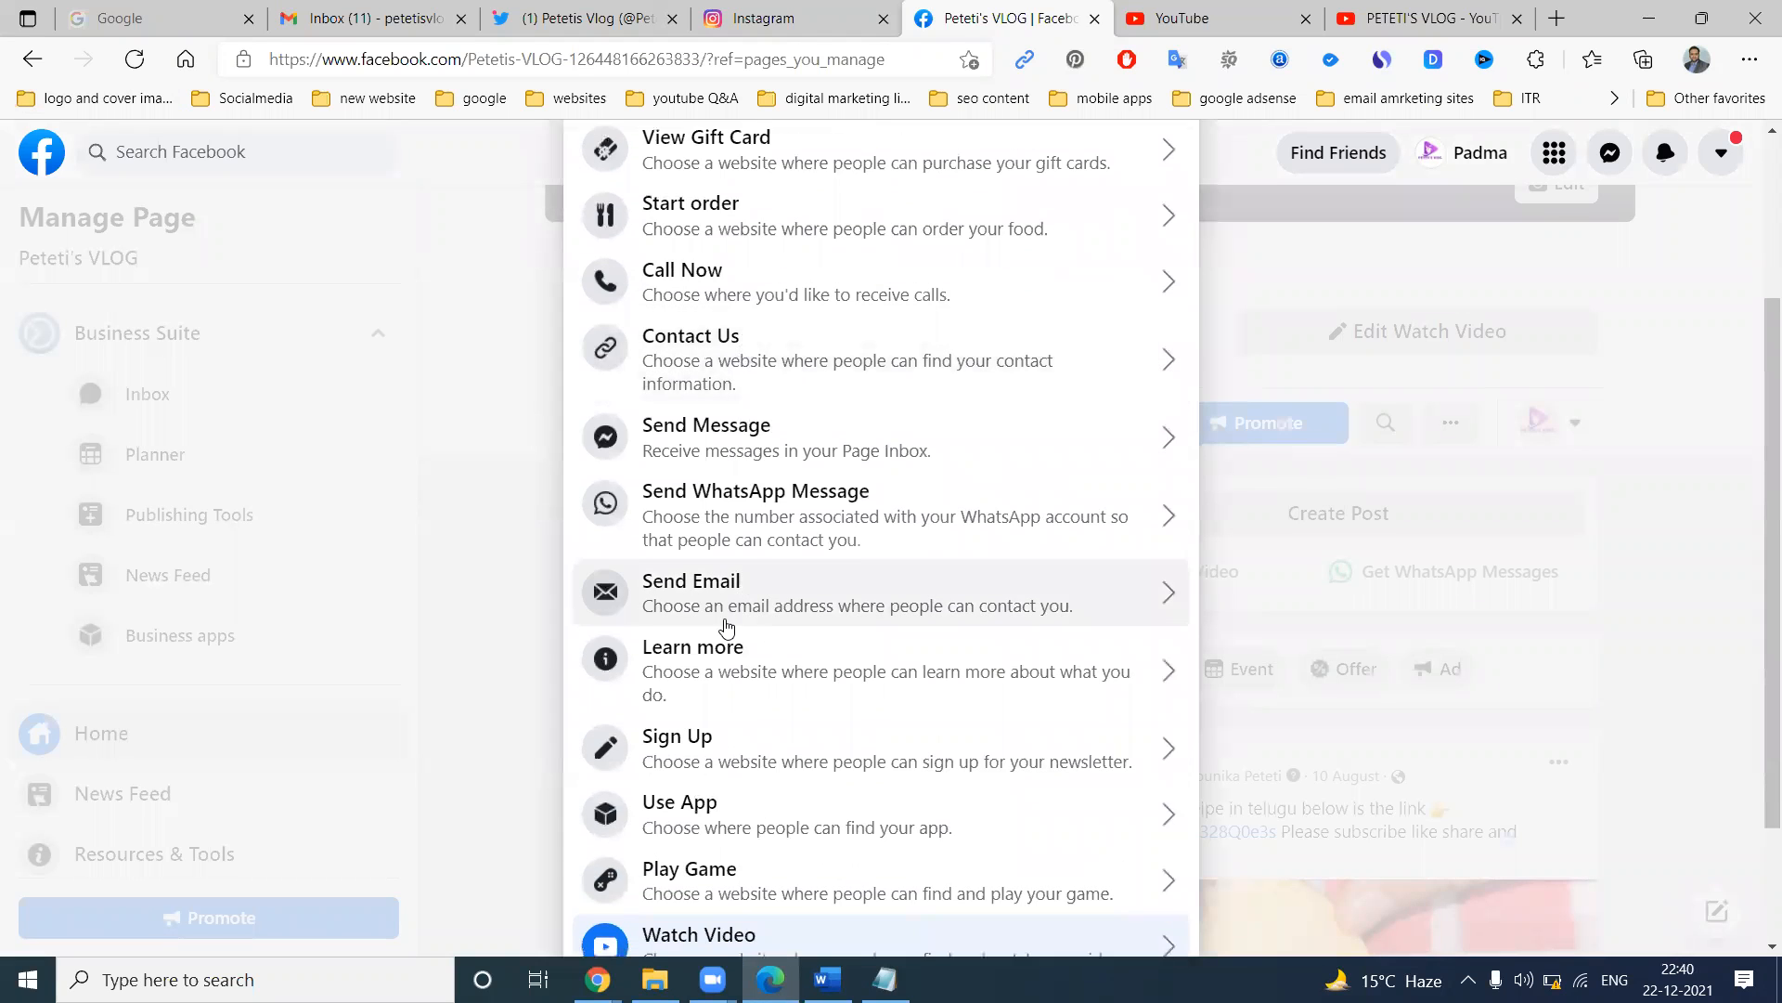
{"action": "left_click", "coordinate": [699, 934]}
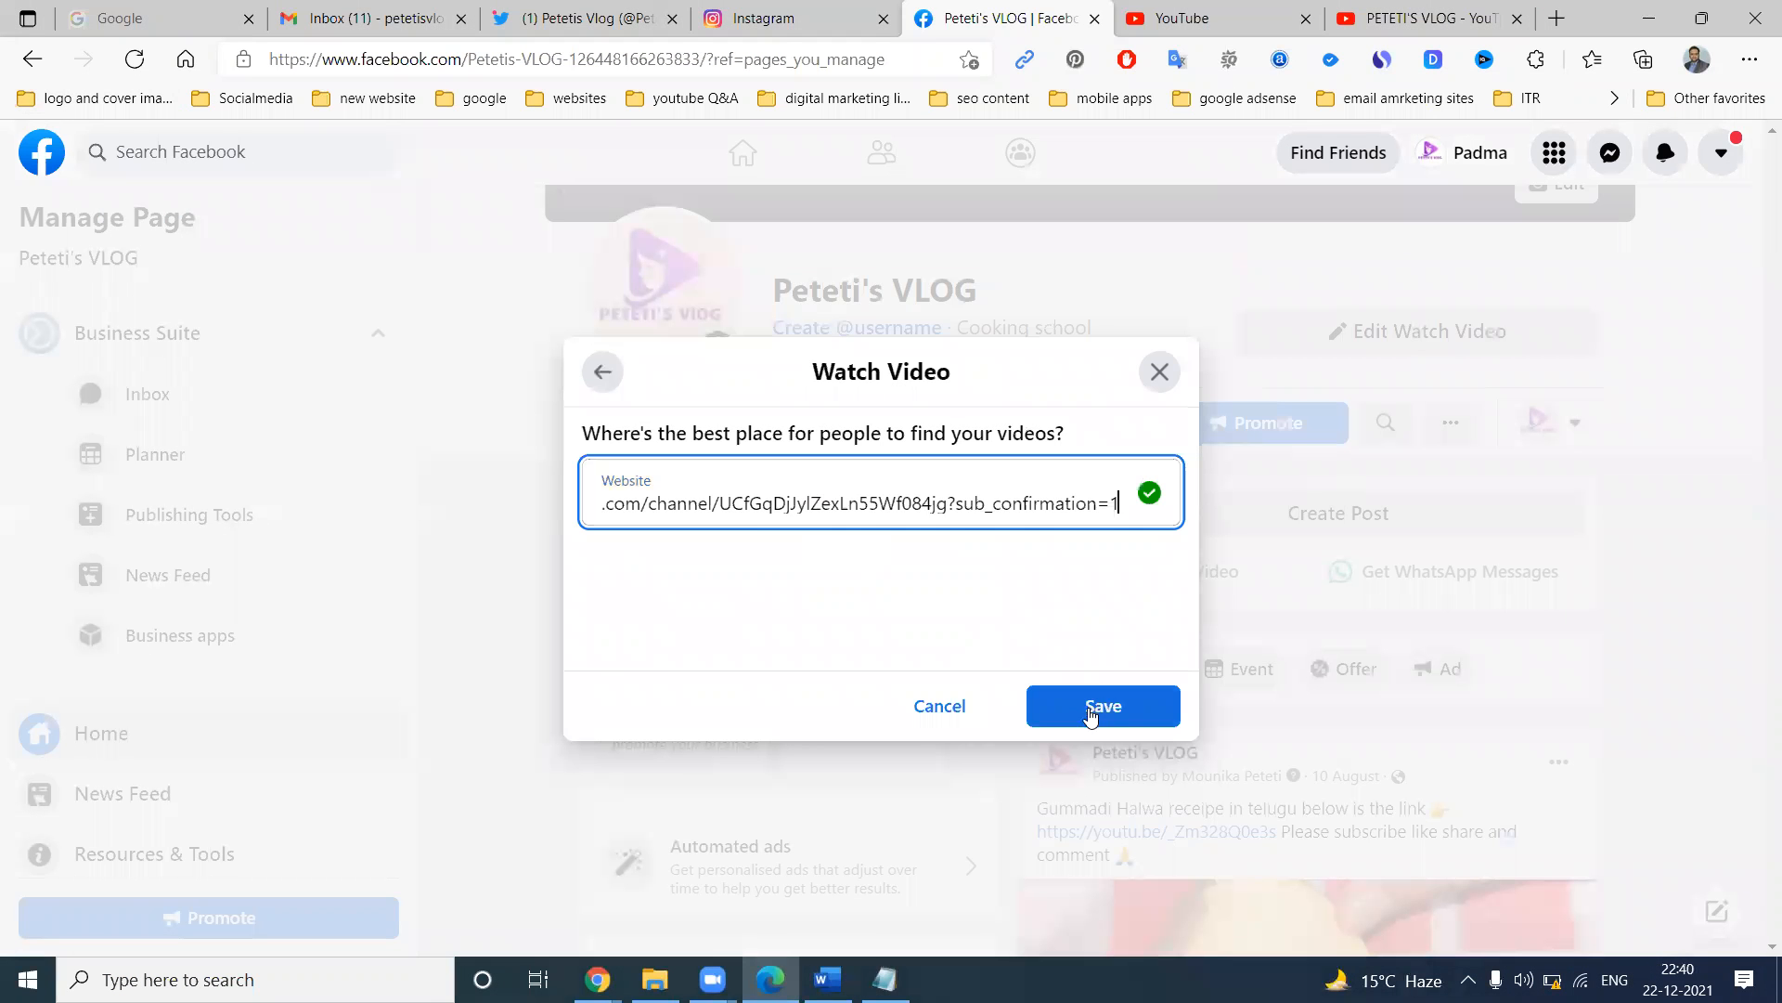
{"action": "left_click", "coordinate": [1103, 705]}
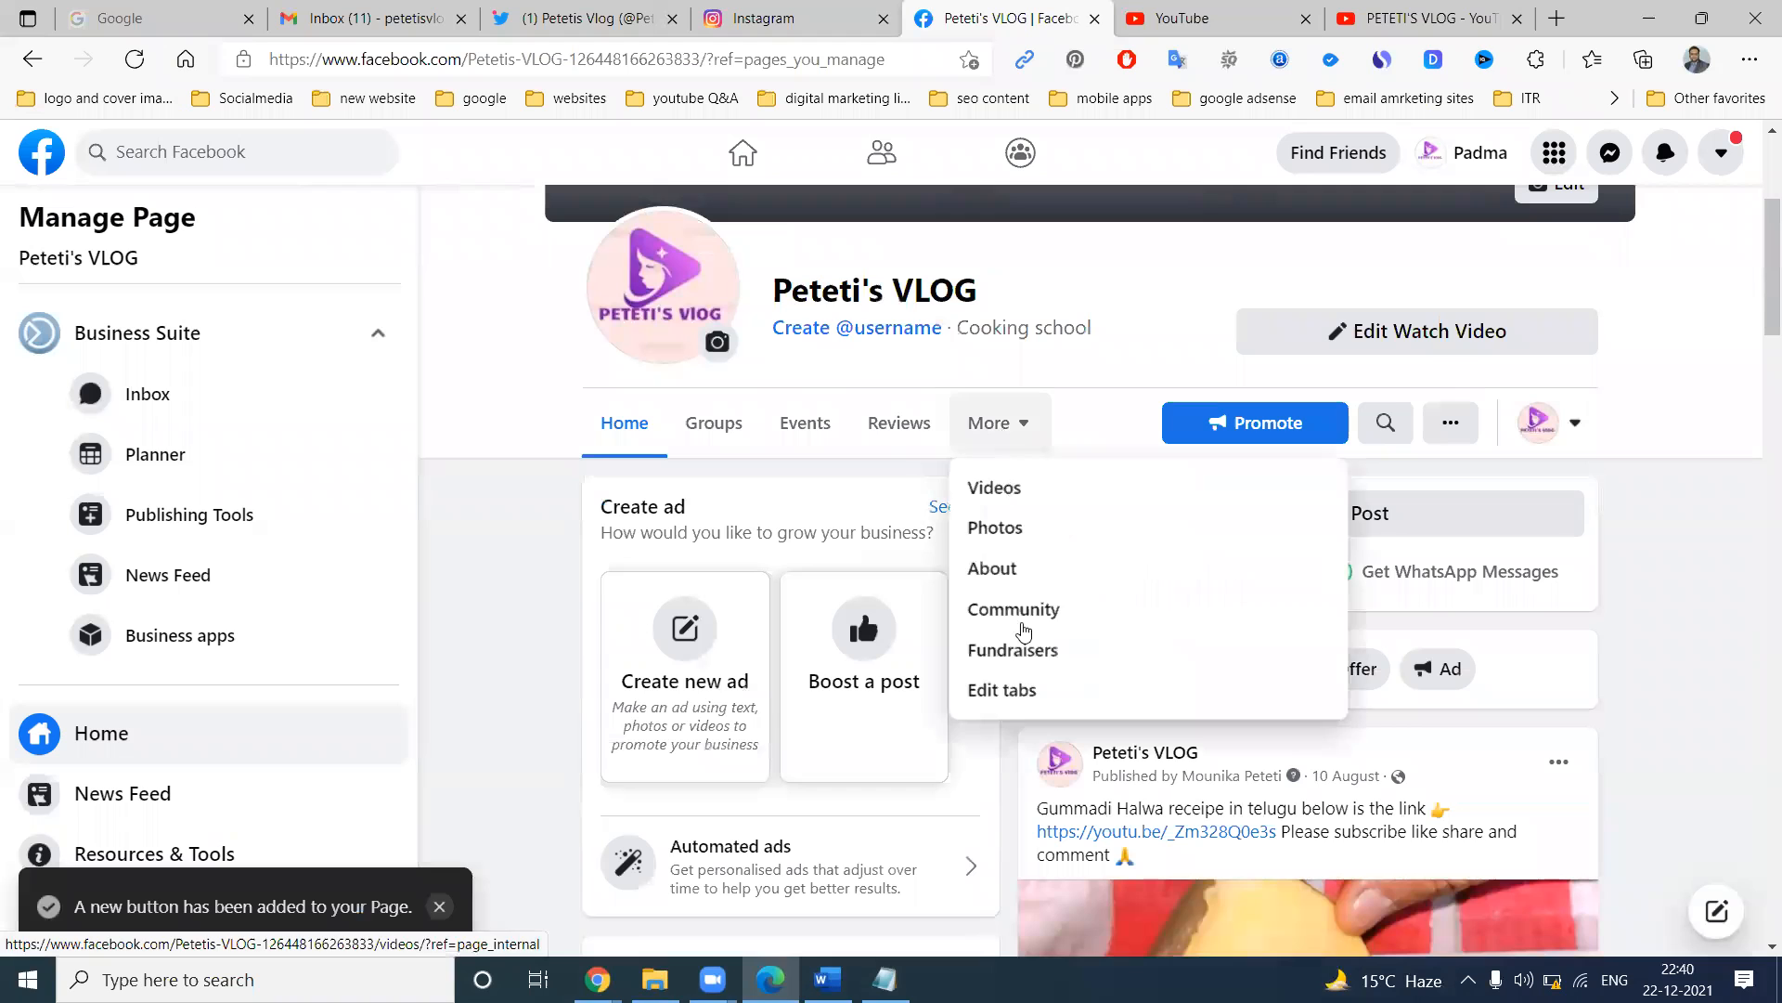
{"action": "left_click", "coordinate": [1001, 688]}
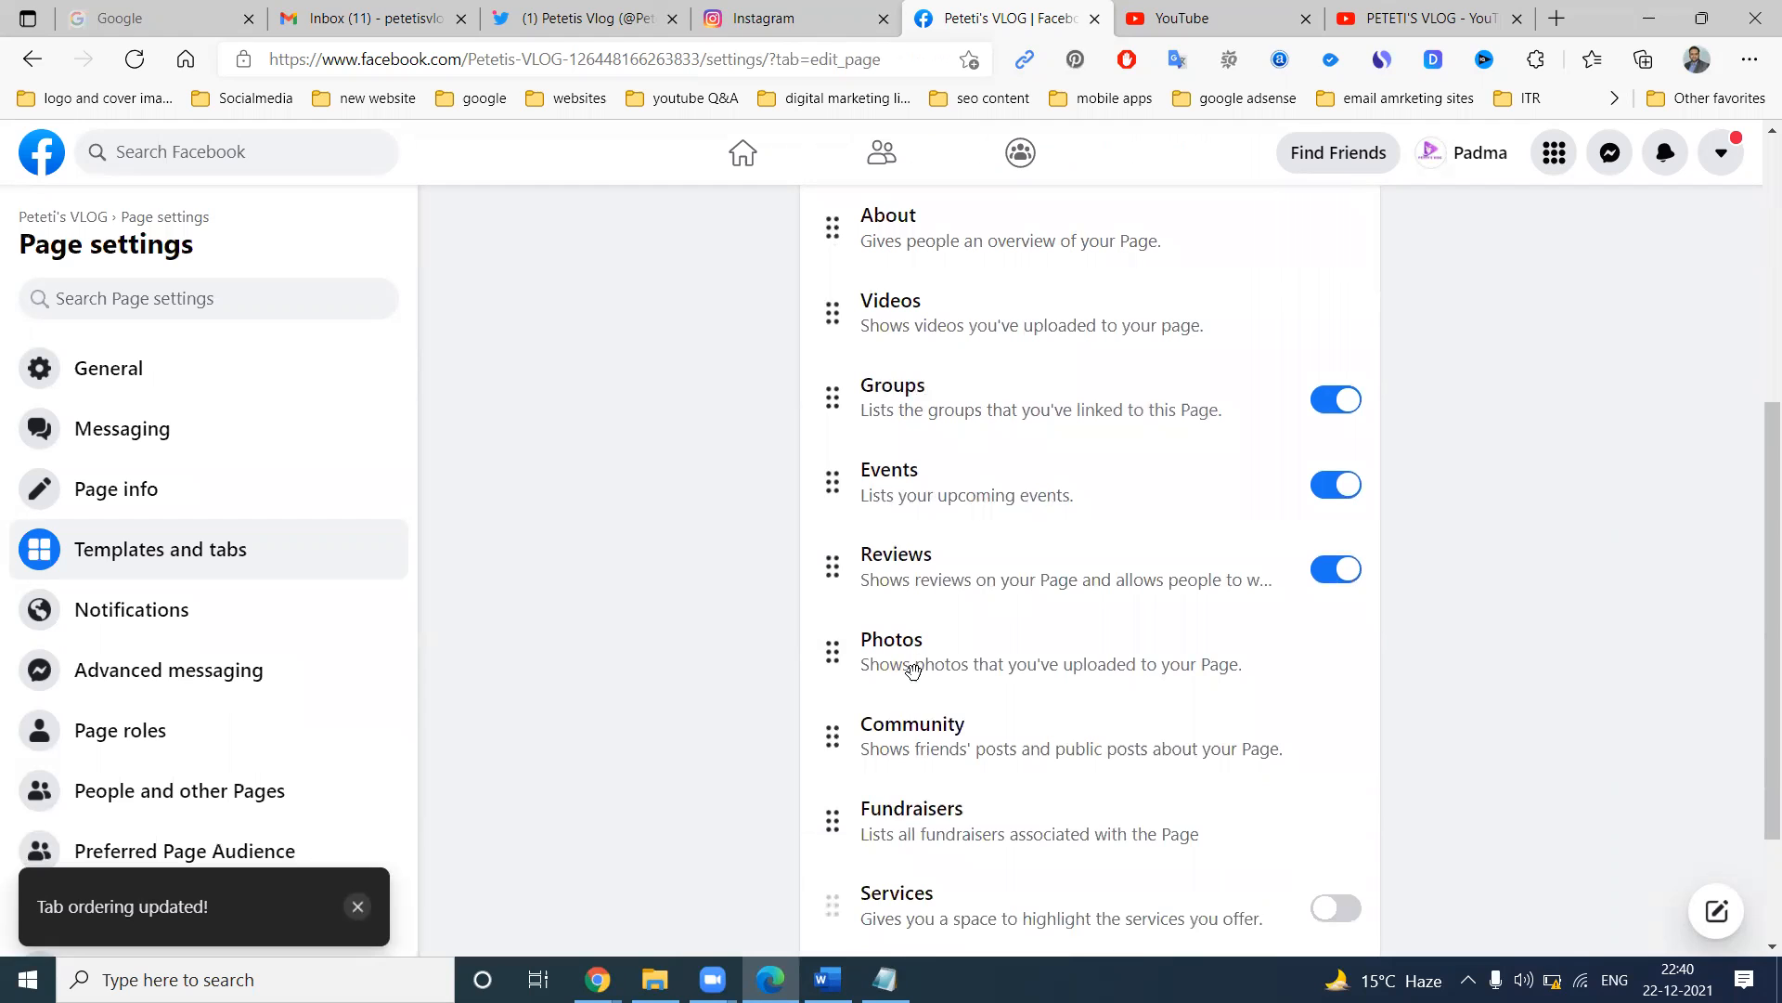
Drag the About tab to the top of the page's tab order.
{"action": "left_click_drag", "start_coordinate": [832, 652], "coordinate": [832, 416]}
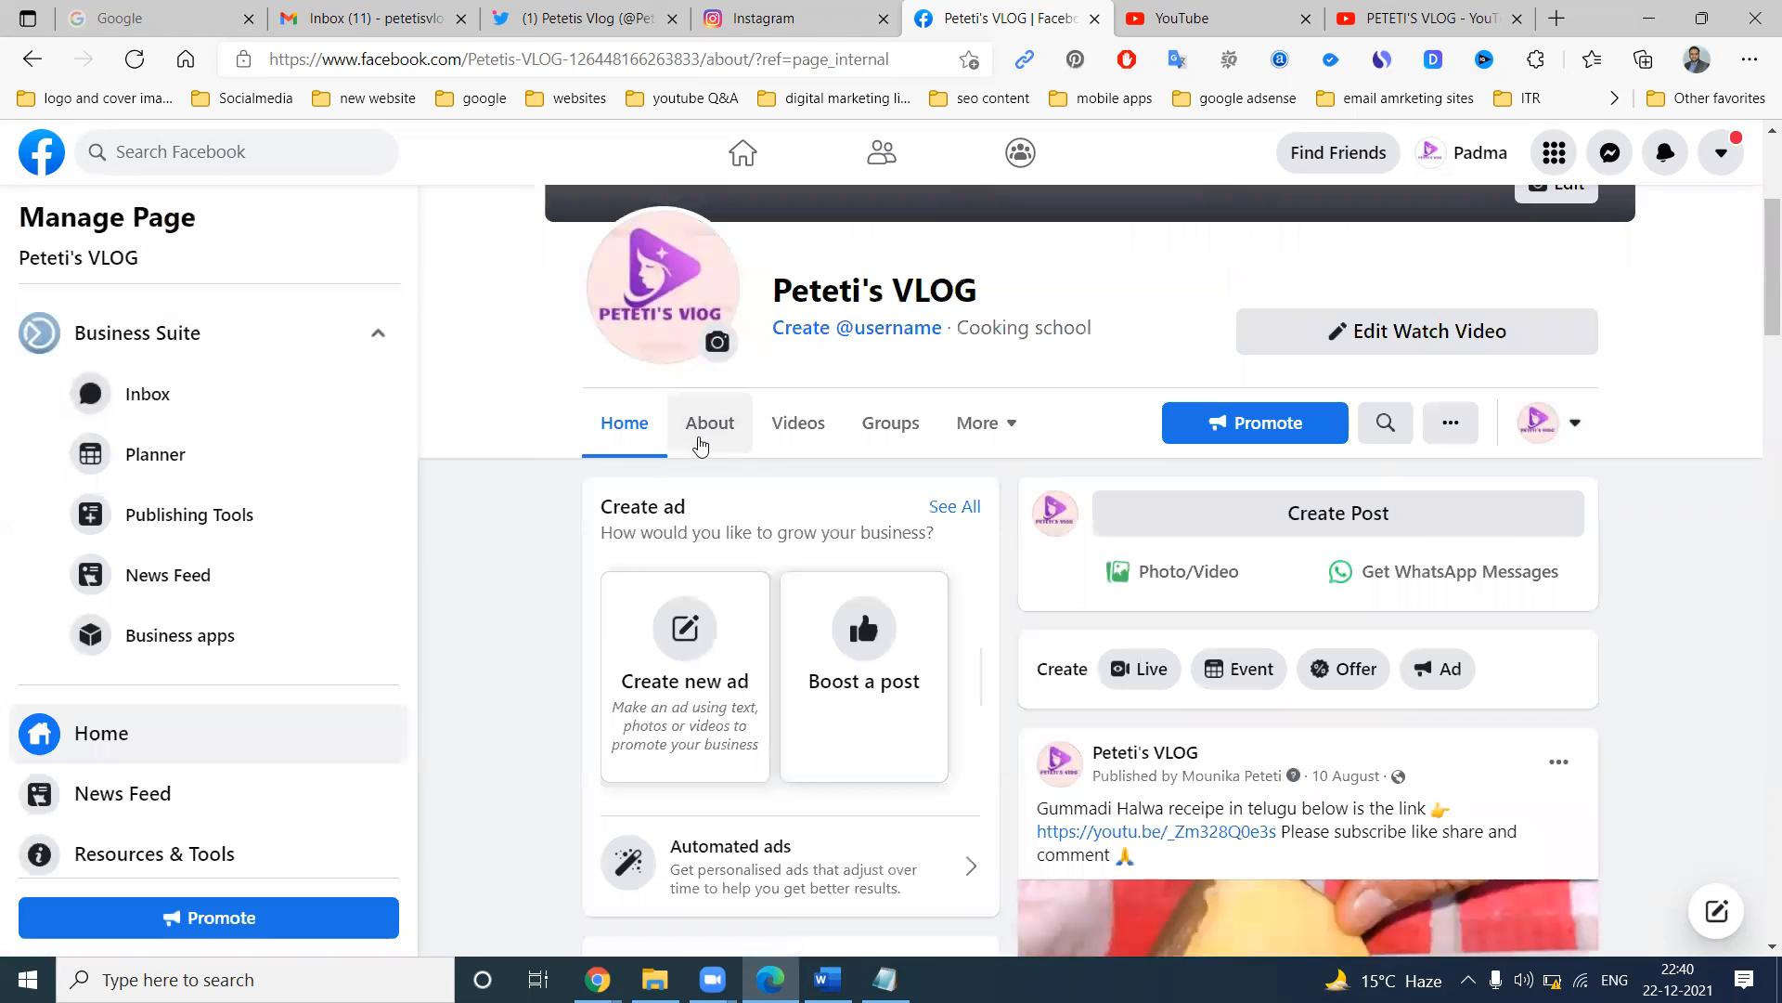
Set the page website to the YouTube channel link ending in ?sub_confirmation=1.
{"action": "left_click", "coordinate": [709, 422]}
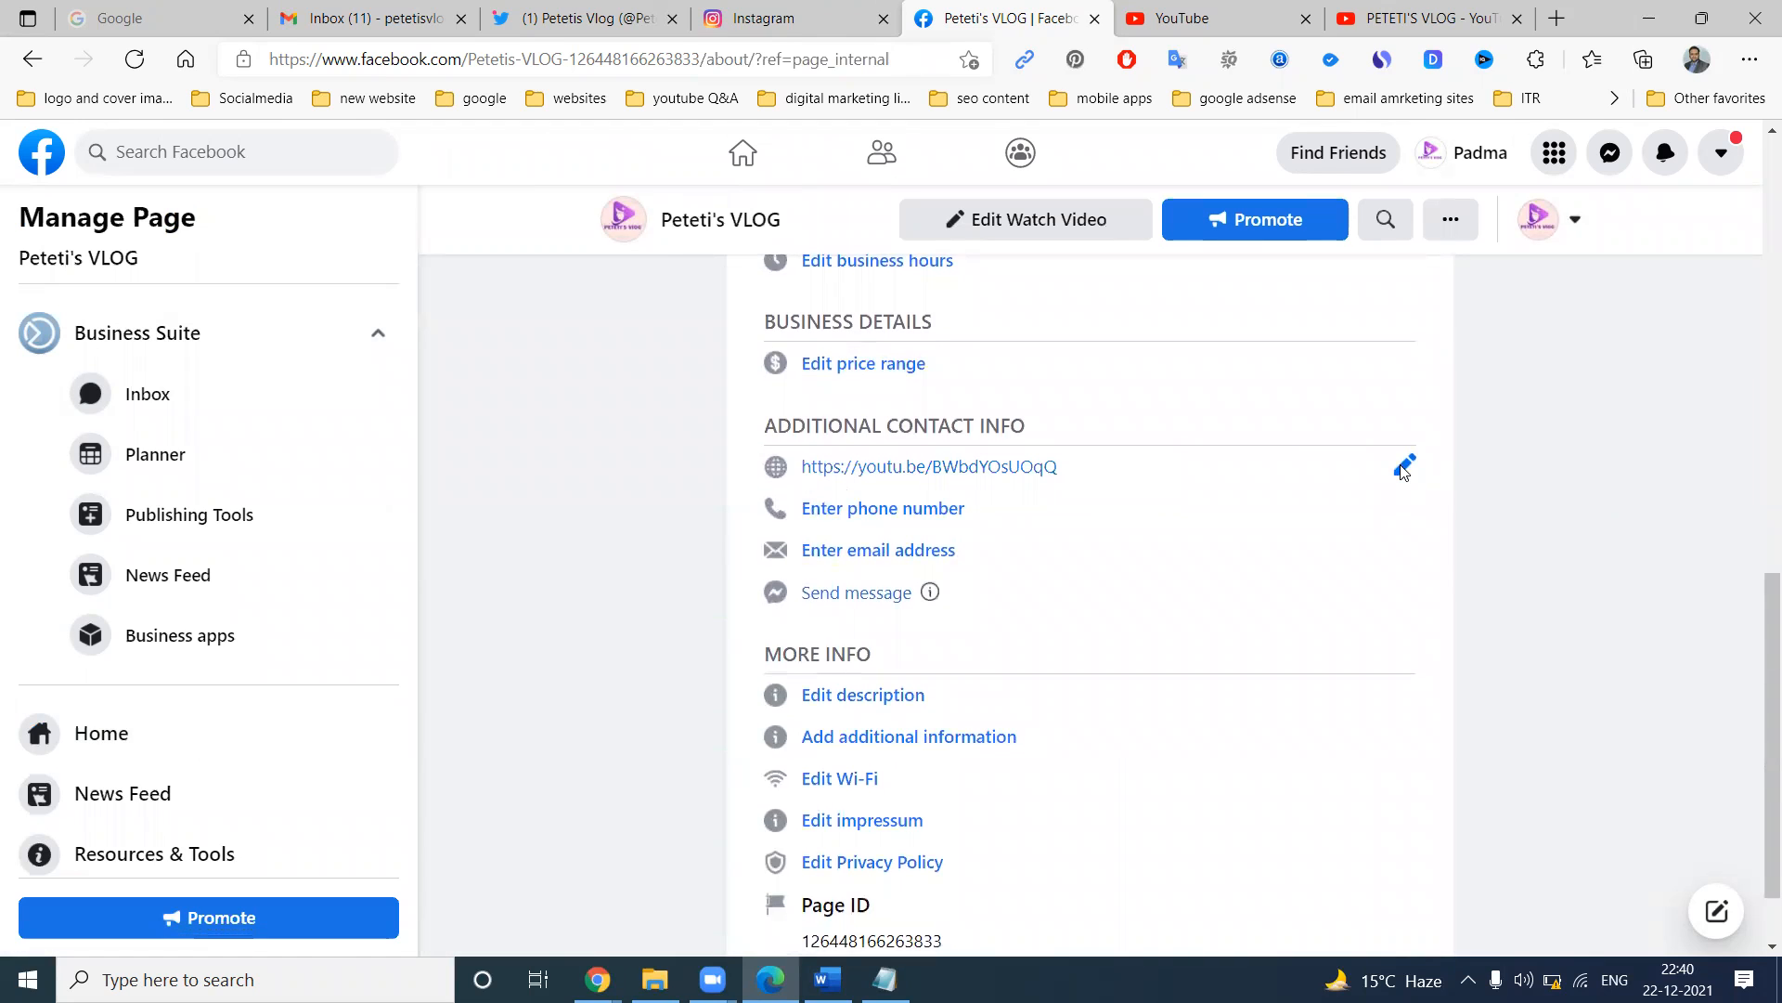
{"action": "left_click", "coordinate": [1404, 466]}
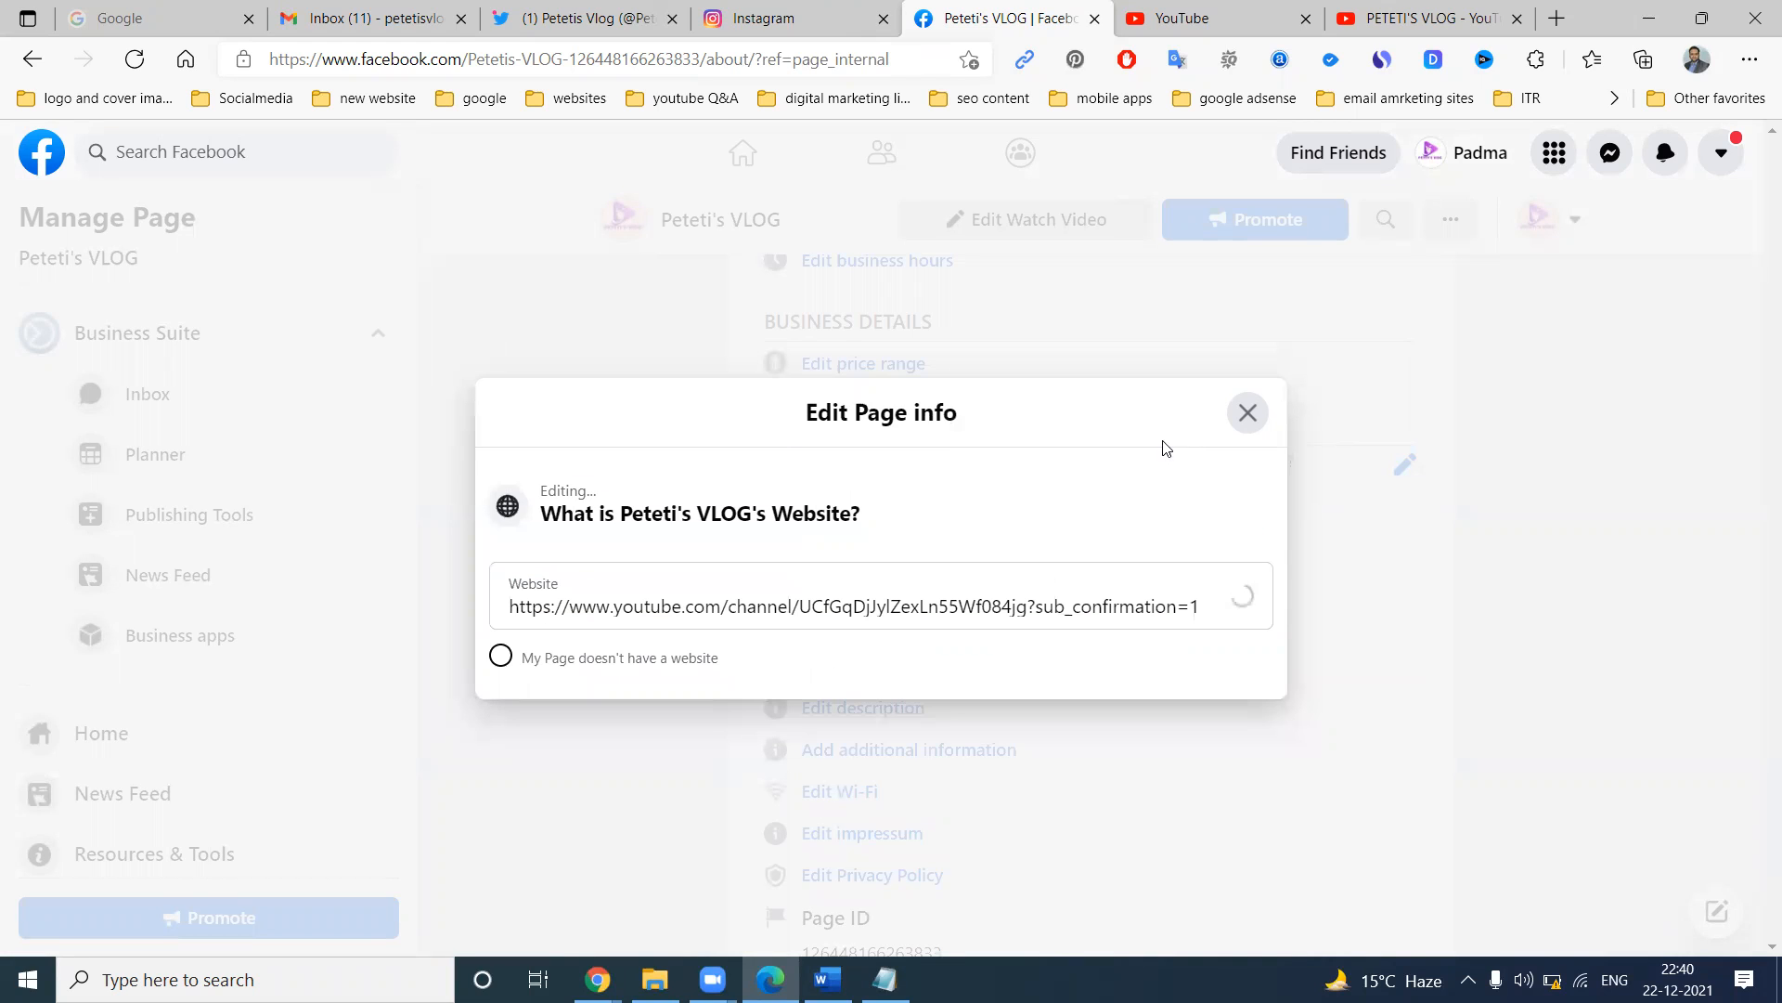
{"action": "left_click", "coordinate": [1248, 413]}
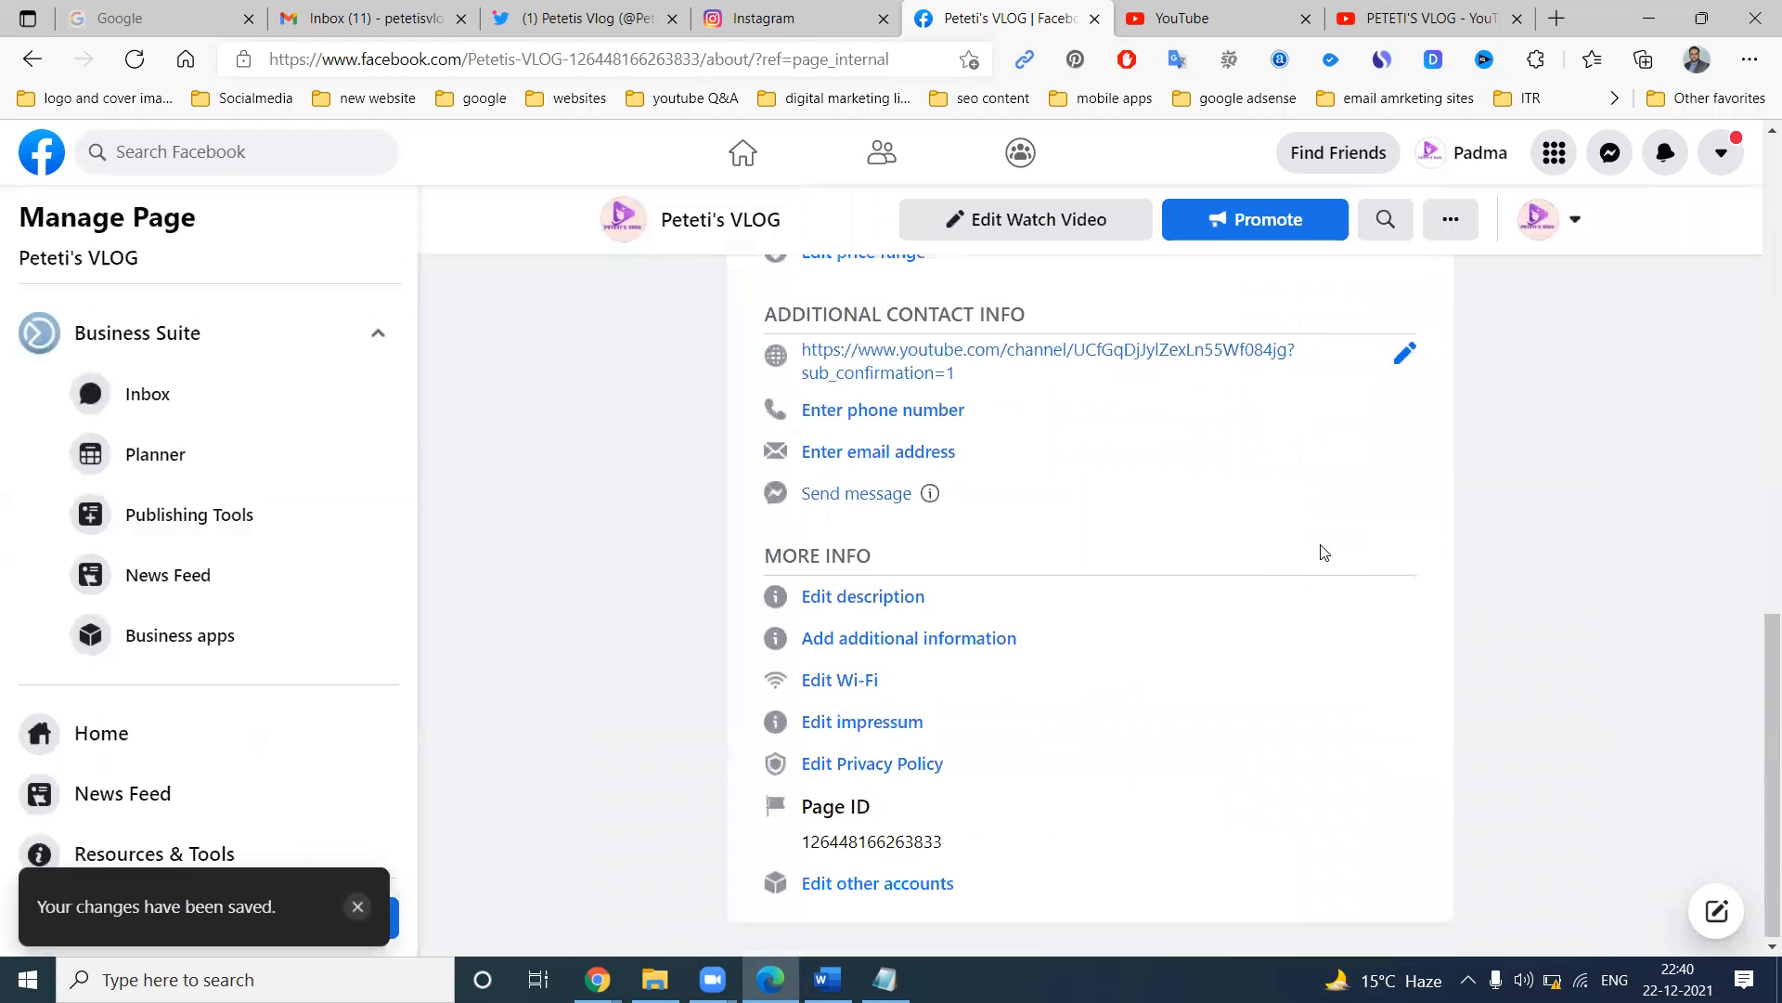
Add additional information 'Peteti's VLOG's -' with the subscribe-confirmation channel link, and save.
{"action": "left_click", "coordinate": [909, 638]}
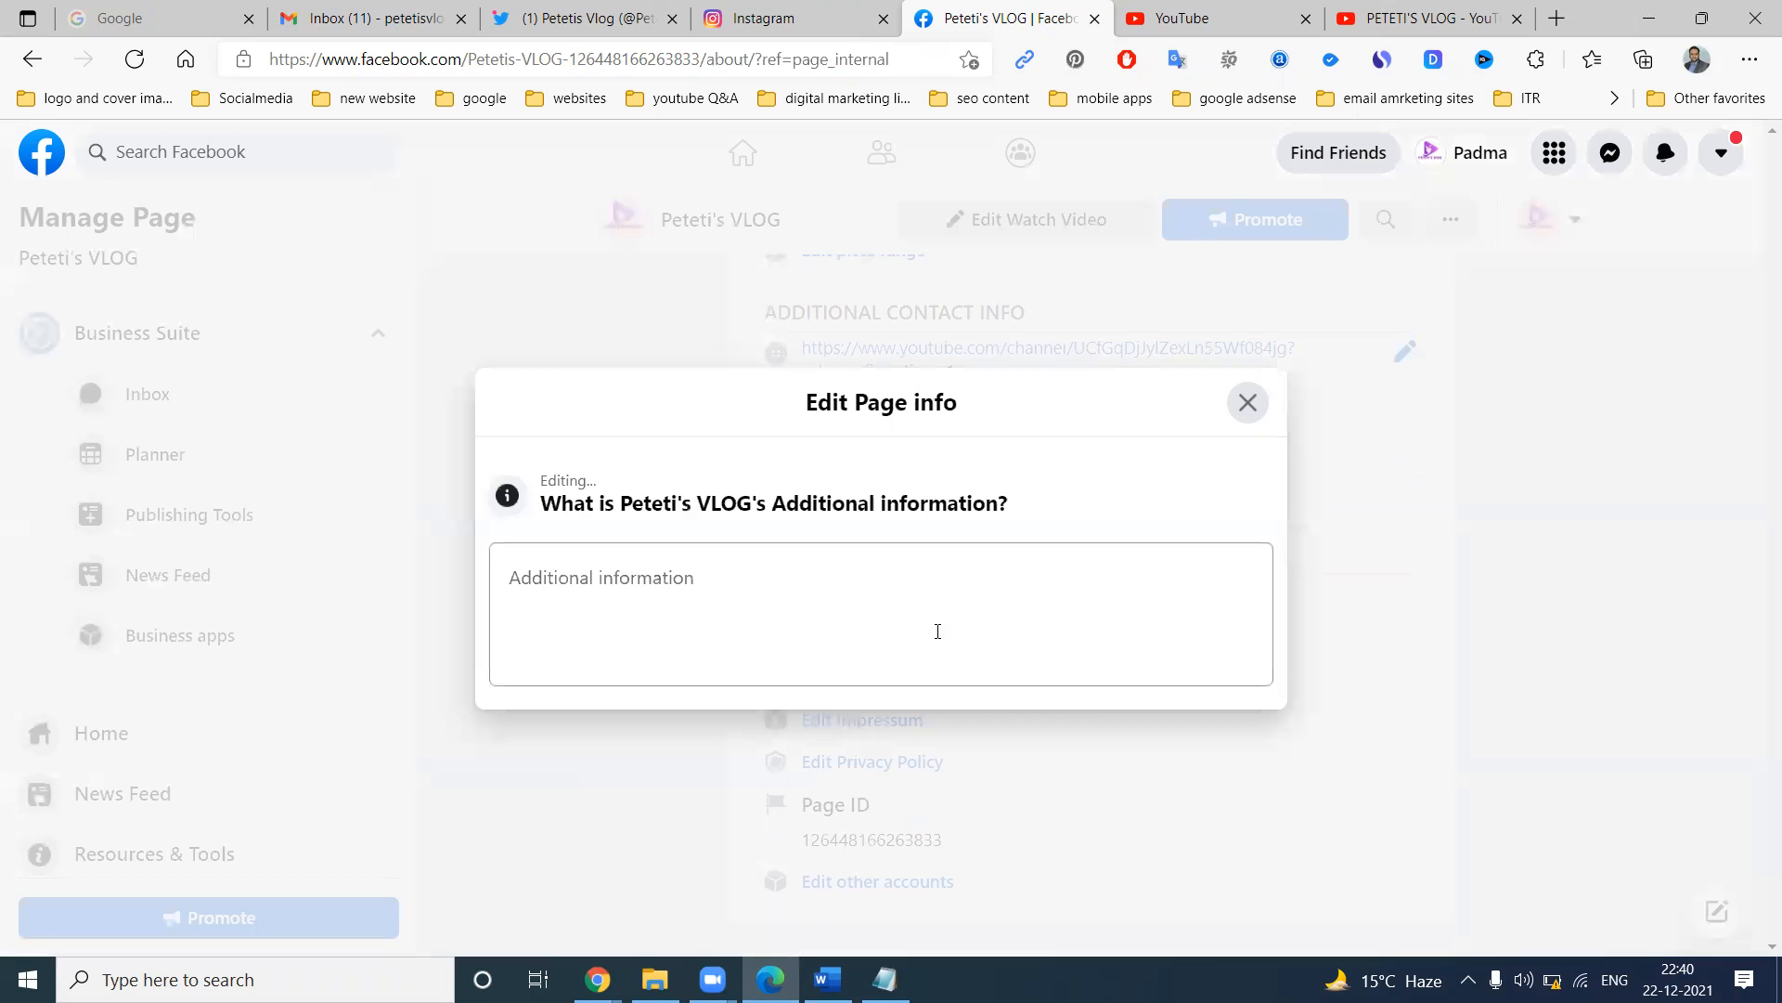
{"action": "type", "text": "https://www.youtube.com/channel/UCfGqDjJylZexLn55Wf084jg?sub_confirmation=1"}
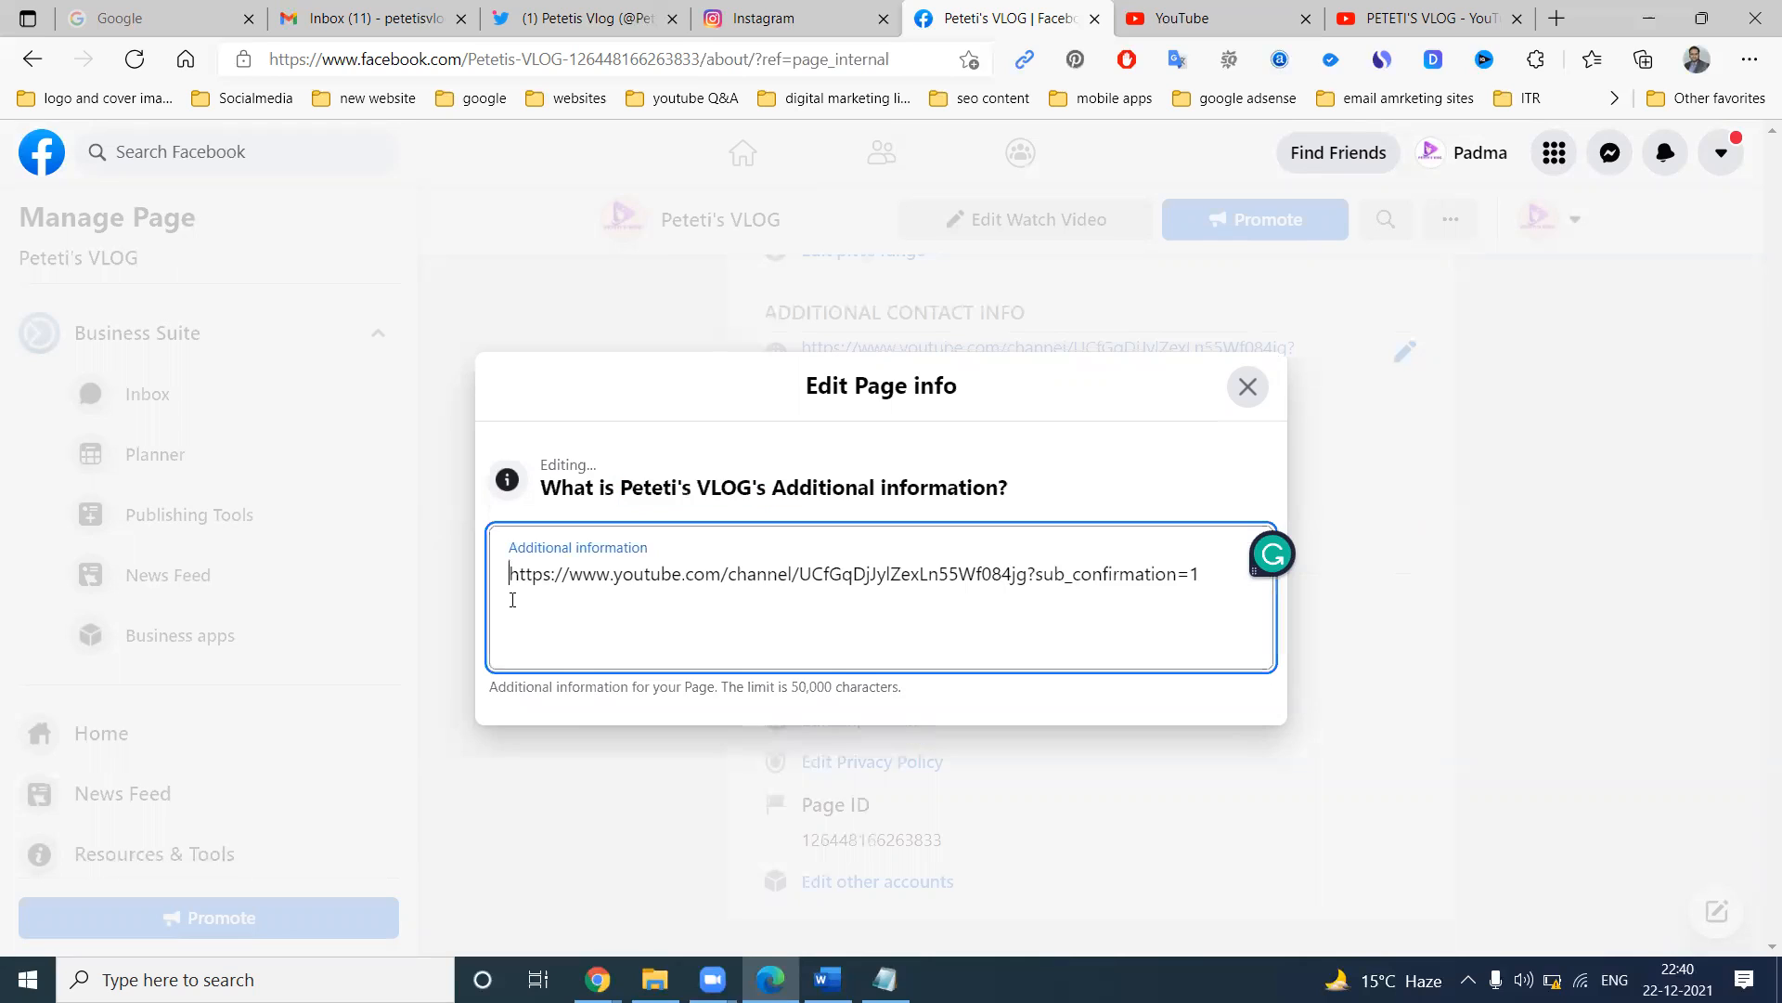
{"action": "type", "text": "Peteti's VLOG's -"}
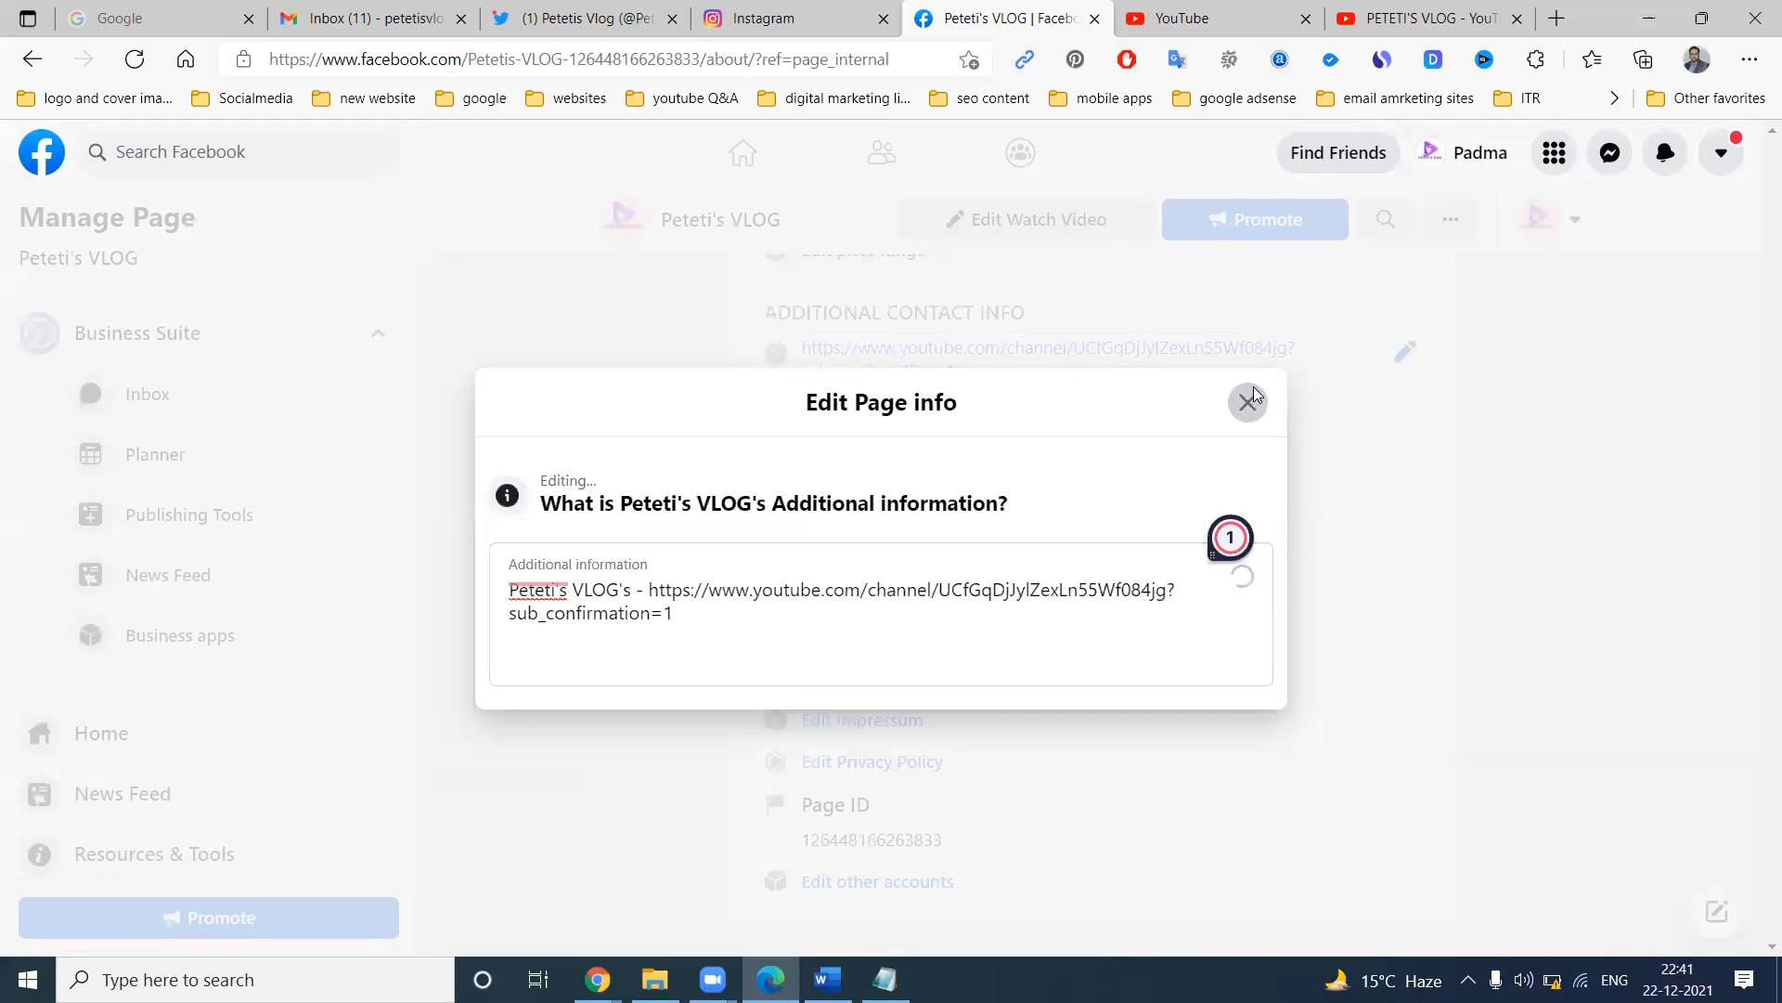
{"action": "left_click", "coordinate": [1247, 402]}
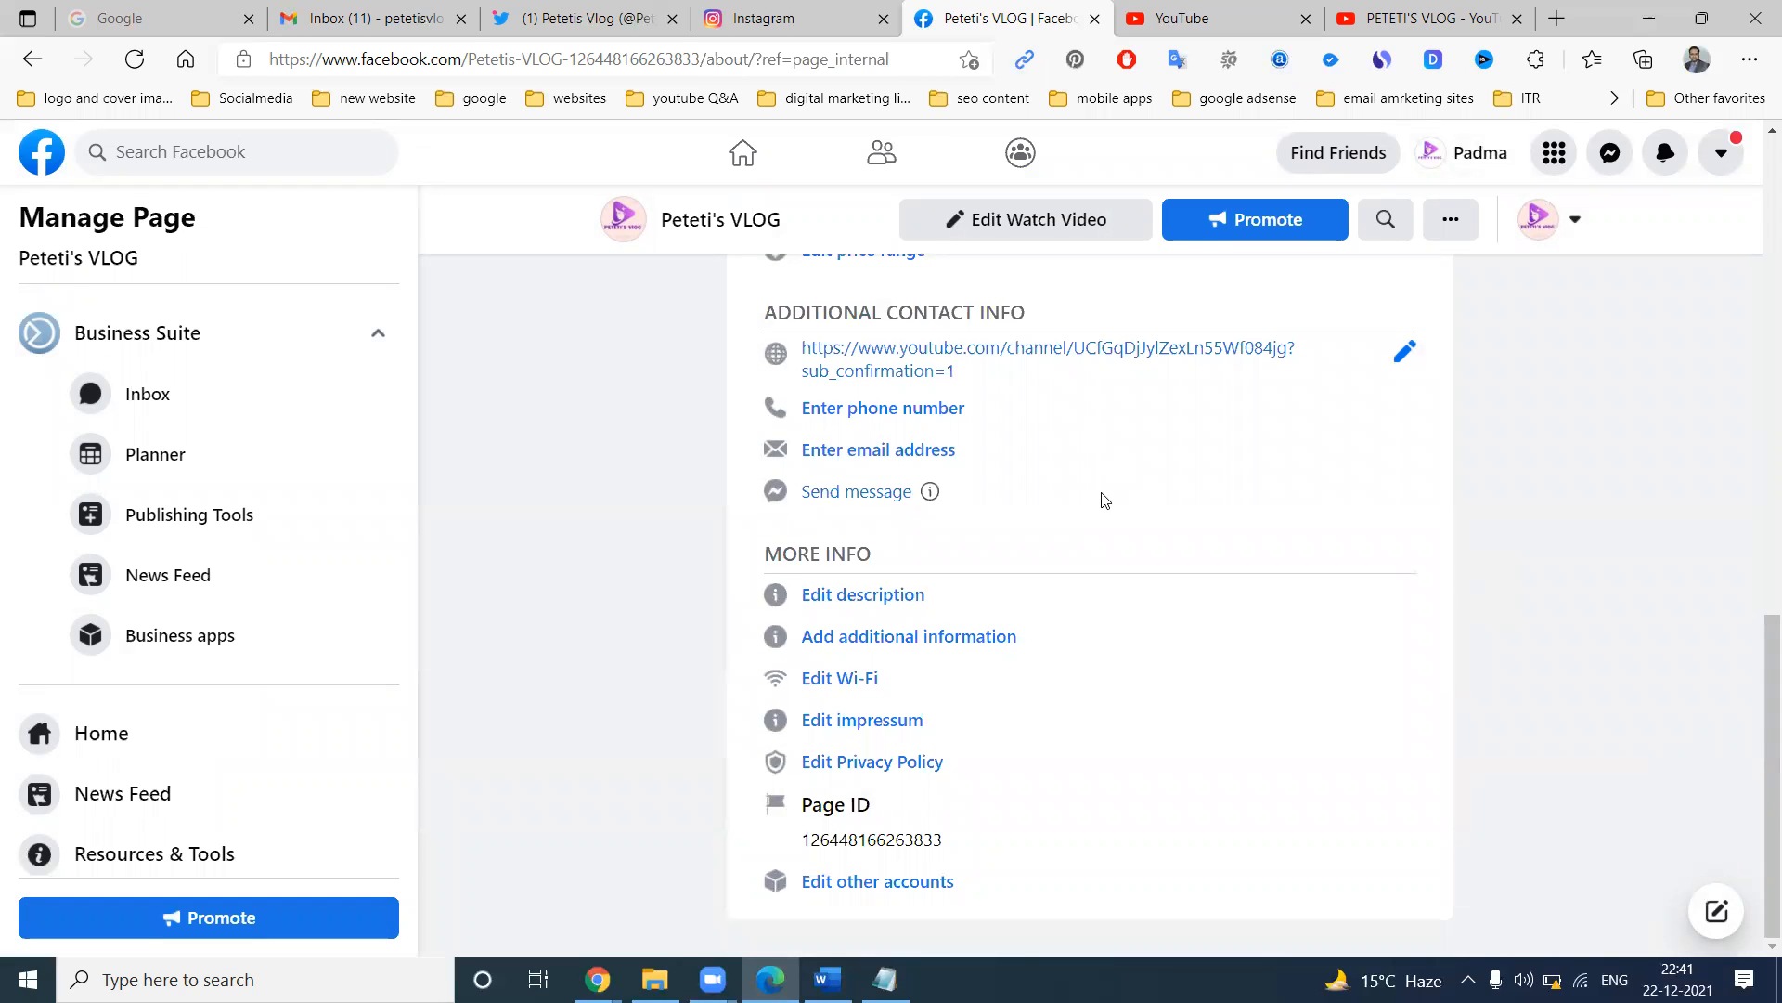
{"action": "left_click", "coordinate": [134, 60]}
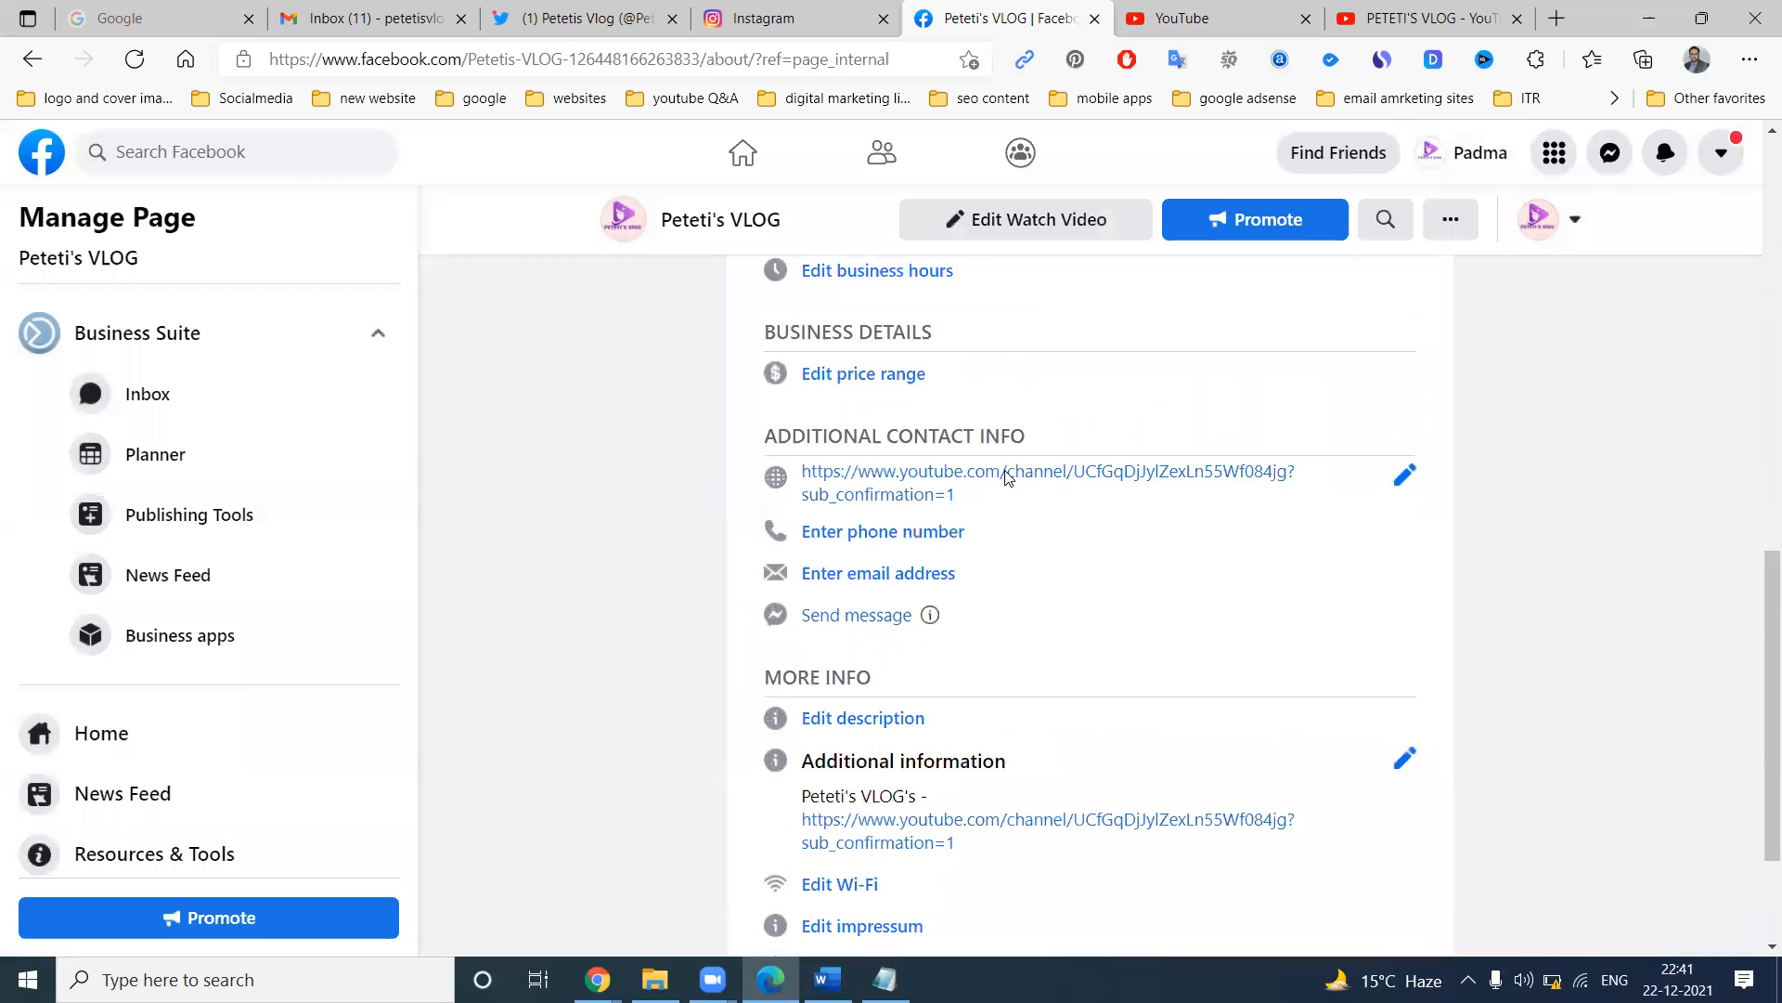
Mark Peteti's VLOG as having no email address, then bring up Edit Page Info.
{"action": "scroll", "scroll_direction": "down", "scroll_amount": 3}
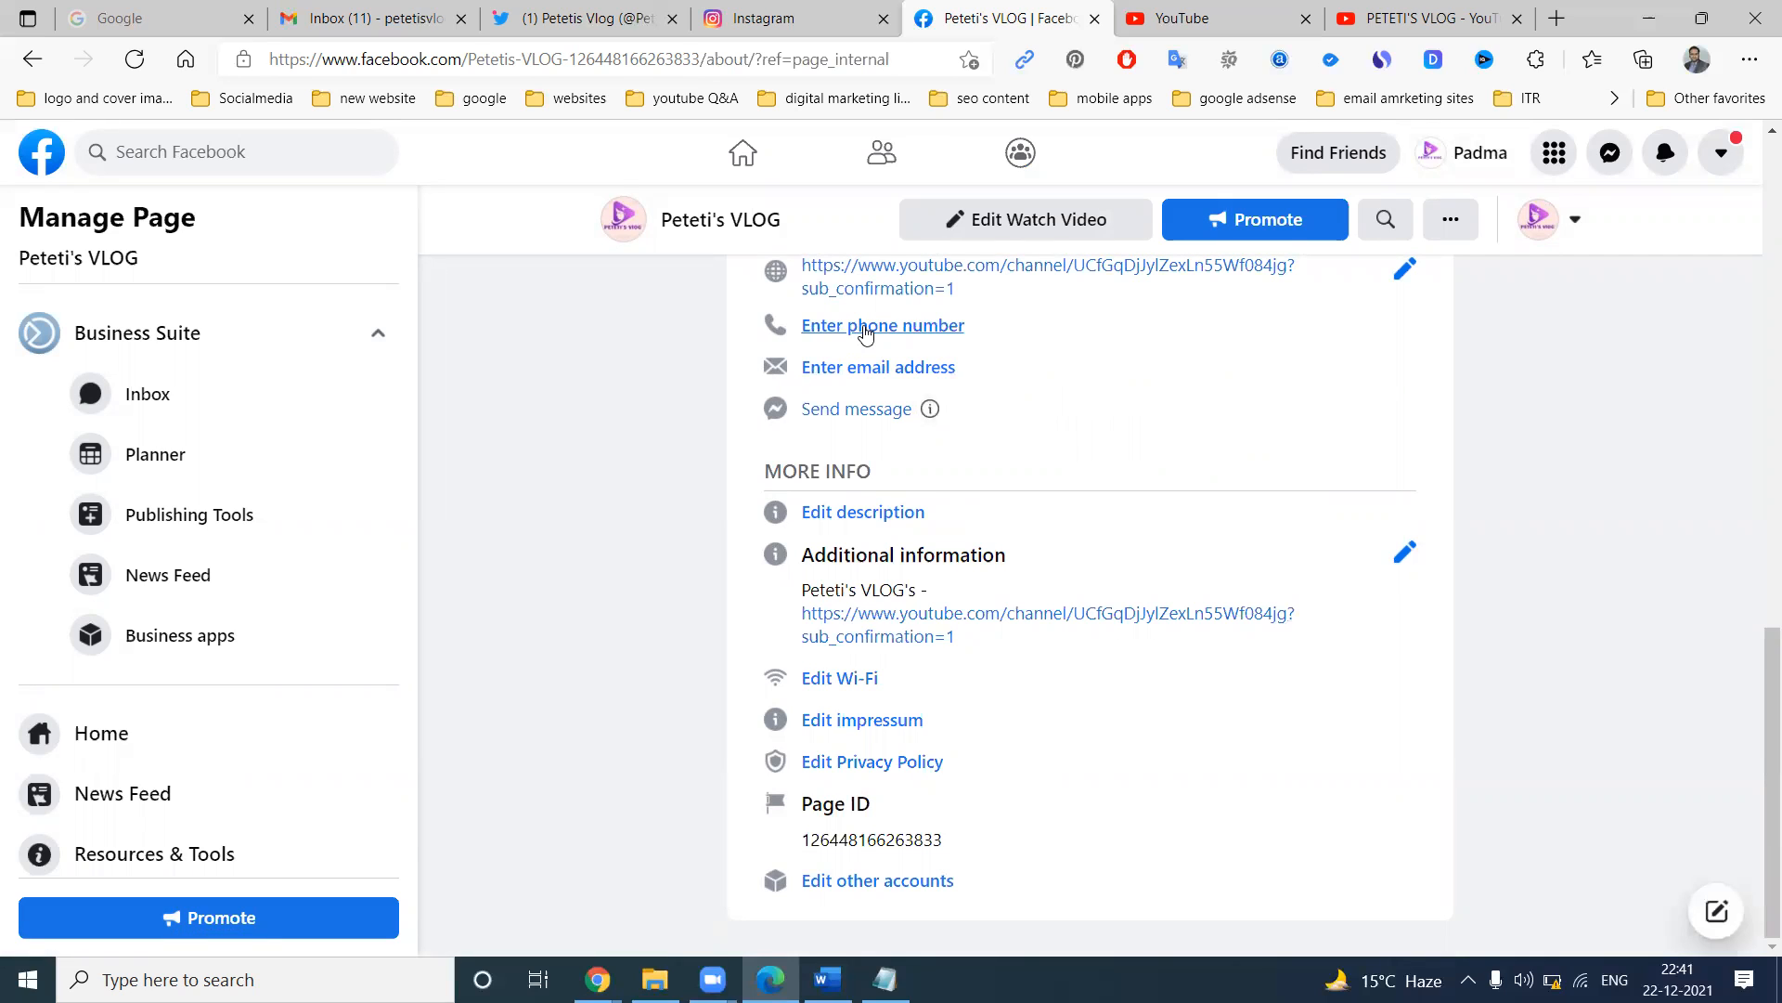
{"action": "left_click", "coordinate": [883, 325]}
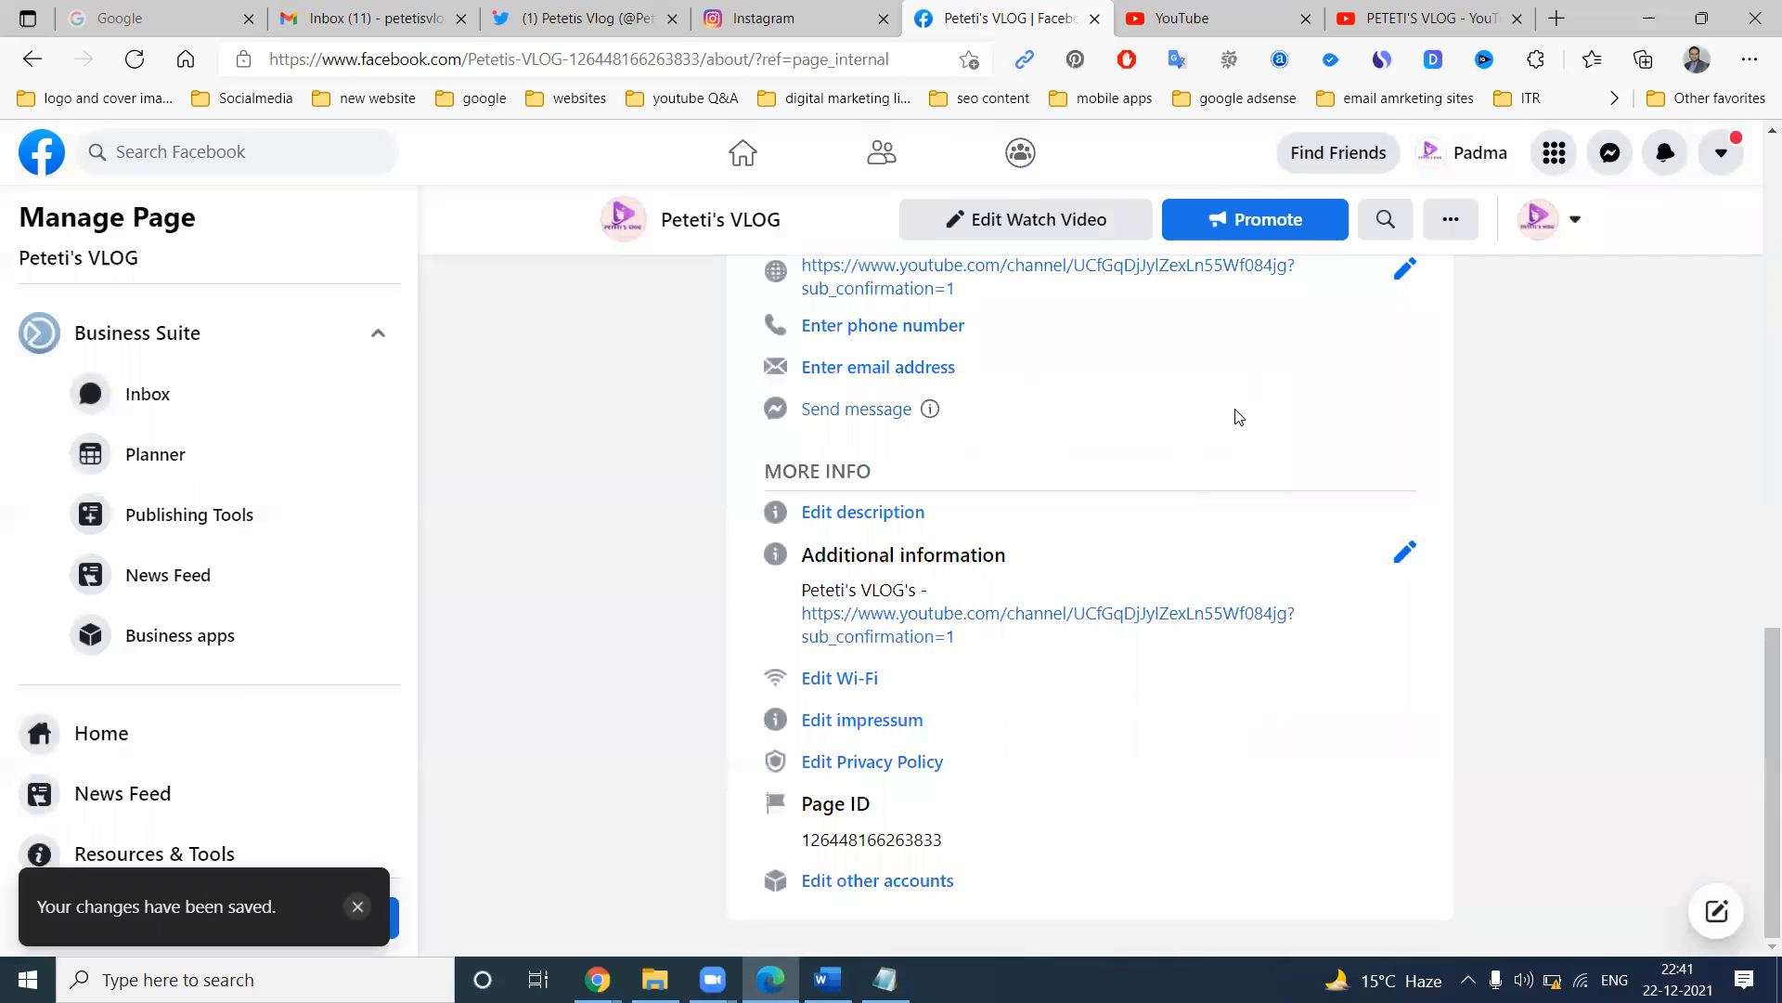
{"action": "left_click", "coordinate": [878, 366]}
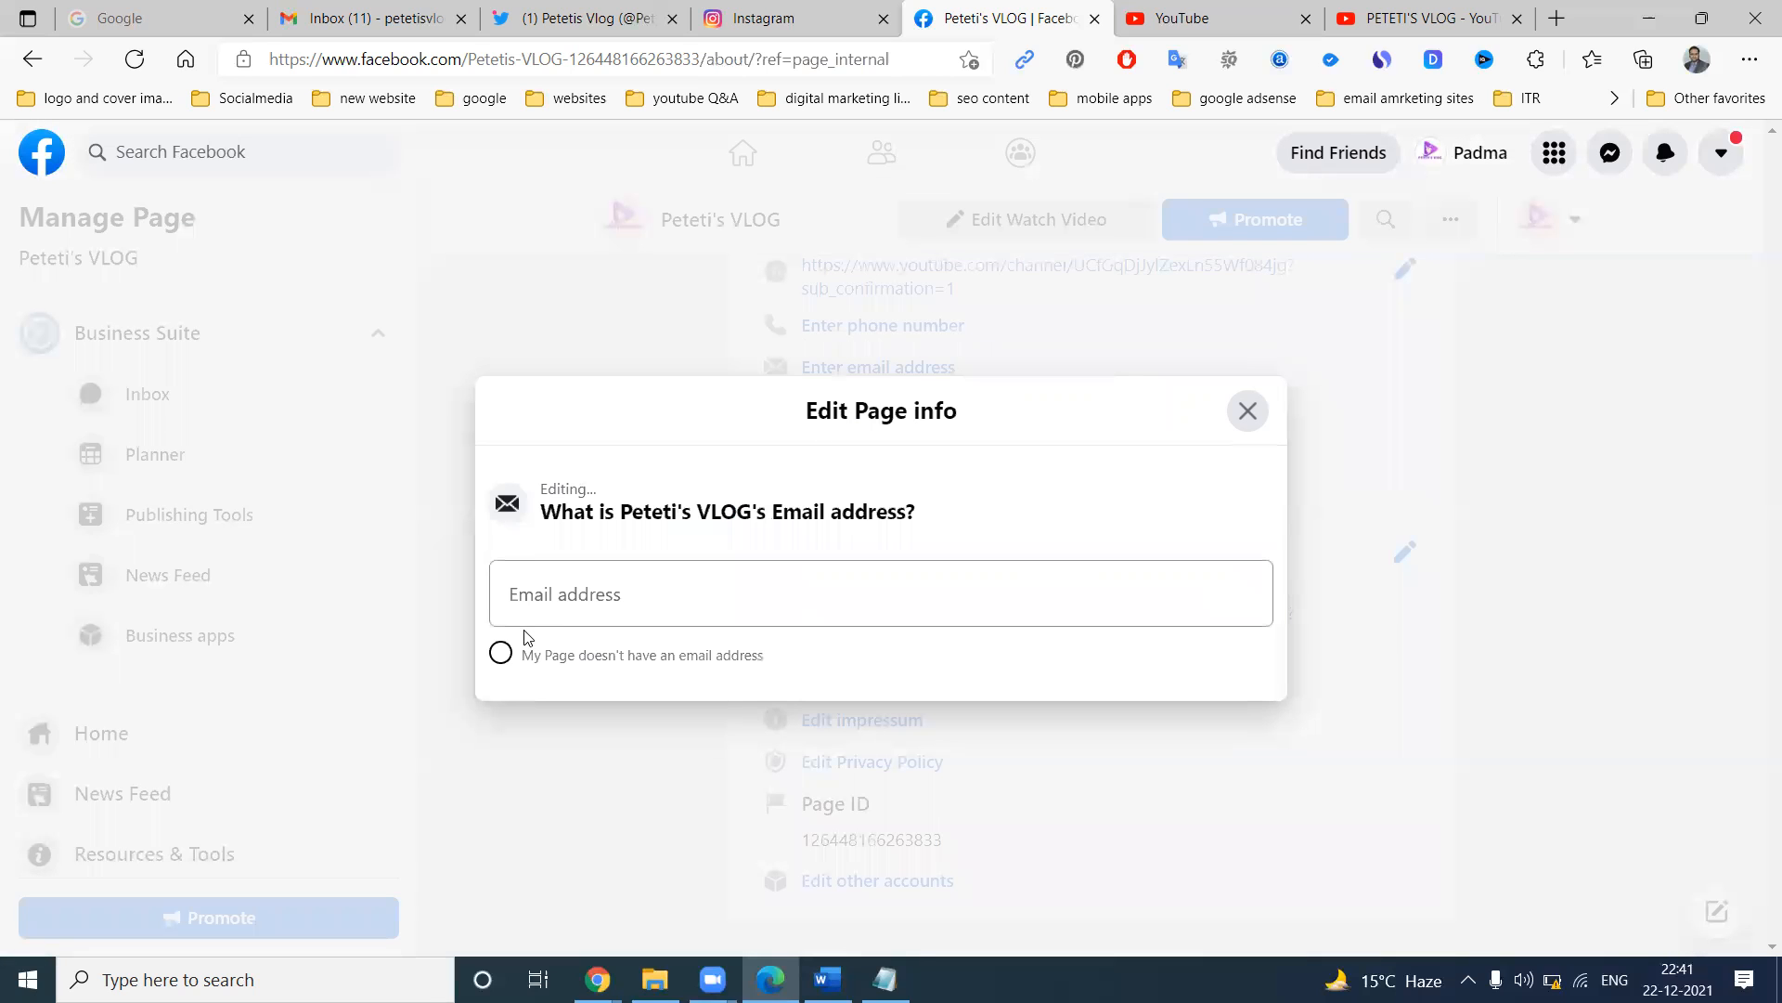
{"action": "left_click", "coordinate": [500, 651]}
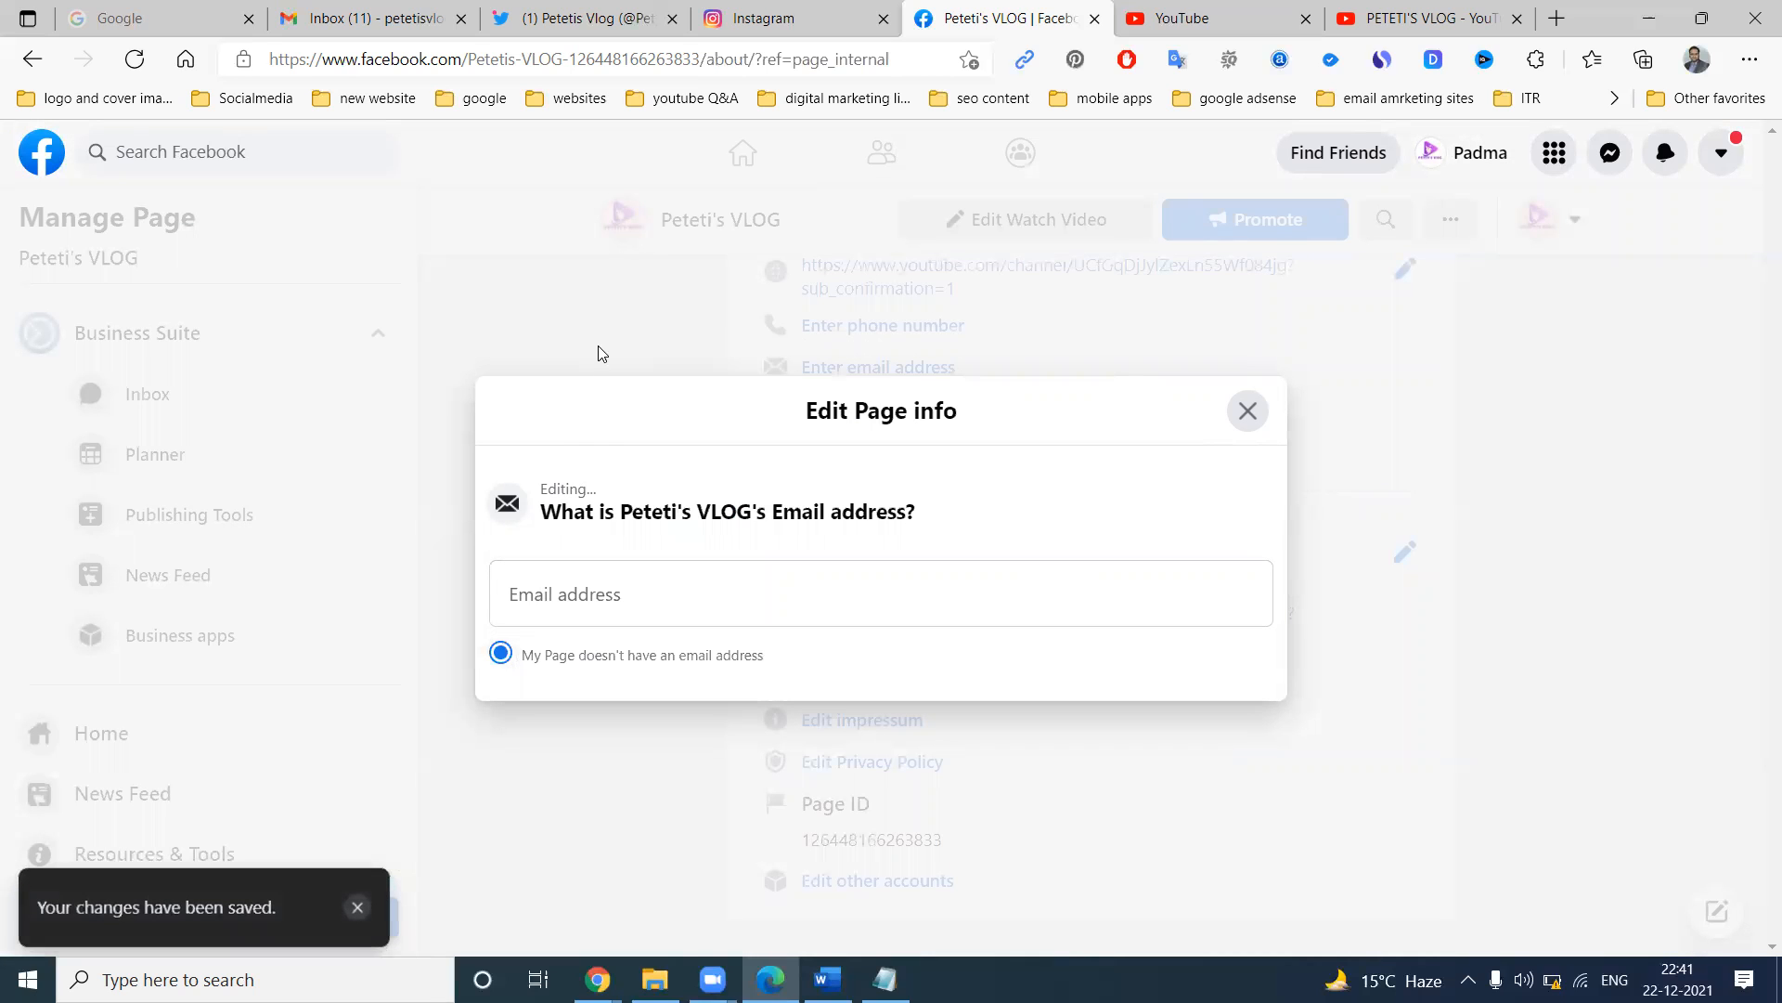
{"action": "left_click", "coordinate": [1248, 410]}
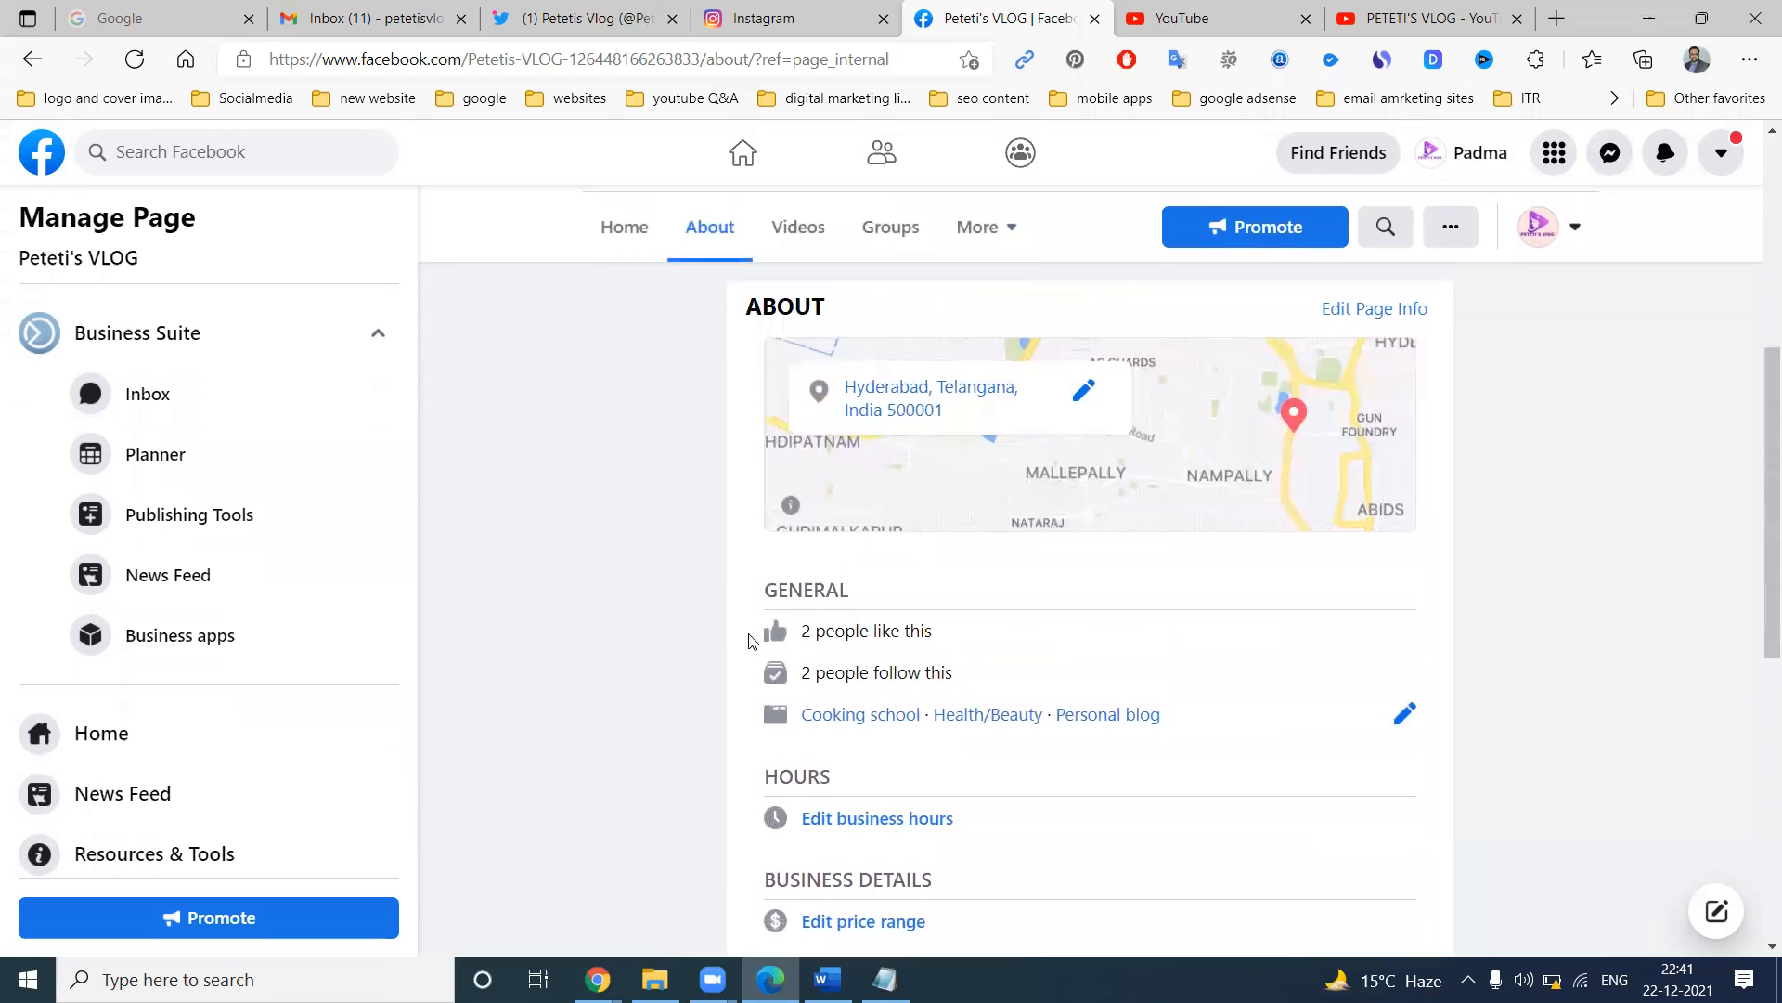
{"action": "scroll", "scroll_direction": "up", "scroll_amount": 3}
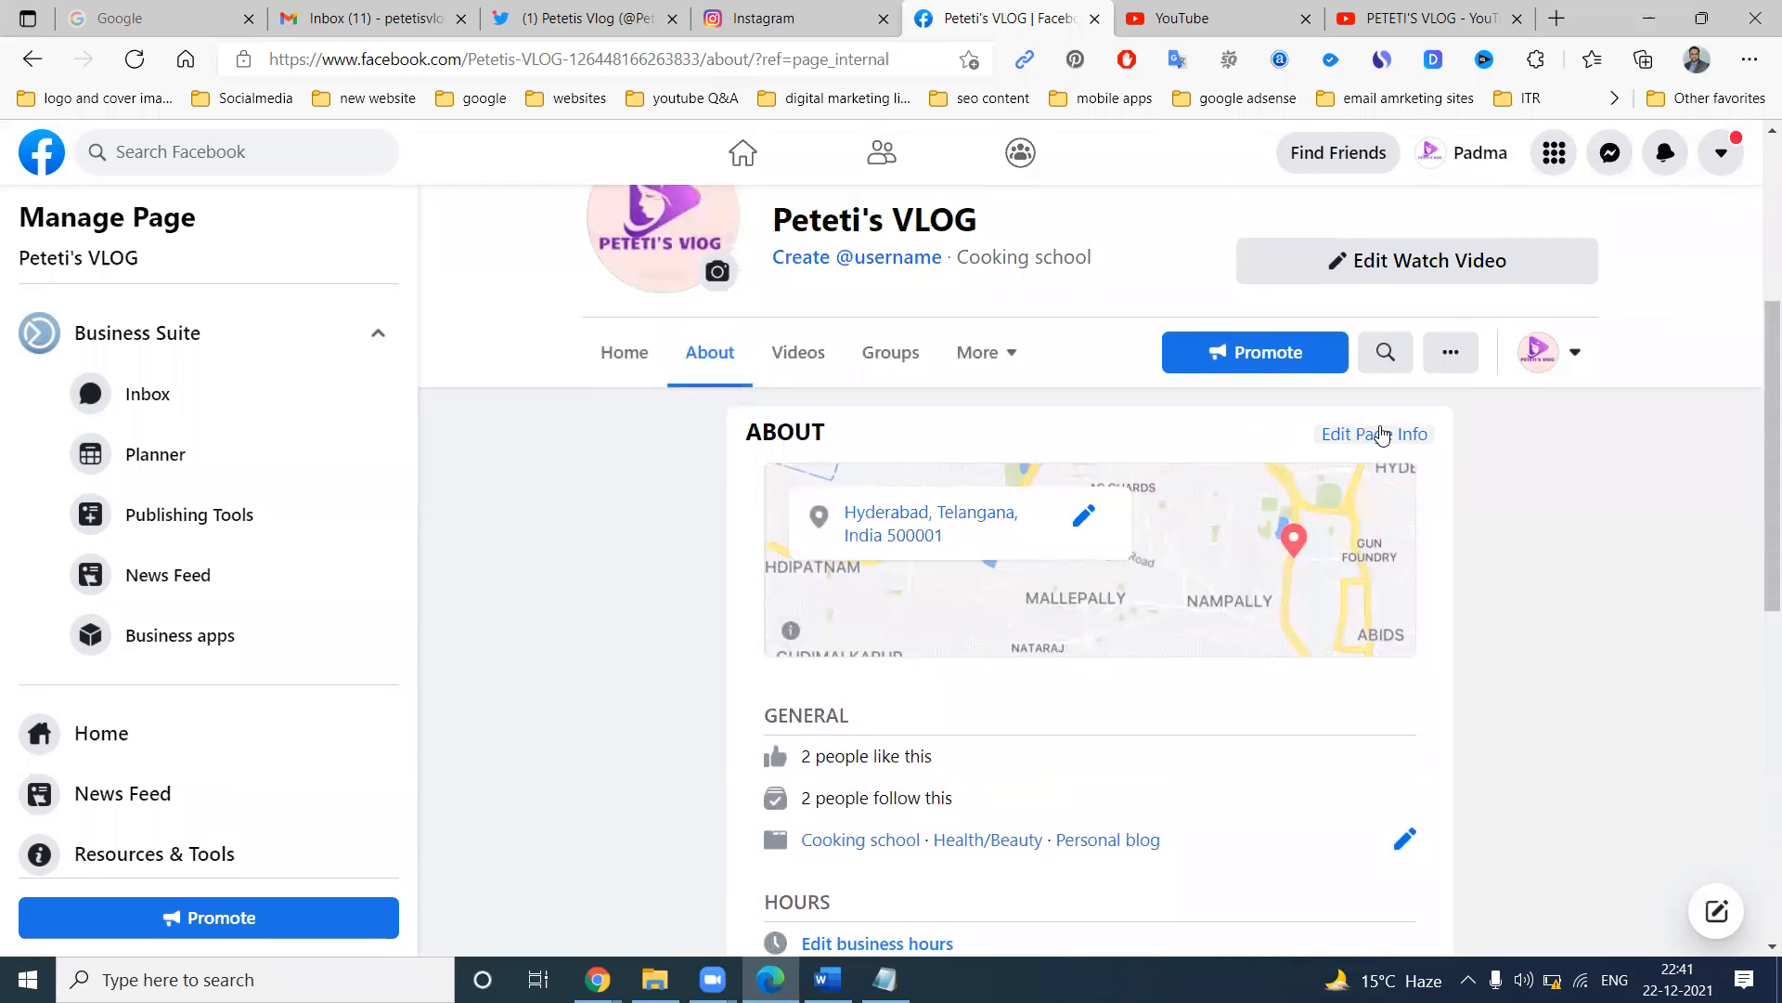
{"action": "left_click", "coordinate": [1375, 433]}
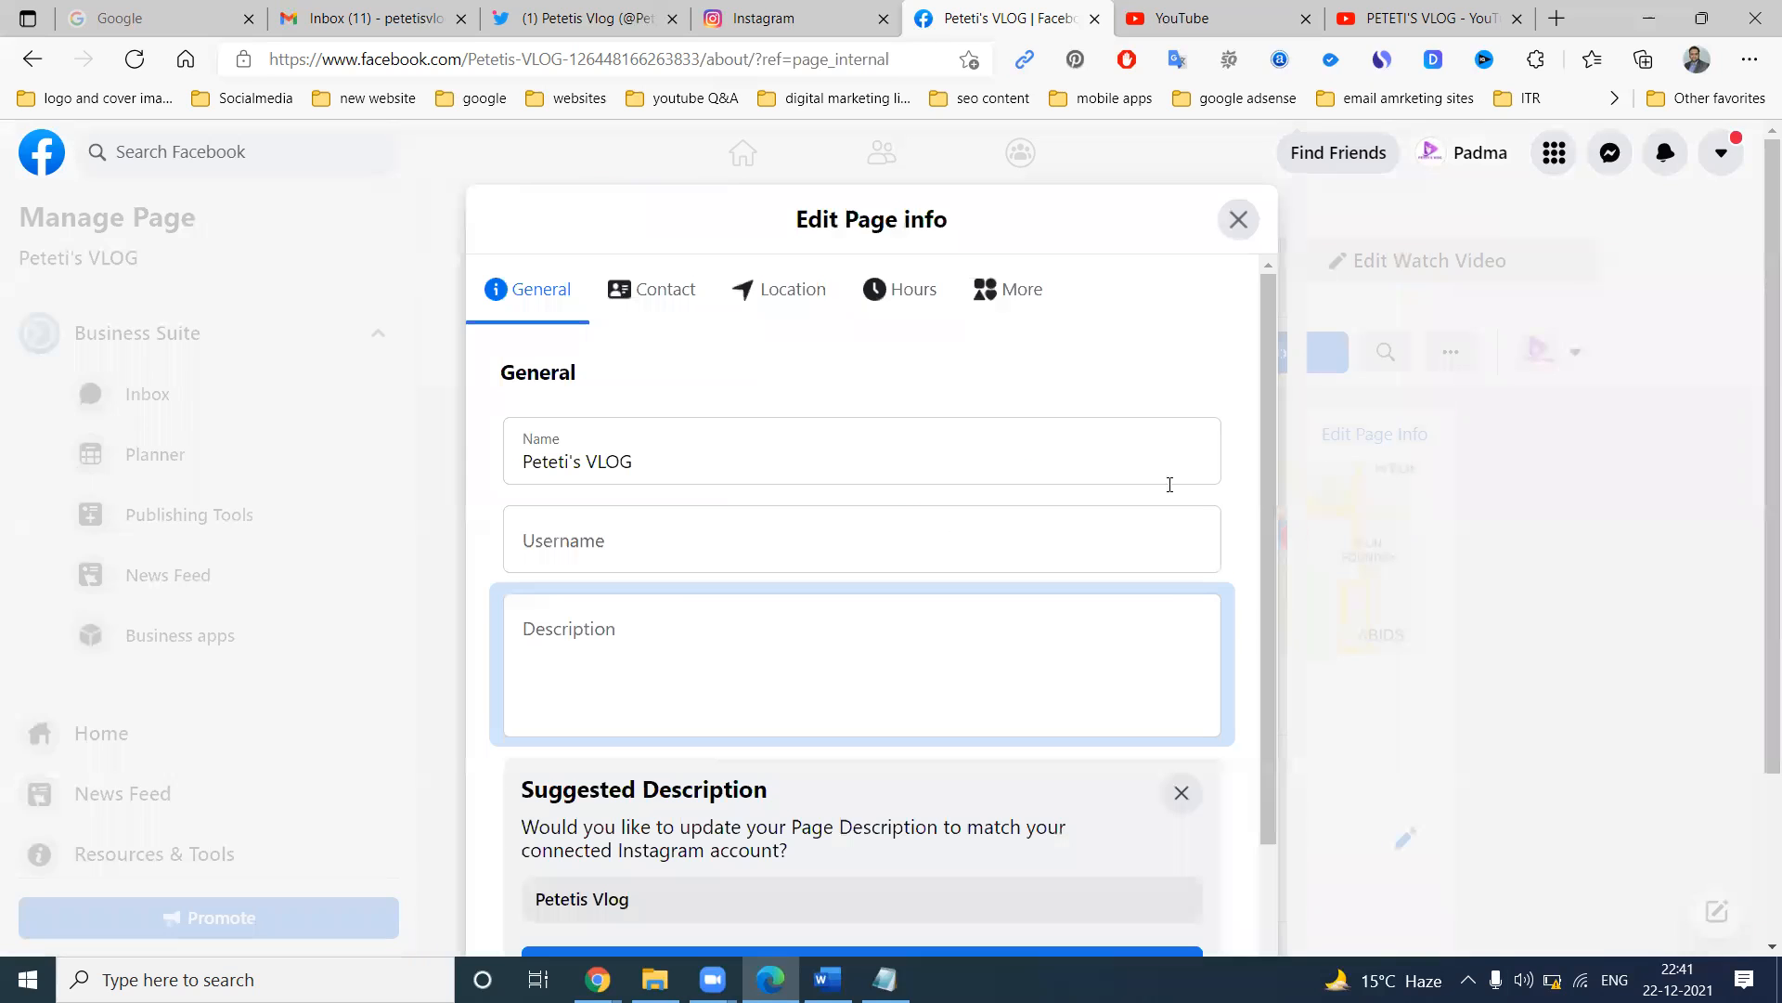
Make the description 'Peteti's VLOG - ' plus the channel link, and delete the ineligible username.
{"action": "left_click", "coordinate": [663, 461]}
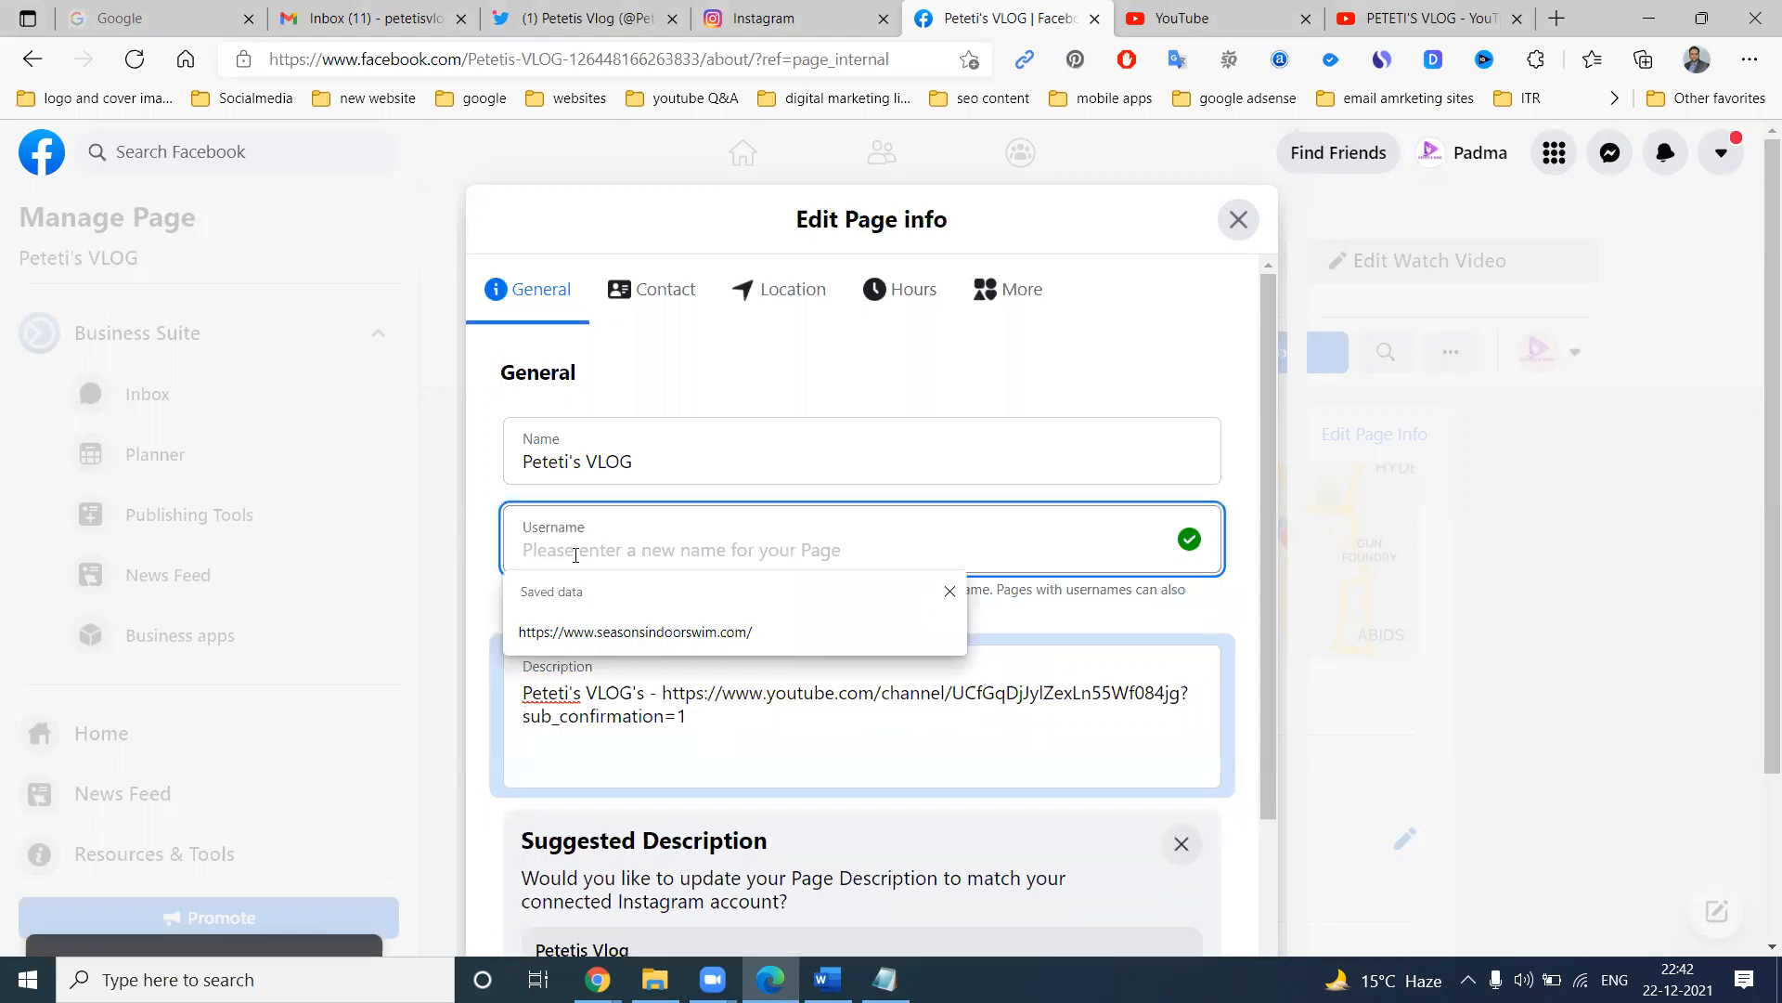
{"action": "type", "text": "petetis"}
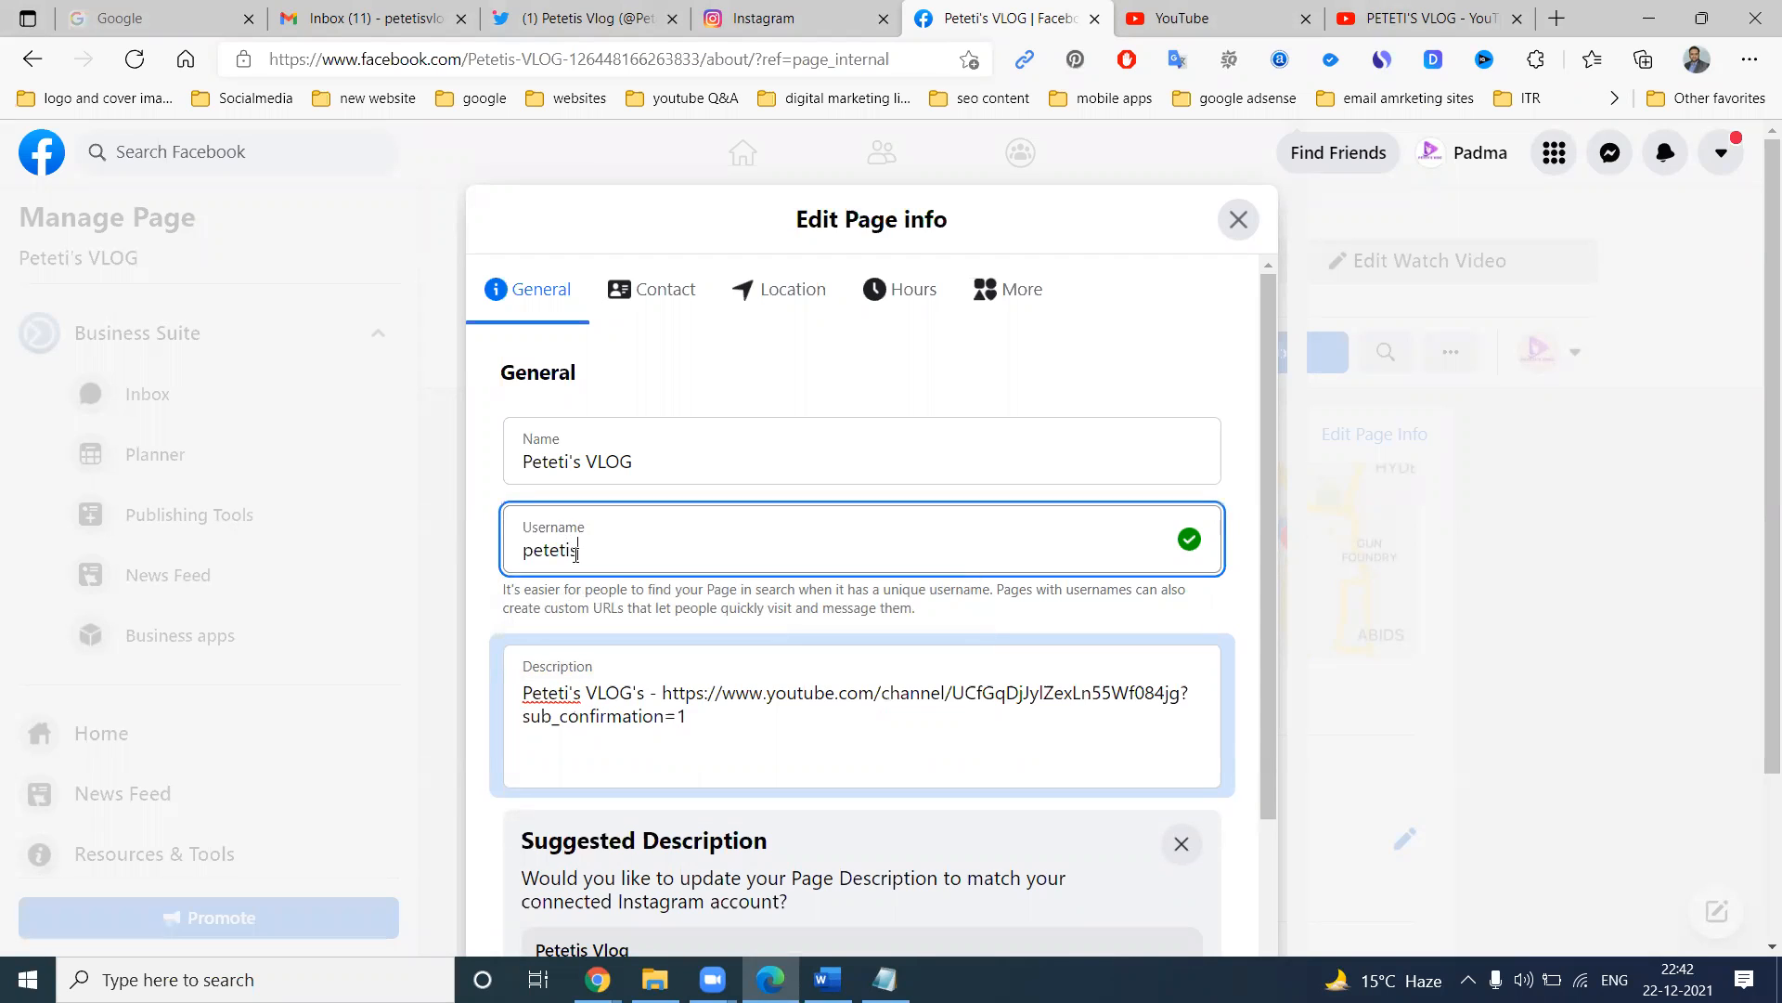
{"action": "type", "text": "vlog"}
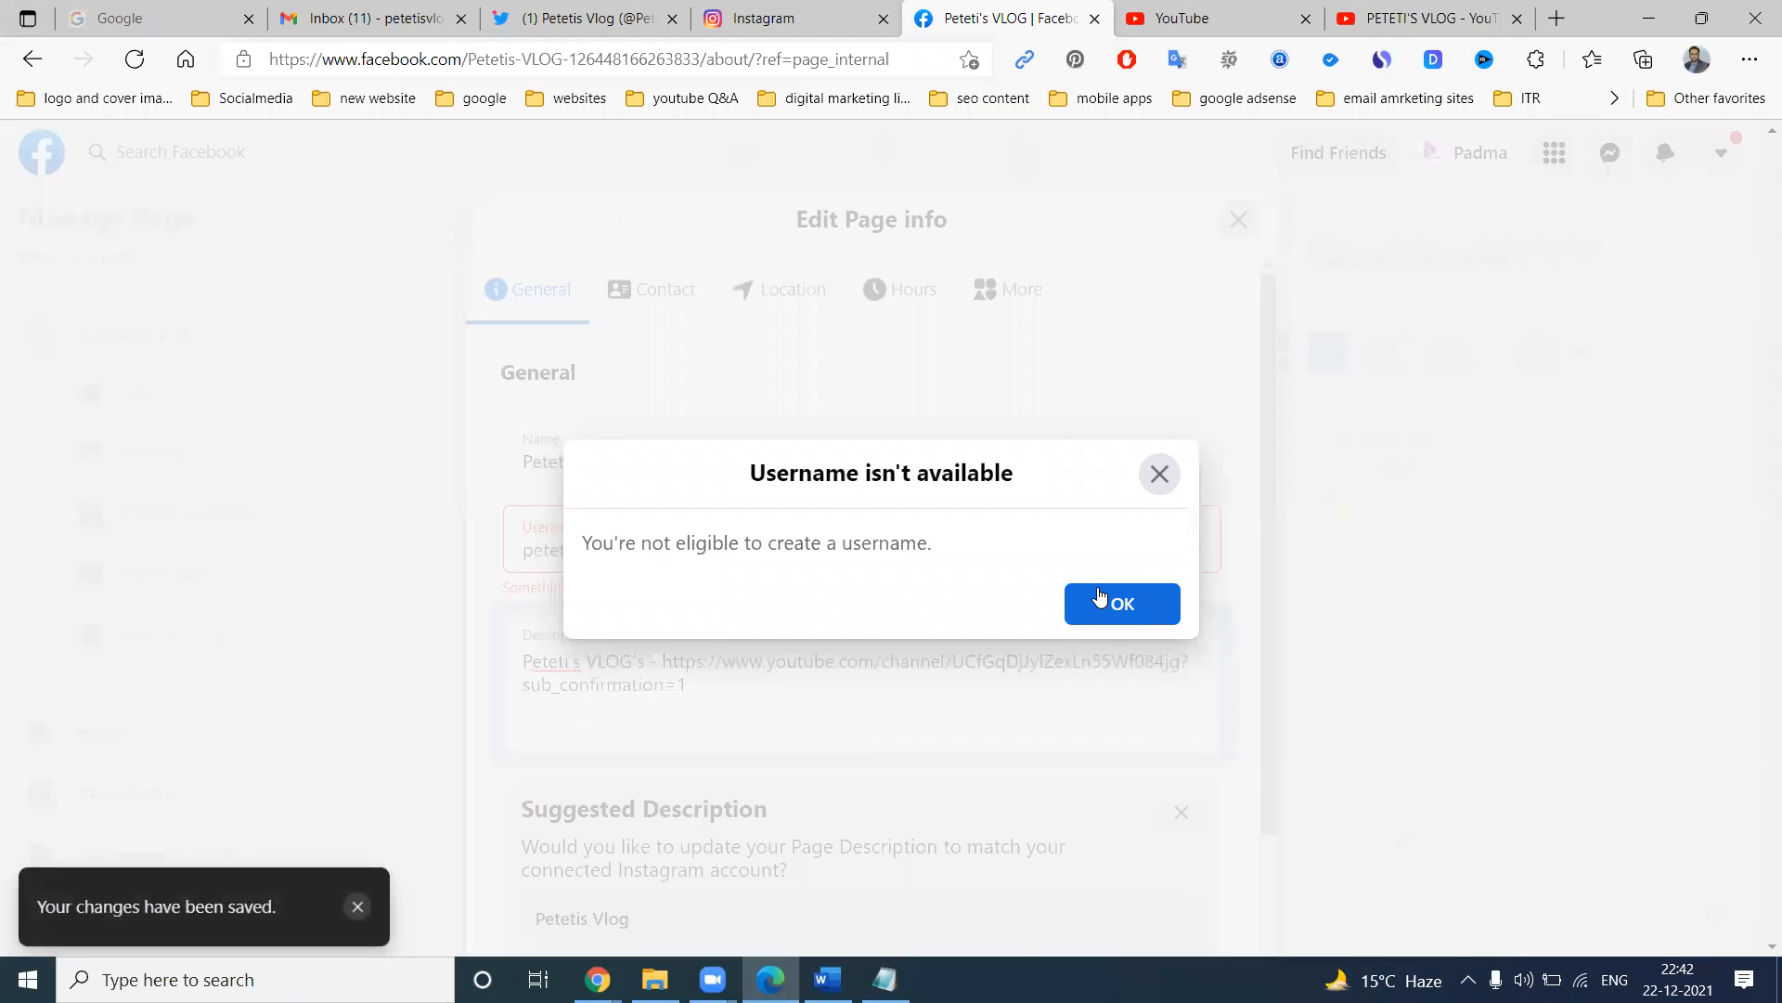
{"action": "left_click", "coordinate": [1123, 603]}
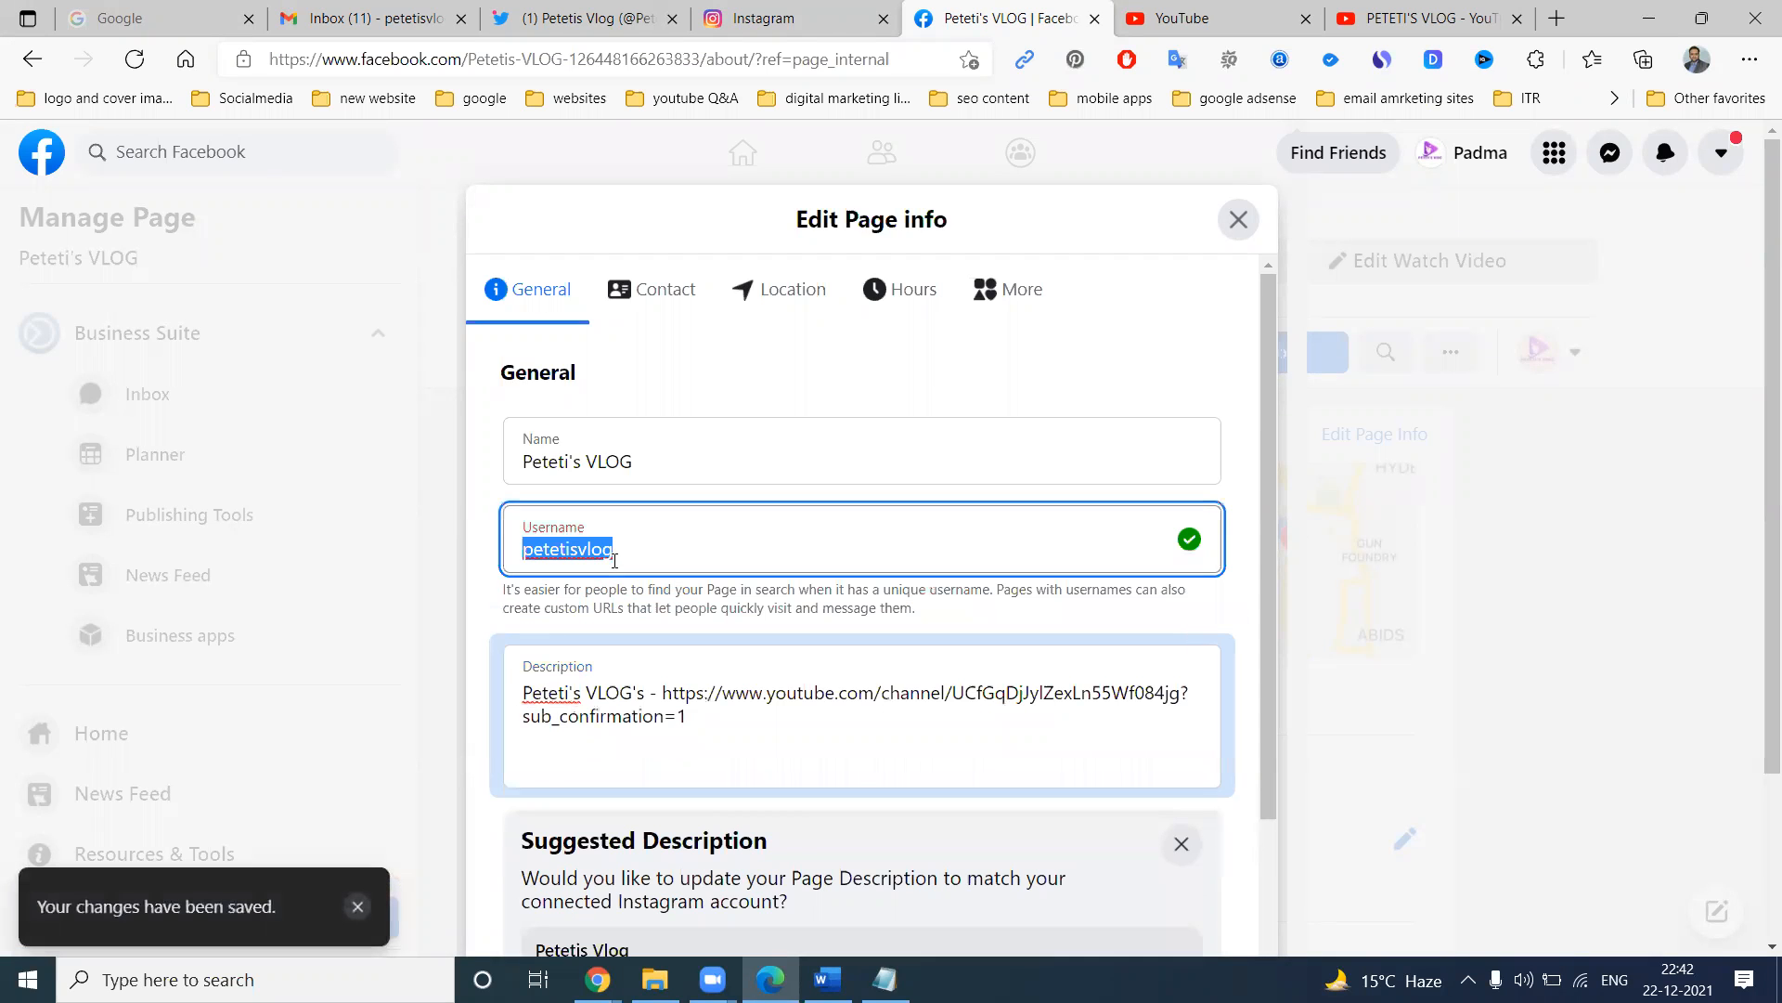
{"action": "left_click", "coordinate": [1556, 18]}
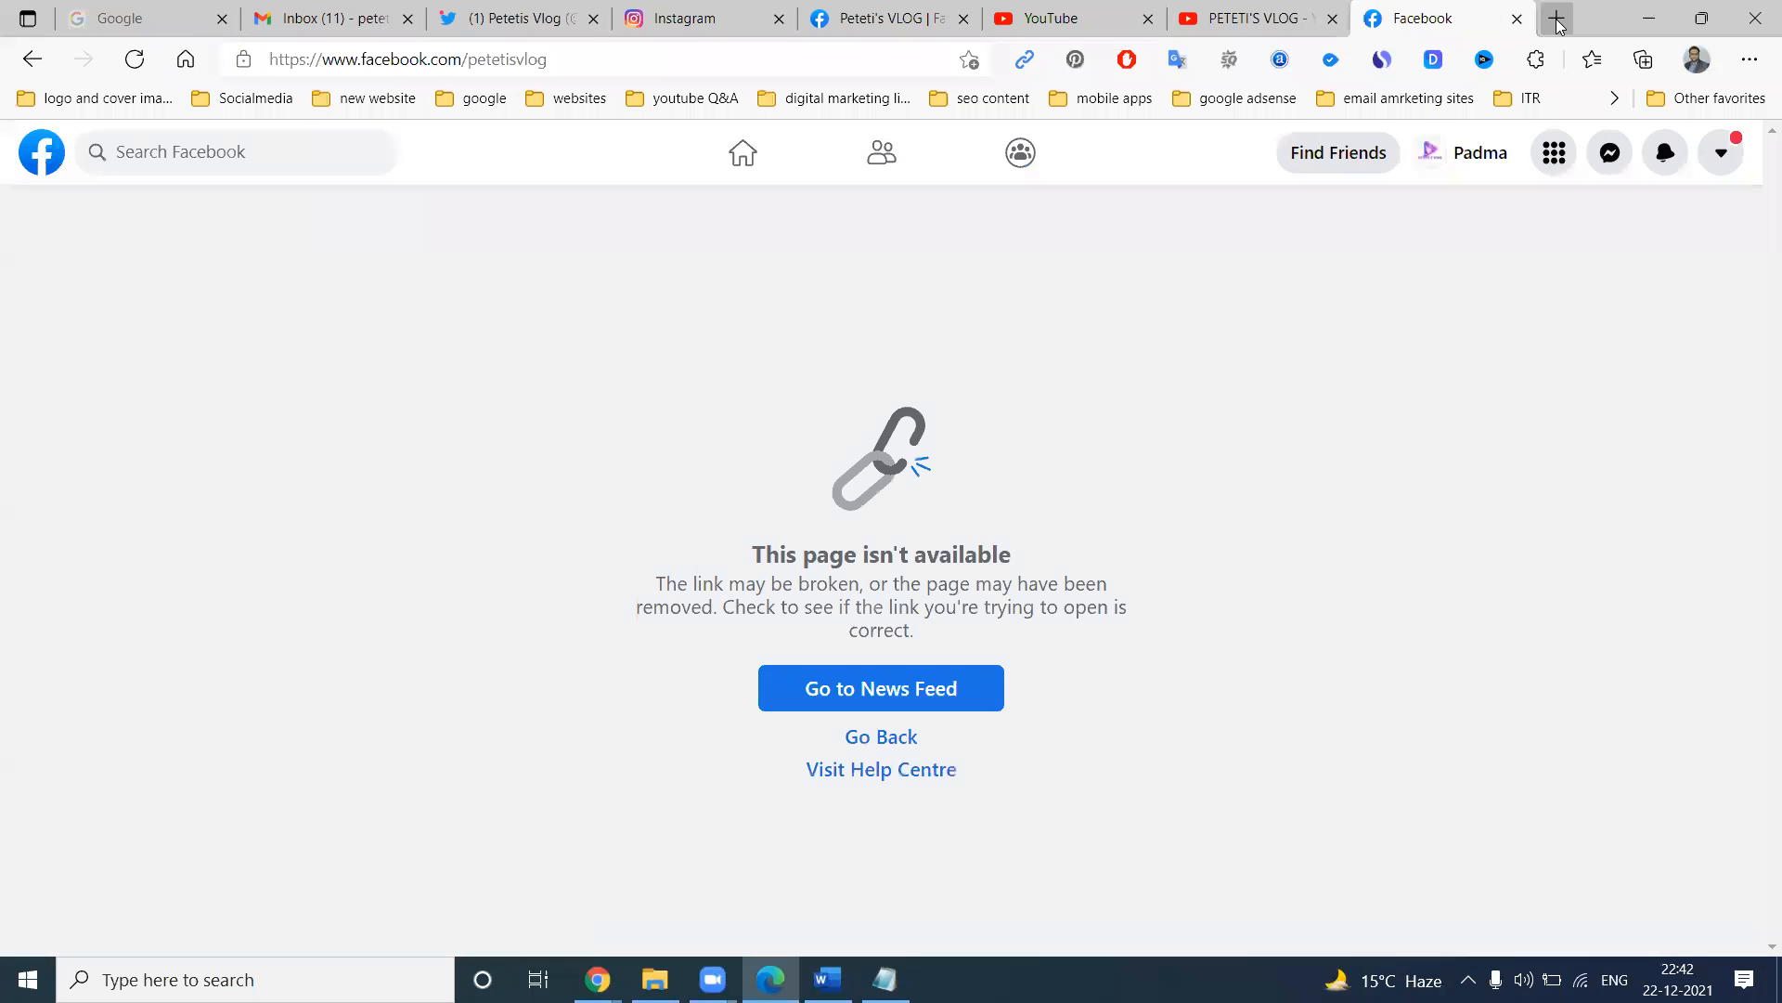
{"action": "mouse_move", "coordinate": [721, 178]}
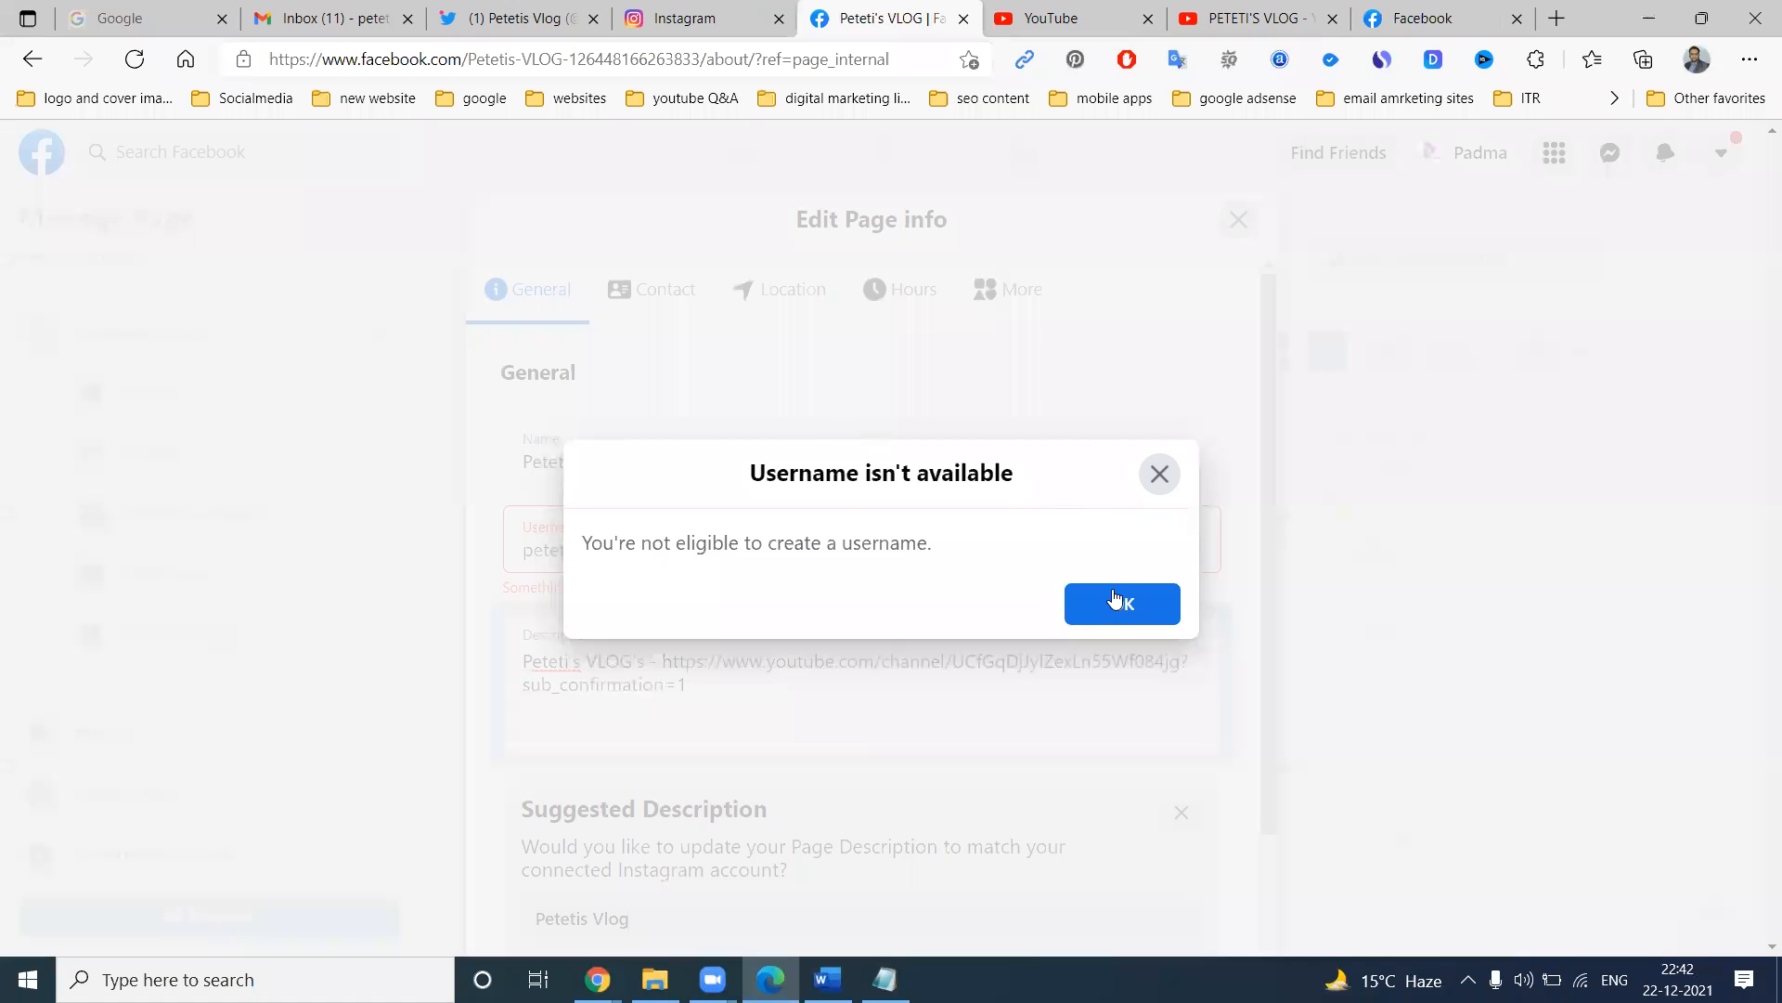
{"action": "left_click", "coordinate": [1122, 604]}
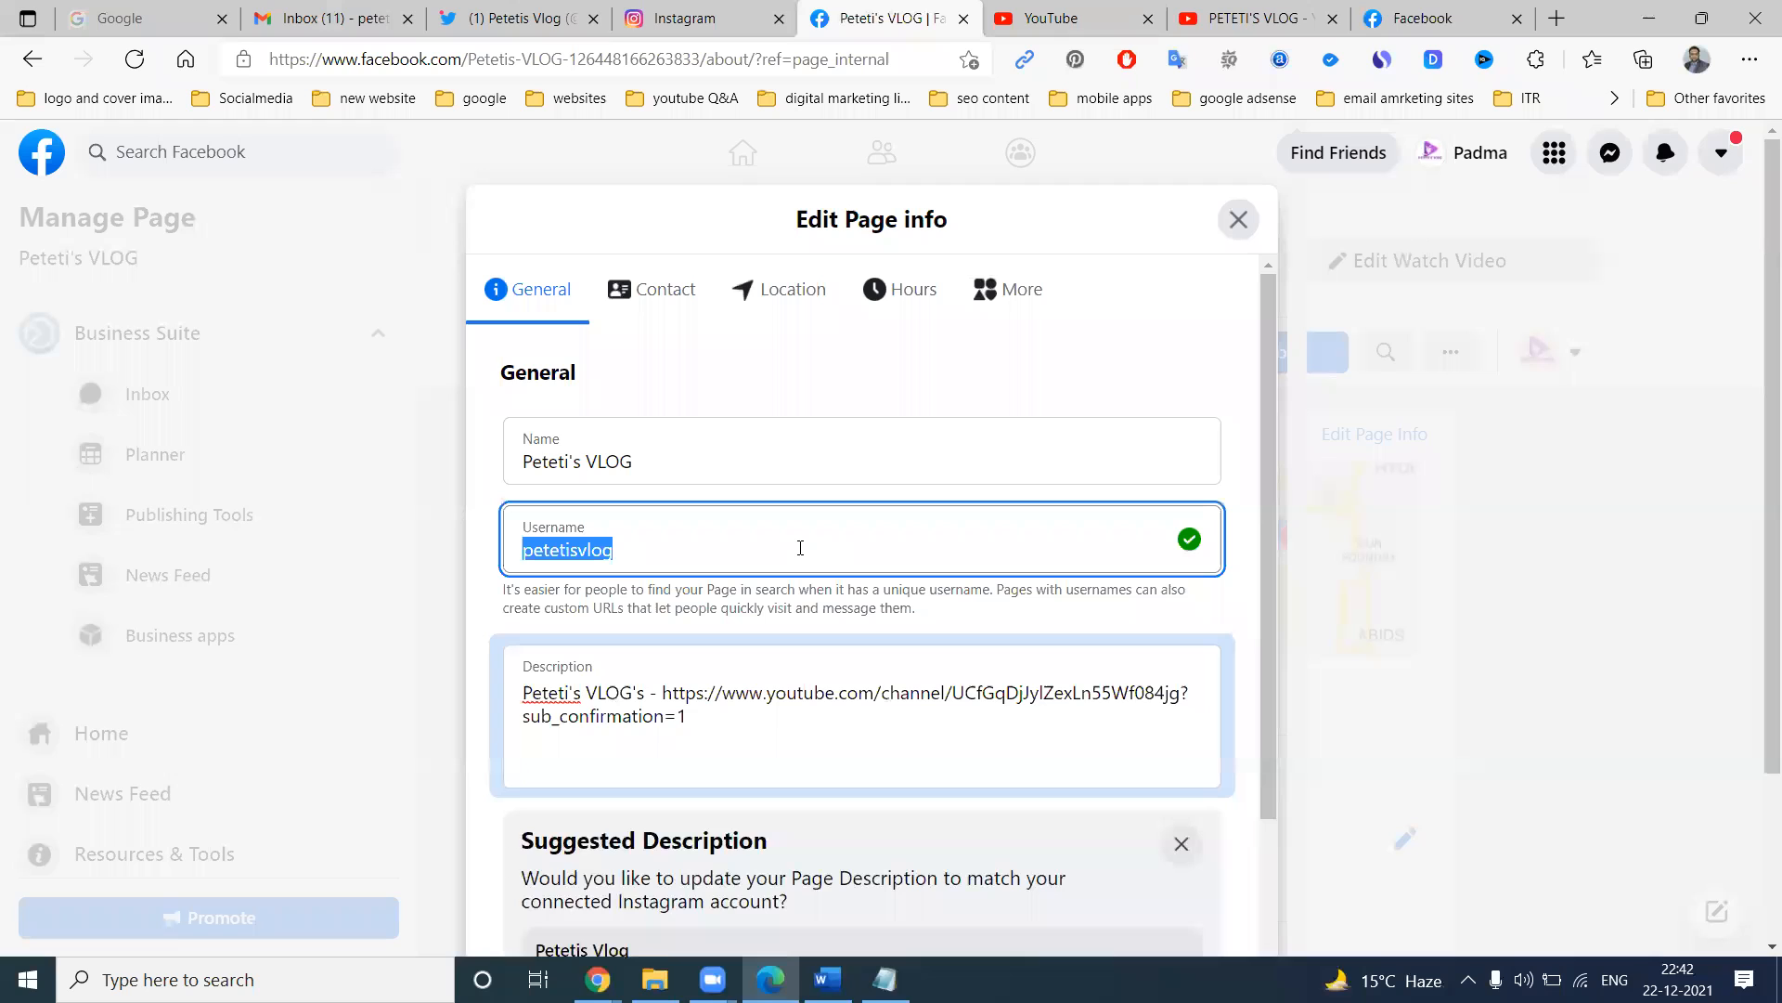
{"action": "key", "text": "Delete"}
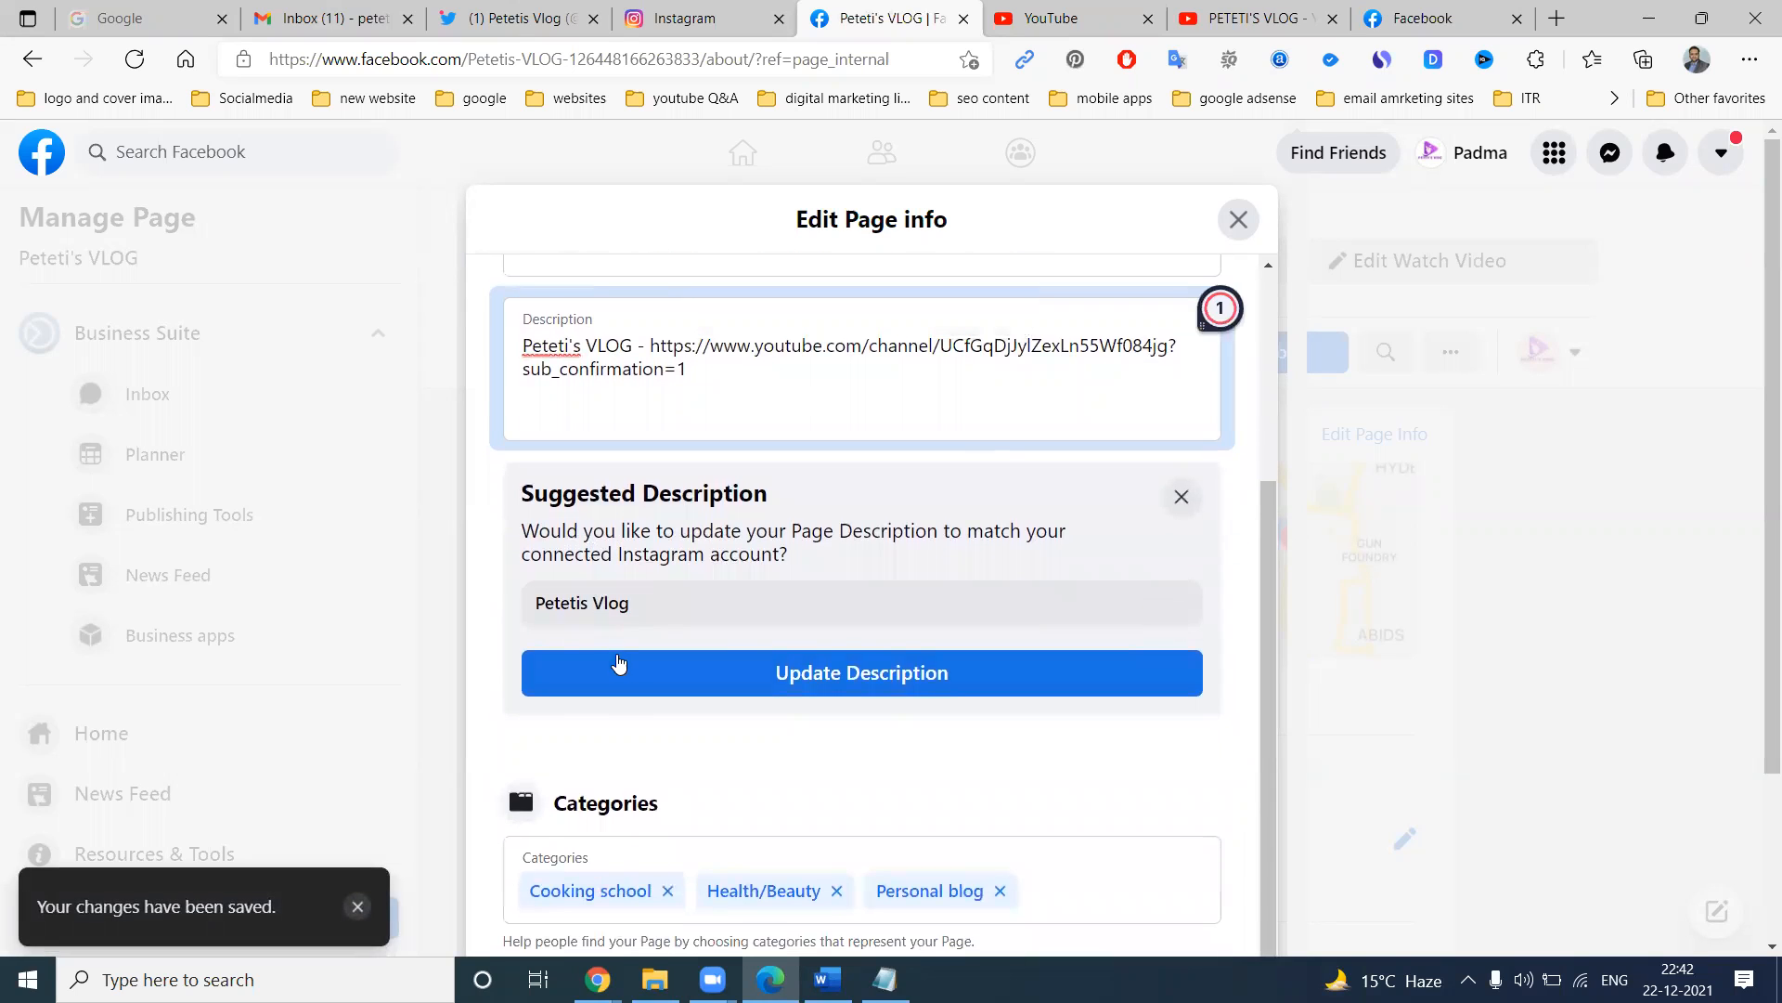
Remove the Cooking school category and mark the page as having no location.
{"action": "scroll", "scroll_direction": "down", "scroll_amount": 3}
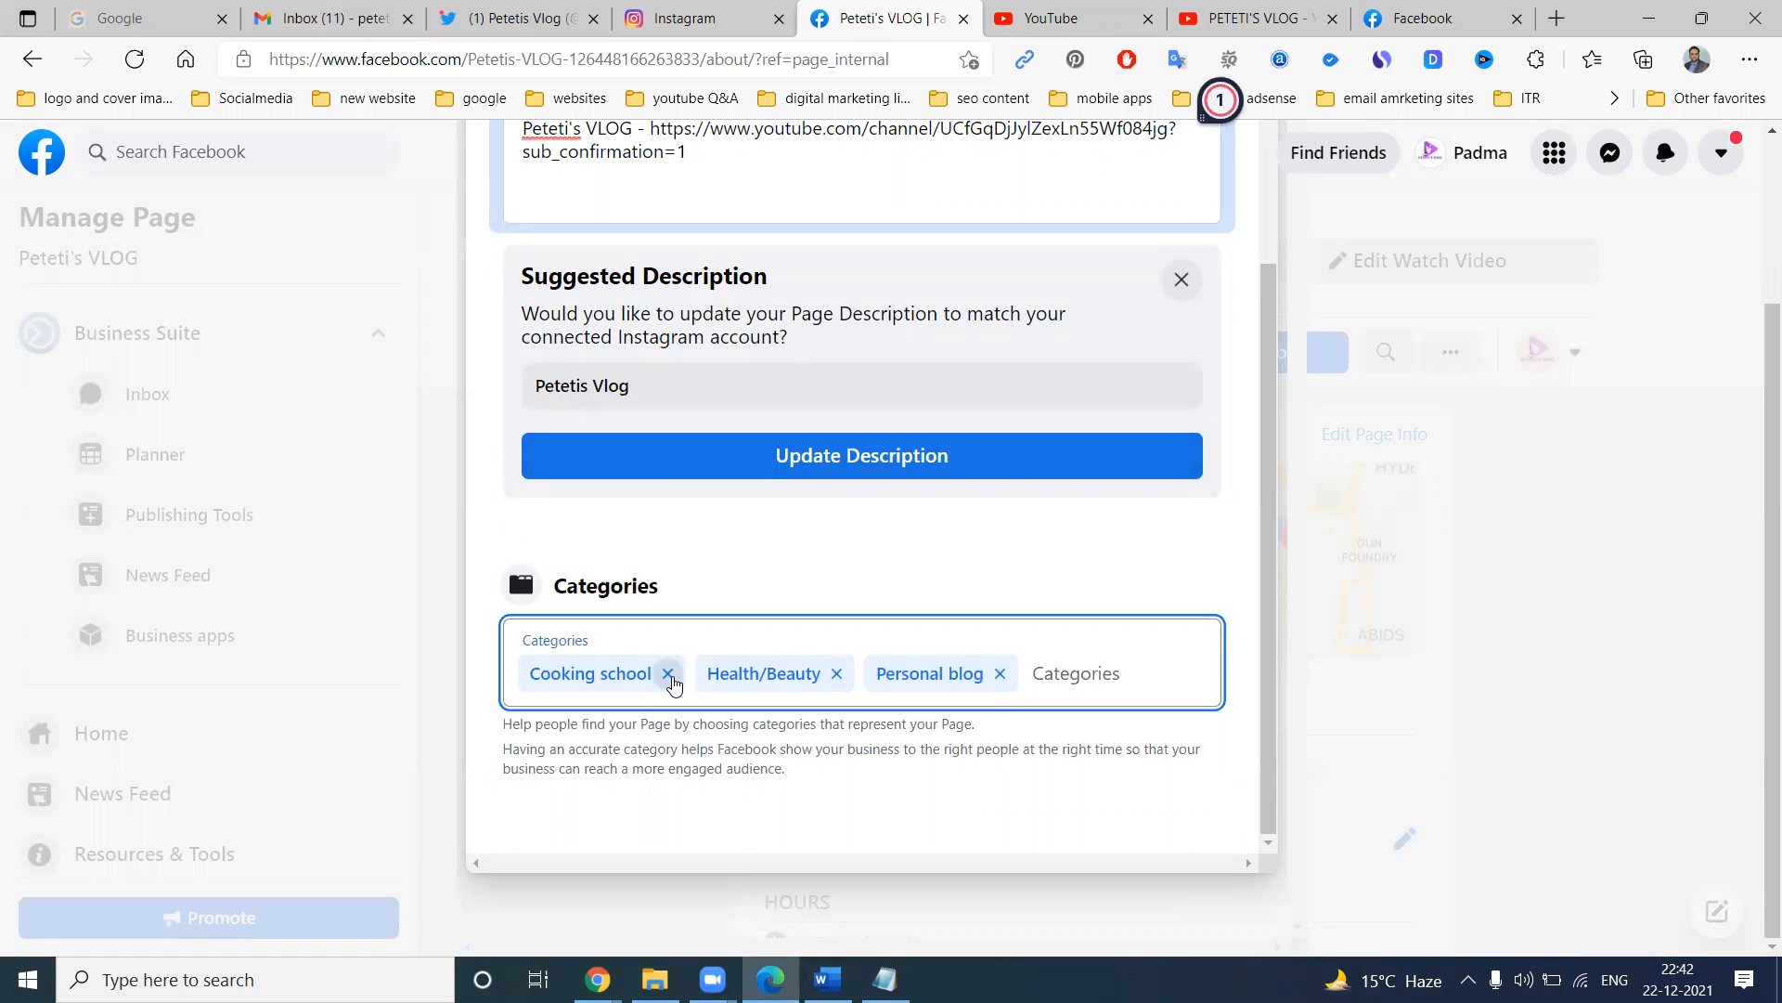
{"action": "left_click", "coordinate": [670, 673]}
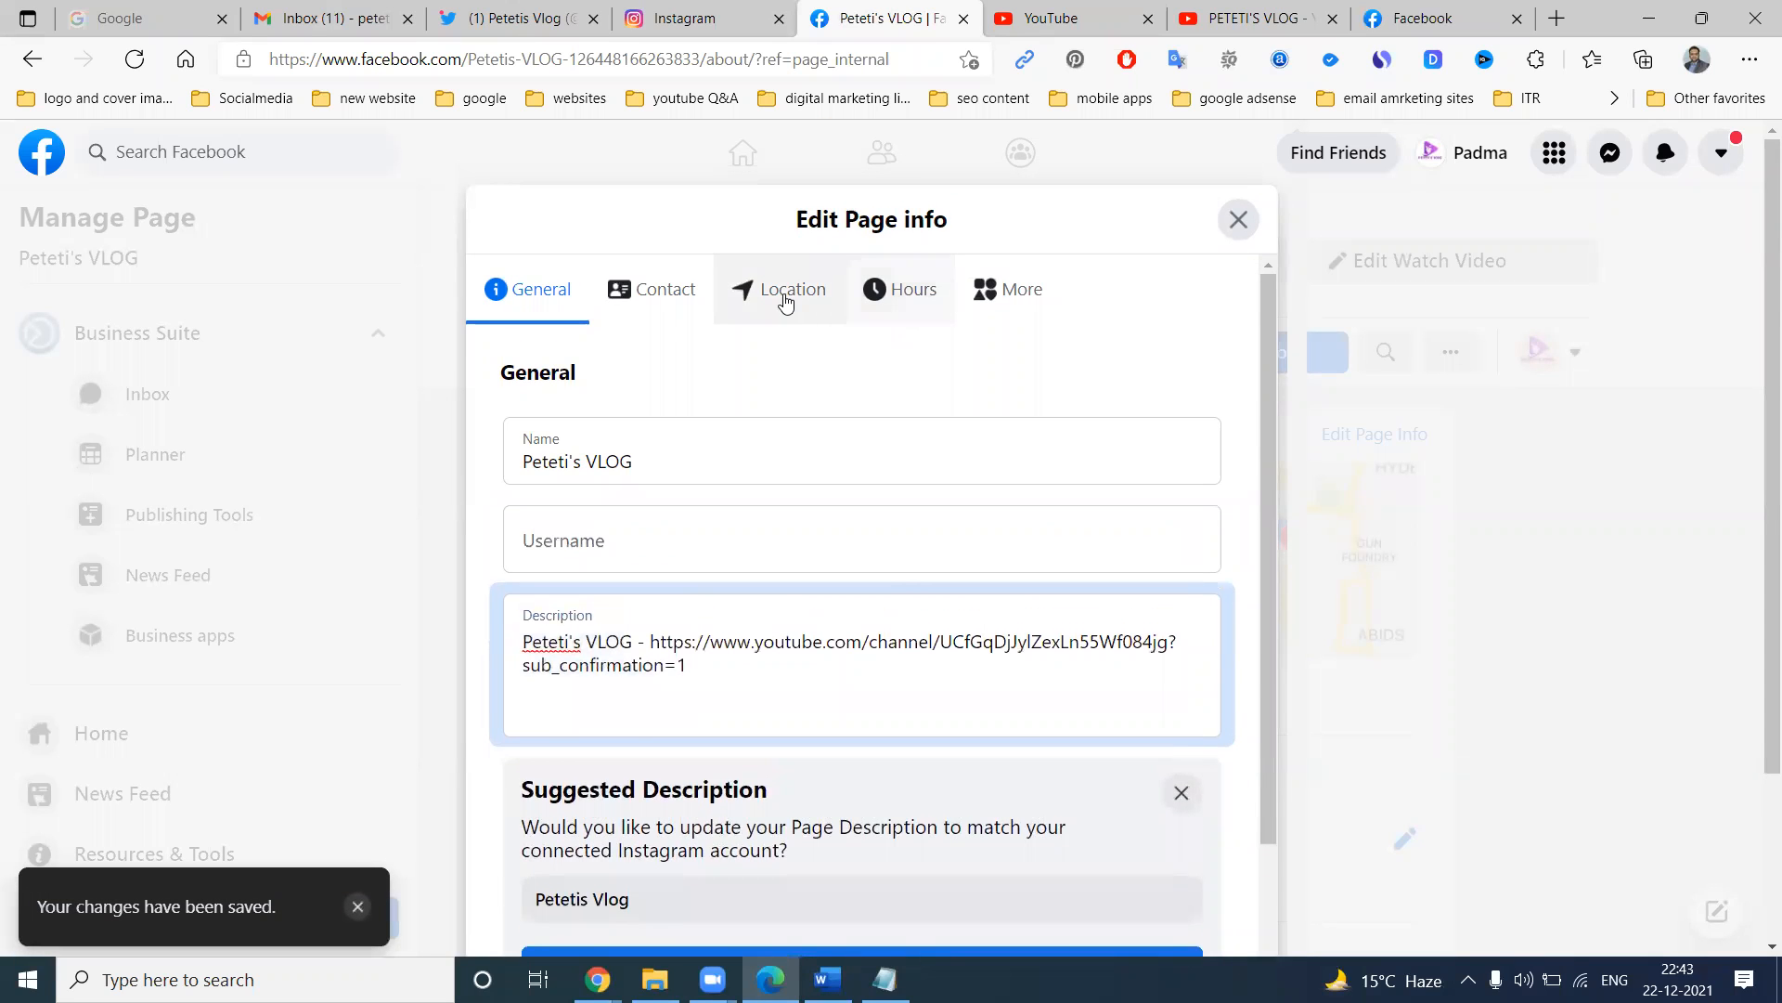
{"action": "left_click", "coordinate": [793, 290]}
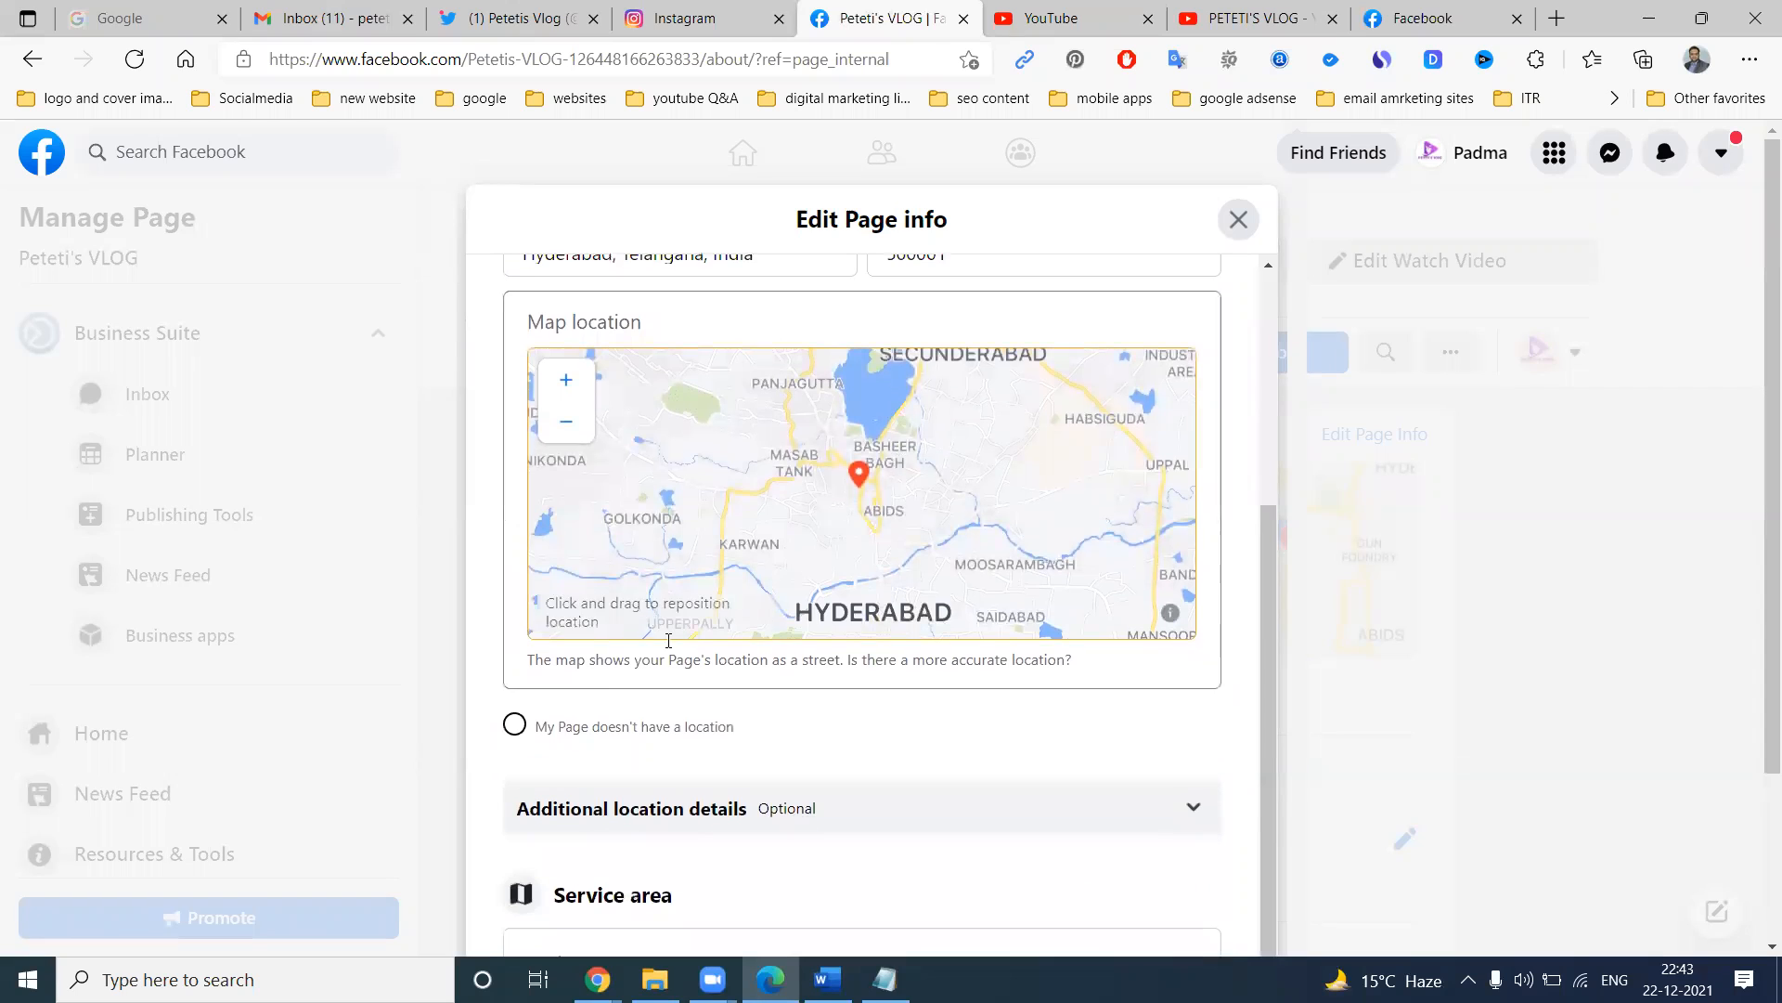
{"action": "left_click", "coordinate": [515, 726]}
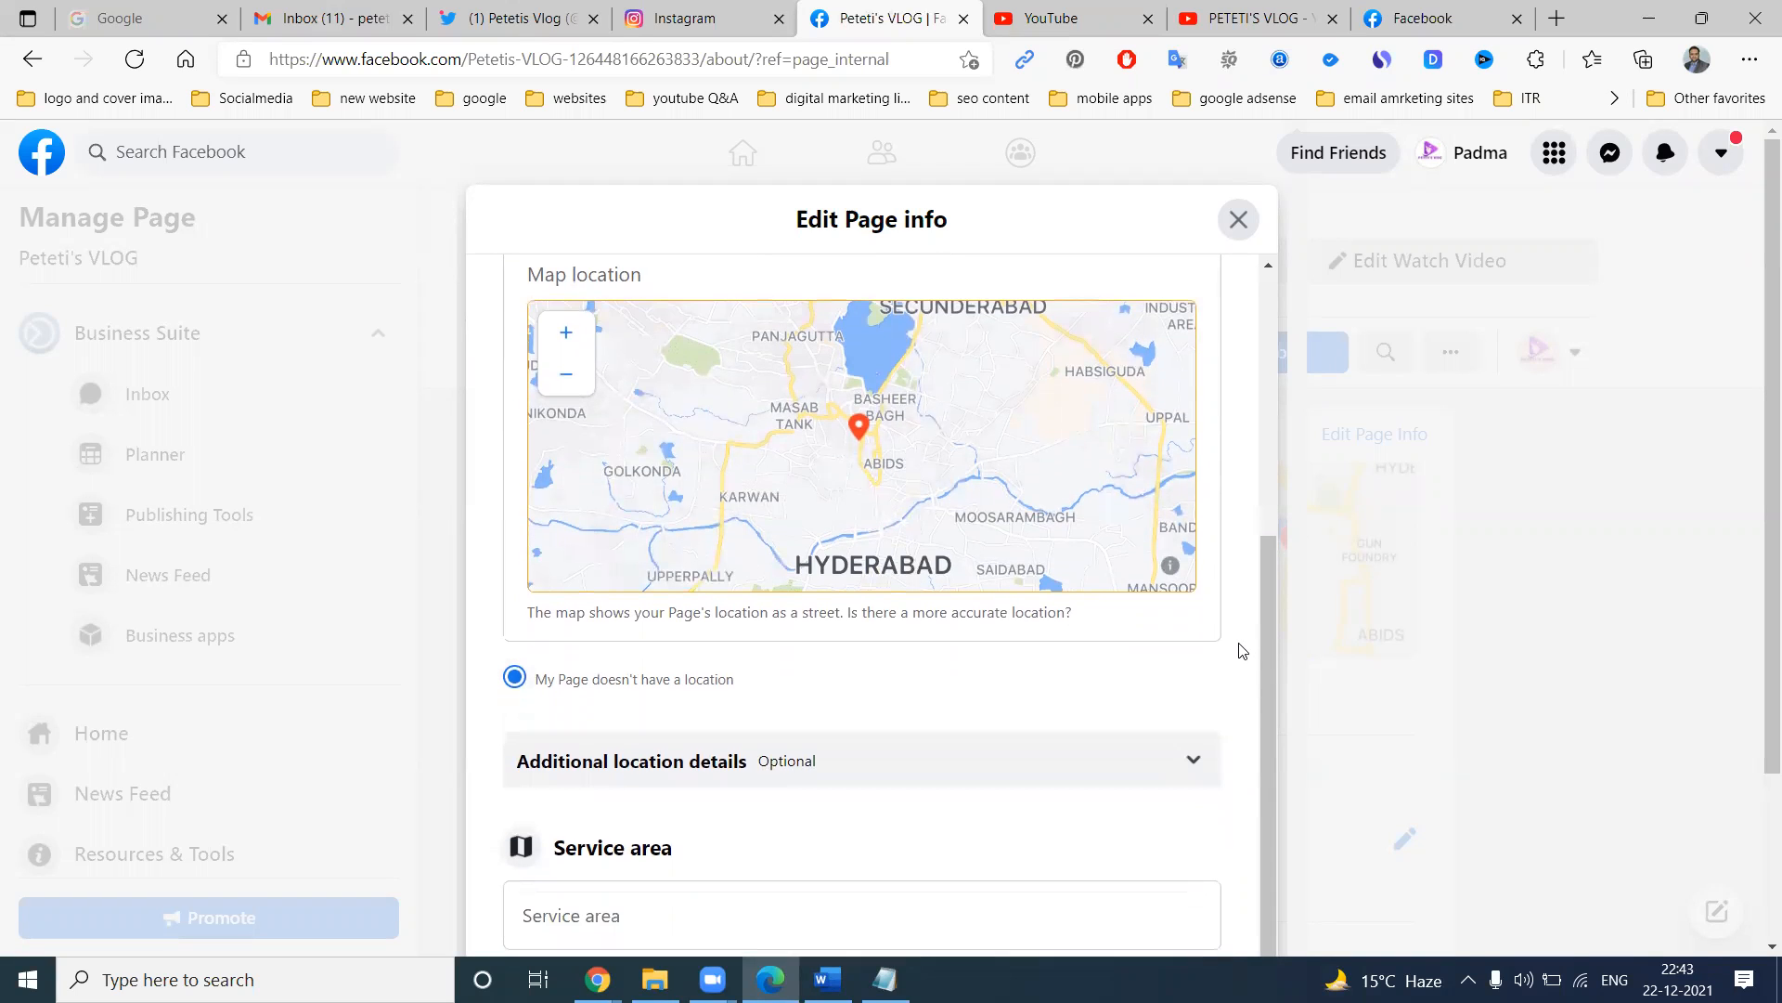
{"action": "left_click", "coordinate": [913, 290]}
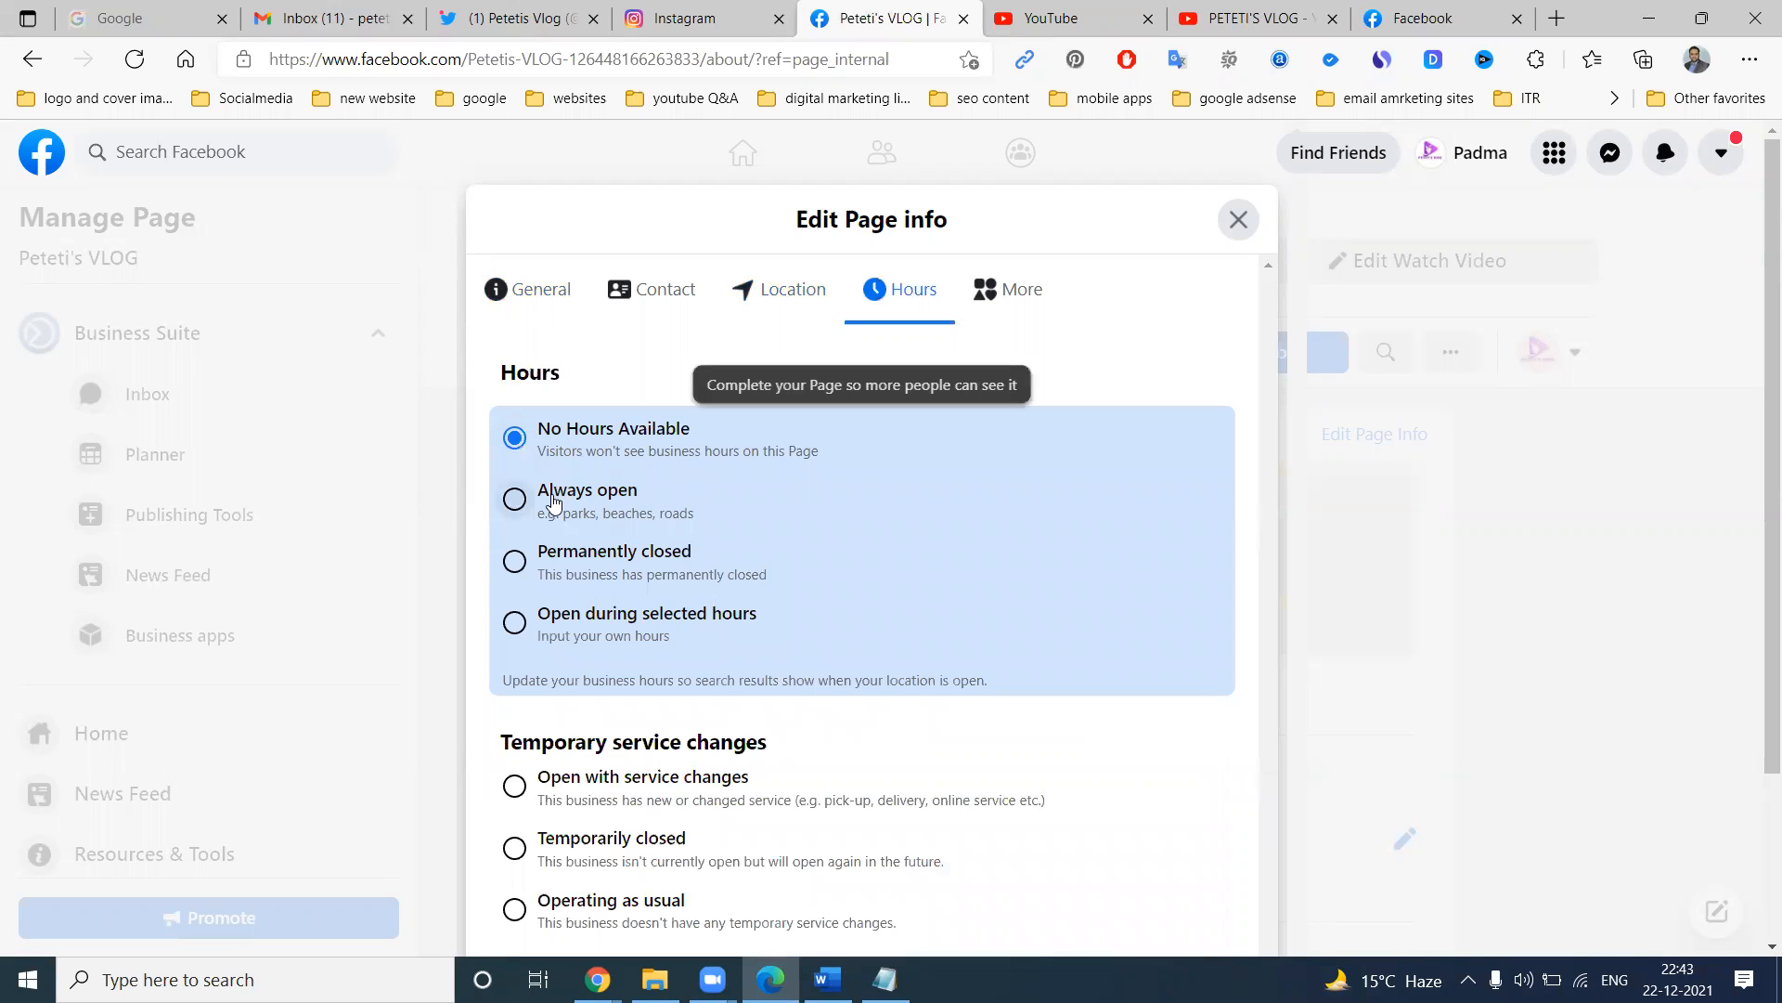
Choose Always open for the page hours and return to the general page details.
{"action": "left_click", "coordinate": [515, 498]}
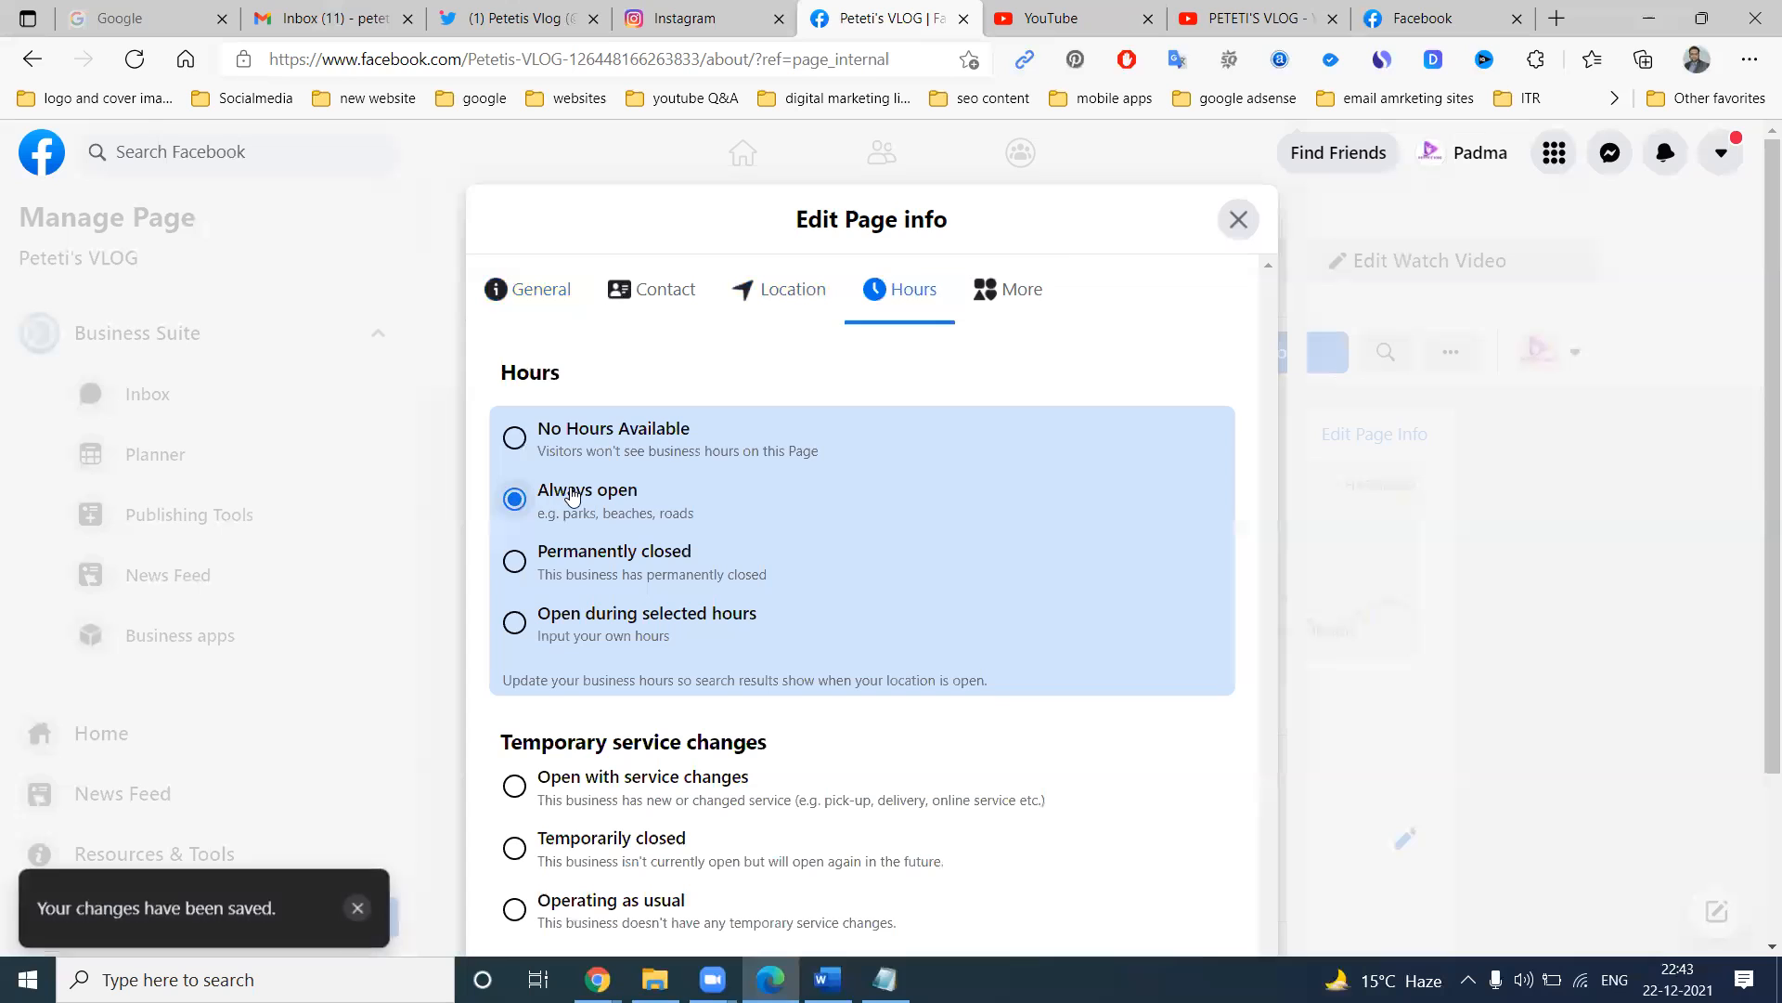
{"action": "scroll", "scroll_direction": "down", "scroll_amount": 3}
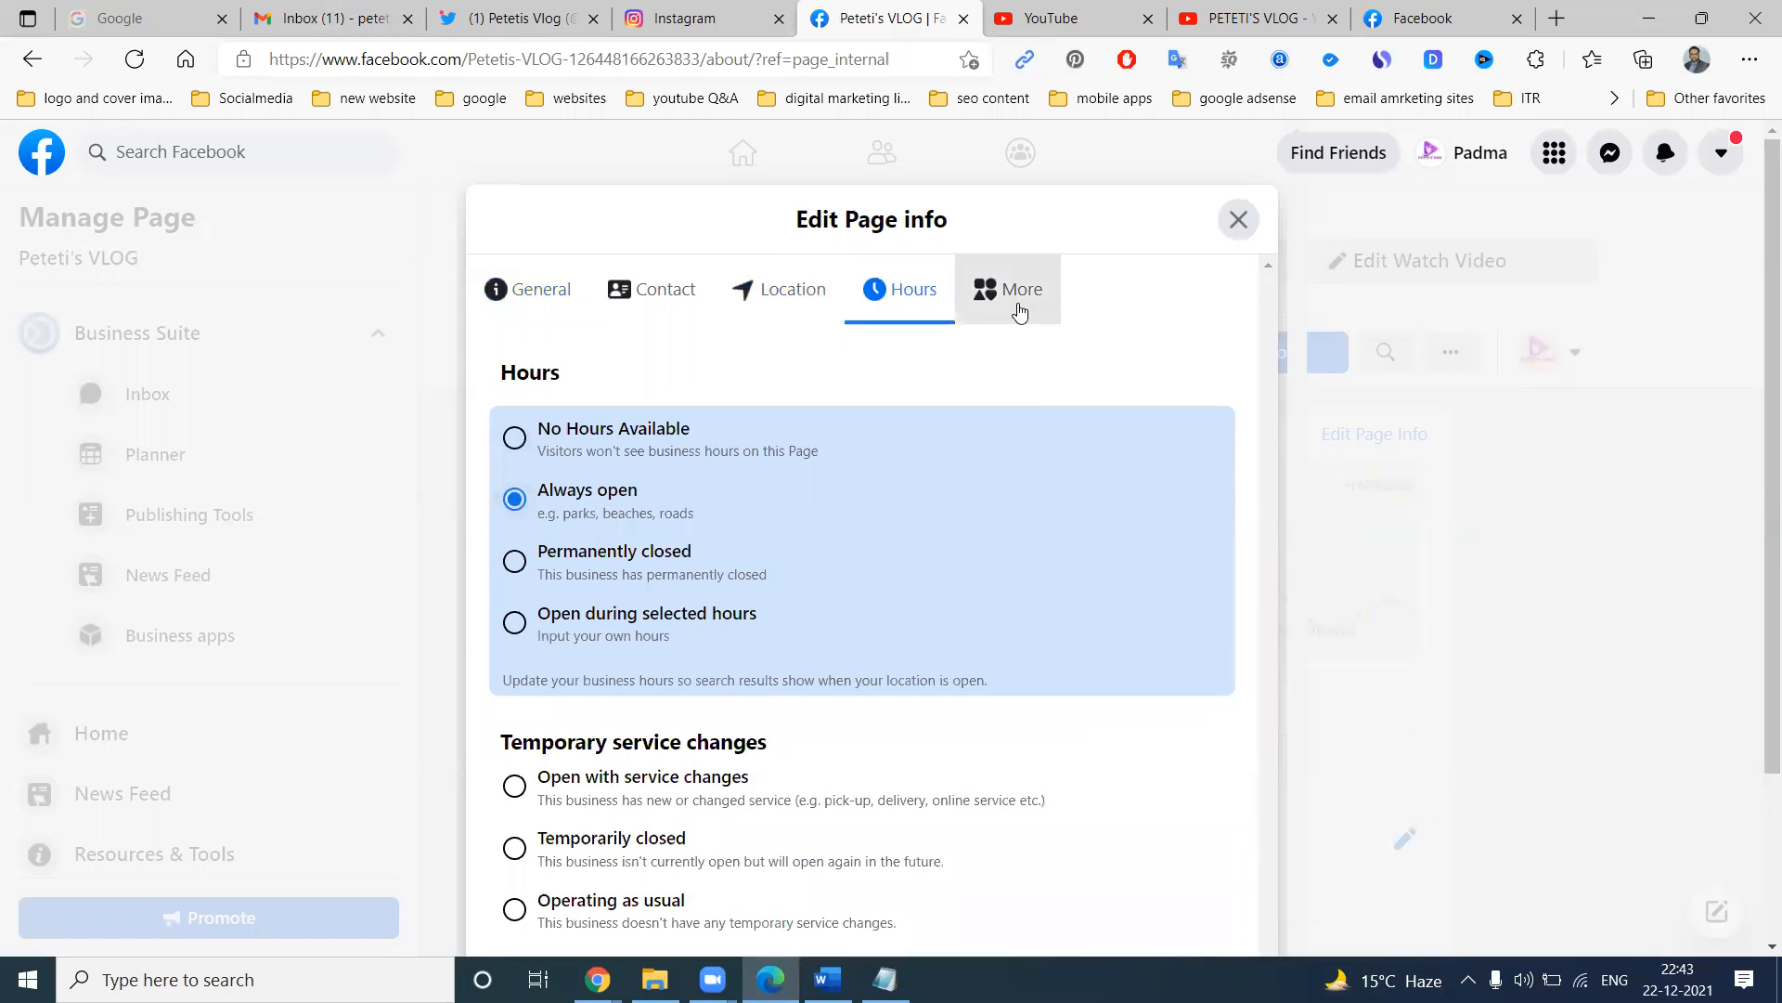
{"action": "left_click", "coordinate": [542, 289]}
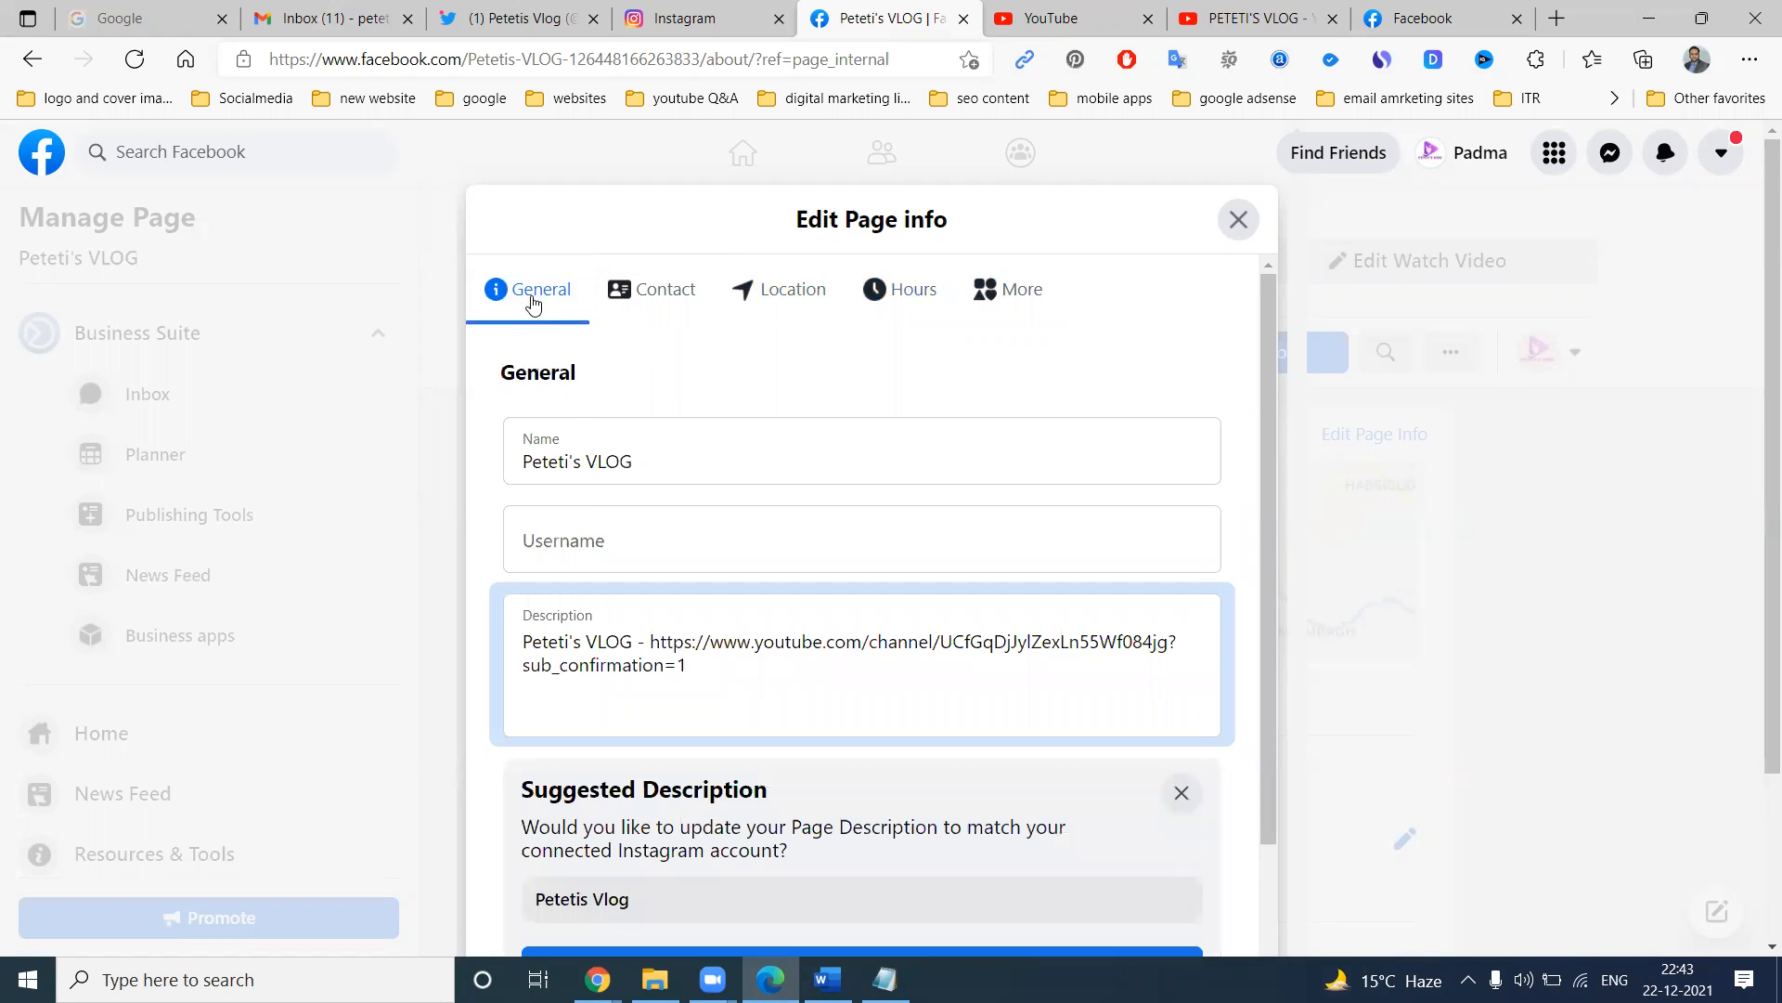
{"action": "left_click", "coordinate": [1238, 219]}
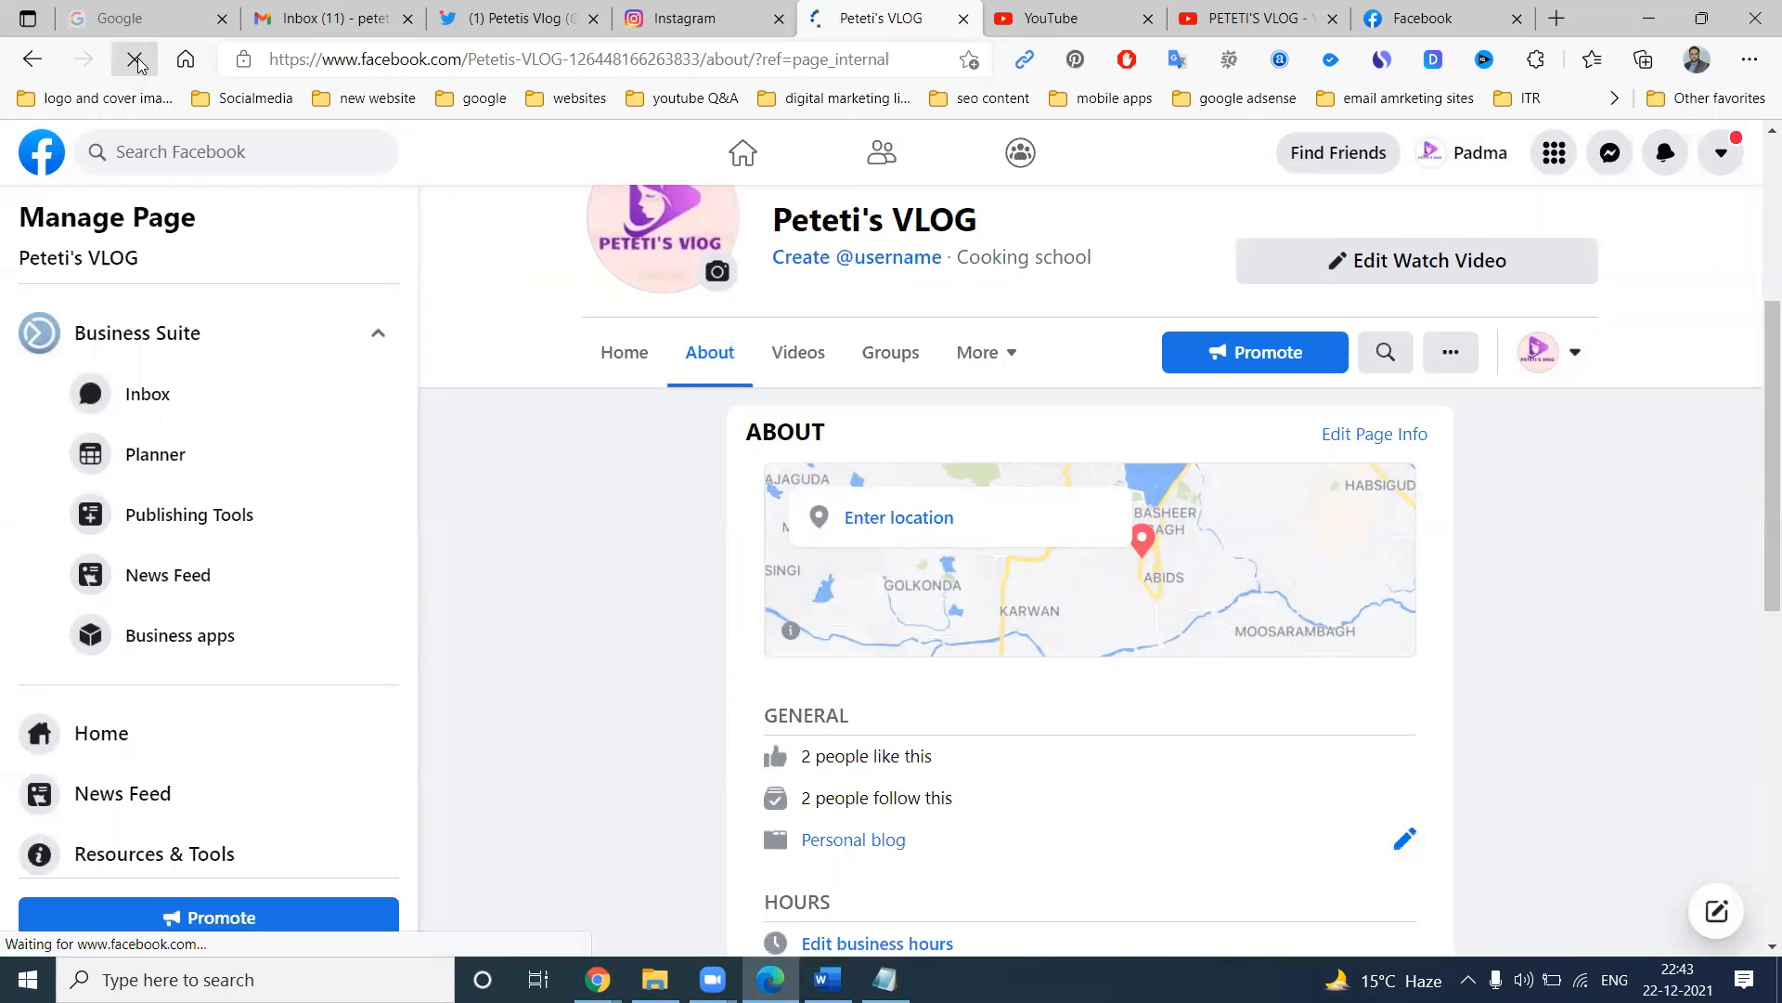
Scroll About to verify the subscribe link and Always open hours, then show the Home feed.
{"action": "scroll", "scroll_direction": "down", "scroll_amount": 3}
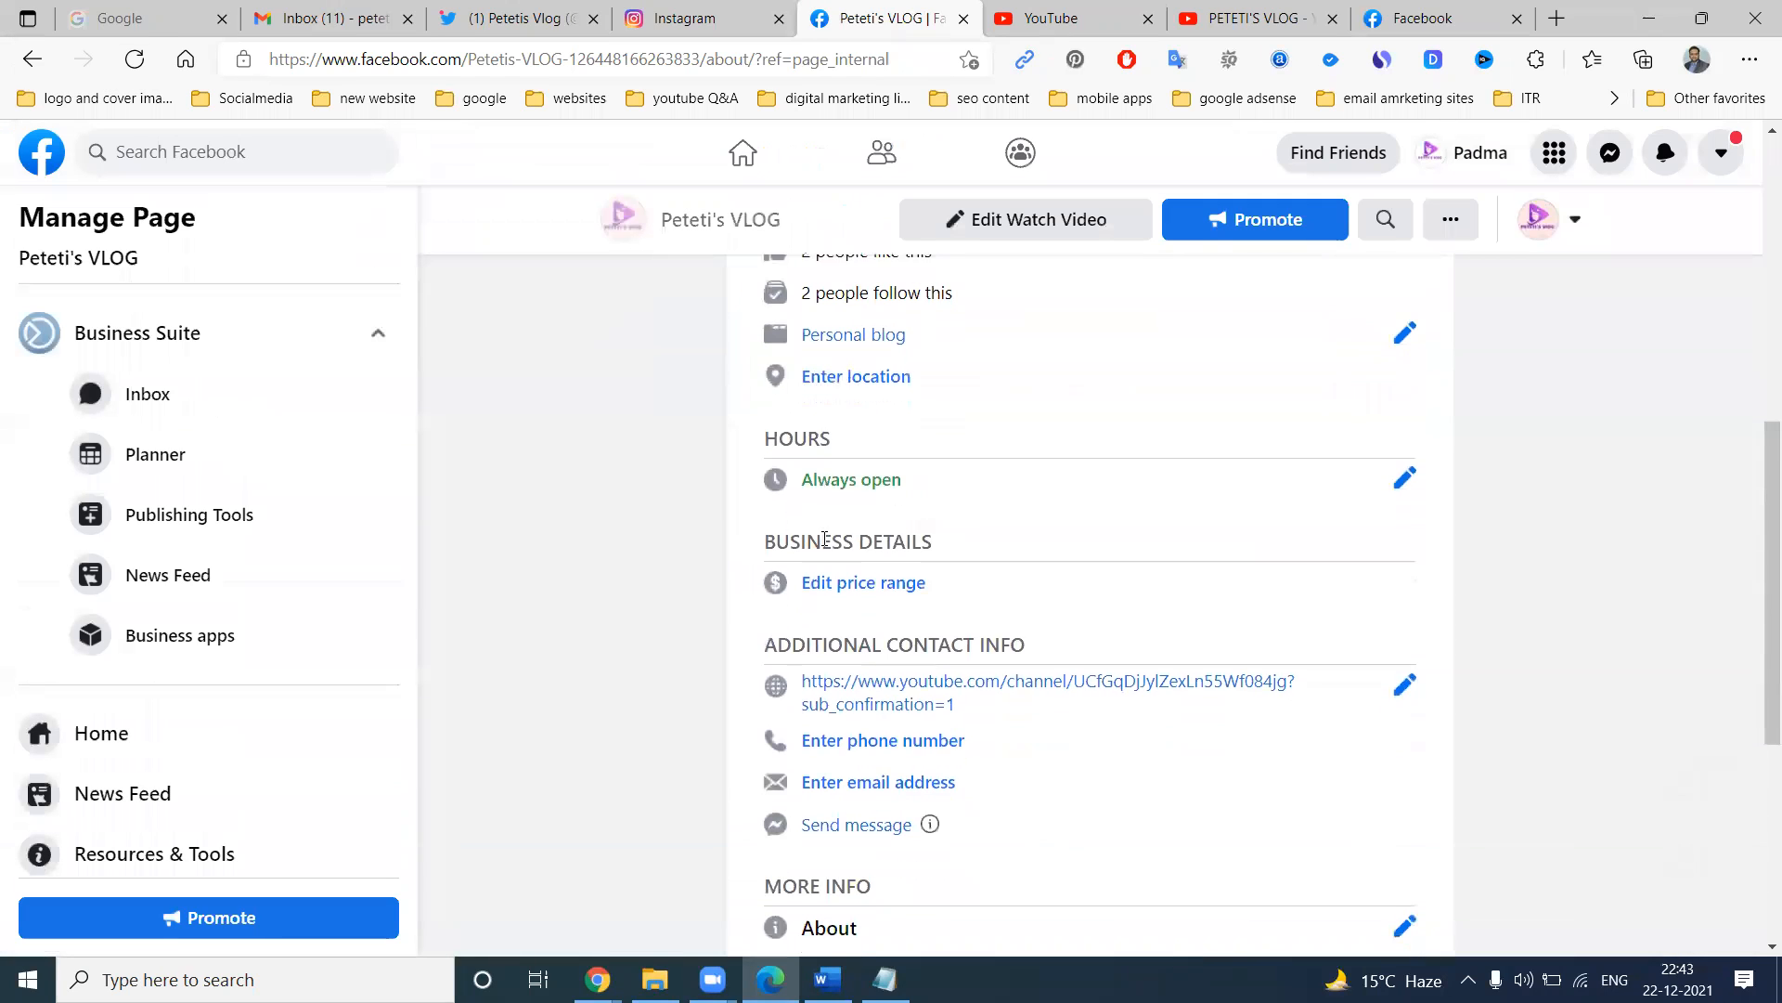
{"action": "scroll", "scroll_direction": "down", "scroll_amount": 3}
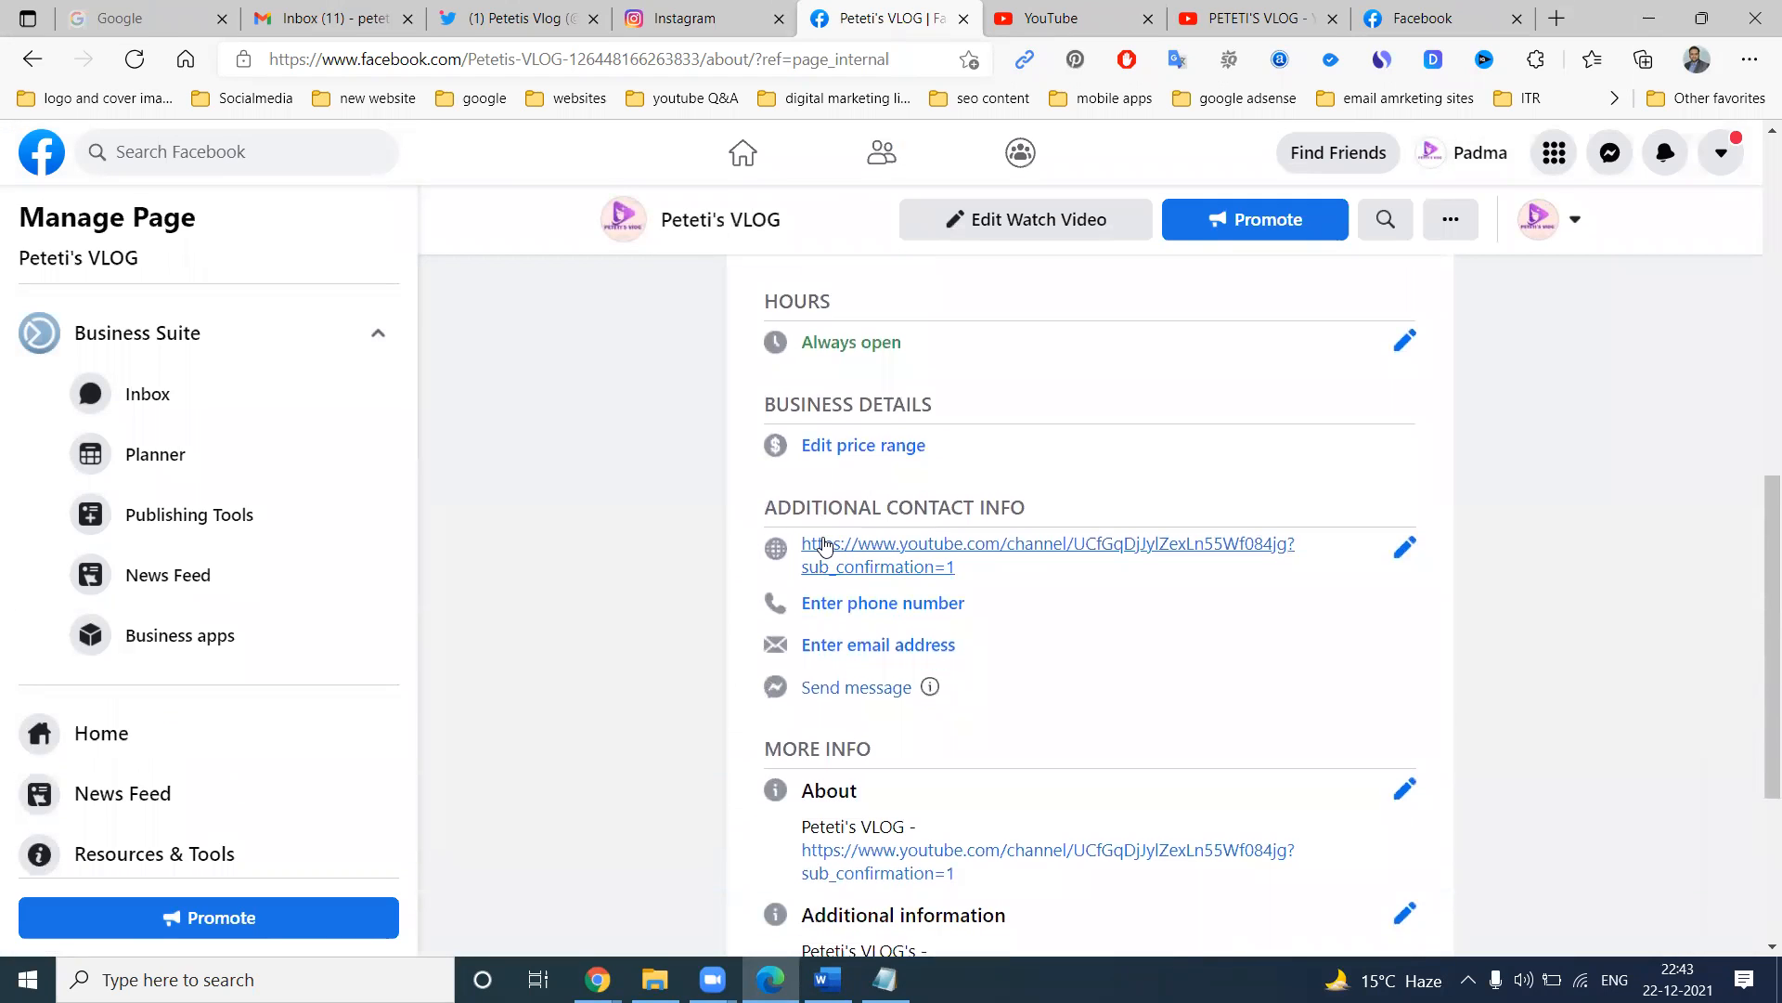
{"action": "scroll", "scroll_direction": "up", "scroll_amount": 3}
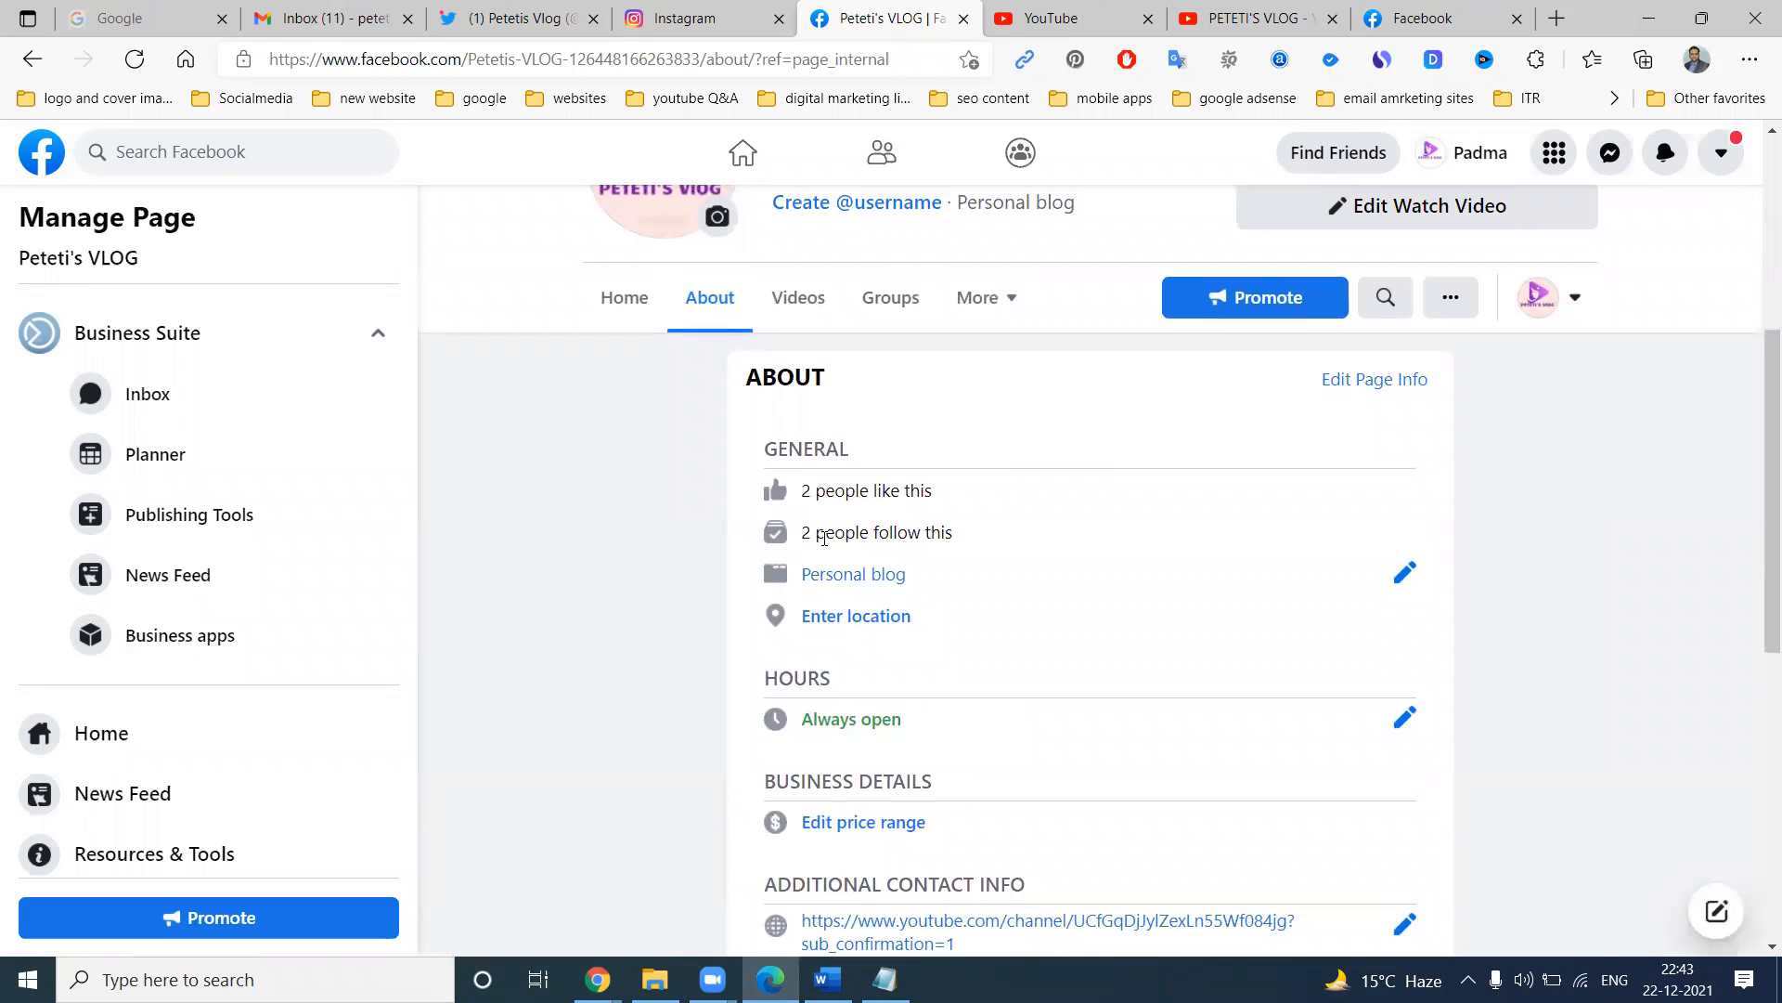
{"action": "mouse_move", "coordinate": [1210, 201]}
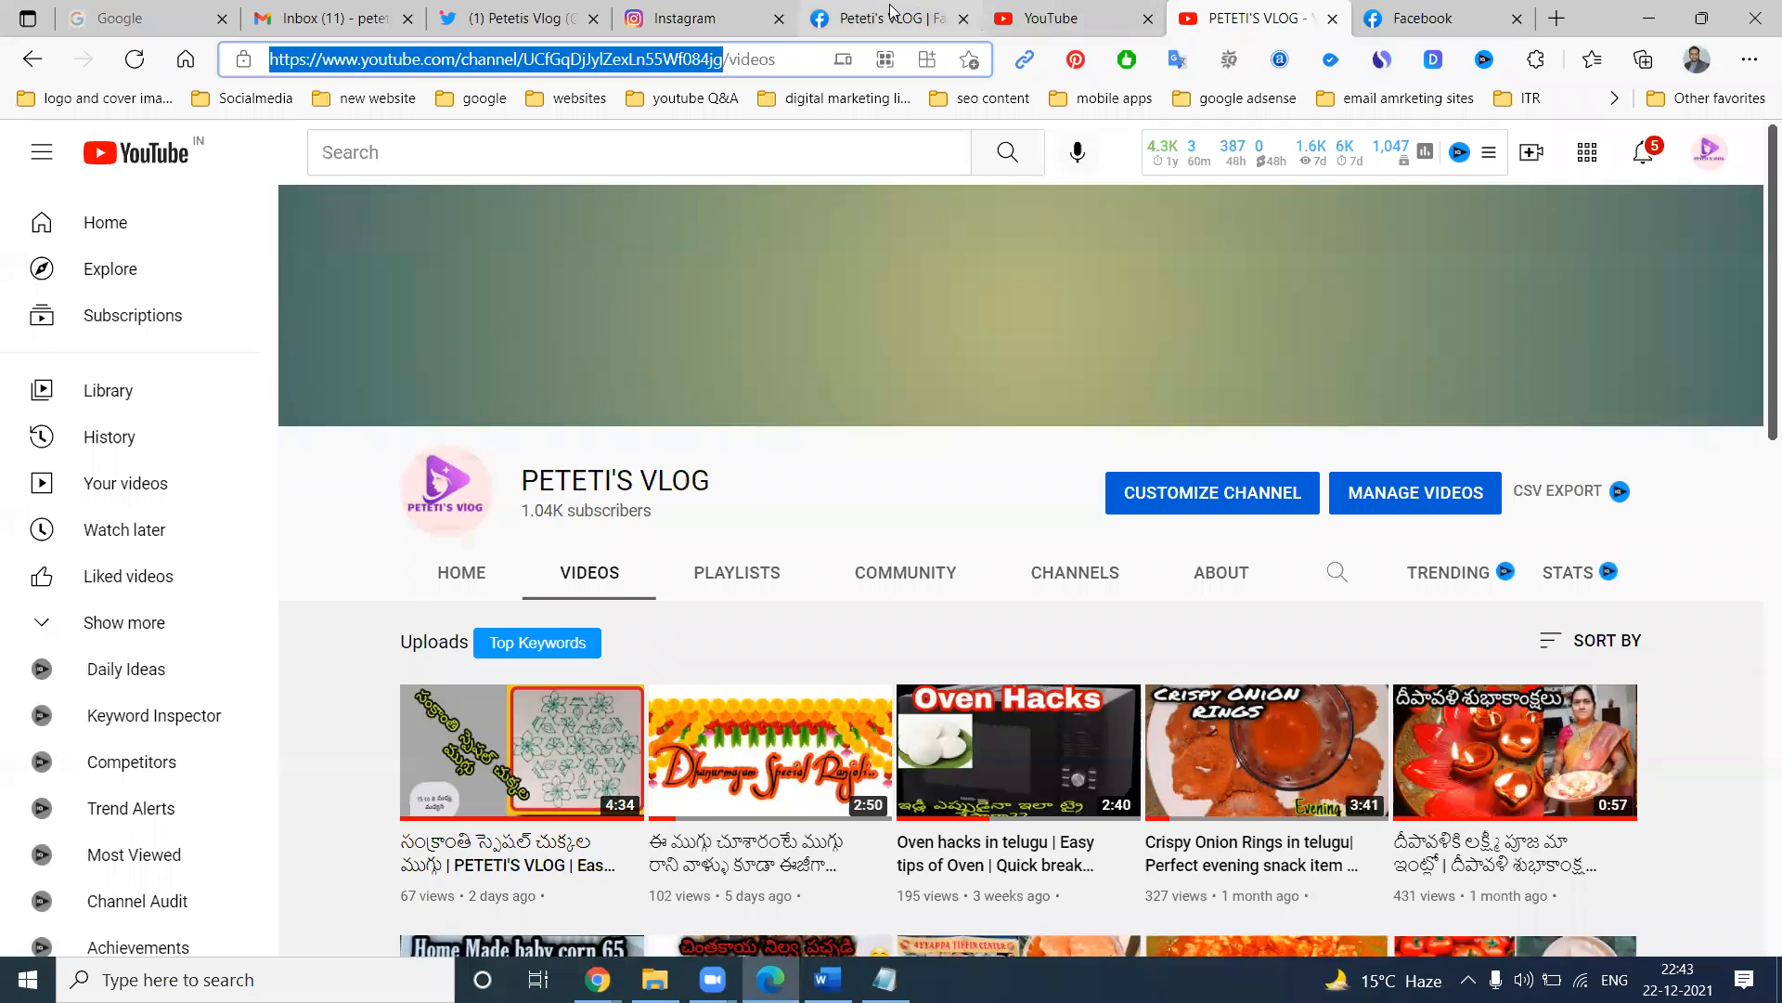
{"action": "left_click", "coordinate": [882, 19]}
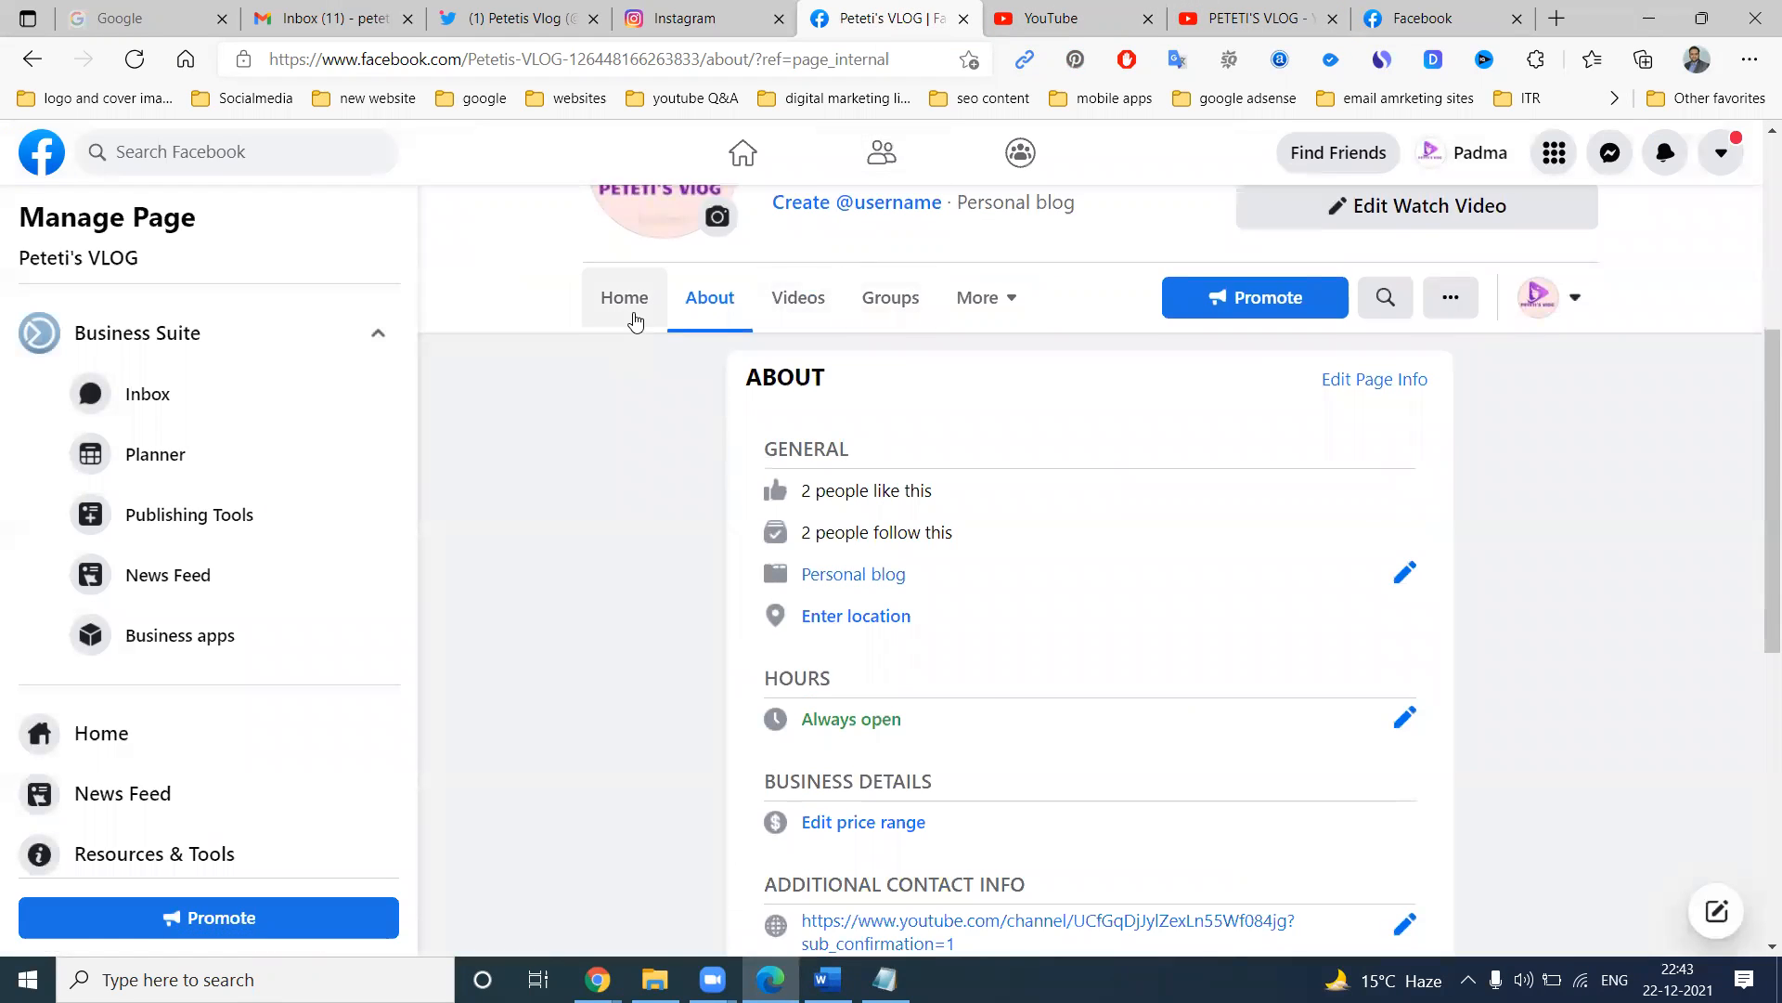
{"action": "left_click", "coordinate": [624, 298]}
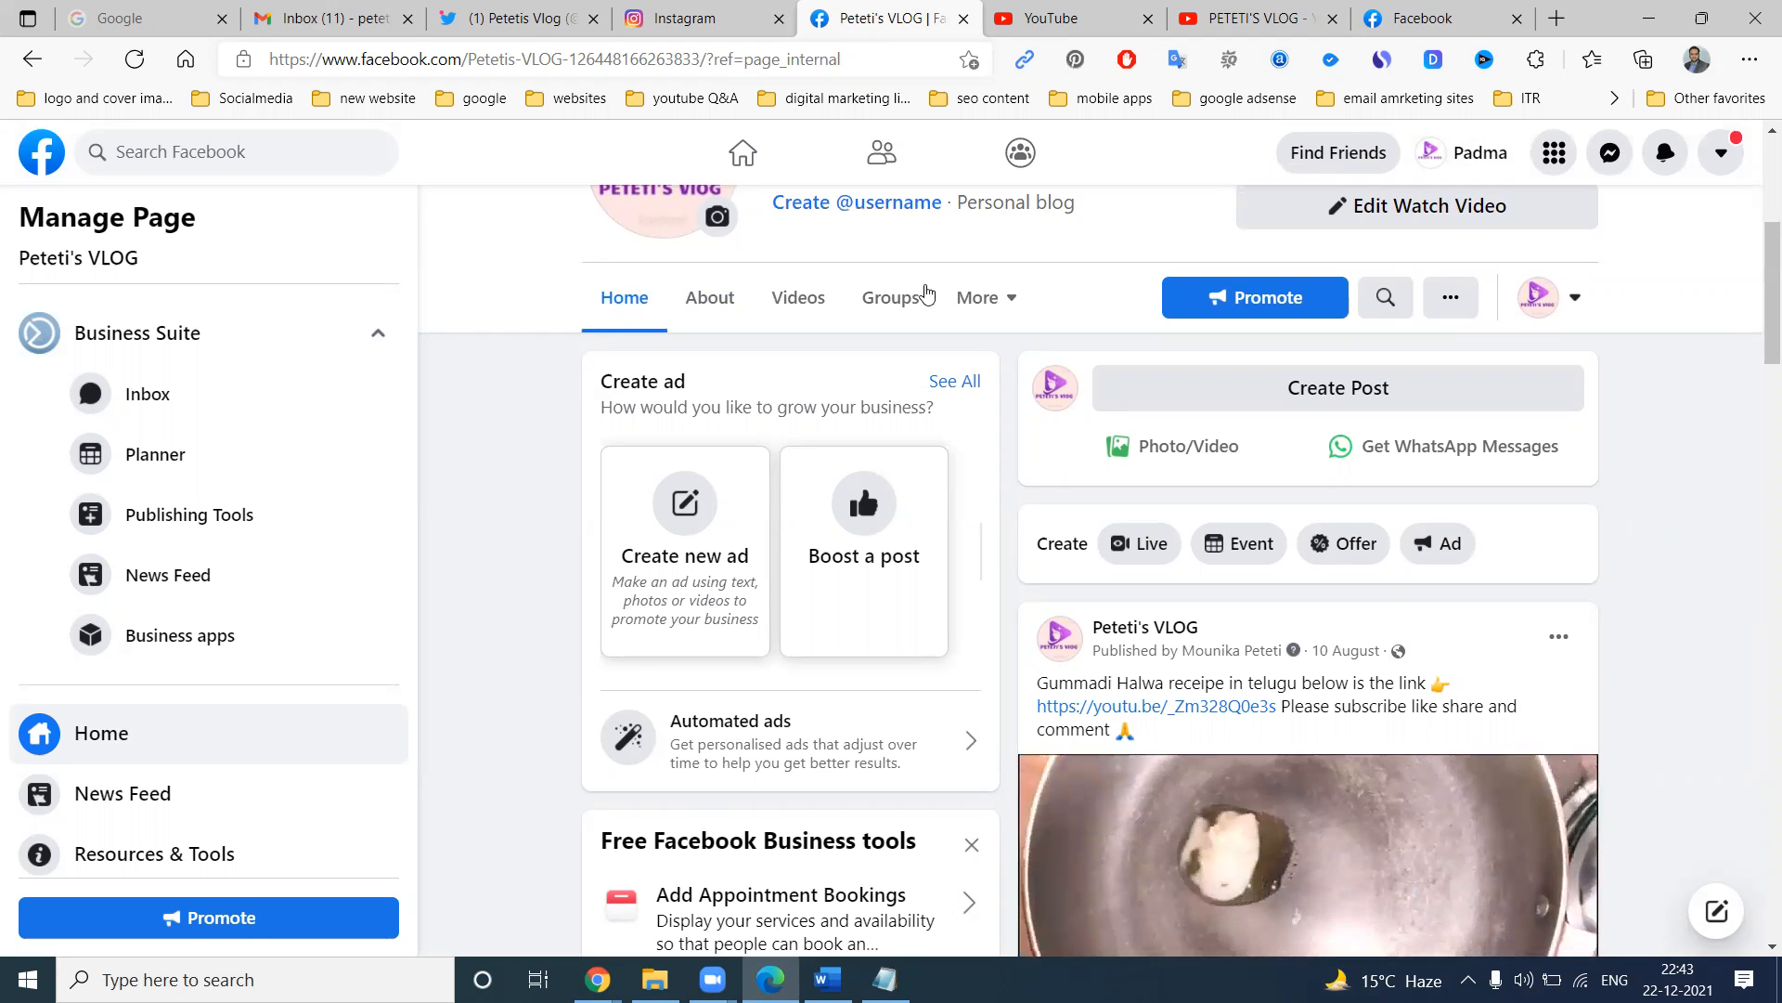
Recheck the Twitter, Instagram, Facebook and YouTube tabs, ending on Notepad with the channel link.
{"action": "left_click", "coordinate": [517, 18]}
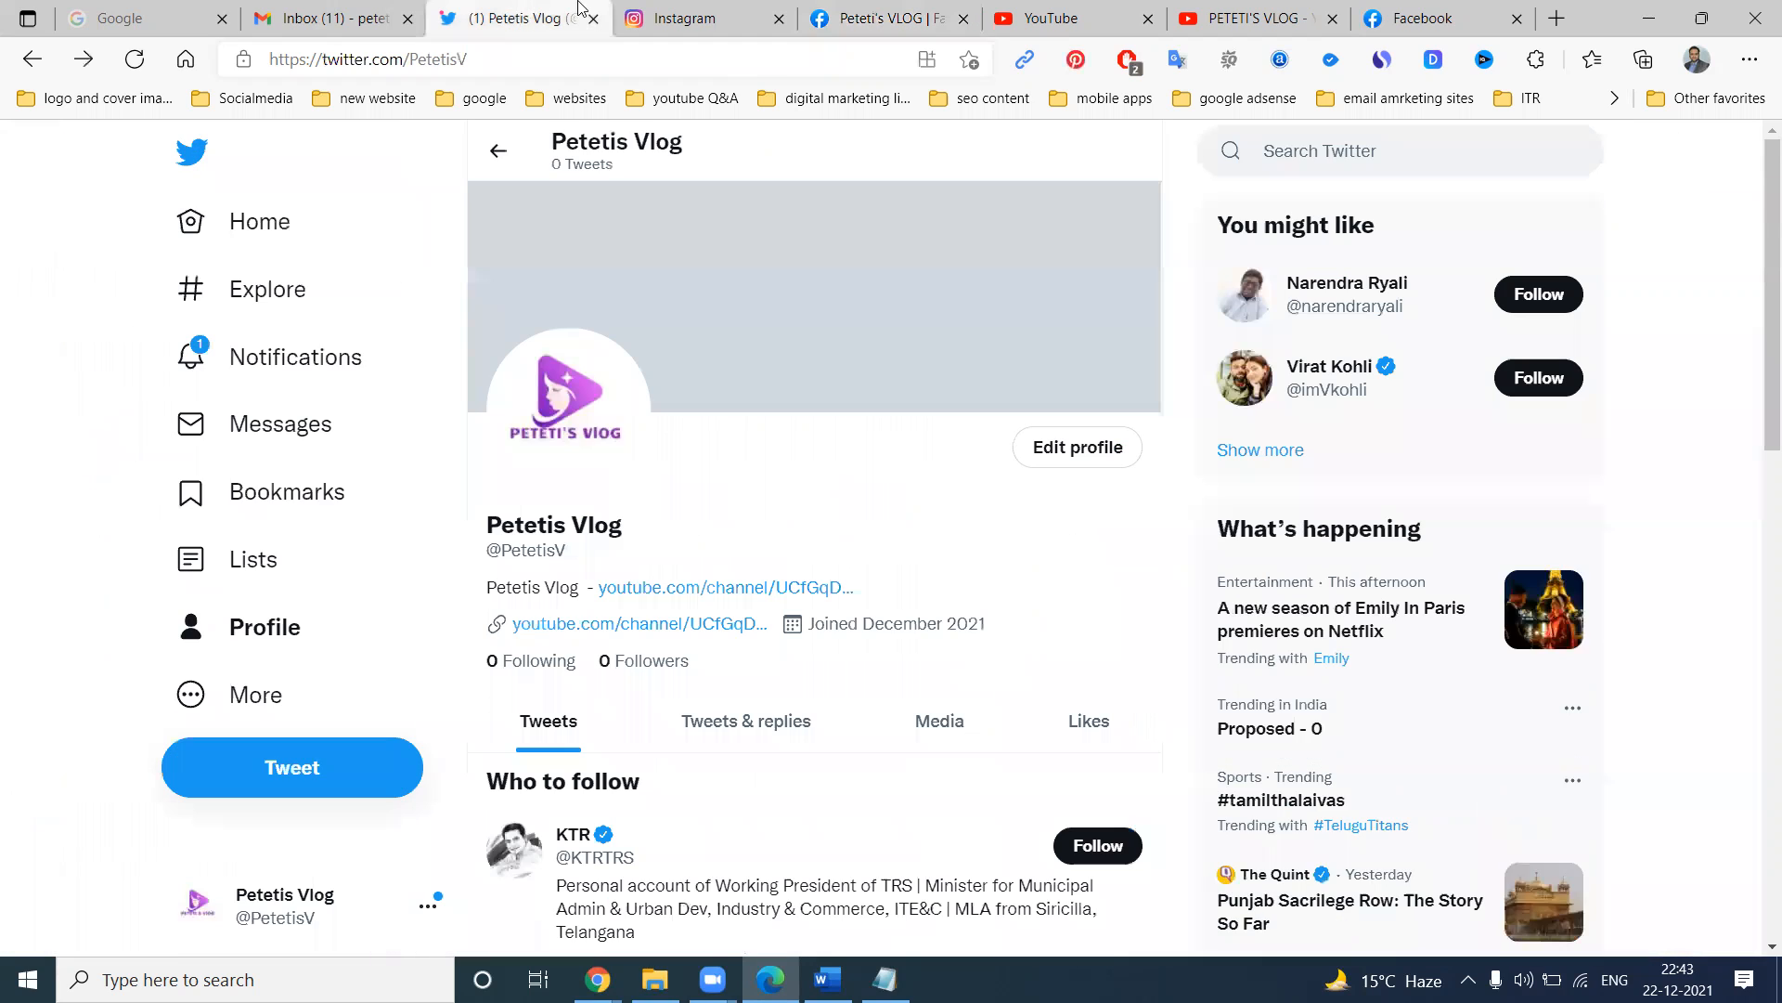
{"action": "left_click", "coordinate": [686, 18]}
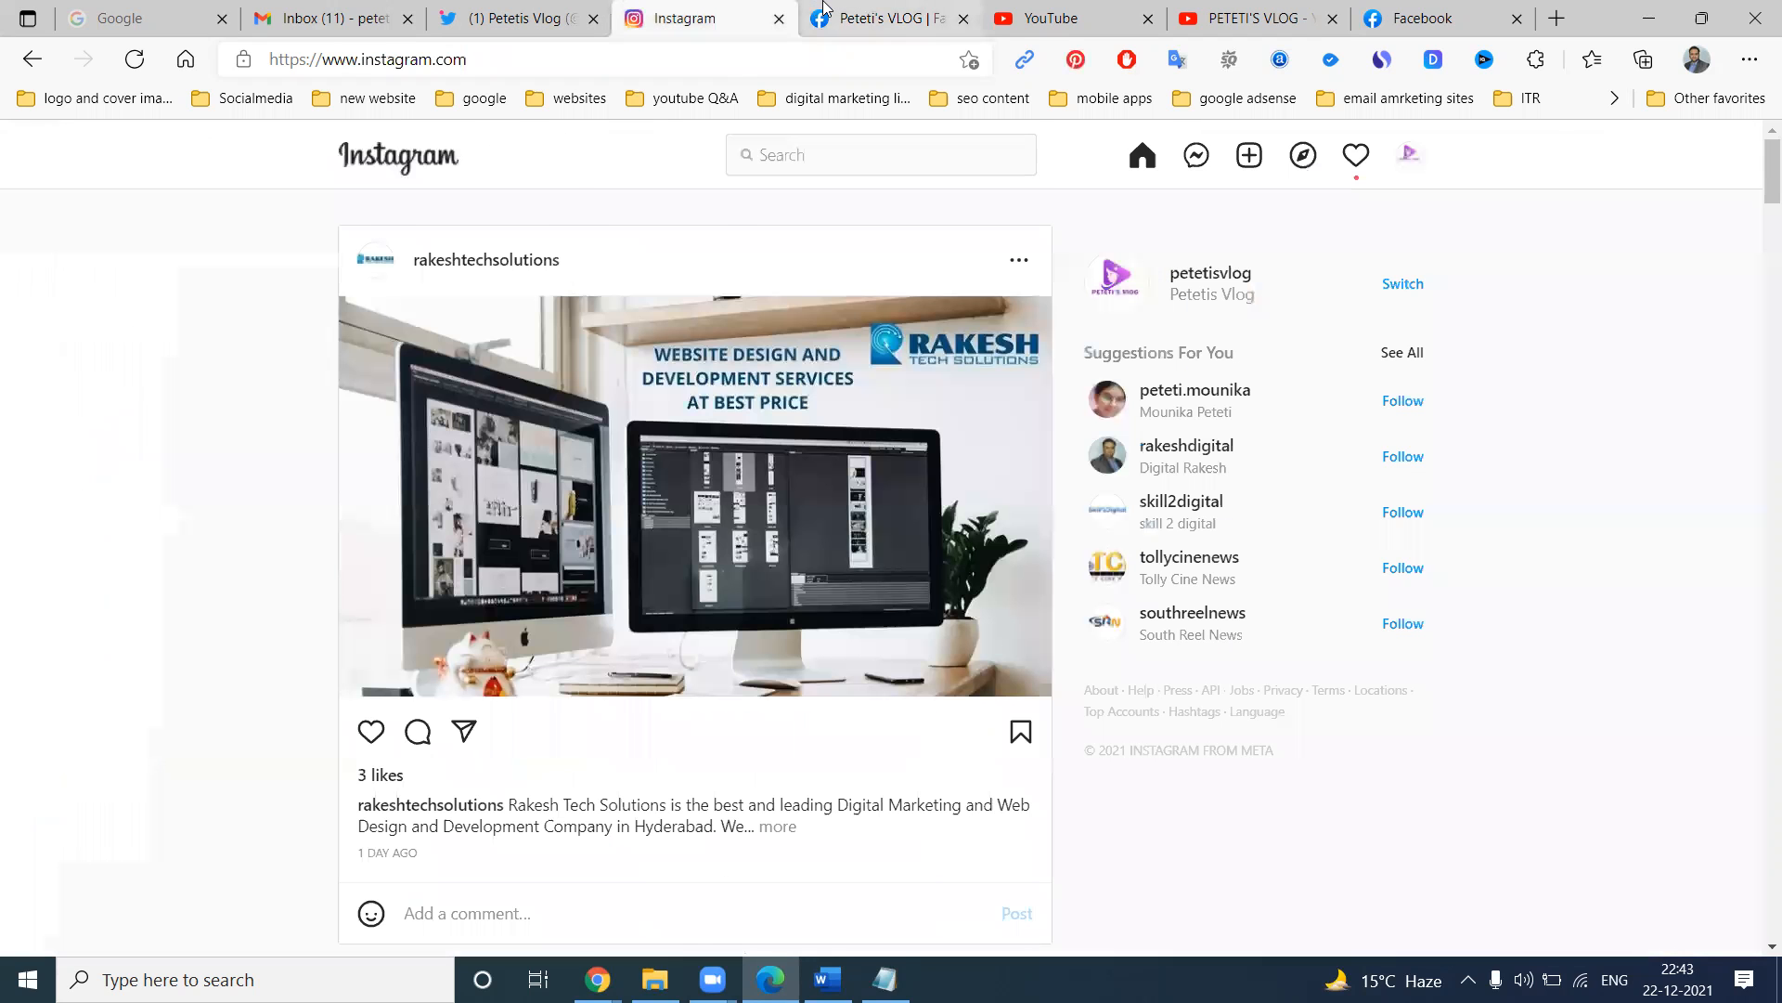
{"action": "left_click", "coordinate": [896, 19]}
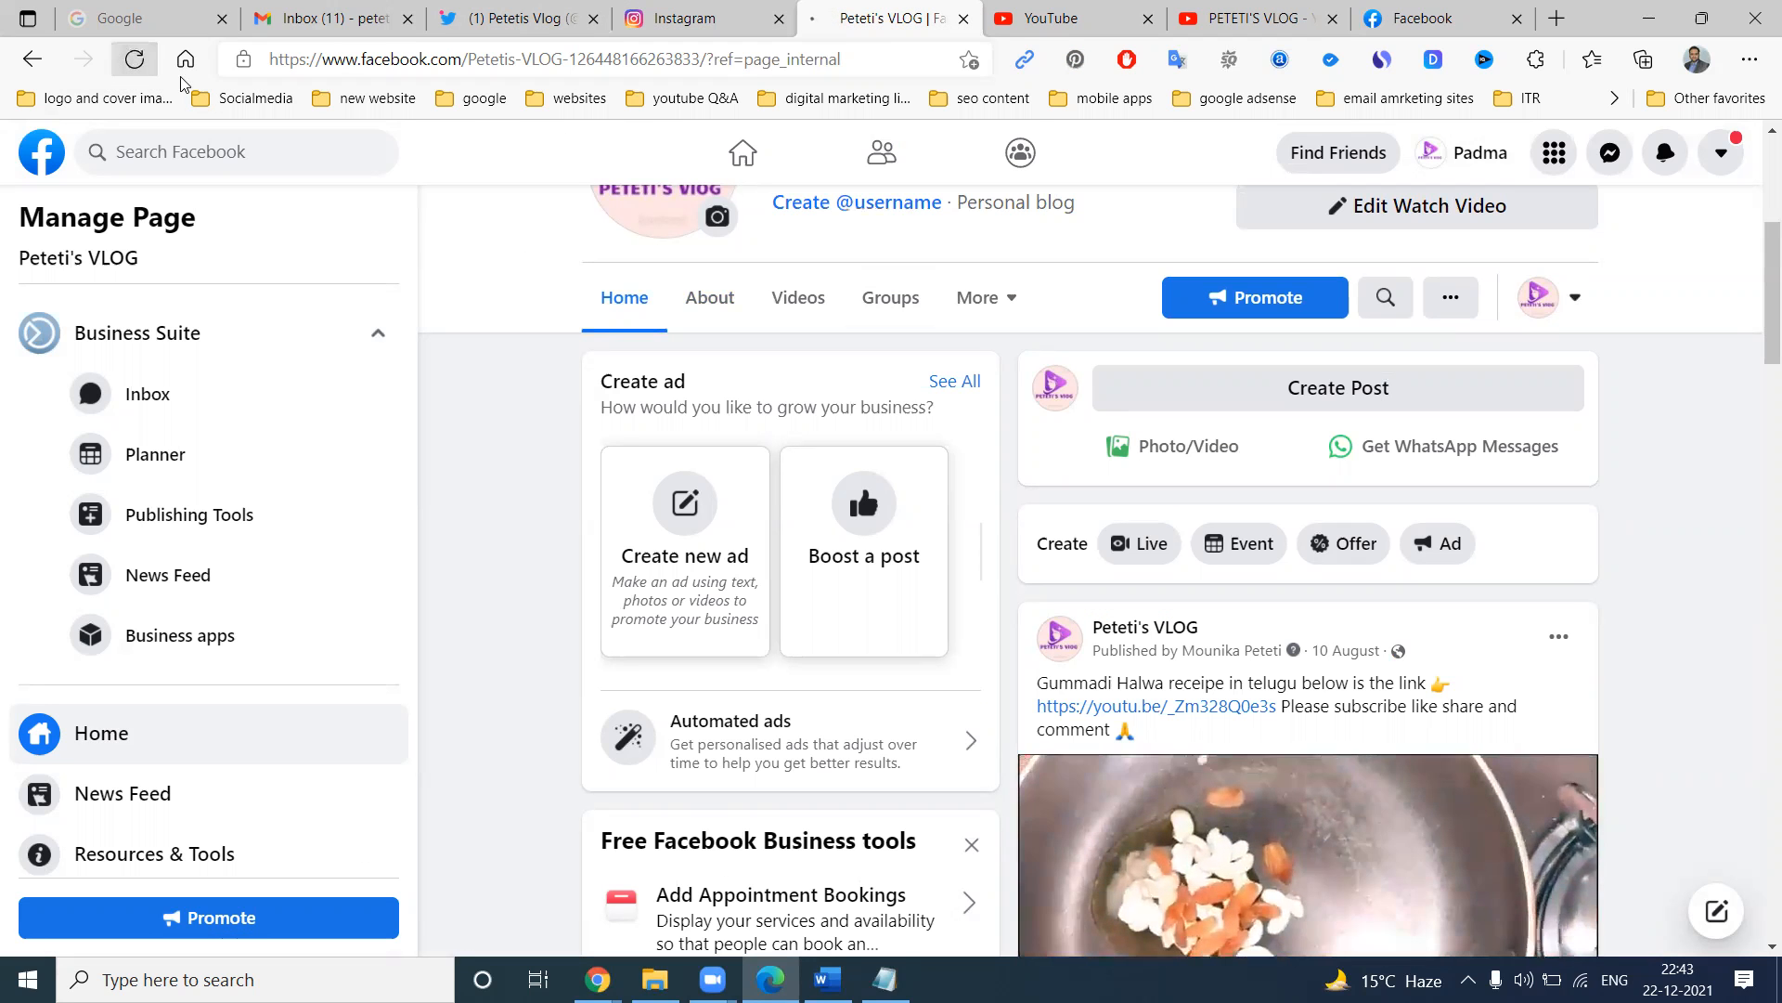
{"action": "left_click", "coordinate": [1268, 19]}
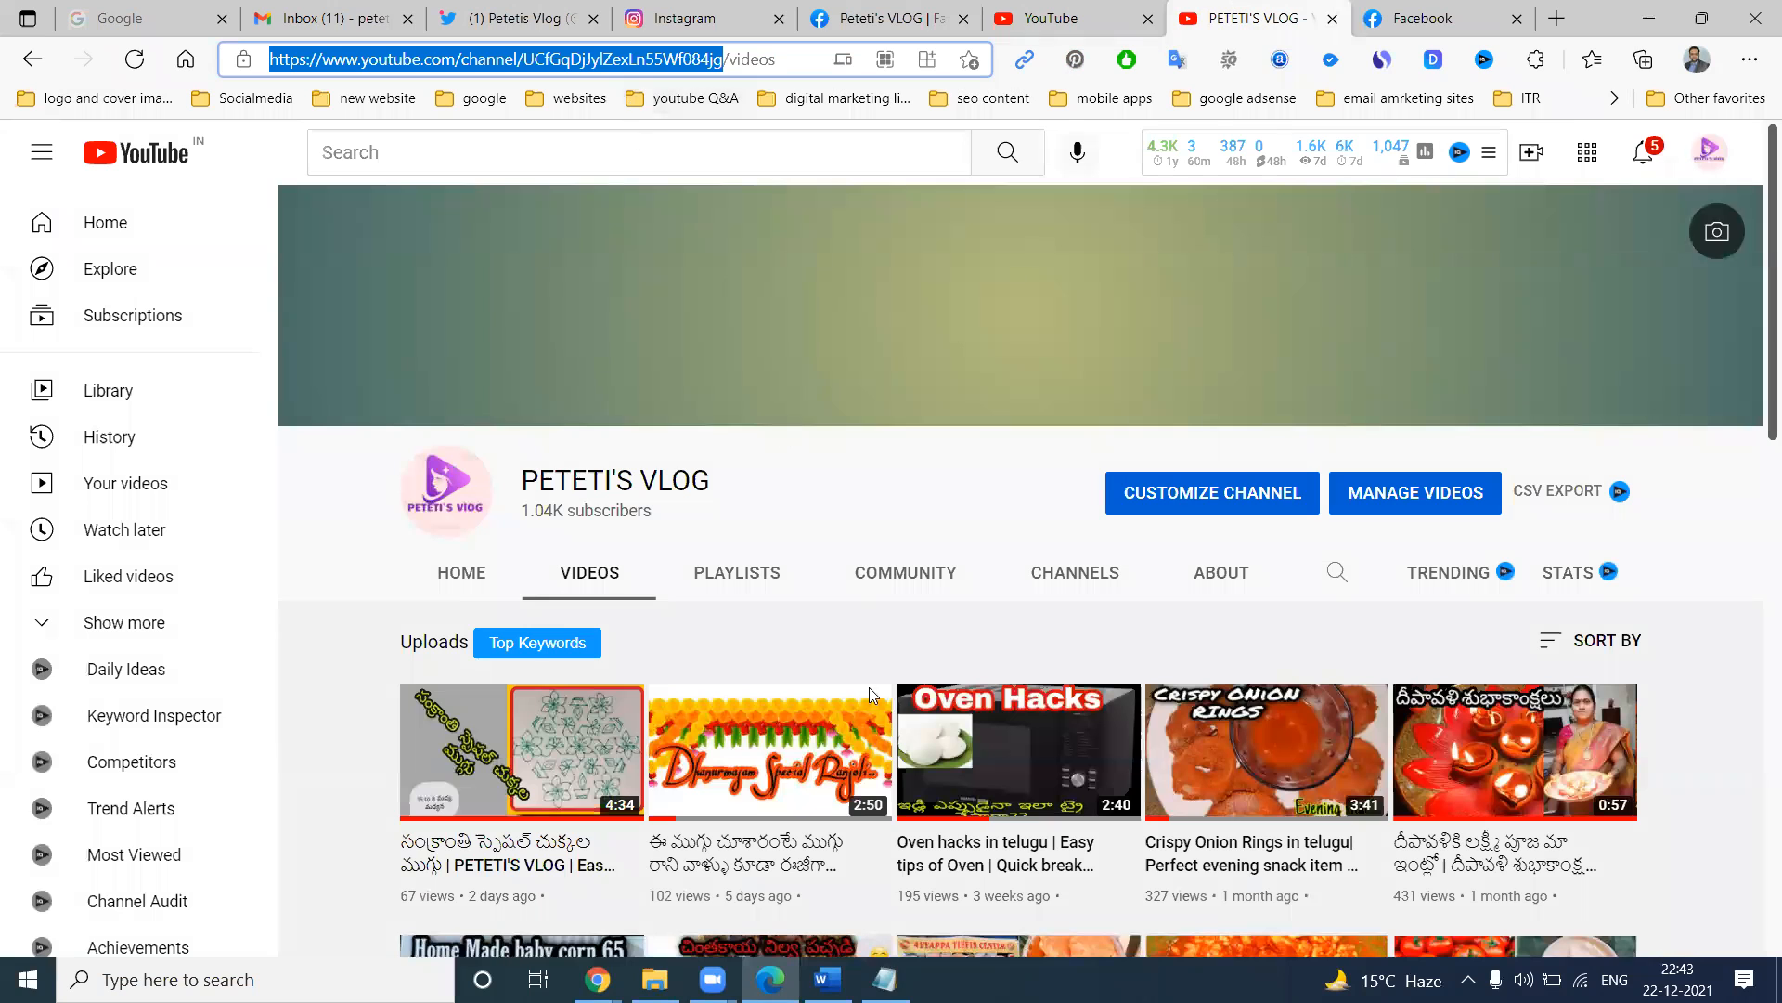
{"action": "left_click", "coordinate": [883, 978]}
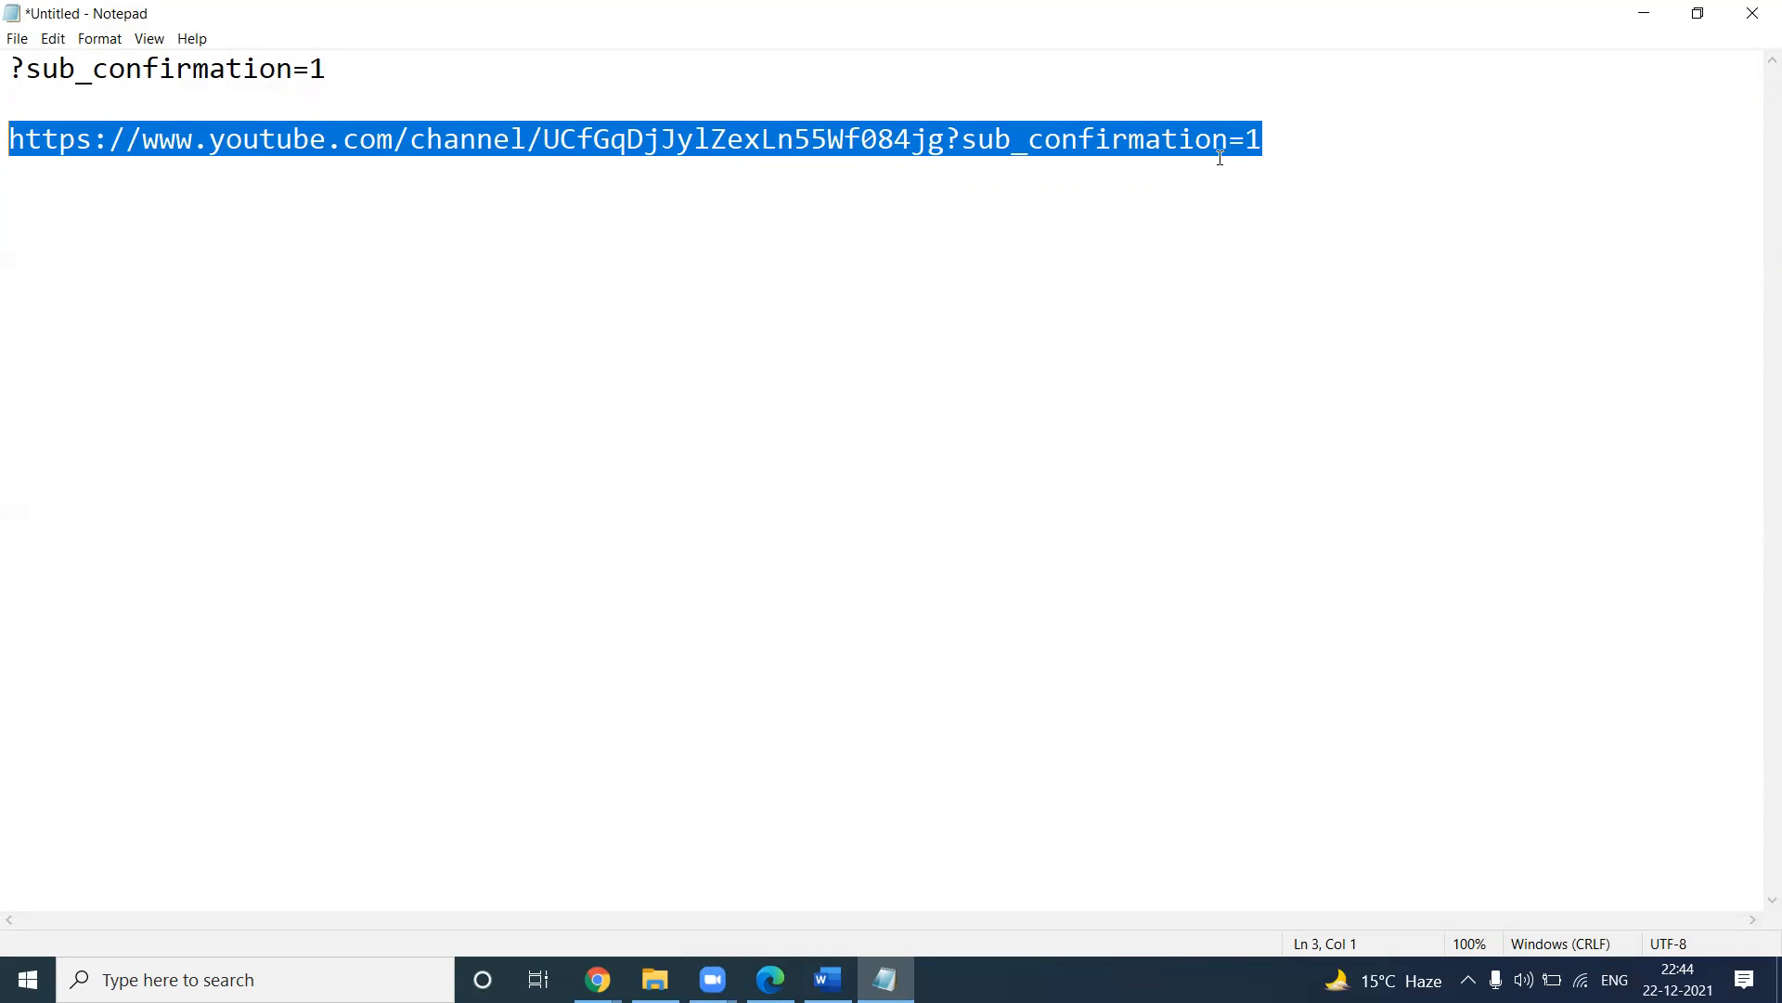
{"action": "mouse_move", "coordinate": [1043, 236]}
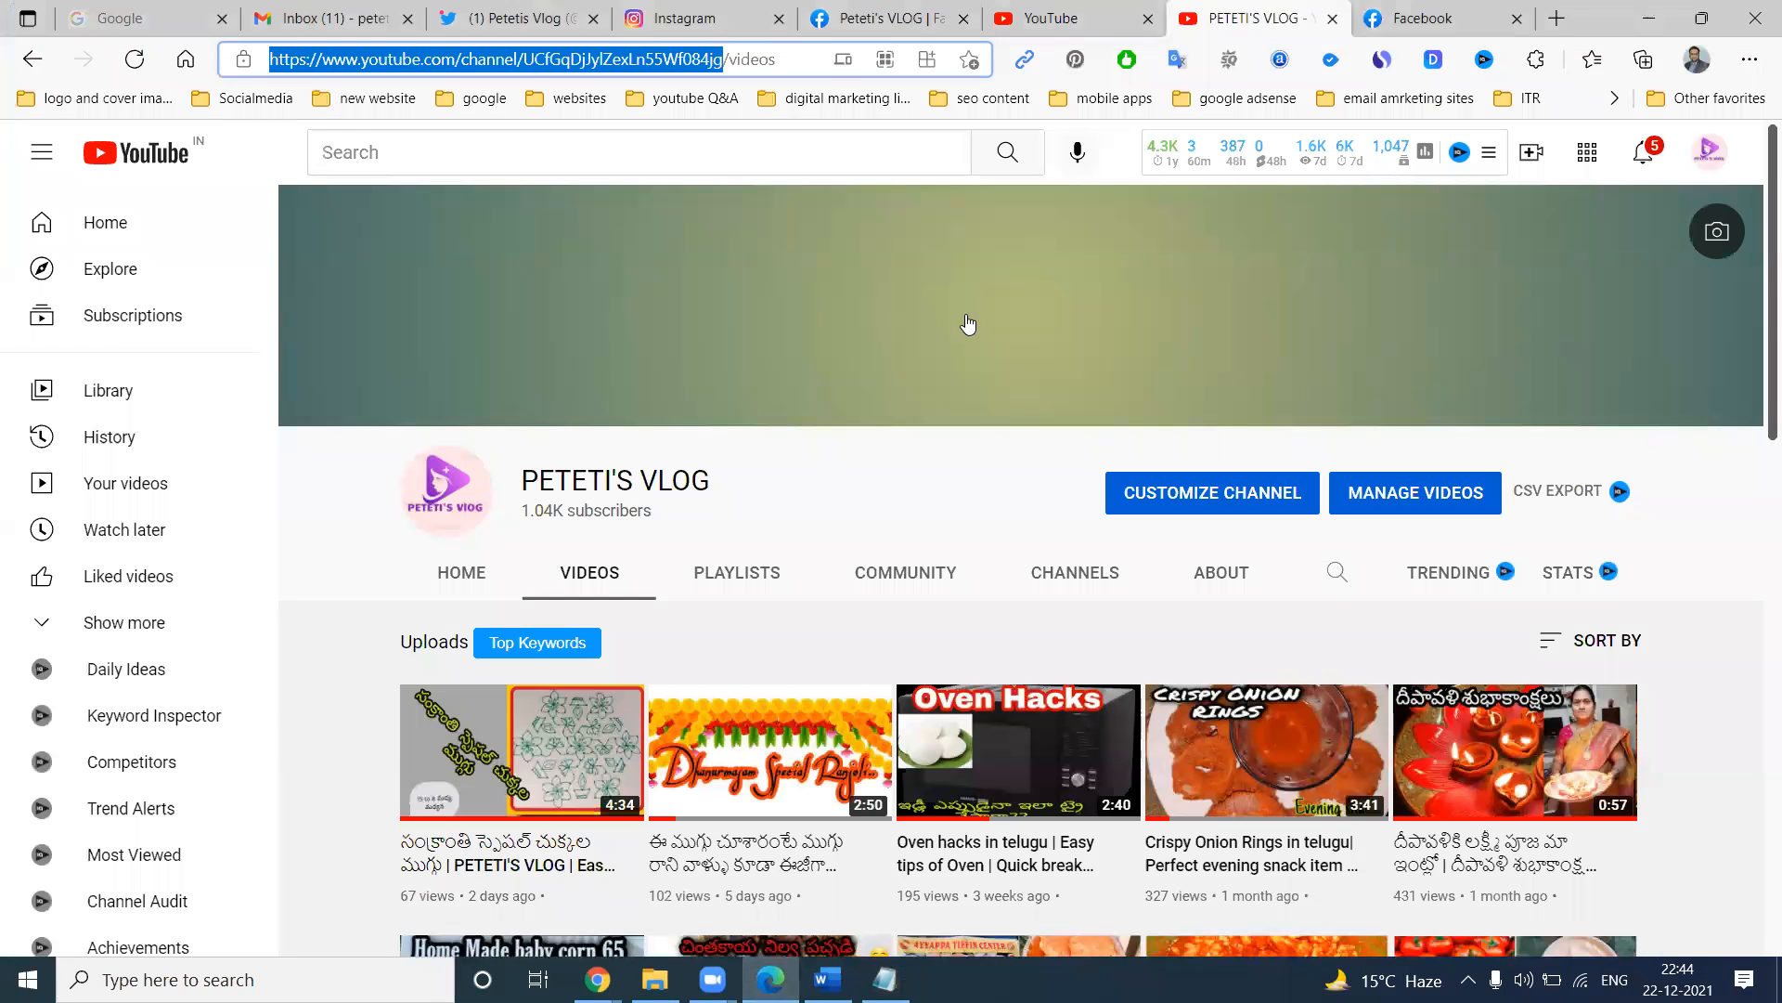
{"action": "mouse_move", "coordinate": [964, 316]}
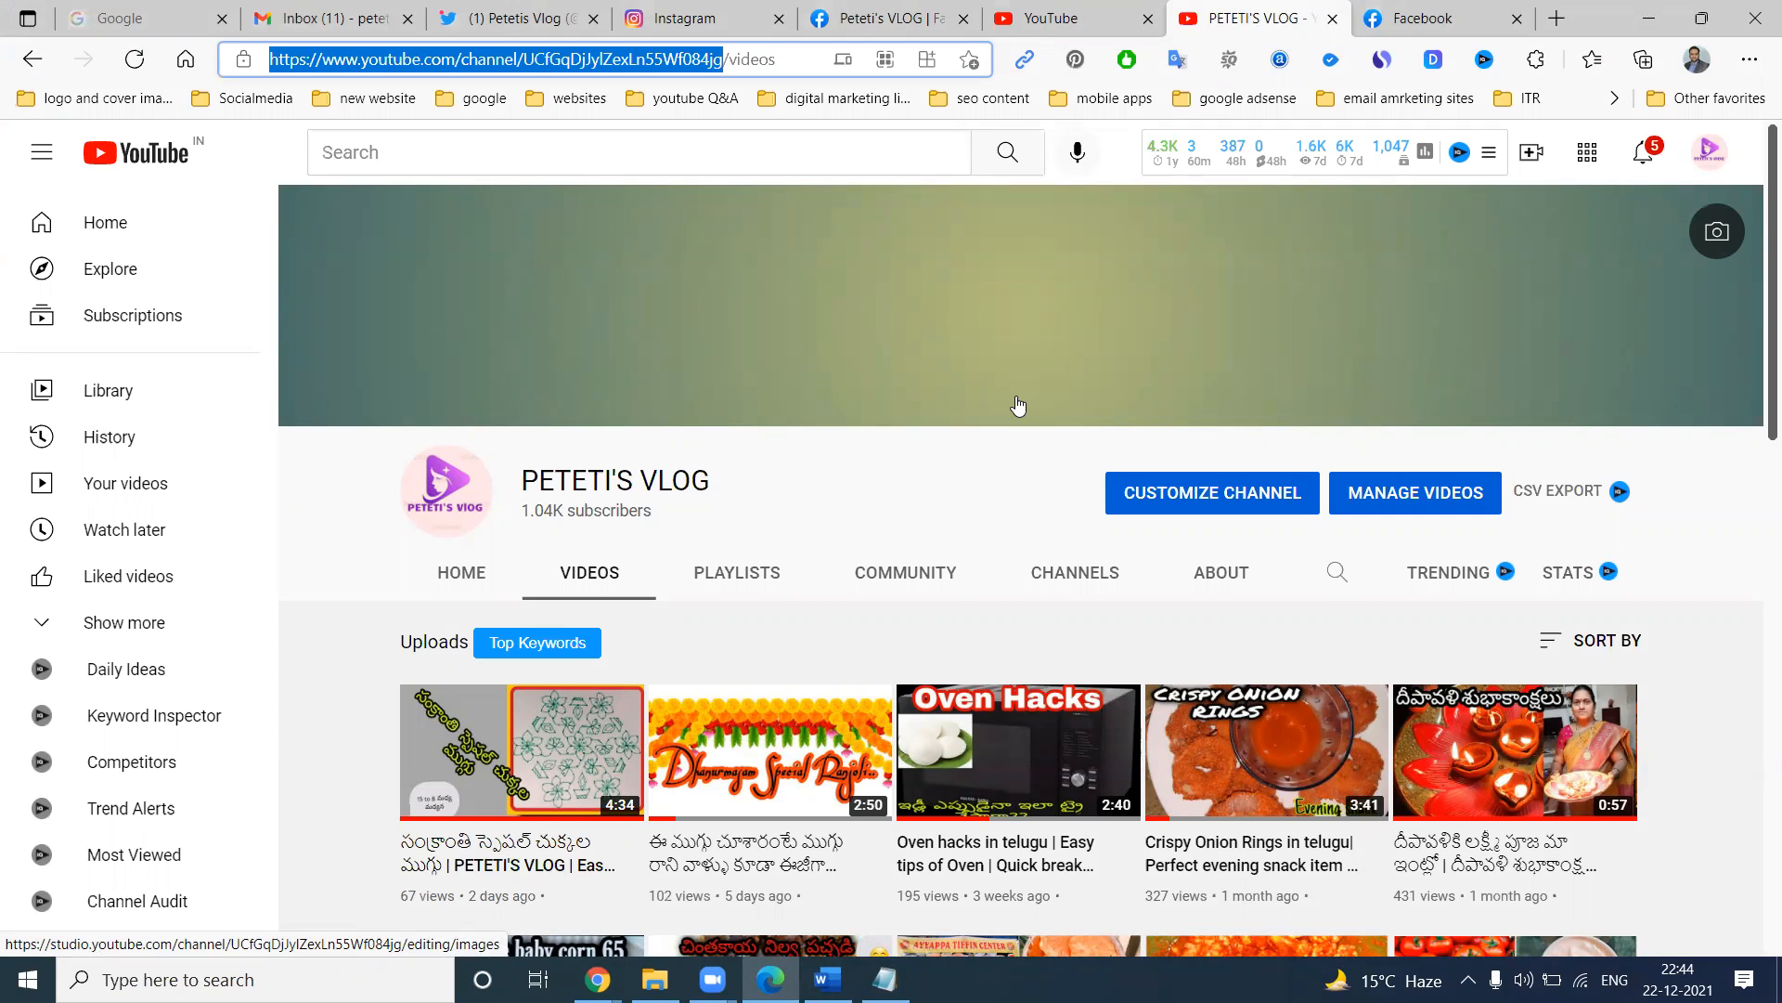
{"action": "mouse_move", "coordinate": [1069, 740]}
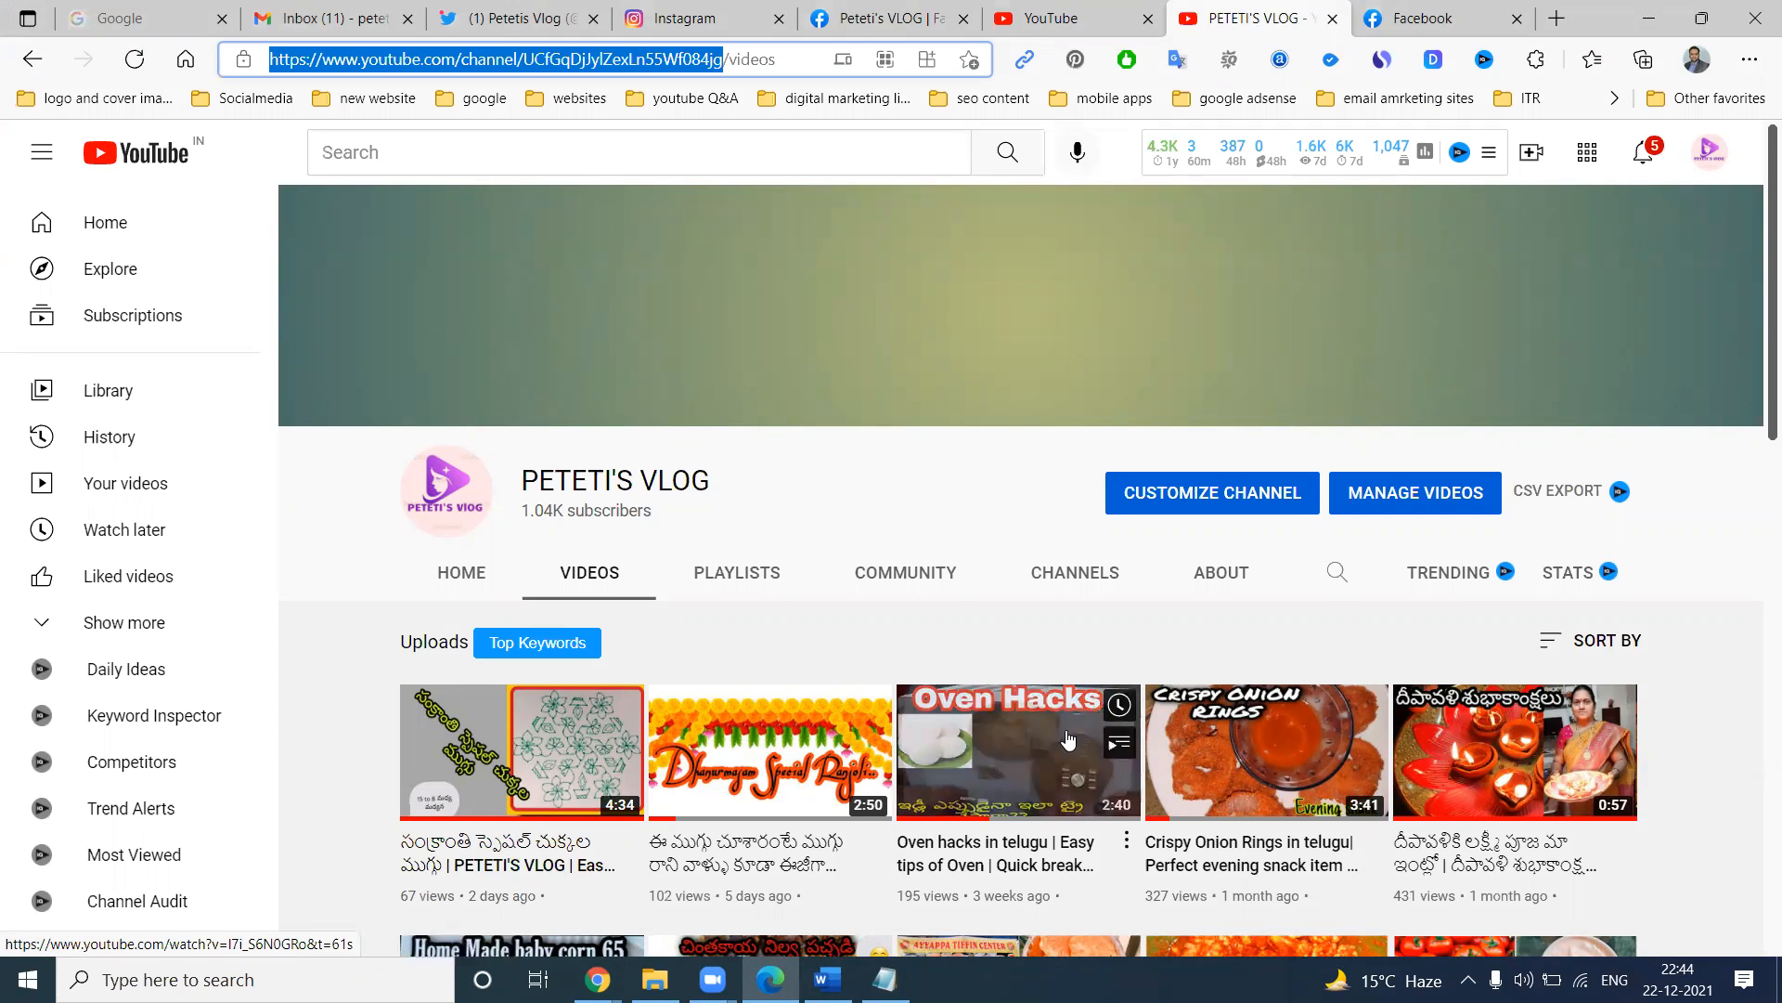